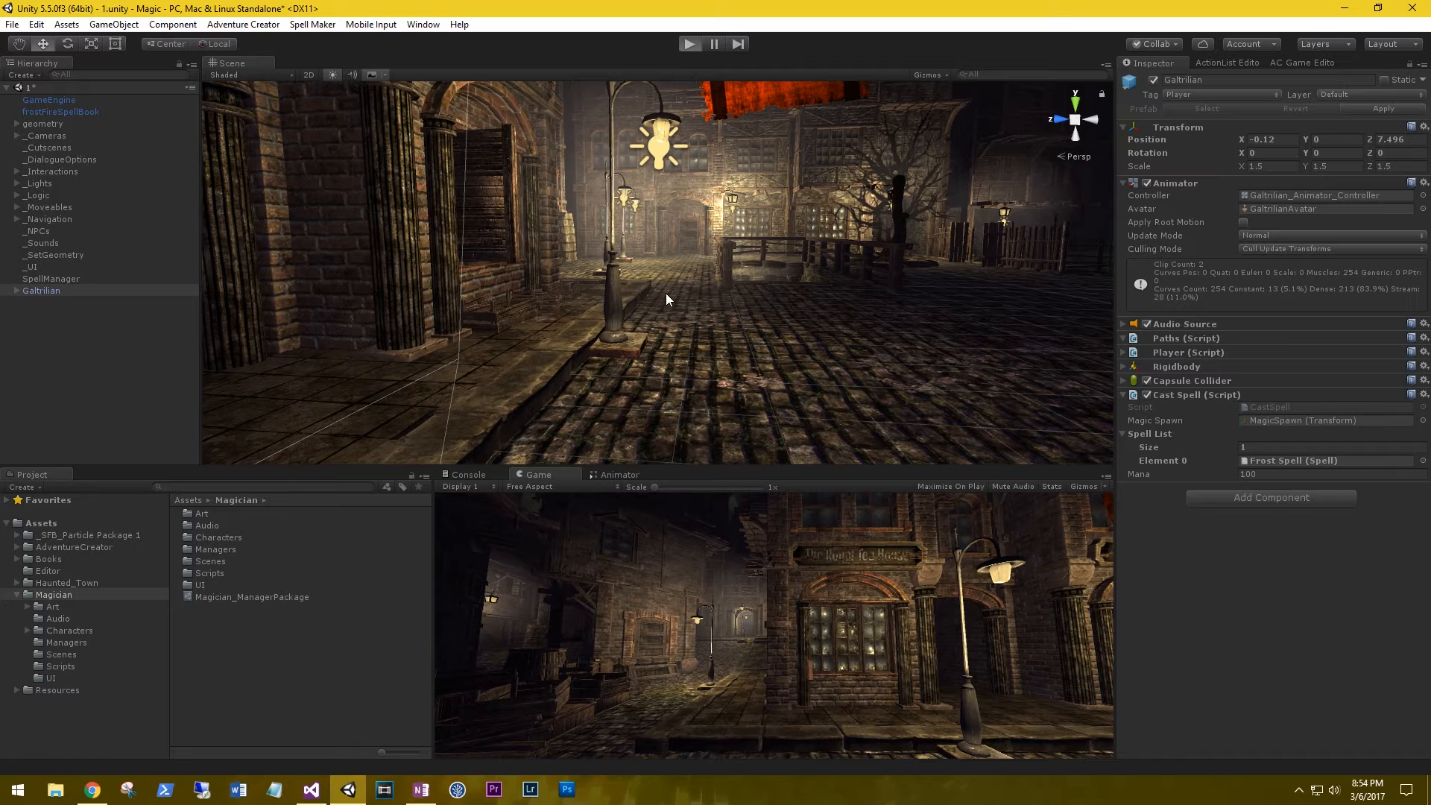
mouse_move(643, 381)
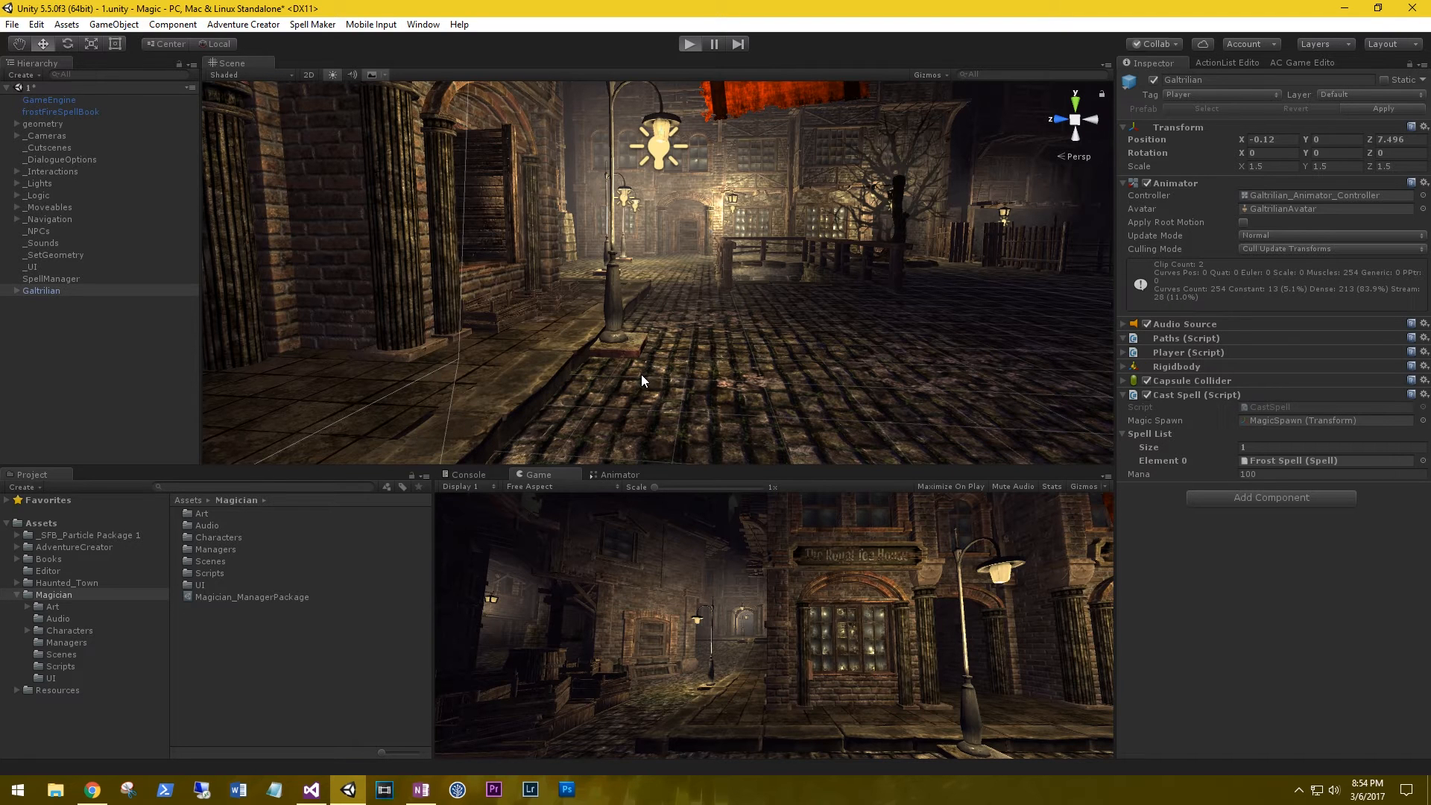
Enter play mode to check for the Frost Fire spell book in the inventory
click(690, 44)
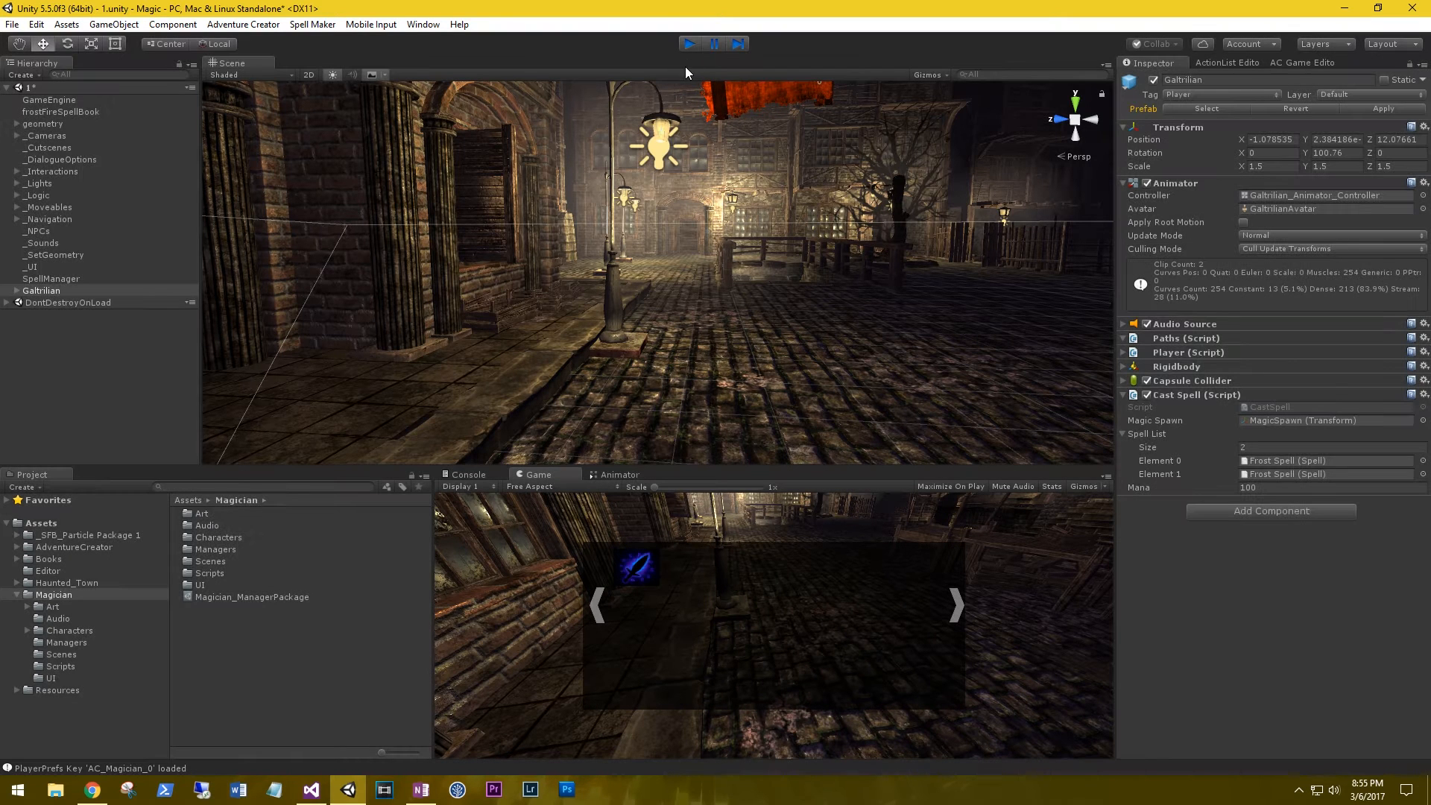
Stop play mode and create Use and Examine action lists for the spell book in AC Inventory
click(690, 43)
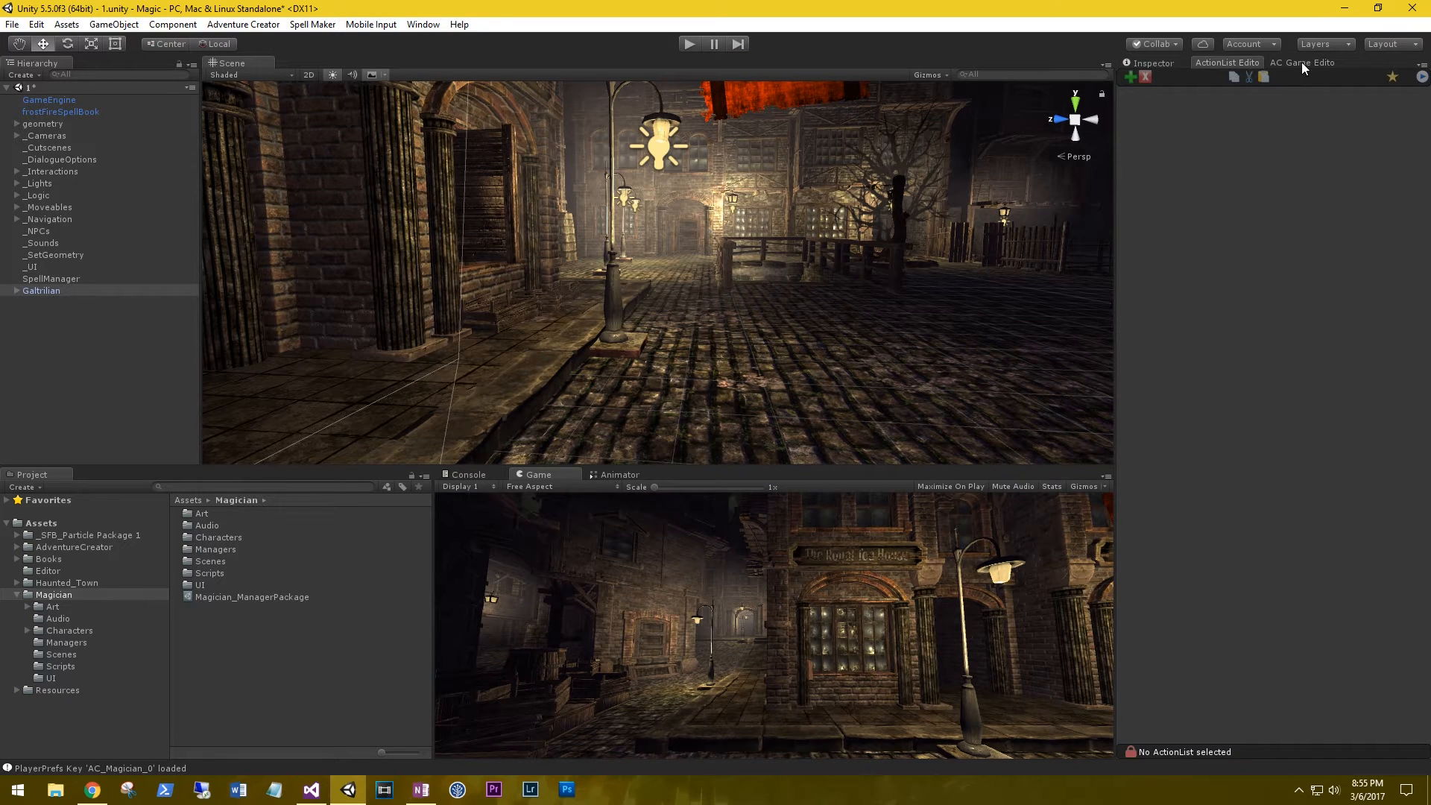
click(1302, 63)
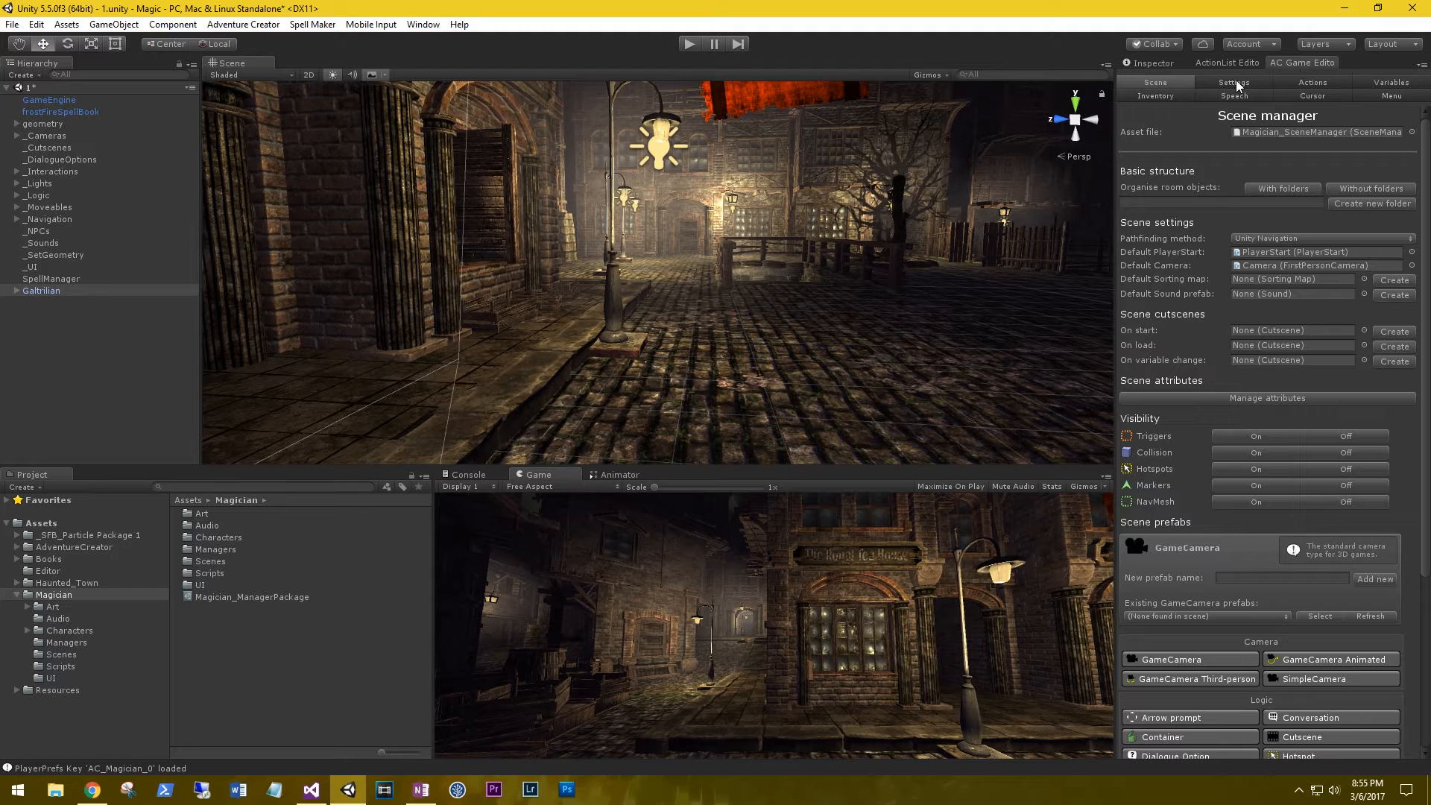
click(1155, 95)
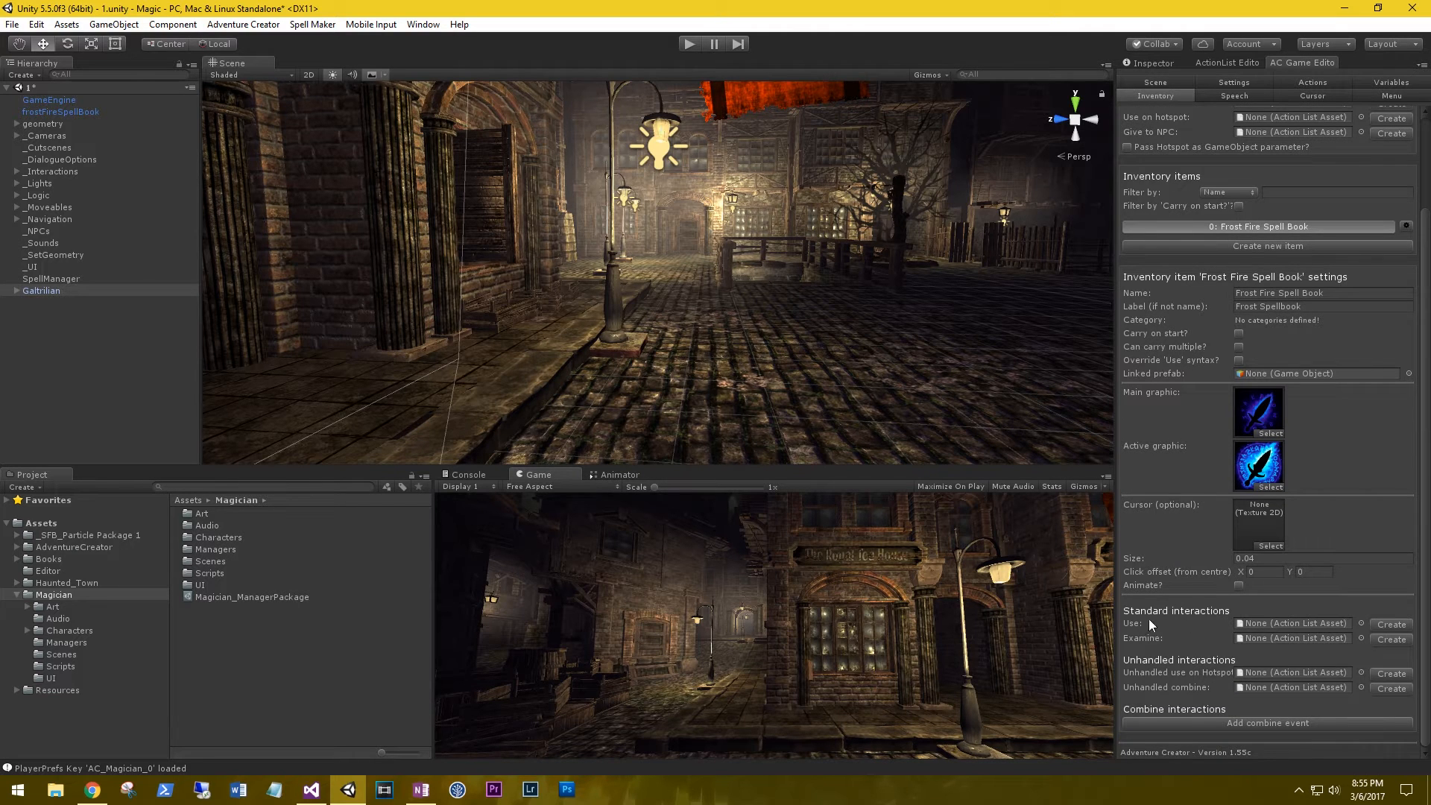
mouse_move(1140, 653)
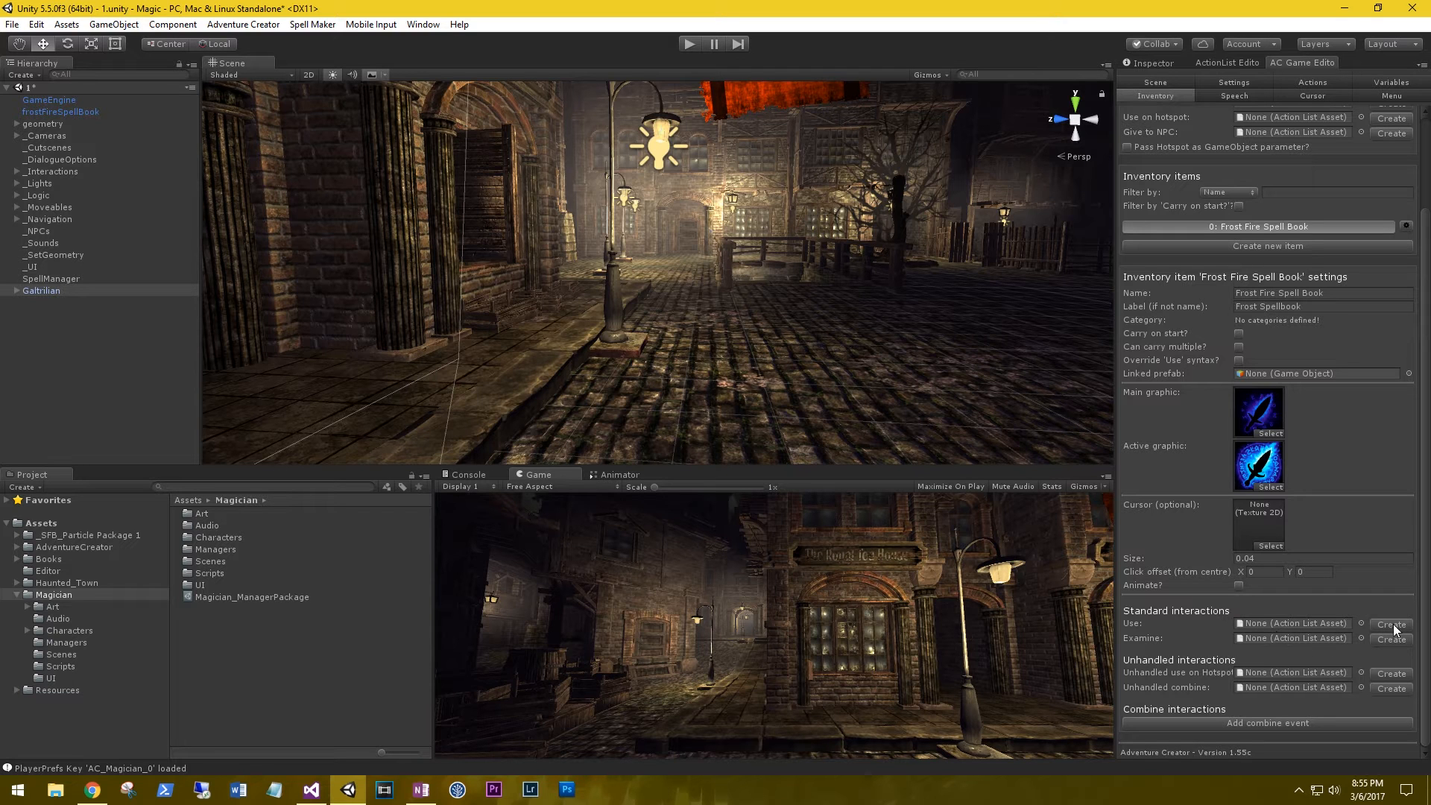
click(1391, 623)
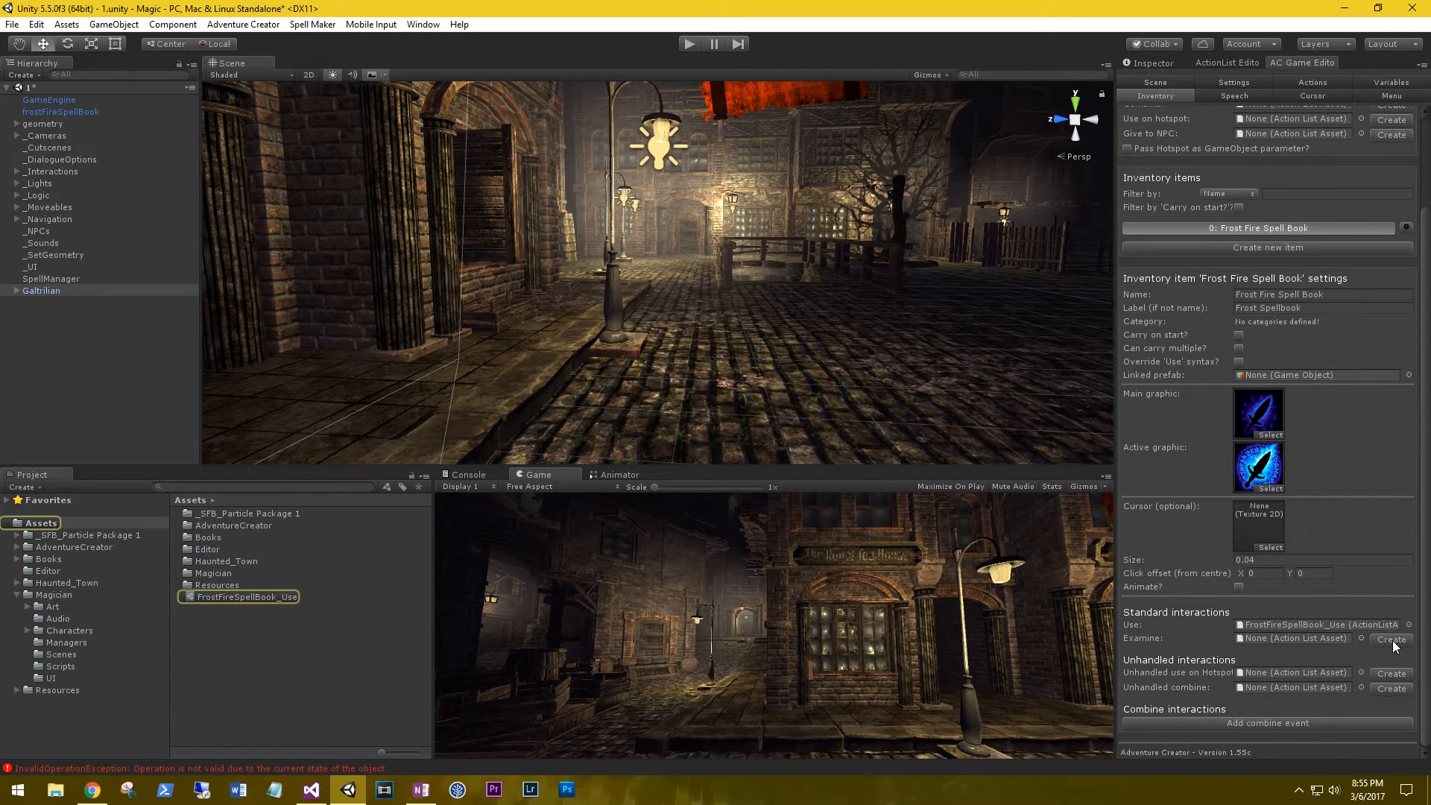
click(1391, 639)
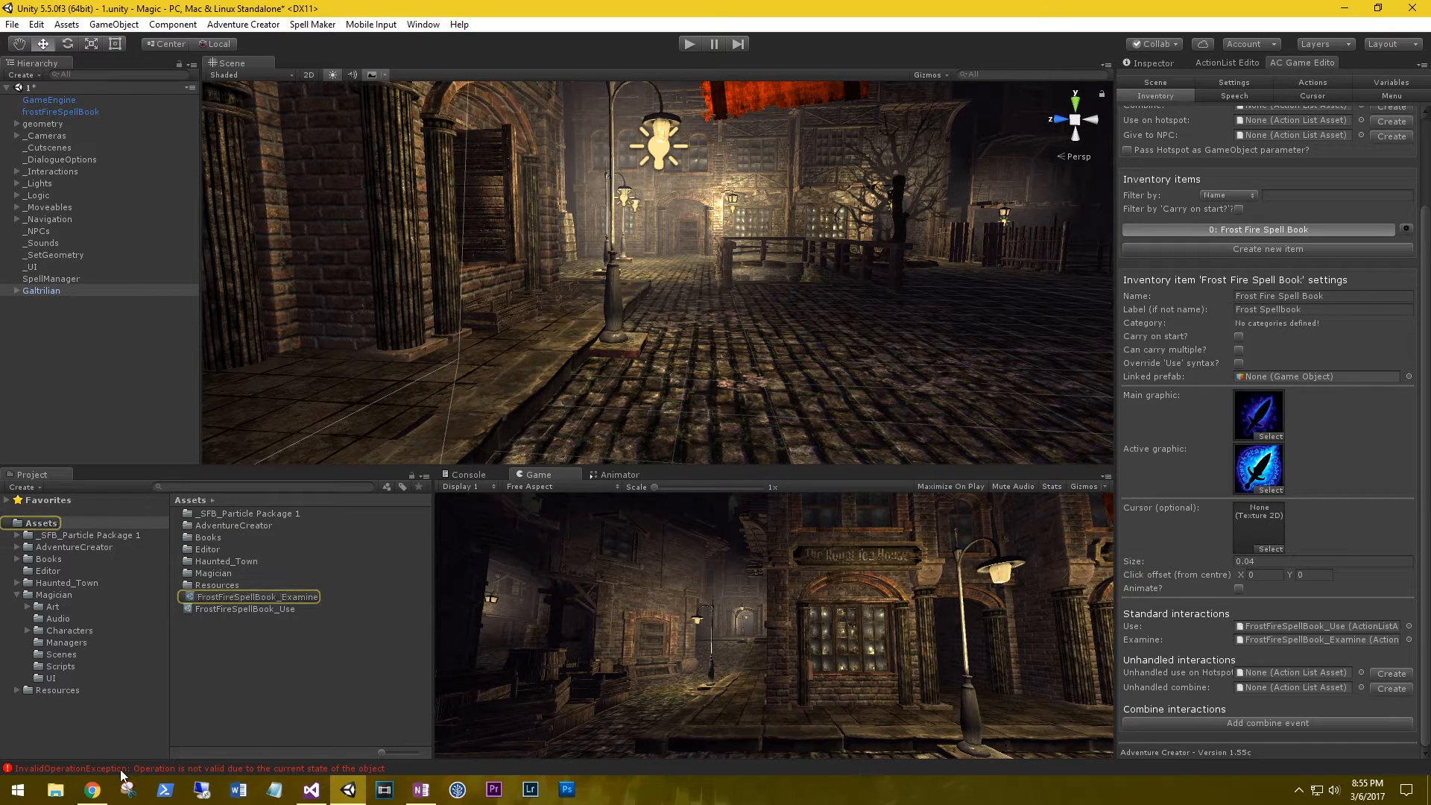
click(230, 651)
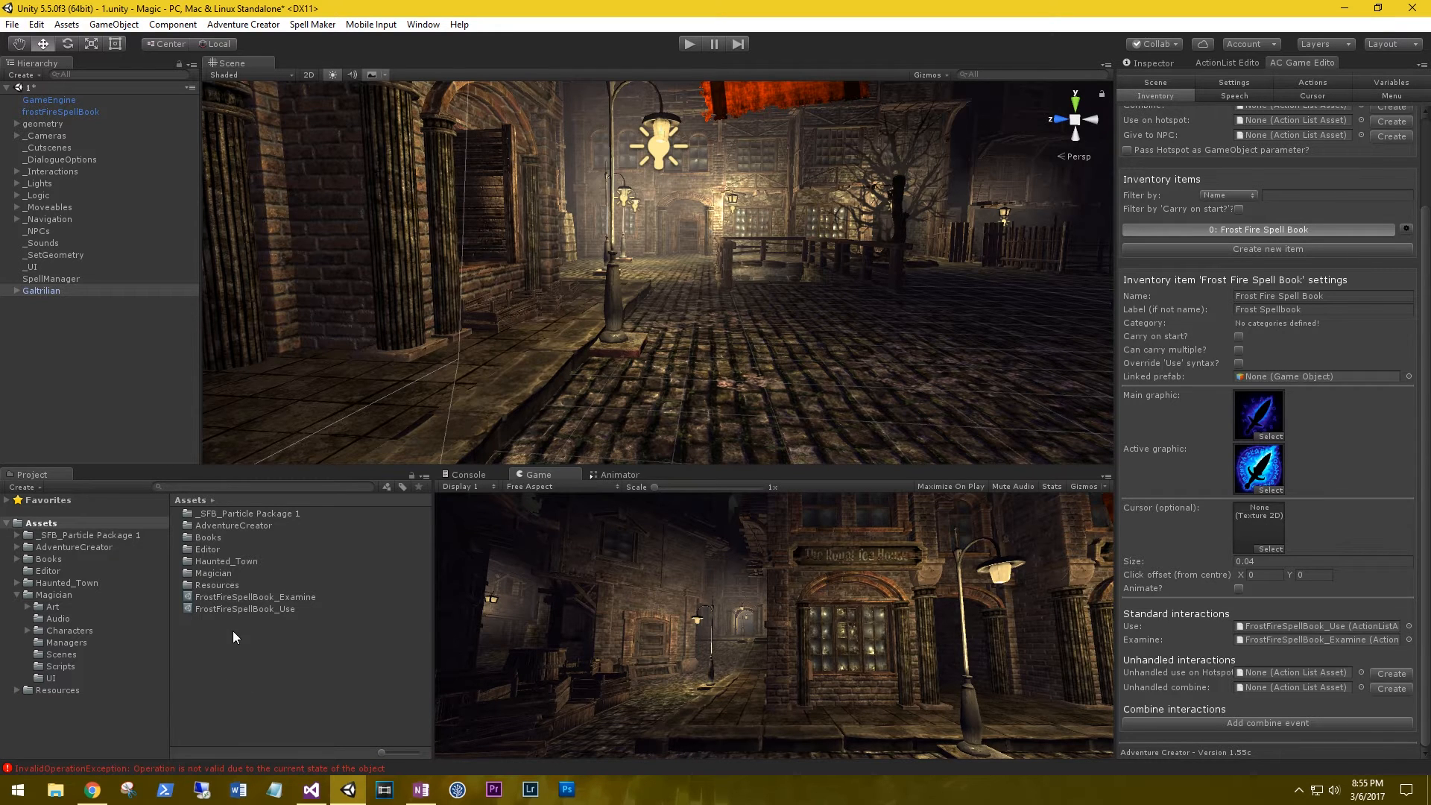
Create a folder named 'Action Lists' inside the Magician folder
click(53, 595)
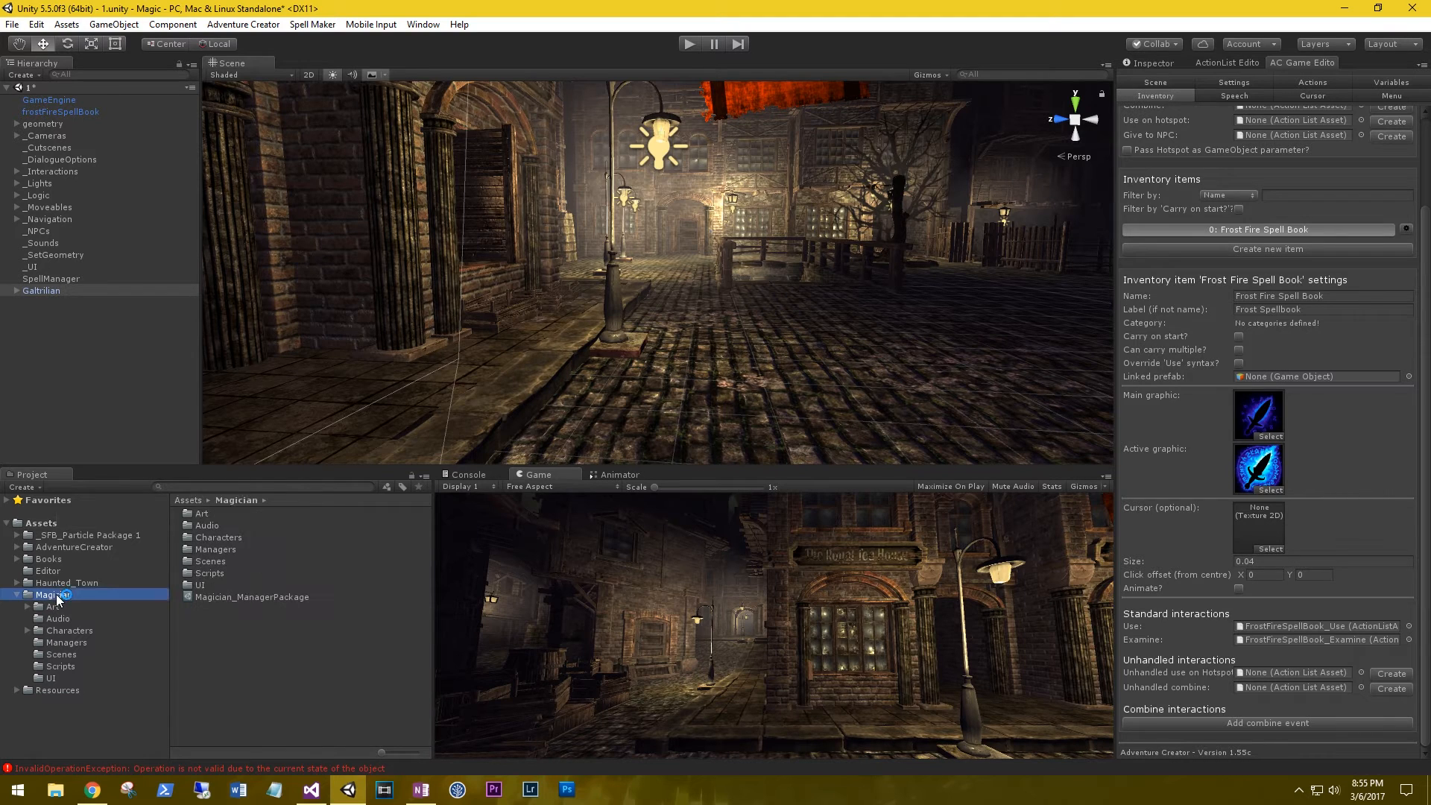
right_click(53, 595)
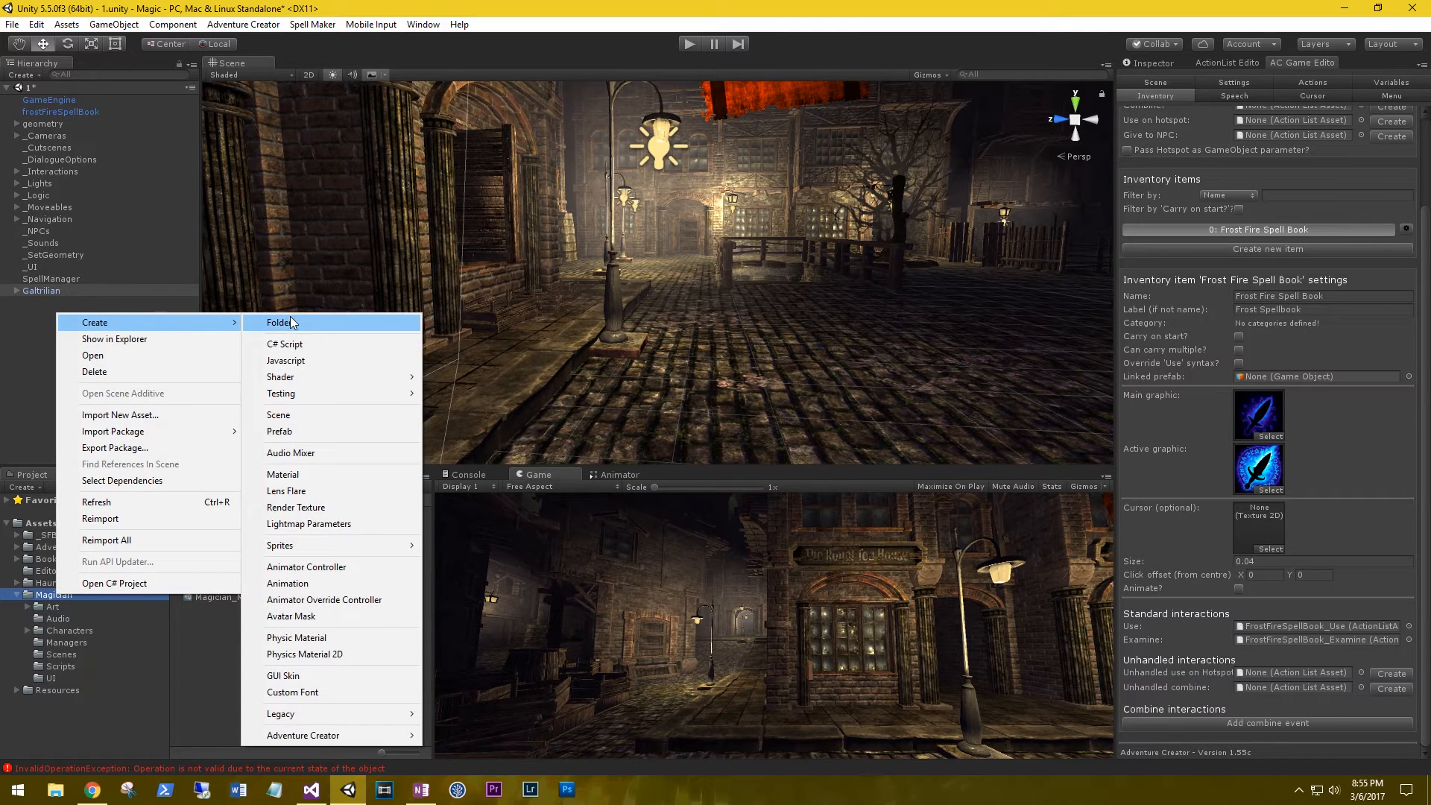
click(278, 322)
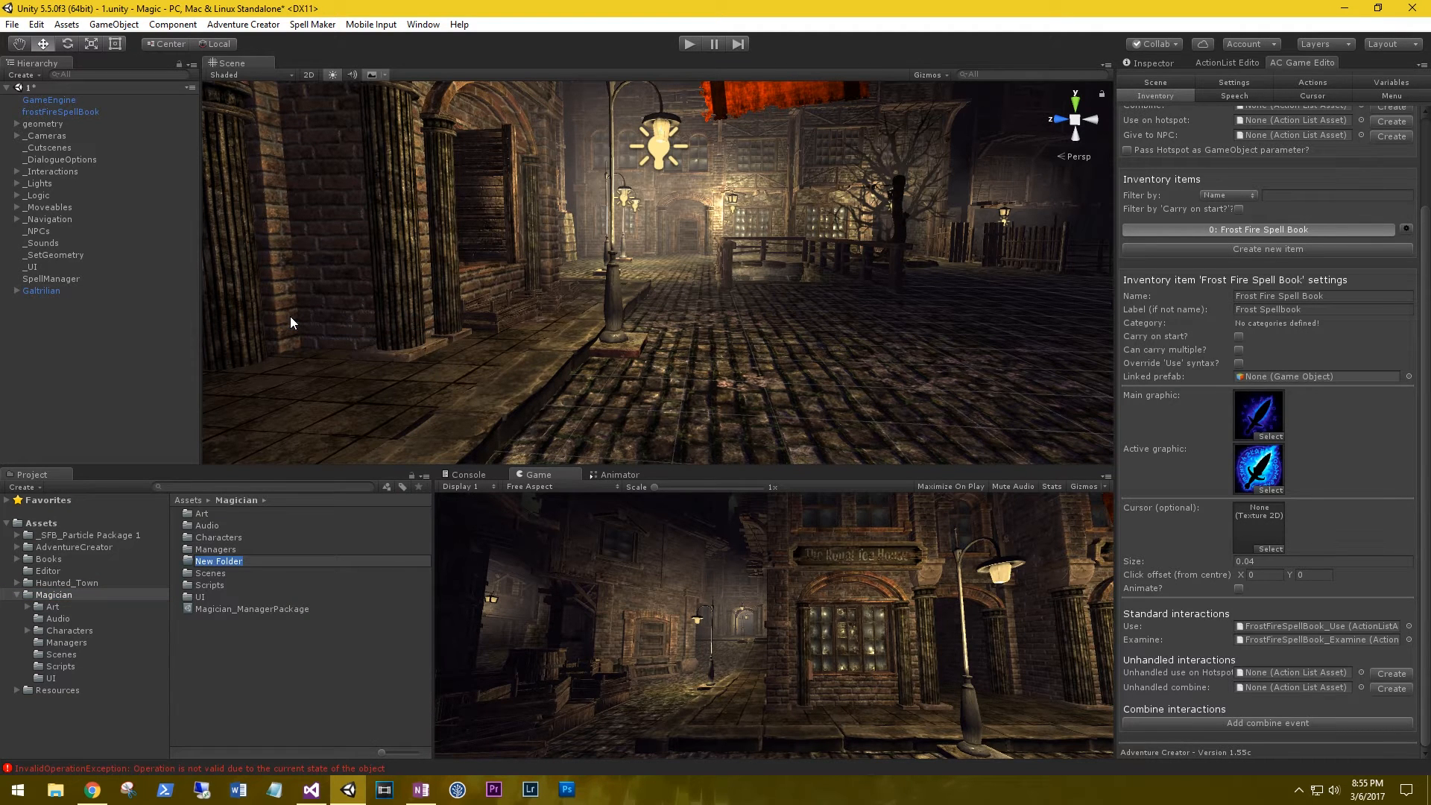
text(Action Lists)
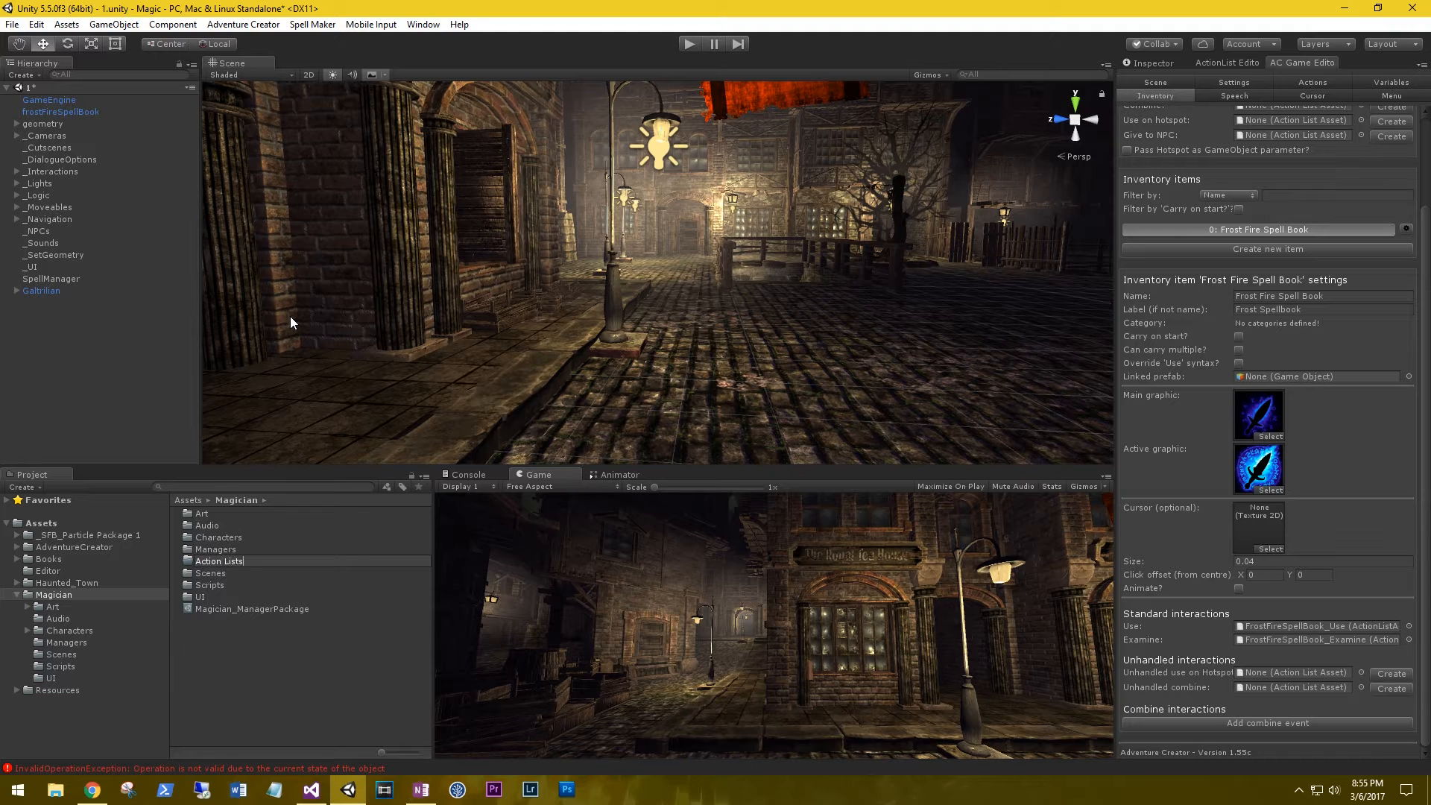
Move both FrostFireSpellBook action lists into Action Lists and clear the console error
click(41, 522)
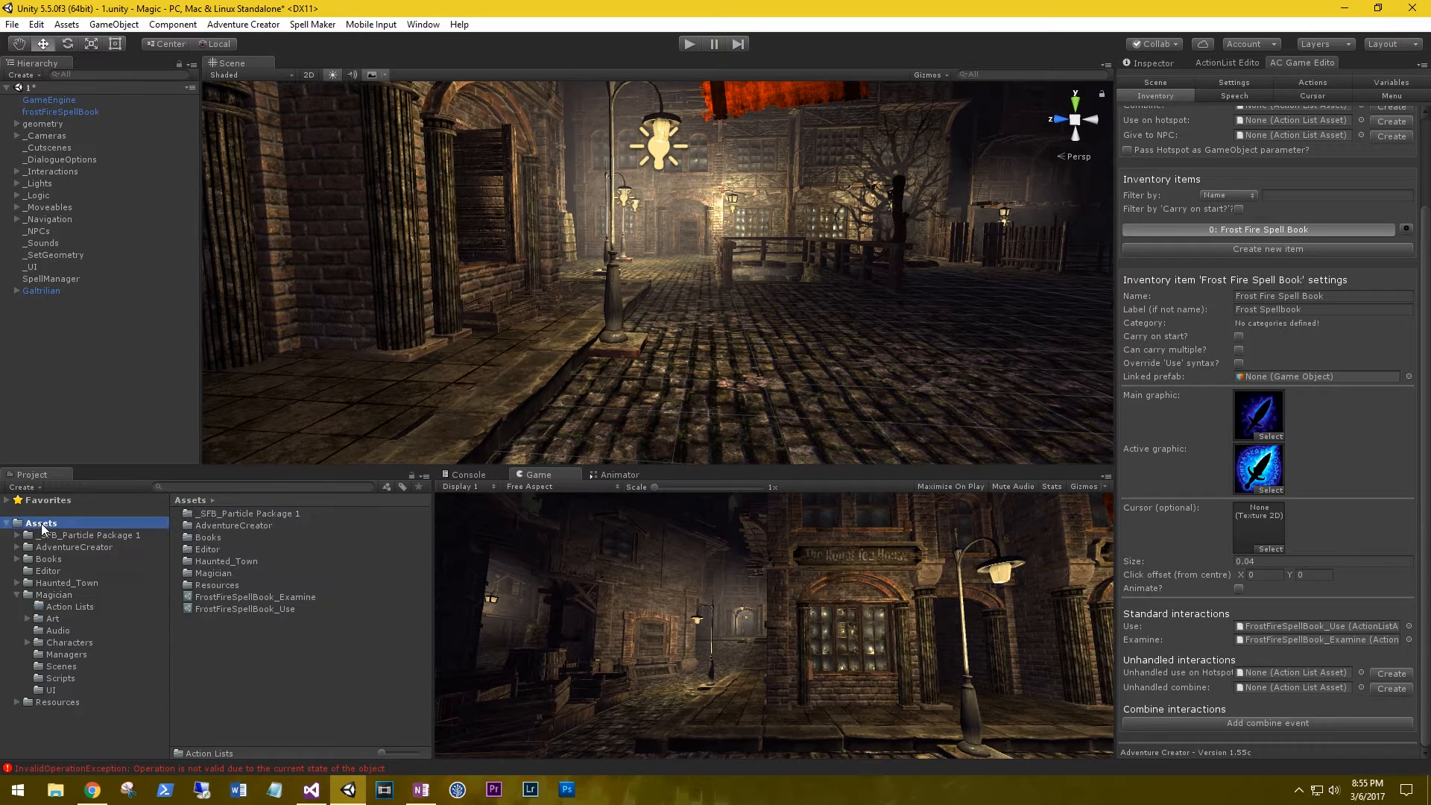
click(244, 609)
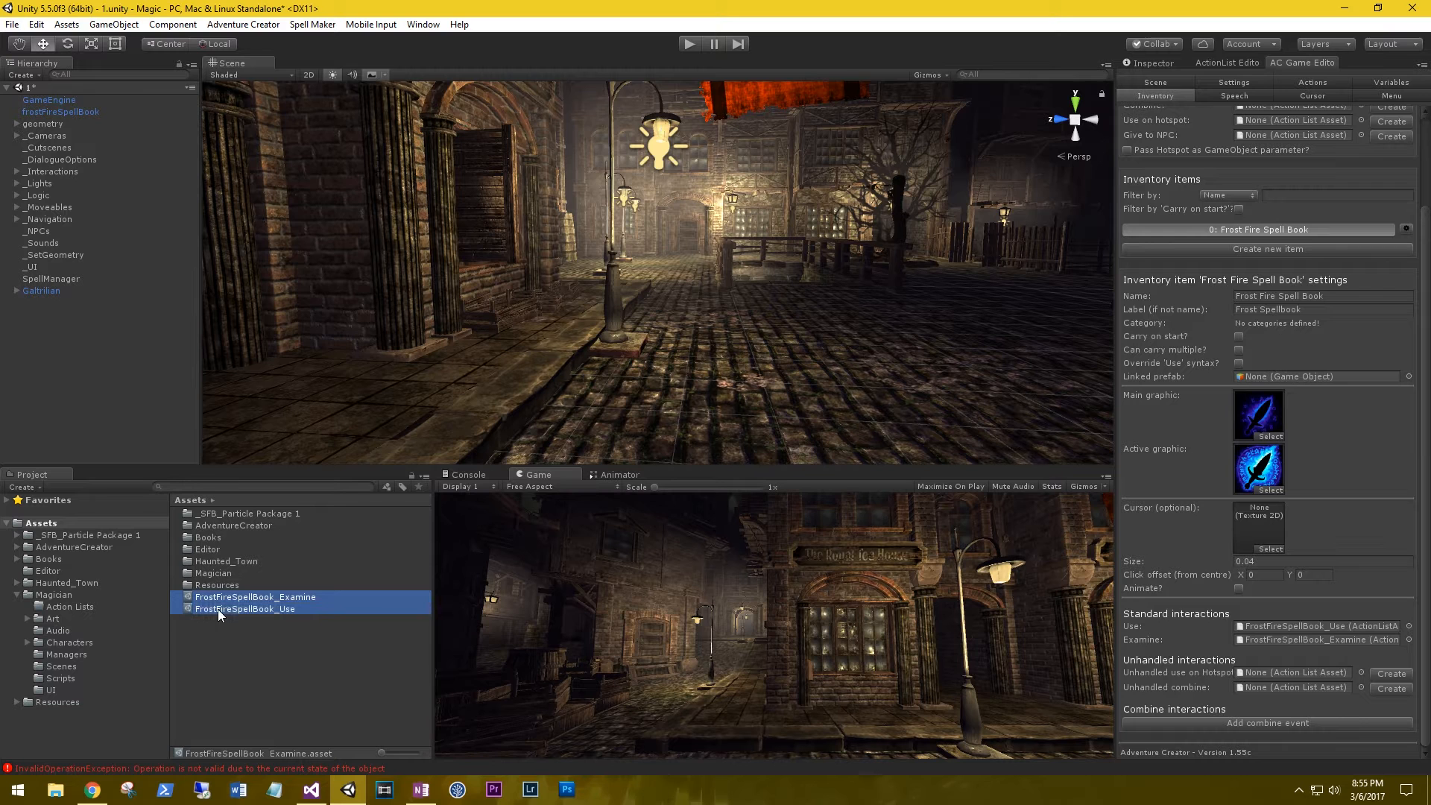
click(70, 606)
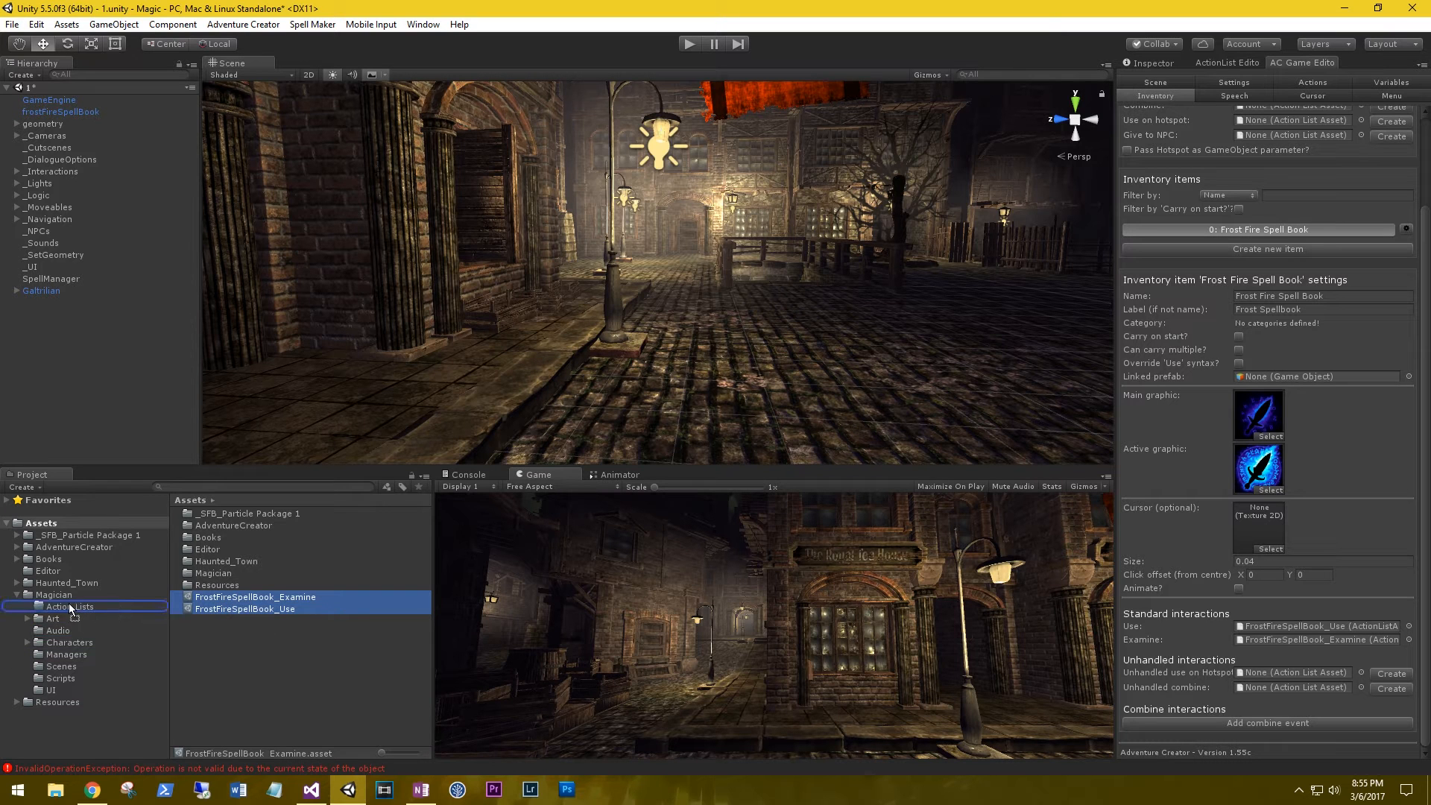
click(68, 606)
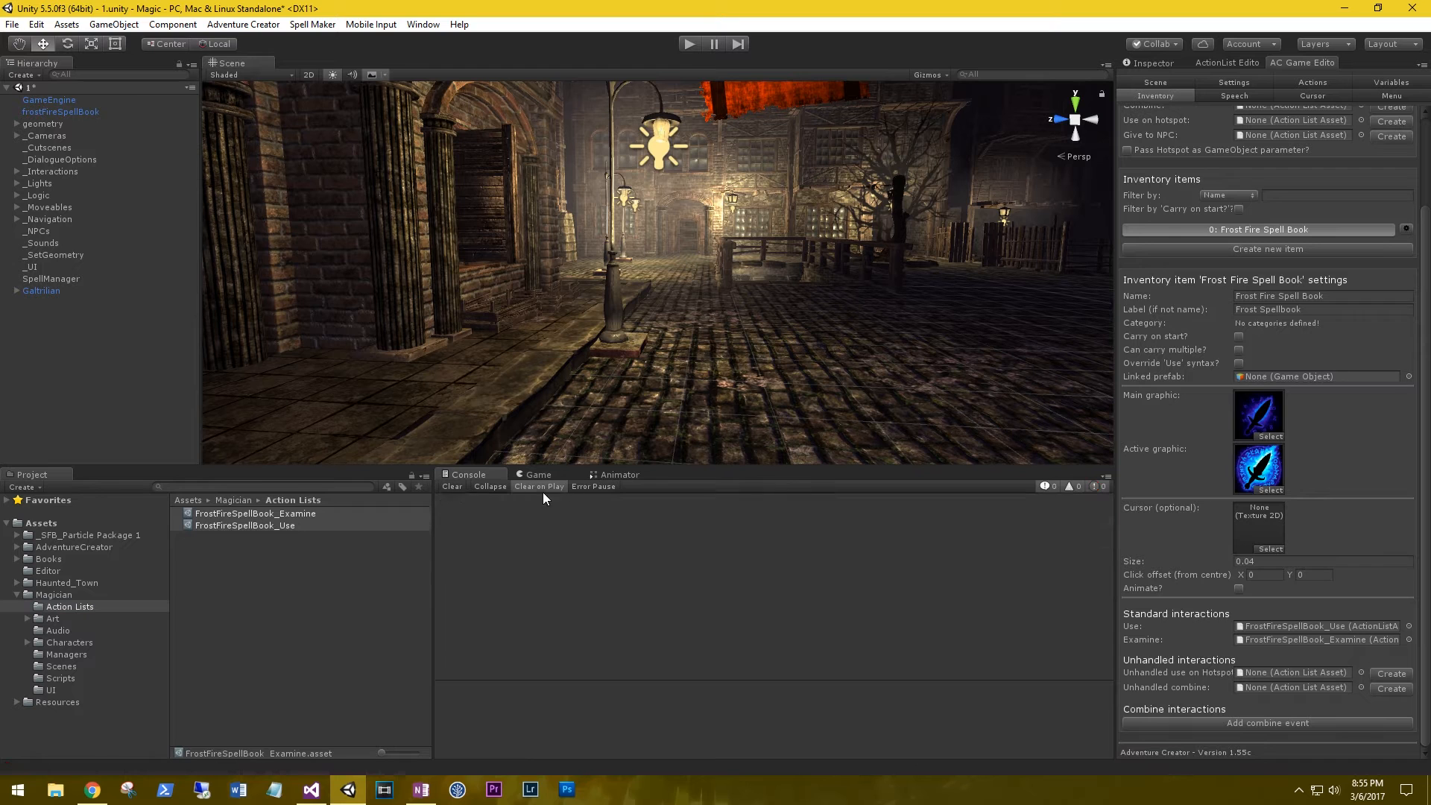
click(538, 474)
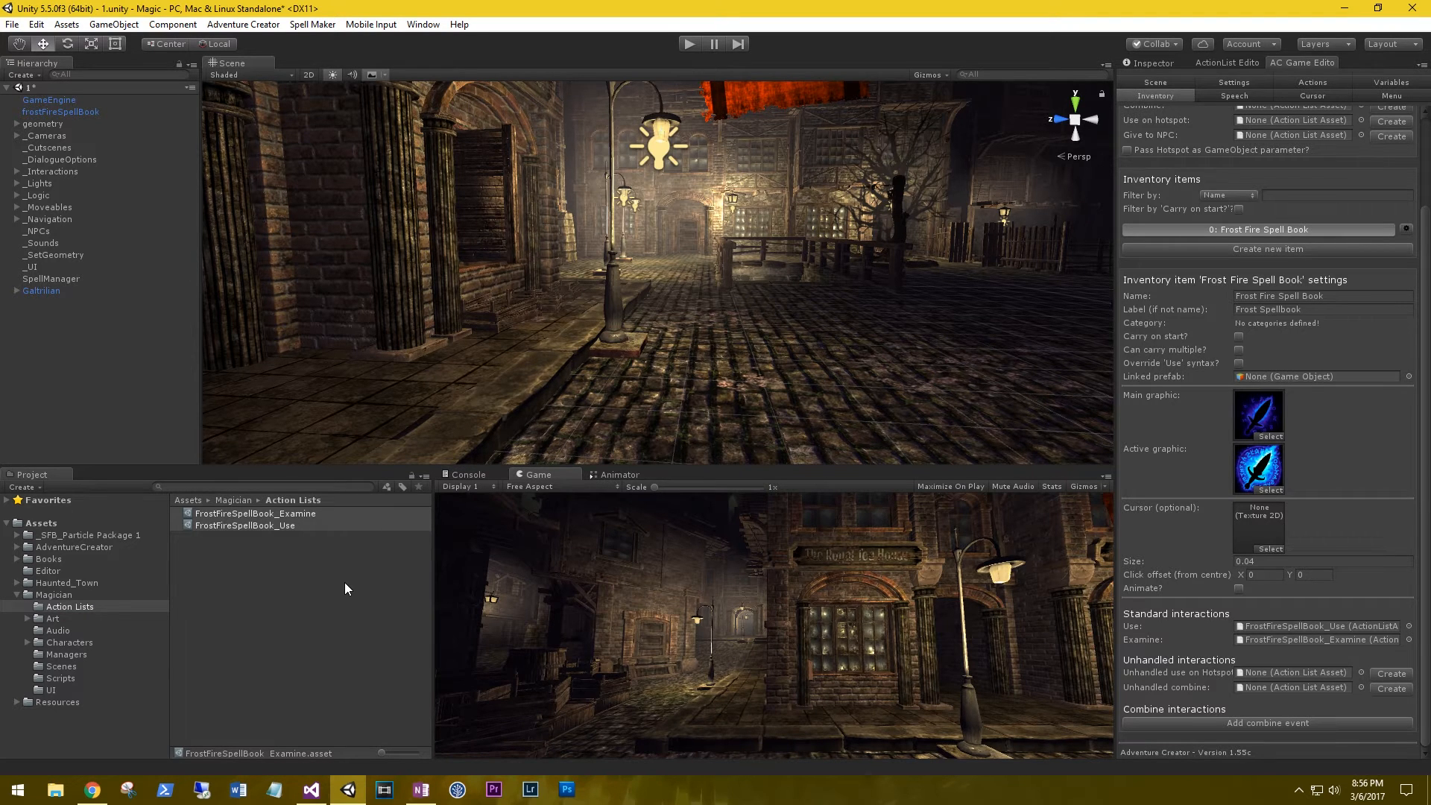
mouse_move(293, 592)
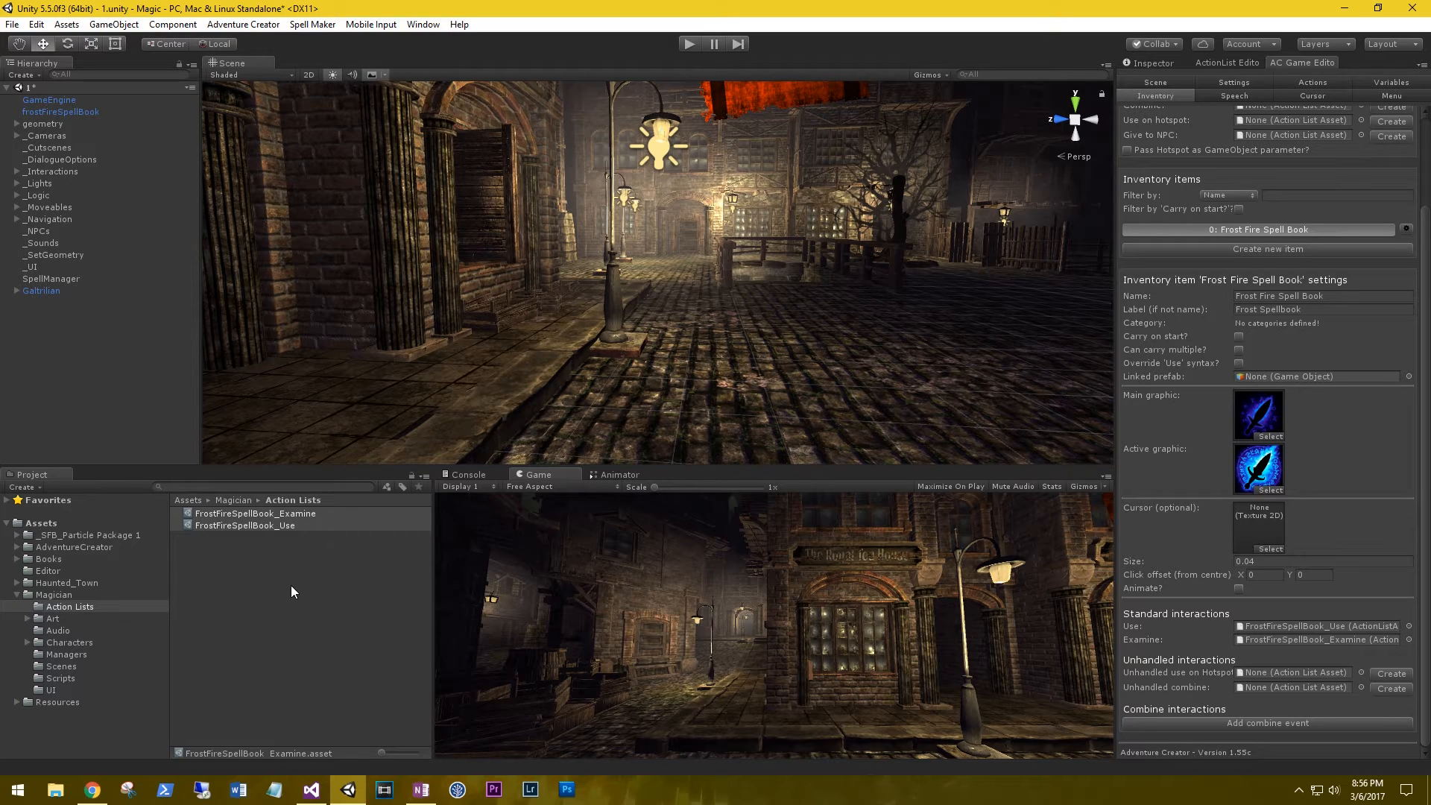
mouse_move(219, 569)
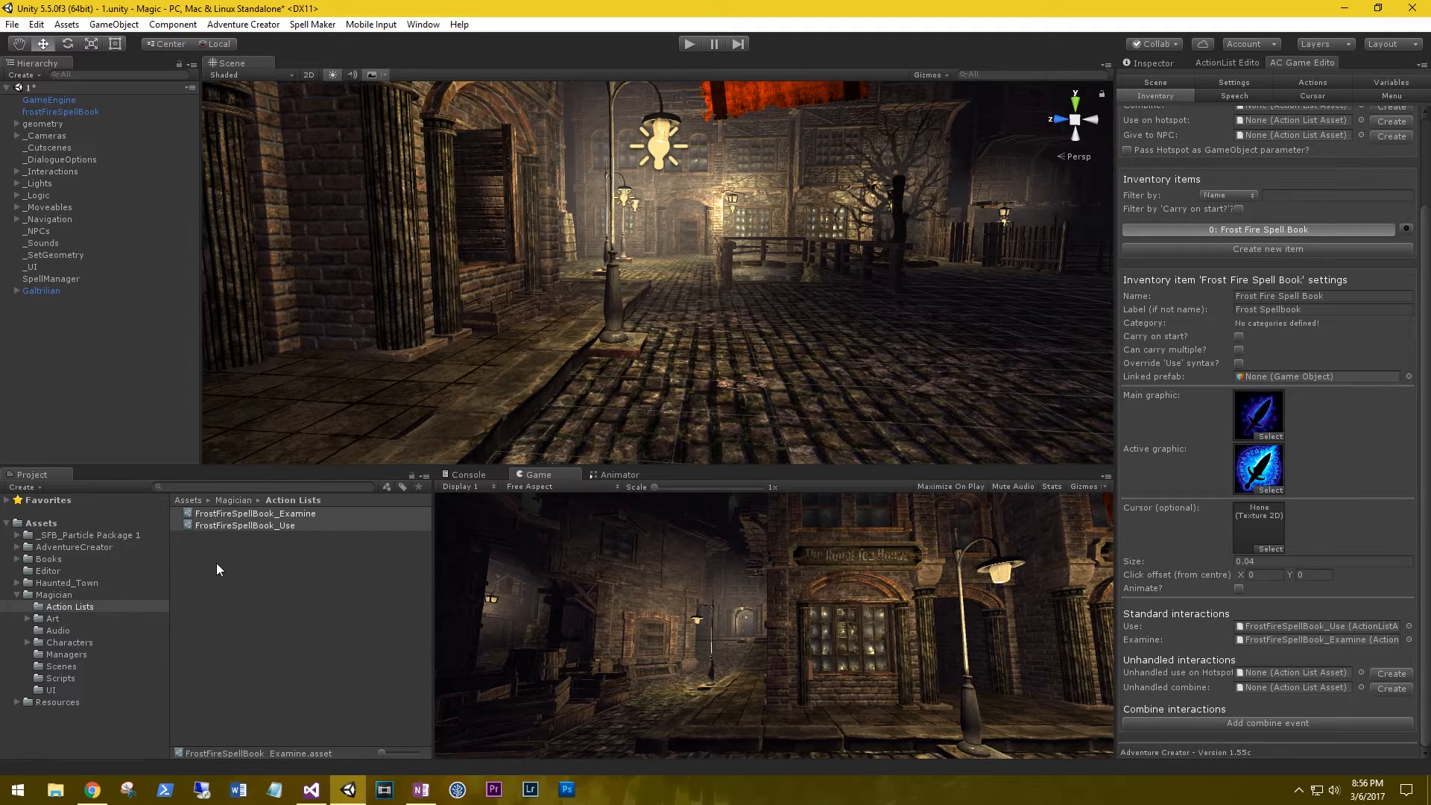
Open FrostFireSpellBook_Examine and add the player line 'Undiscovered book of Frost Fire'
click(255, 513)
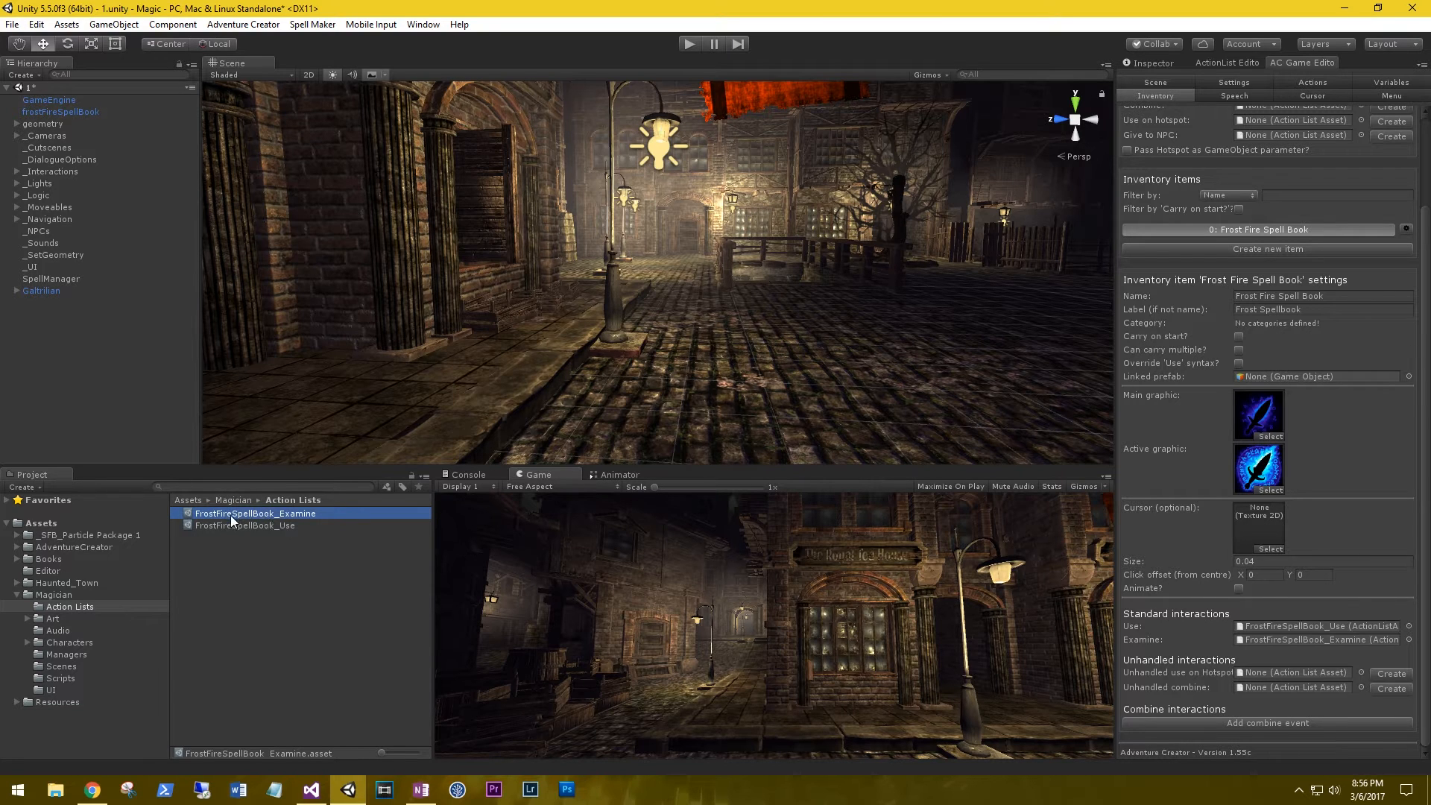
double_click(255, 513)
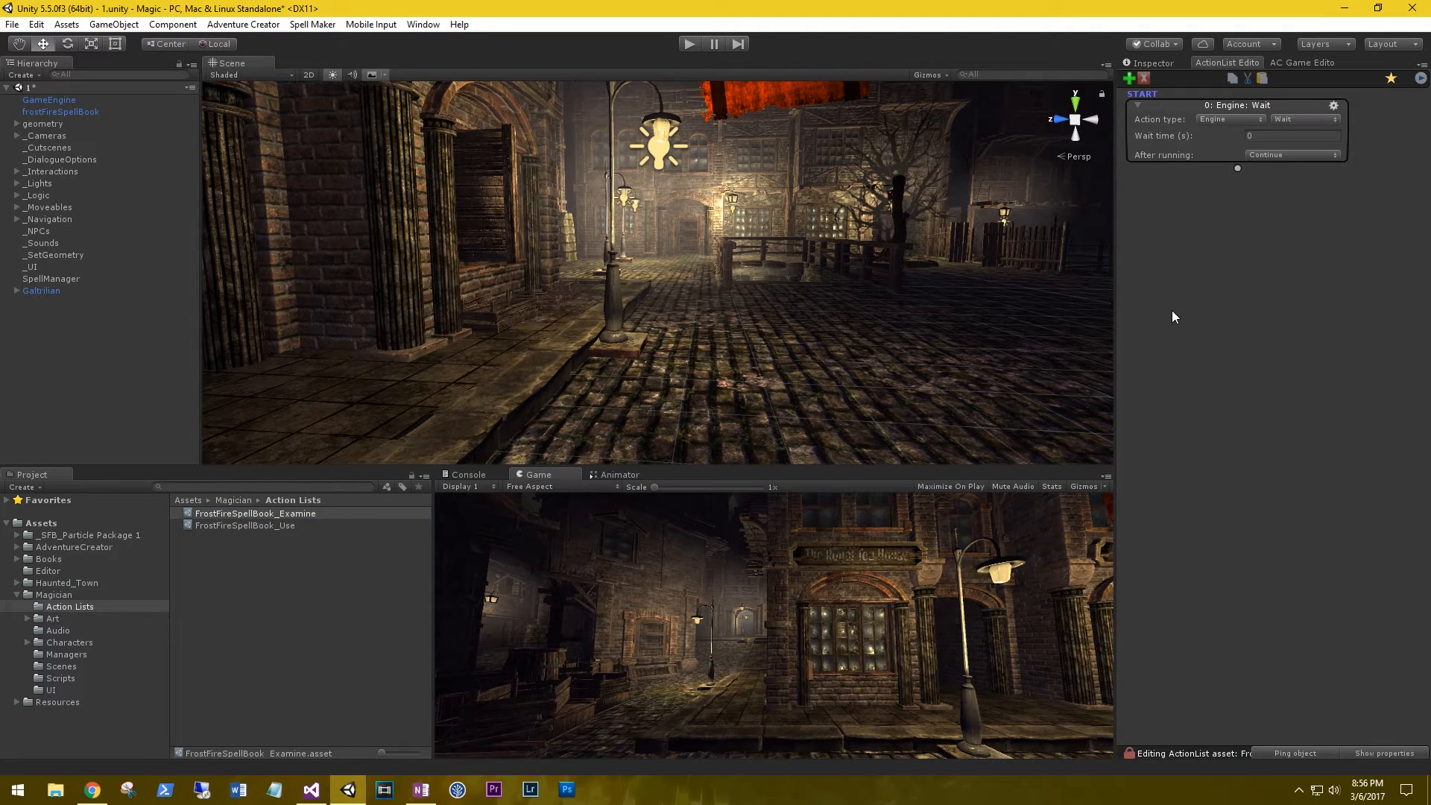
mouse_move(1173, 313)
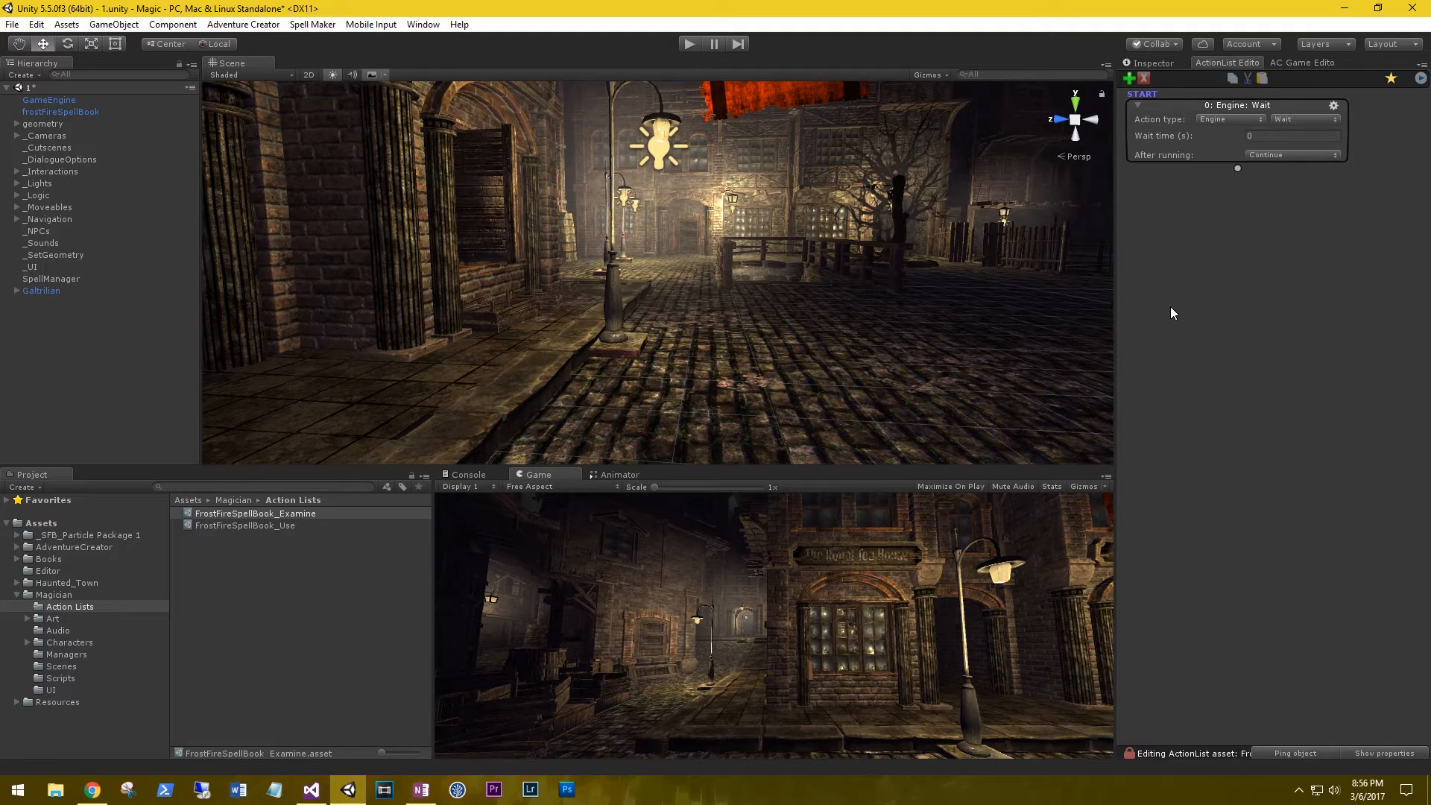
mouse_move(1192, 132)
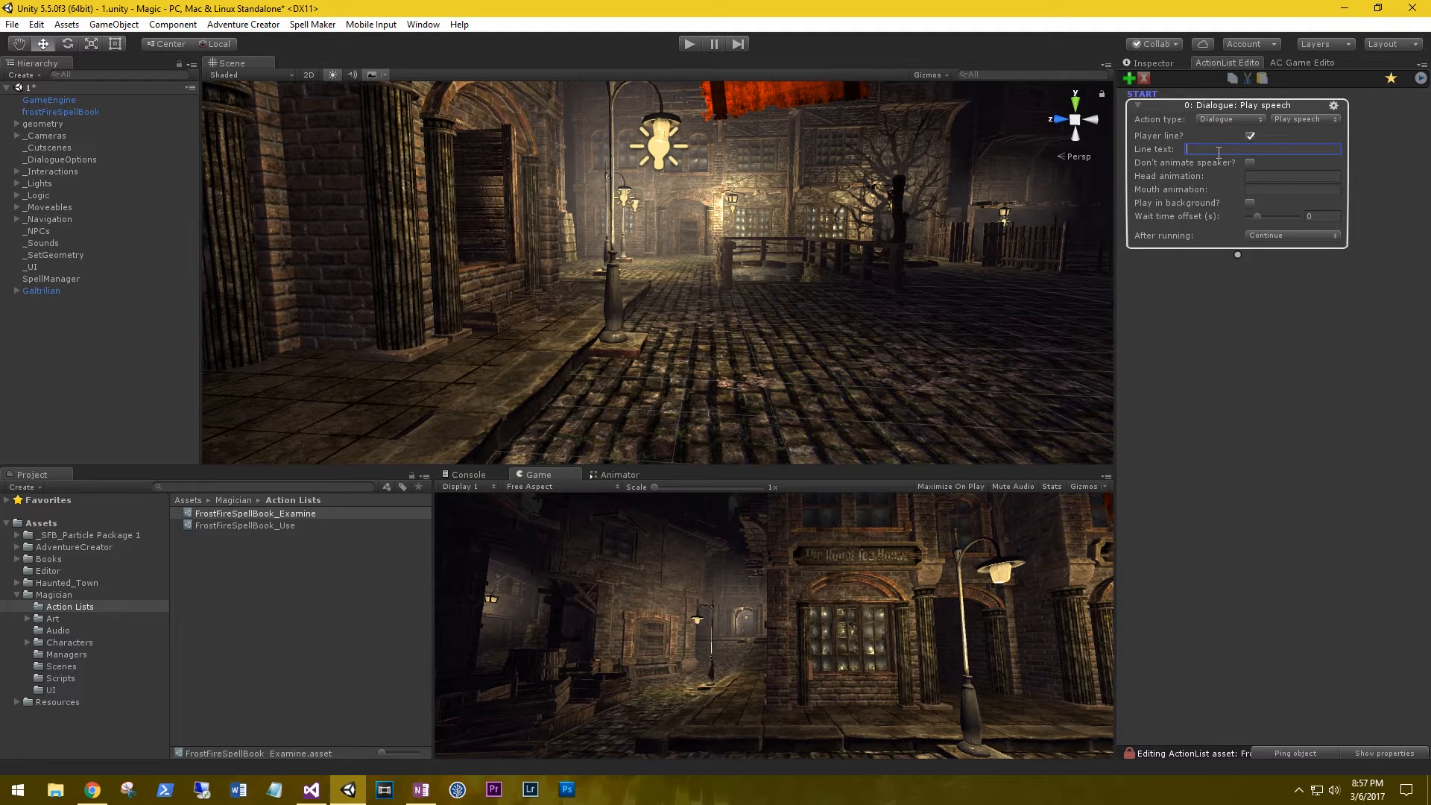
text(Undescoverd book of Frost F)
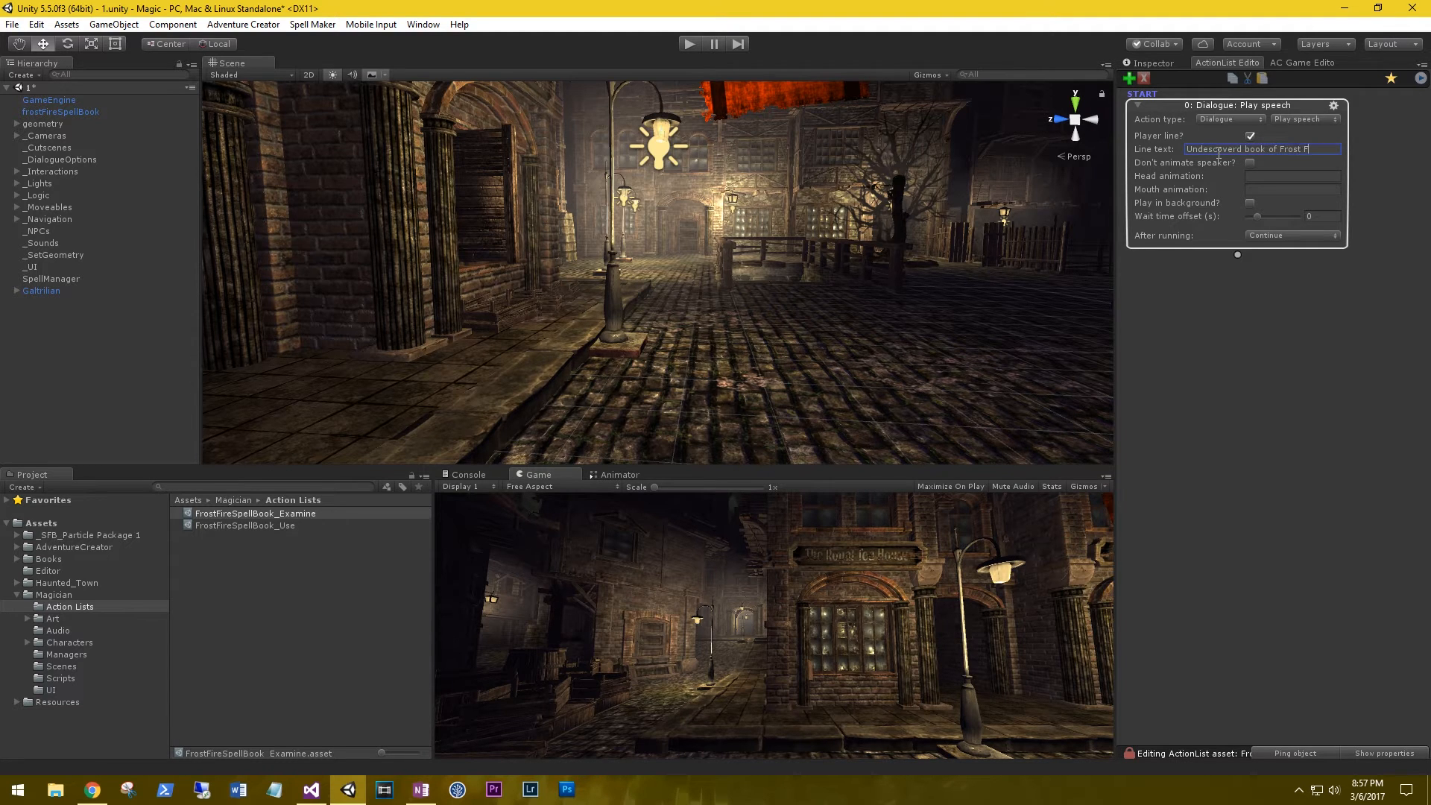
text(ire)
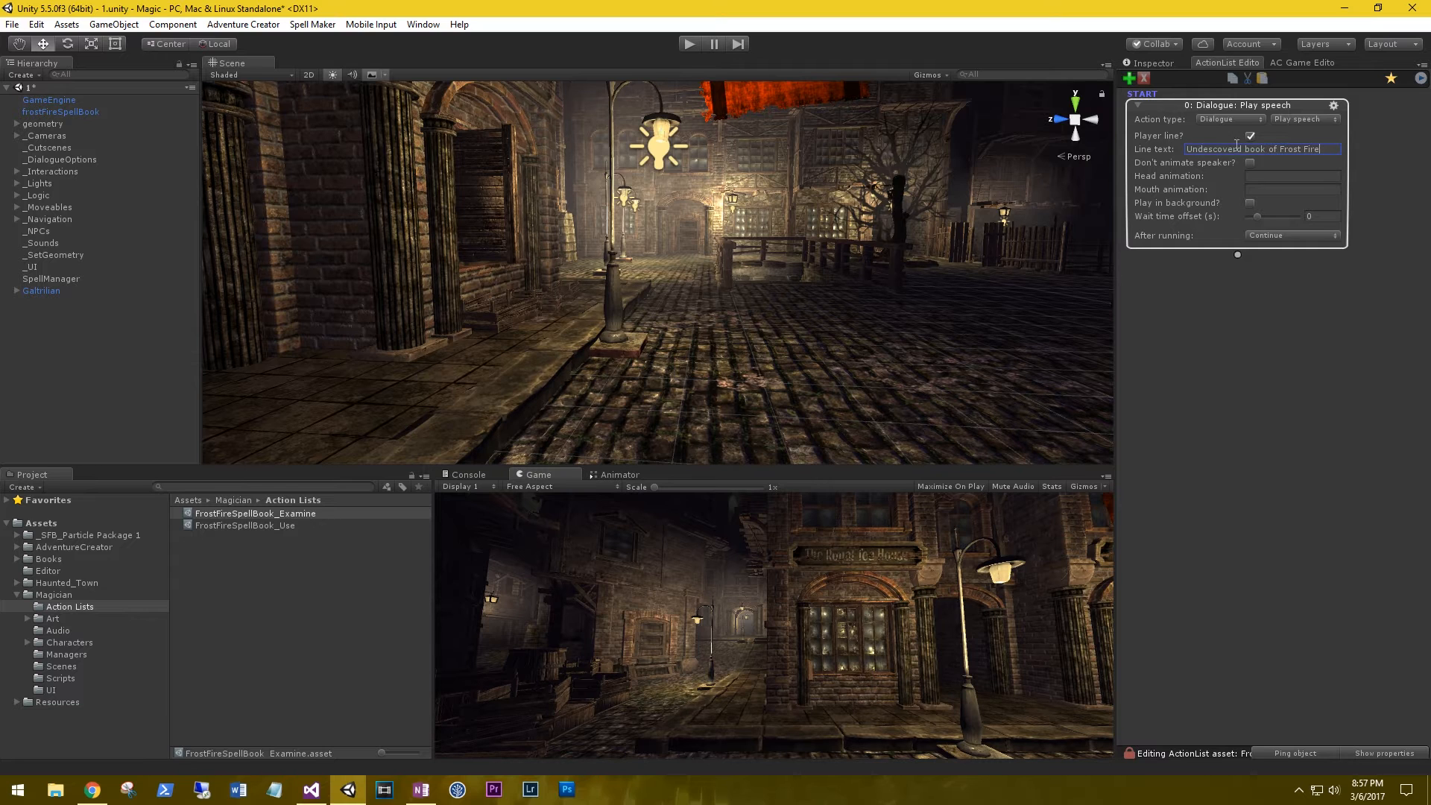
mouse_move(1237, 372)
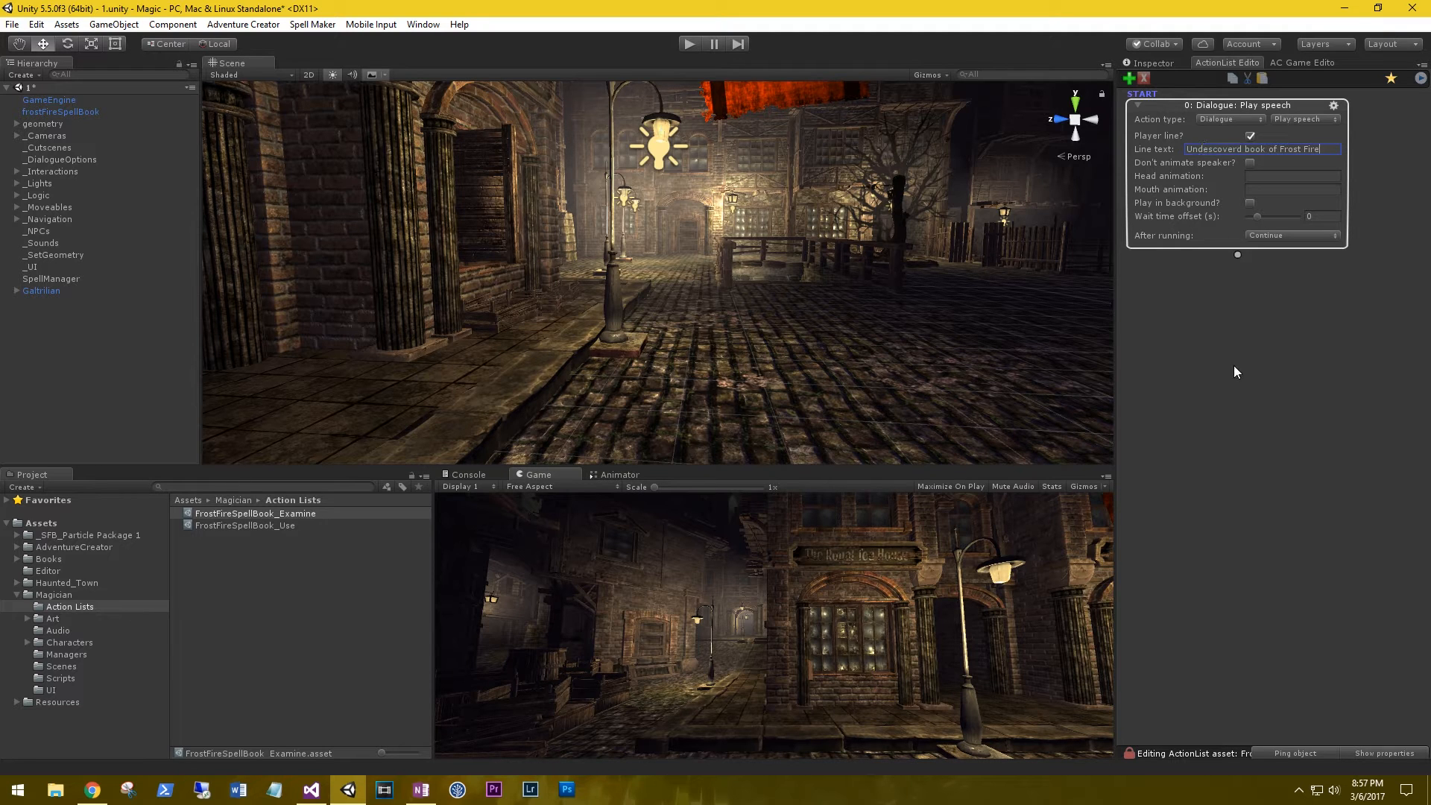
mouse_move(1224, 359)
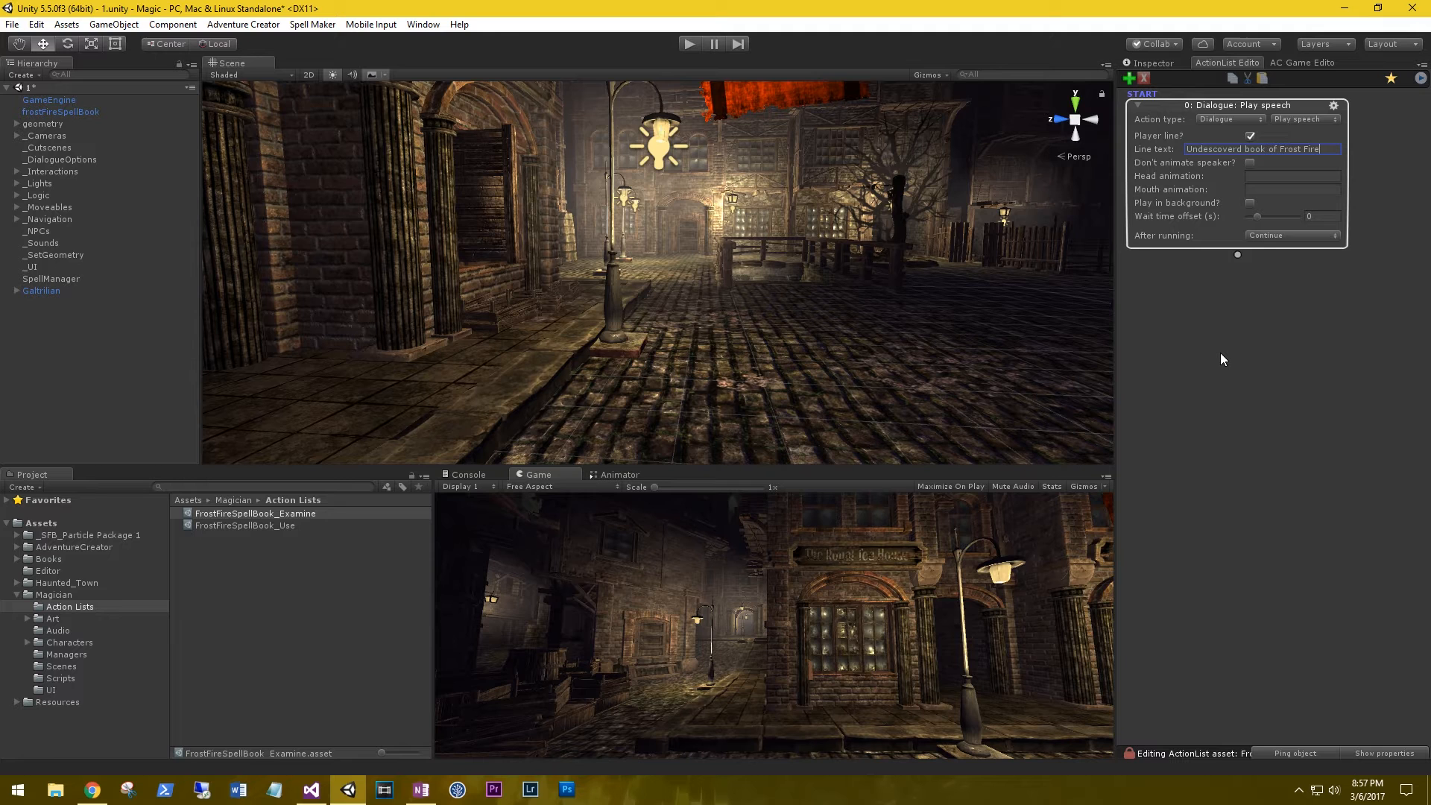
mouse_move(1207, 366)
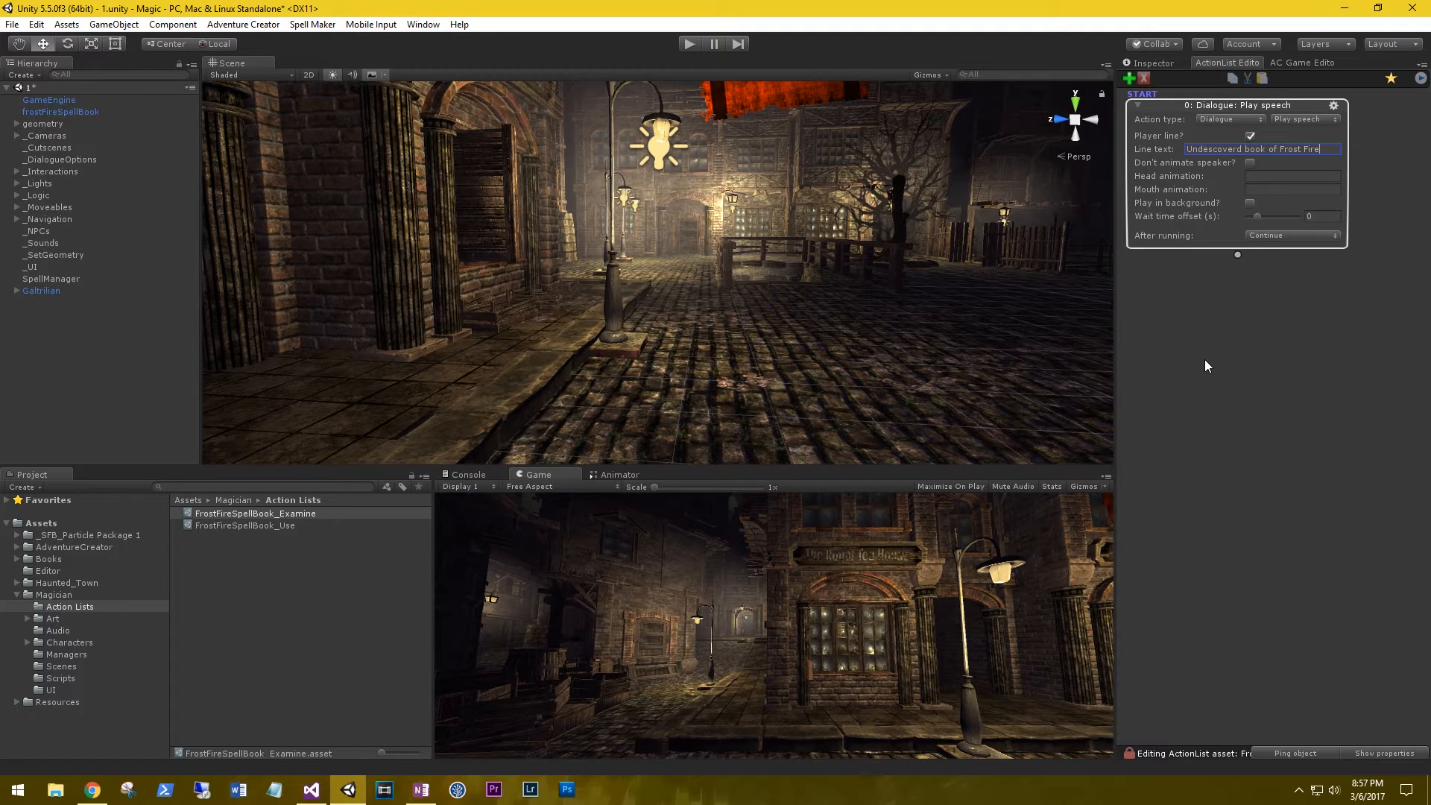
mouse_move(185, 542)
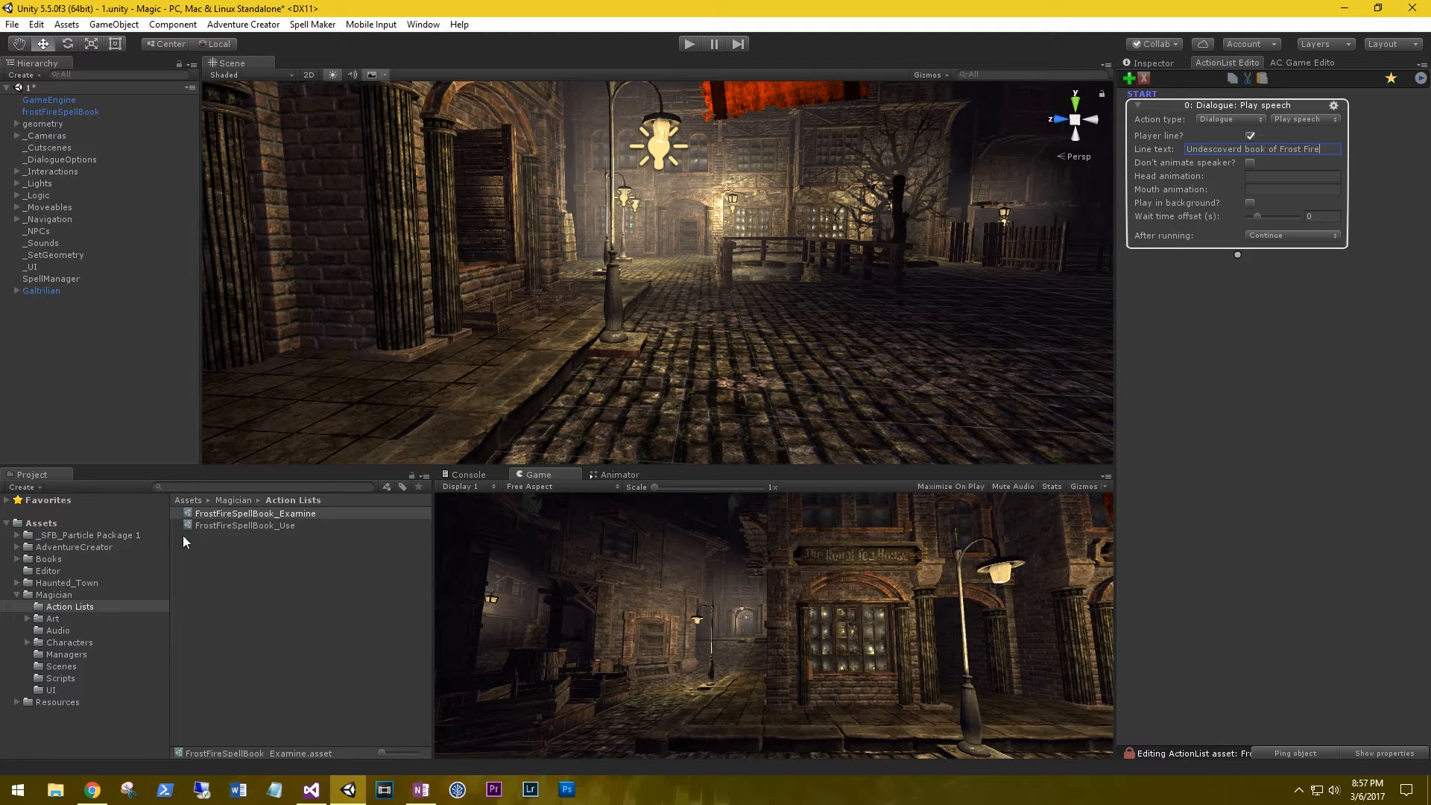
mouse_move(688, 47)
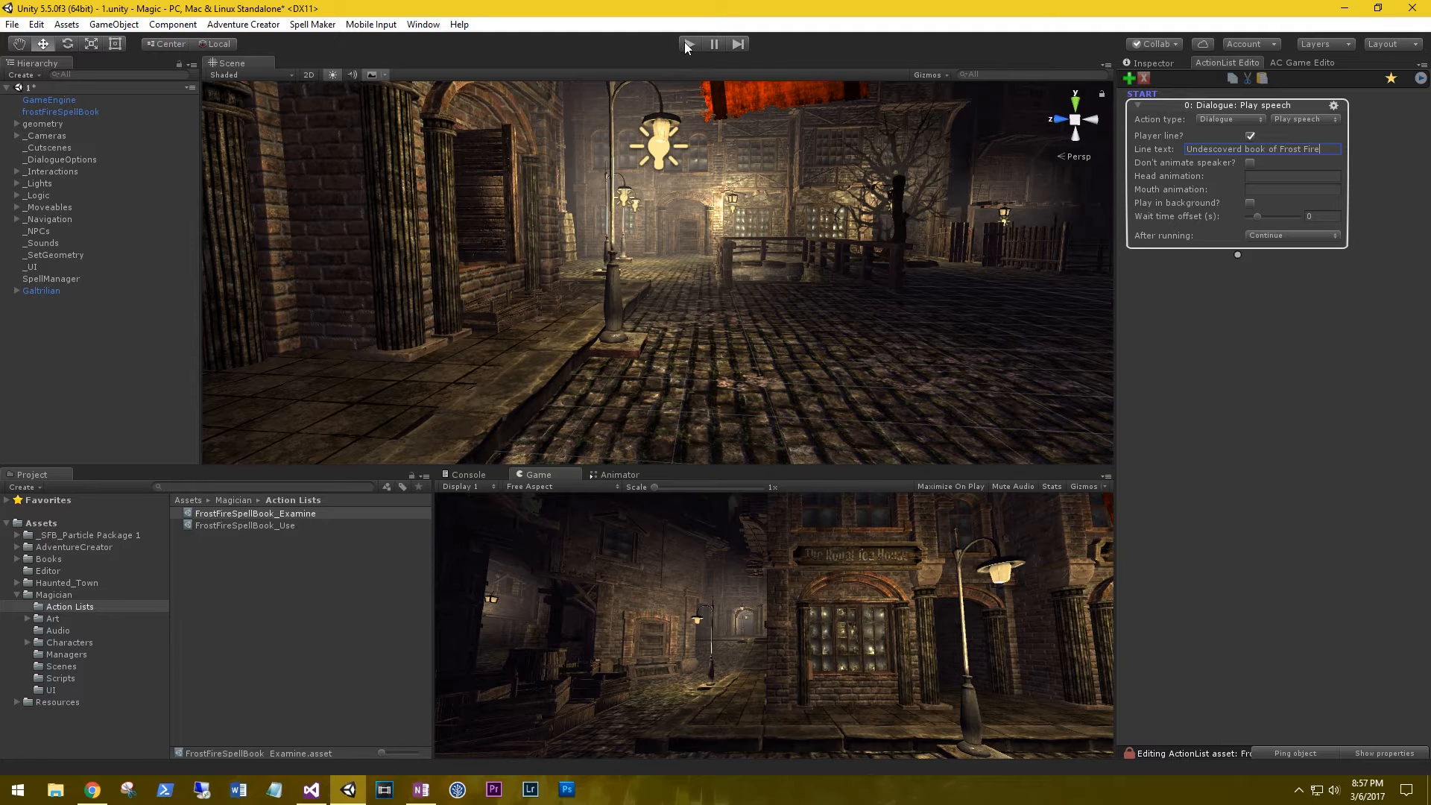
Run the scene in play mode to test the spell book's examine dialogue
click(690, 43)
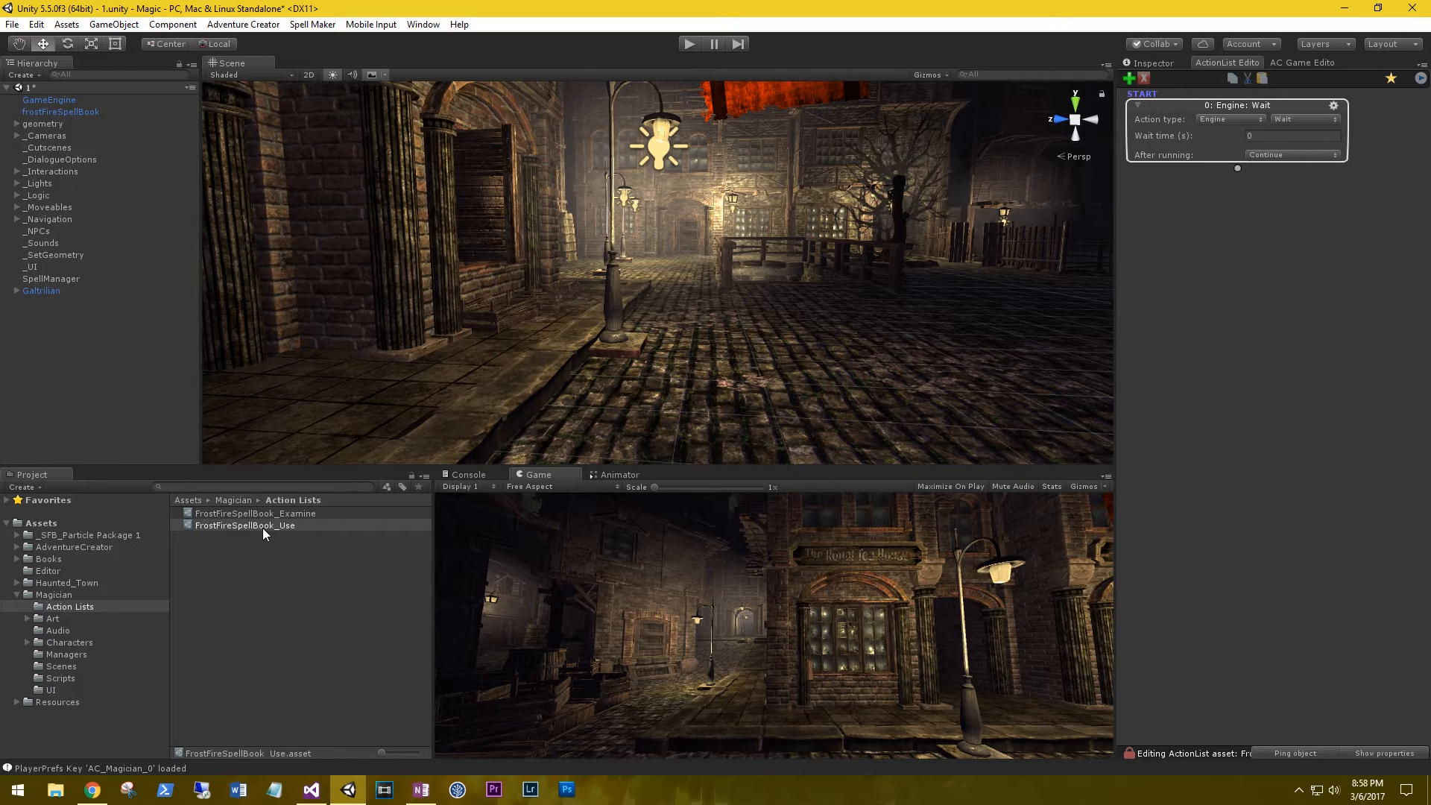
Select Galtrilian to view its Cast Spell script listing Frost Spell at 100 mana
click(40, 290)
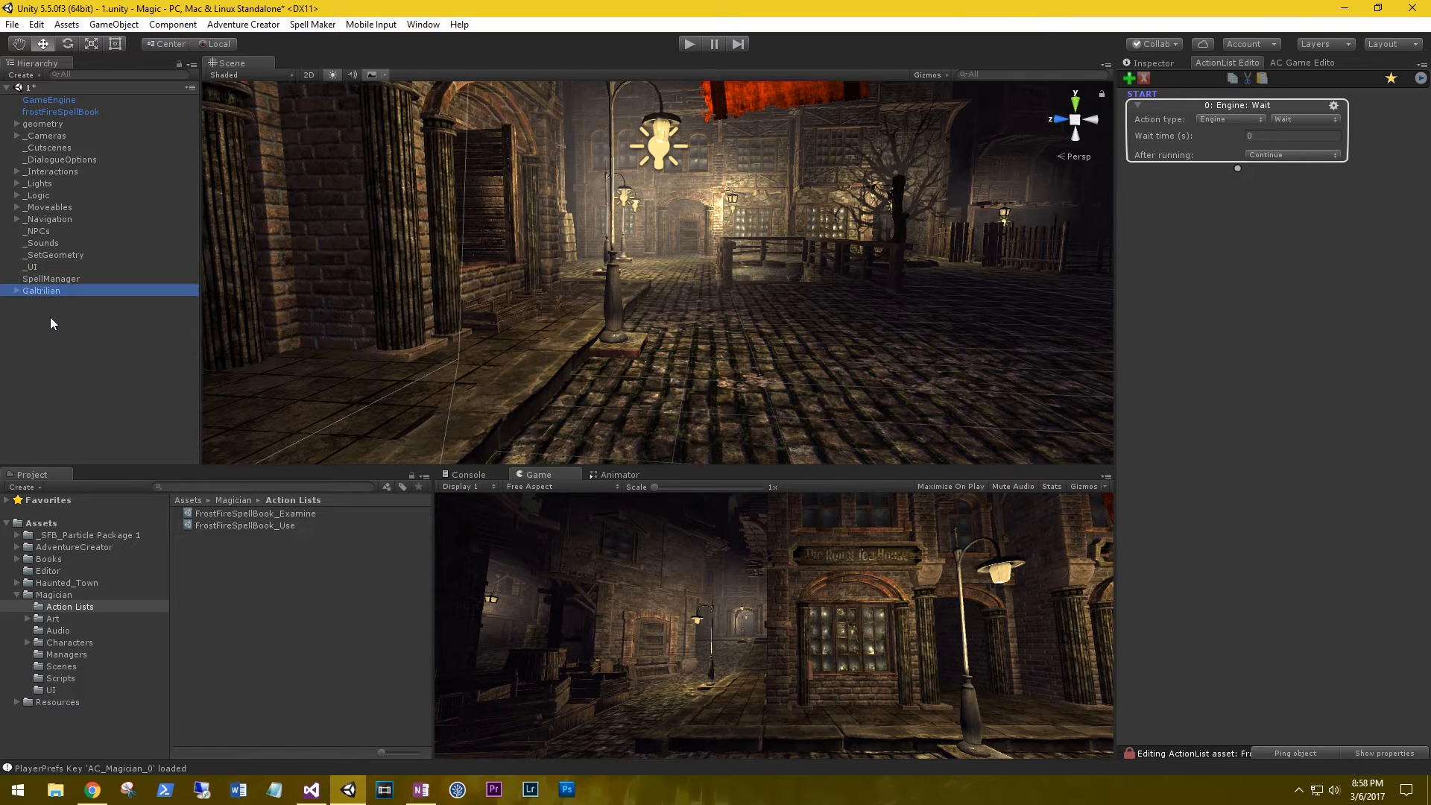
click(40, 290)
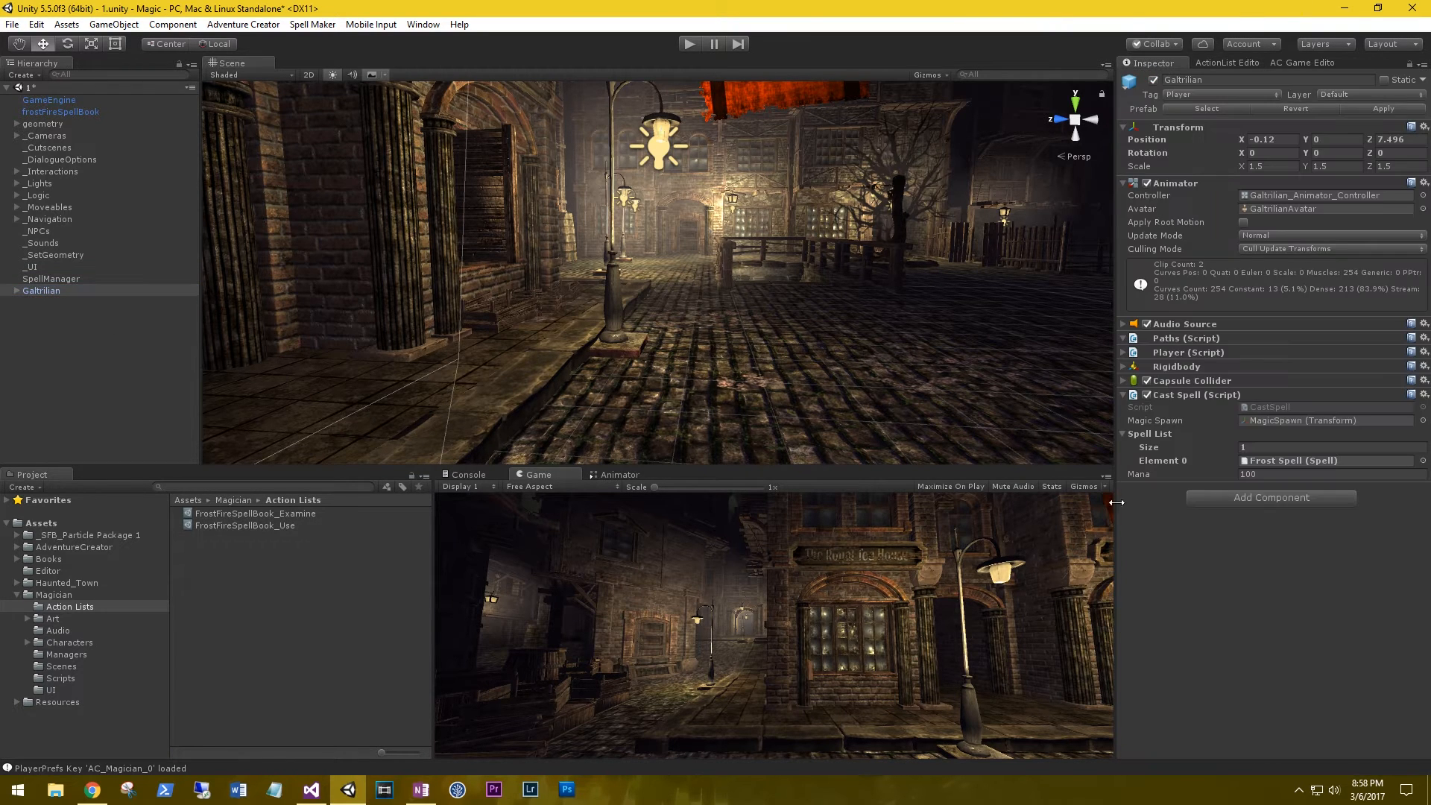
mouse_move(1195, 438)
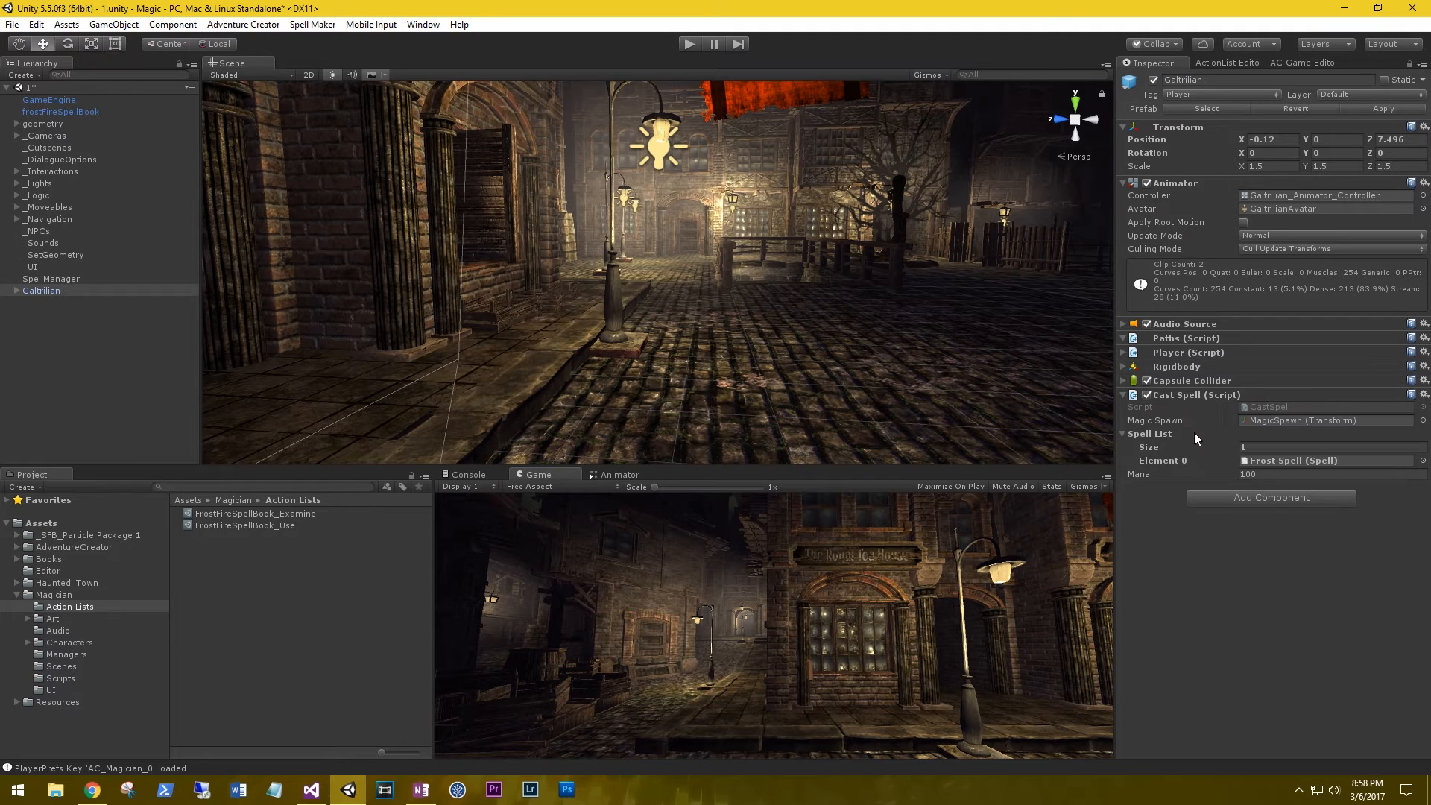
mouse_move(1183, 476)
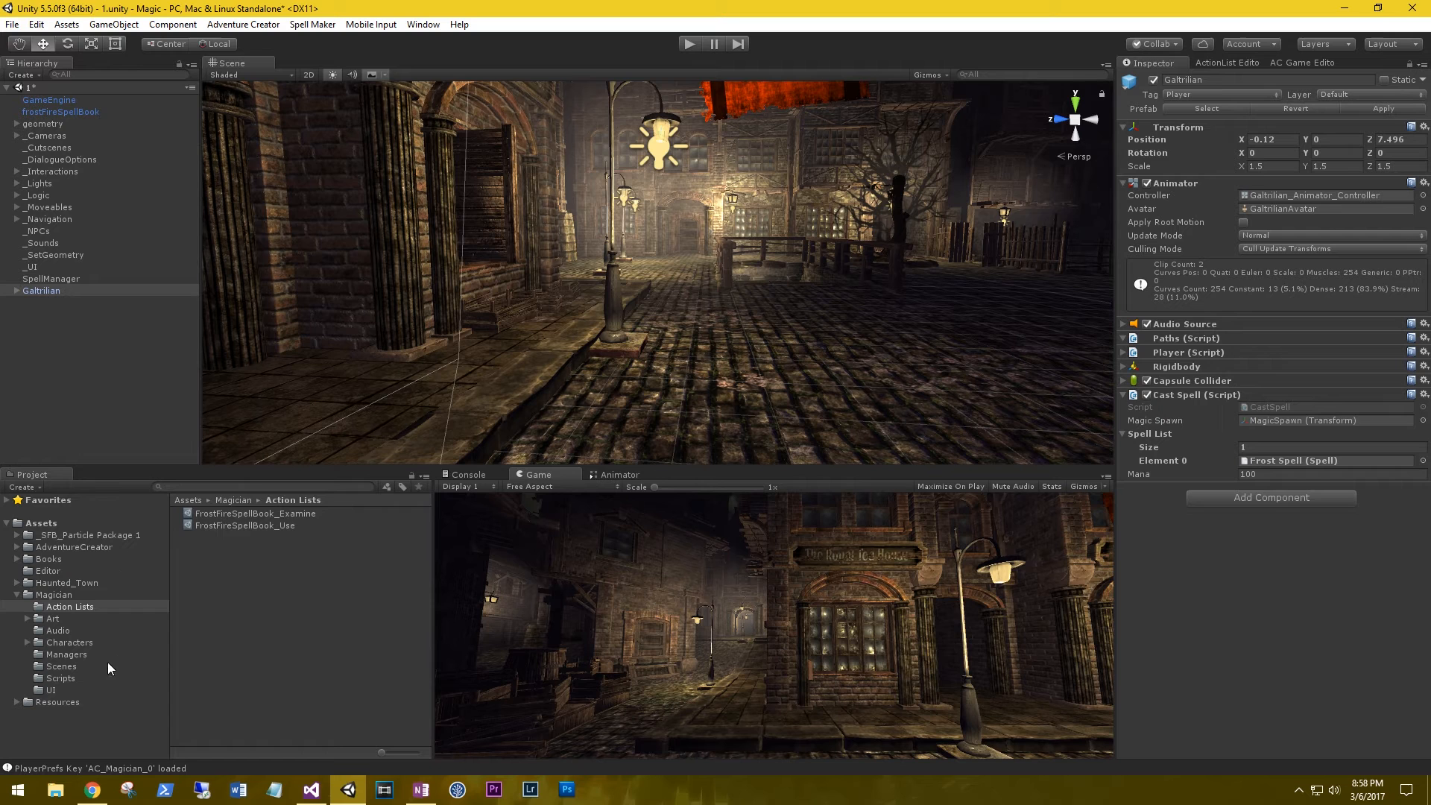
mouse_move(206, 658)
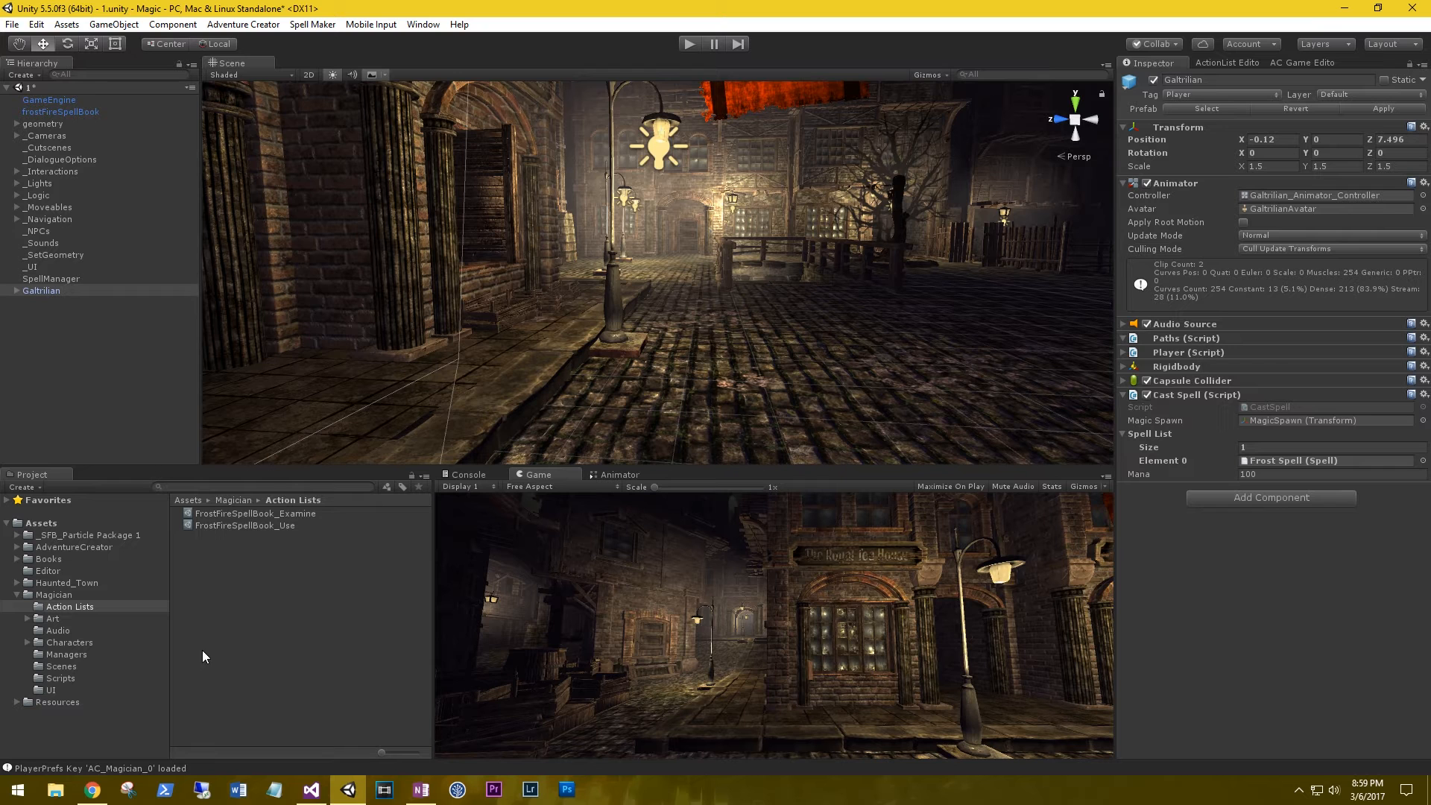
mouse_move(67, 277)
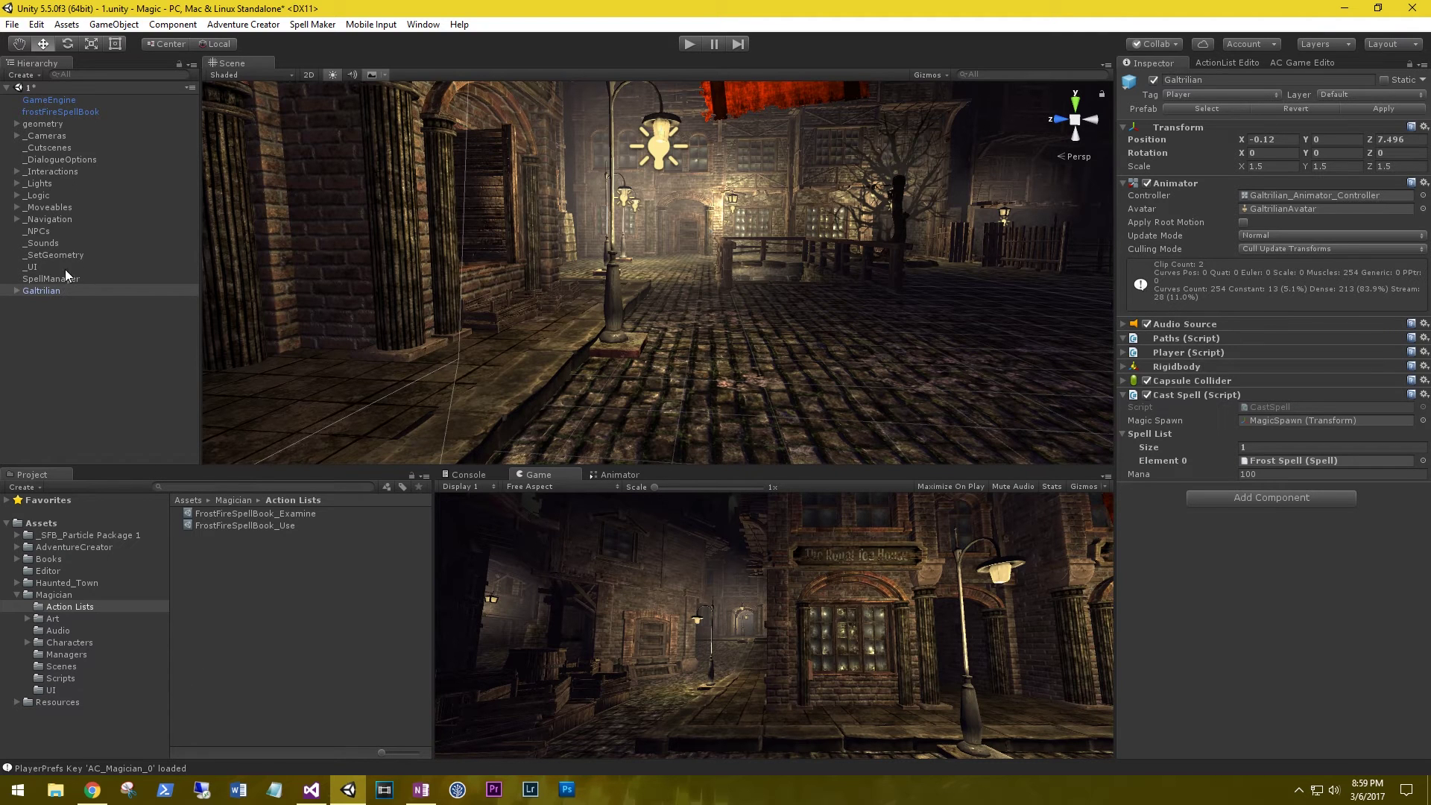
Check SpellManager's Frost Spell entry, then reselect Galtrilian
click(51, 278)
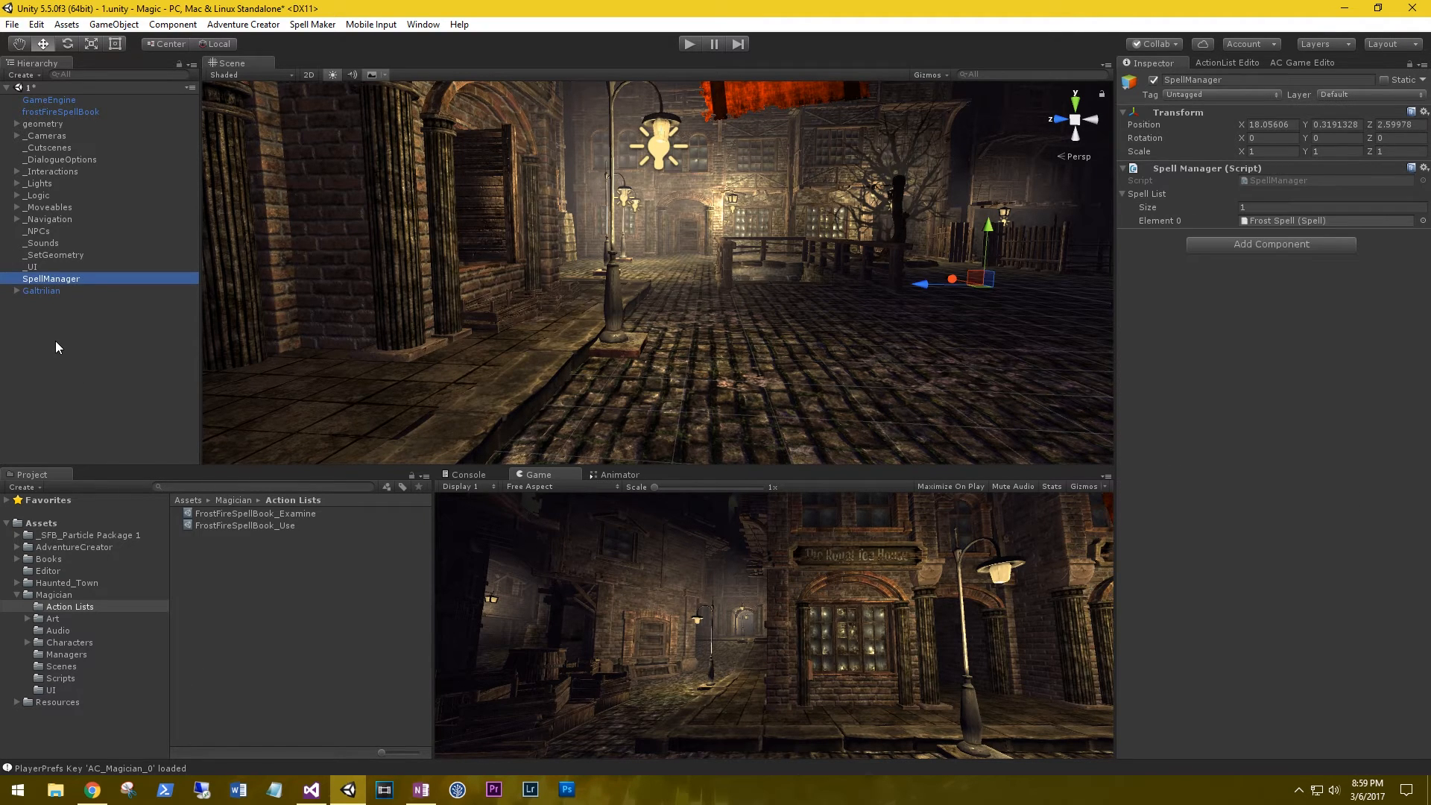
click(41, 279)
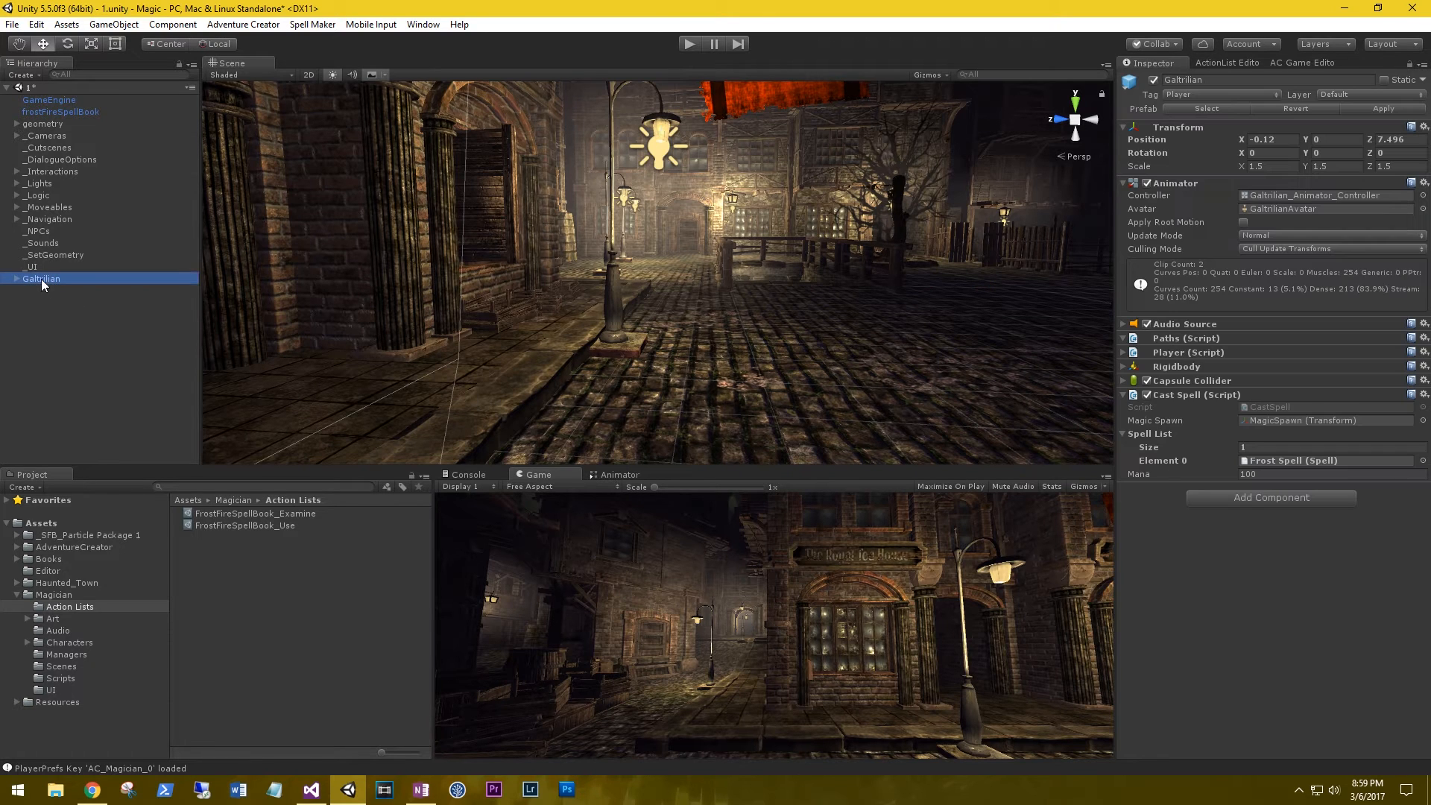
mouse_move(311, 745)
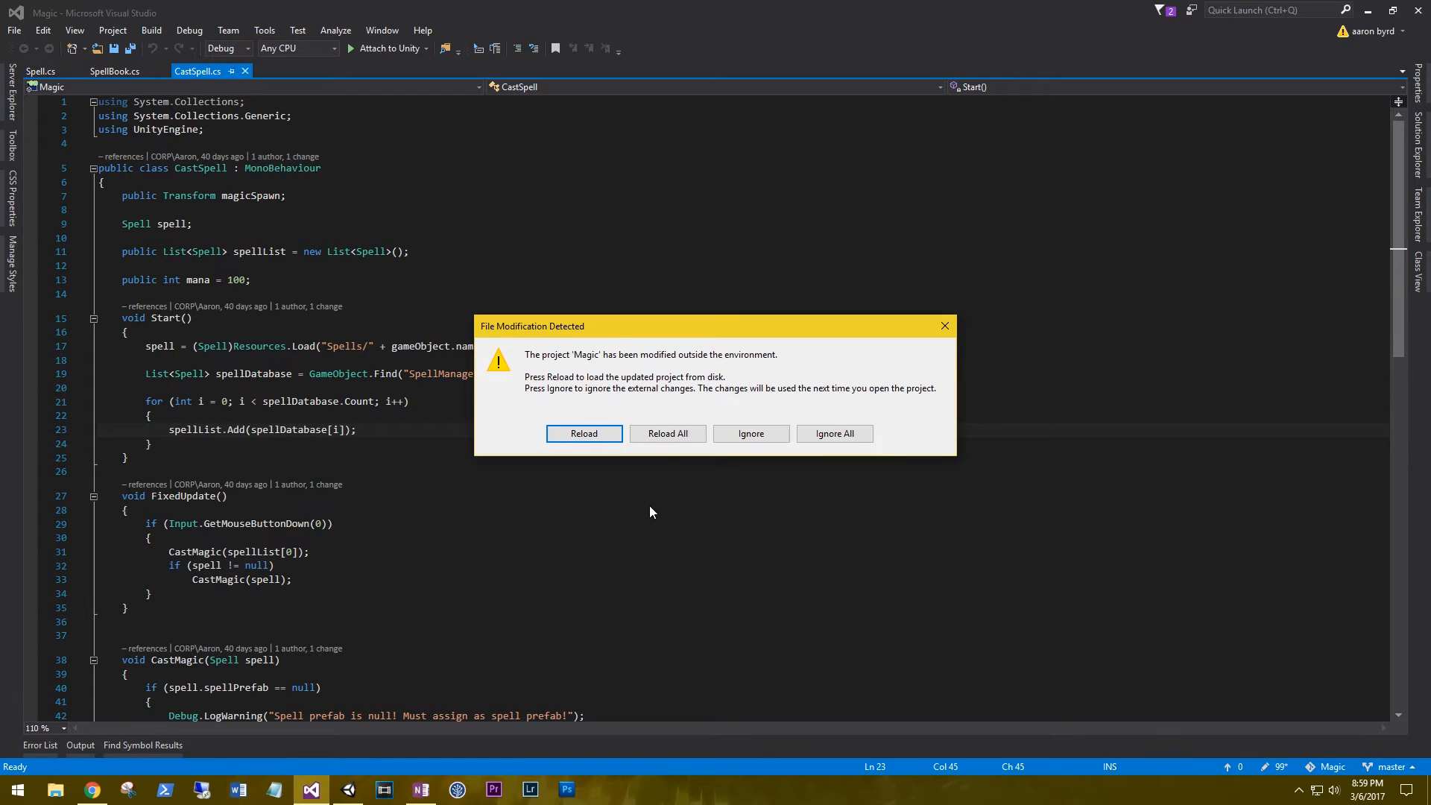
Serialize magicSpawn and the renamed fireSpell, deleting spellList and the Resources.Load line
click(584, 433)
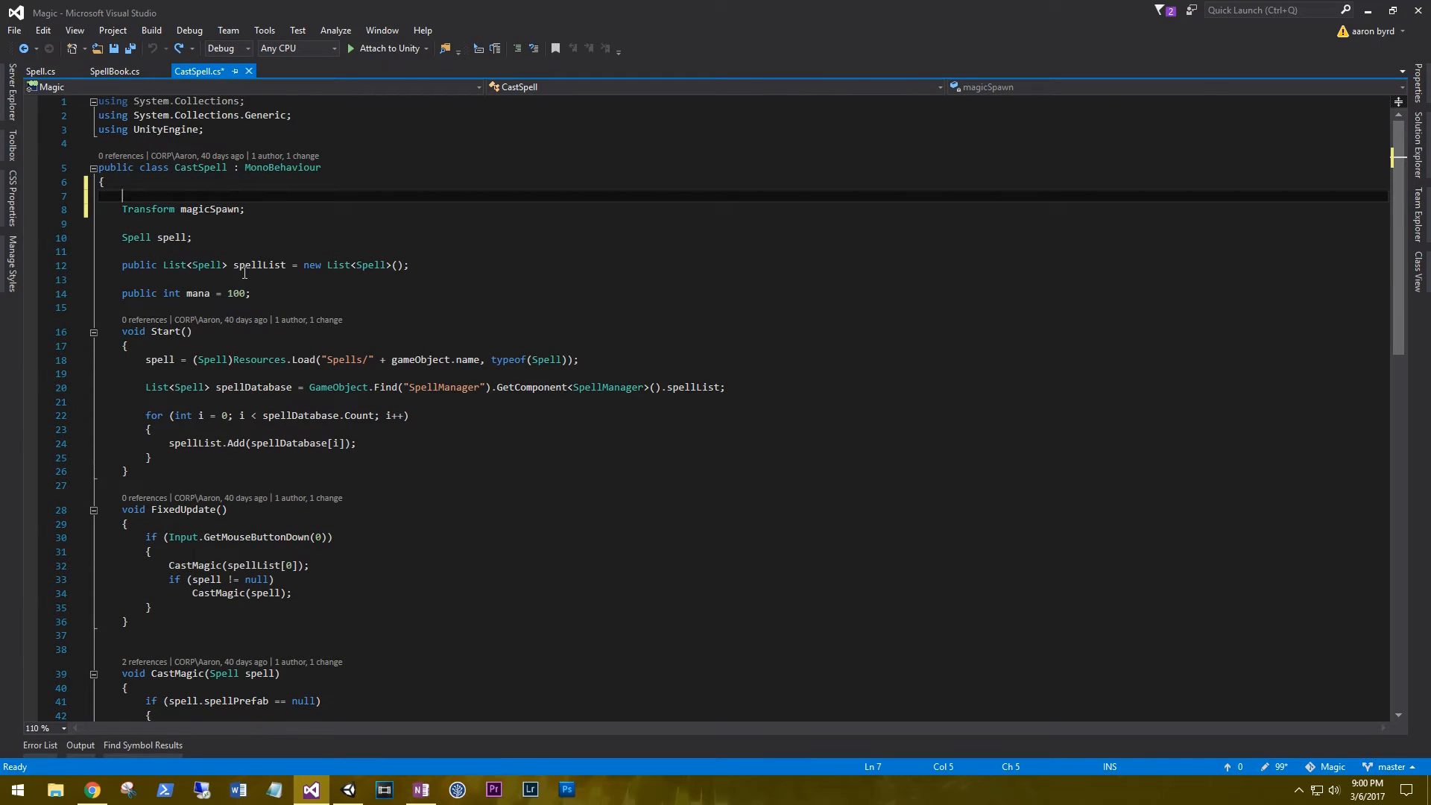
text([SerializeField)
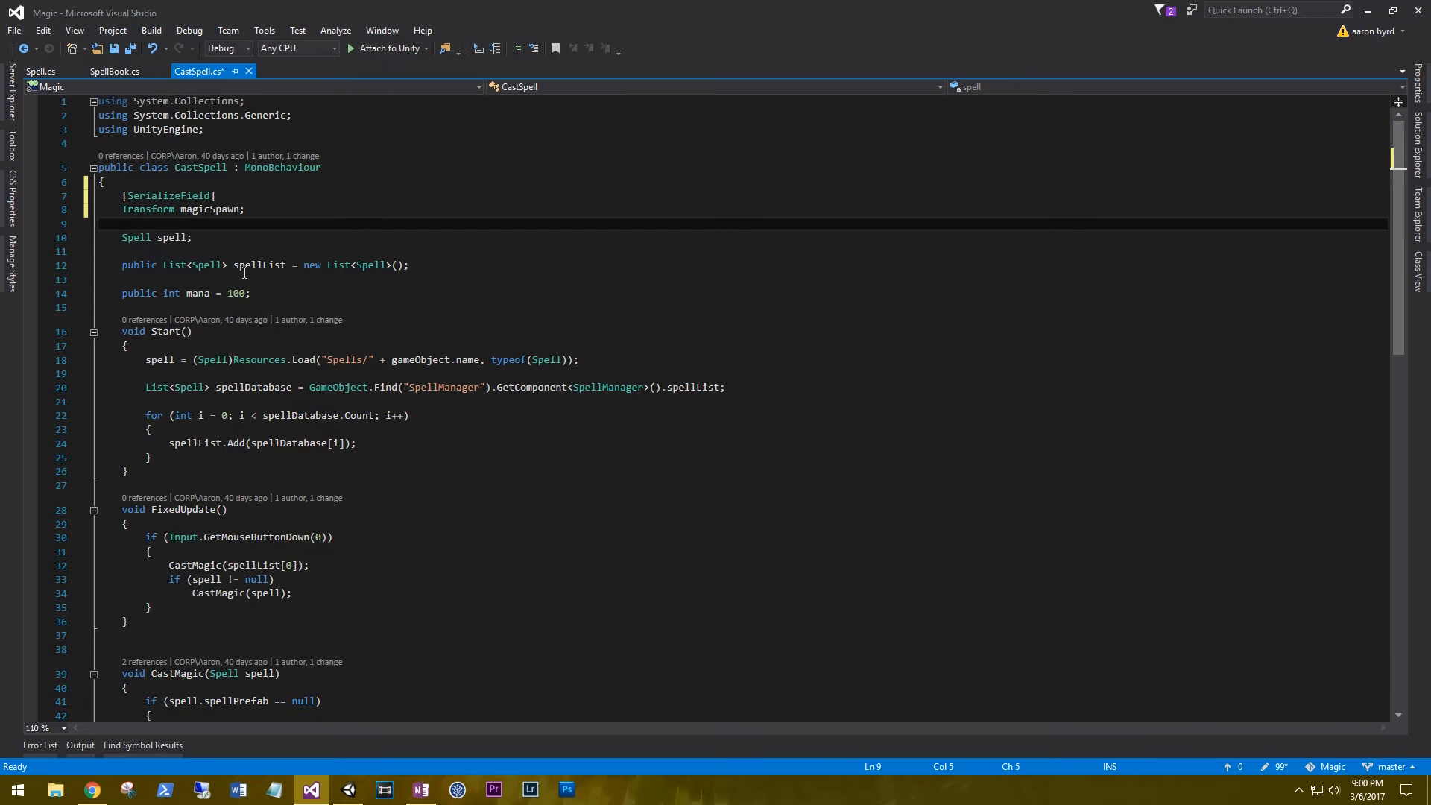
text([SerializeField])
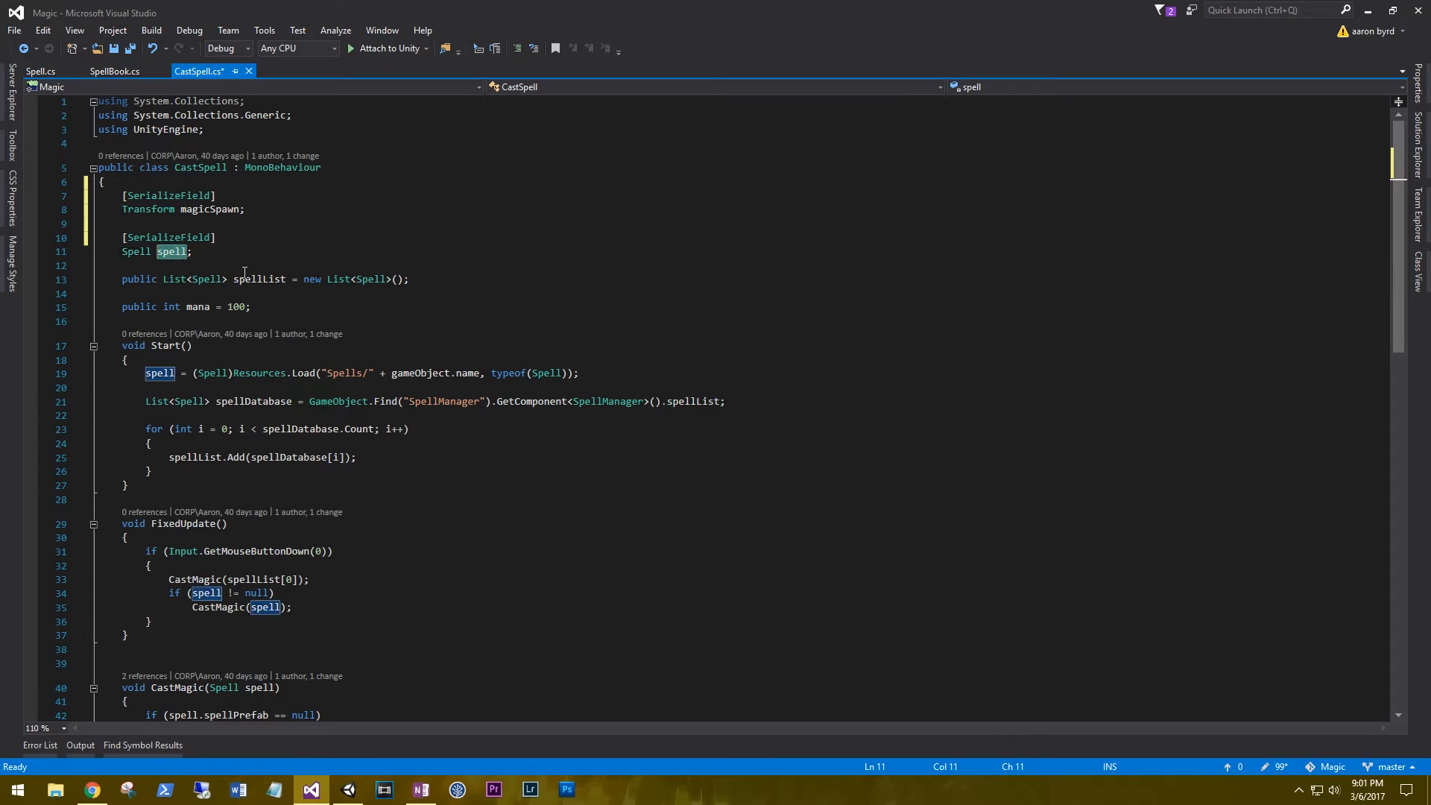
text(fire)
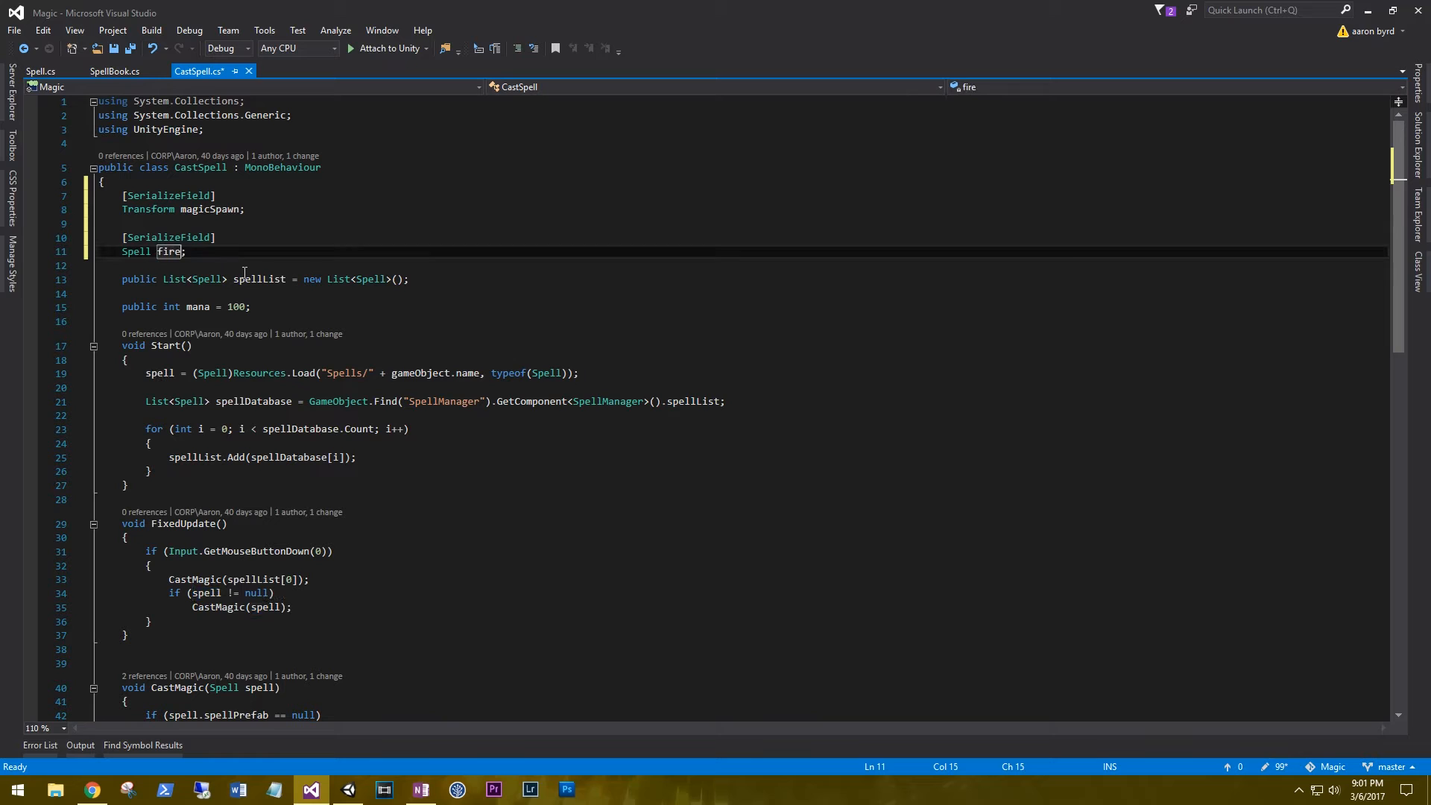
text(Spell)
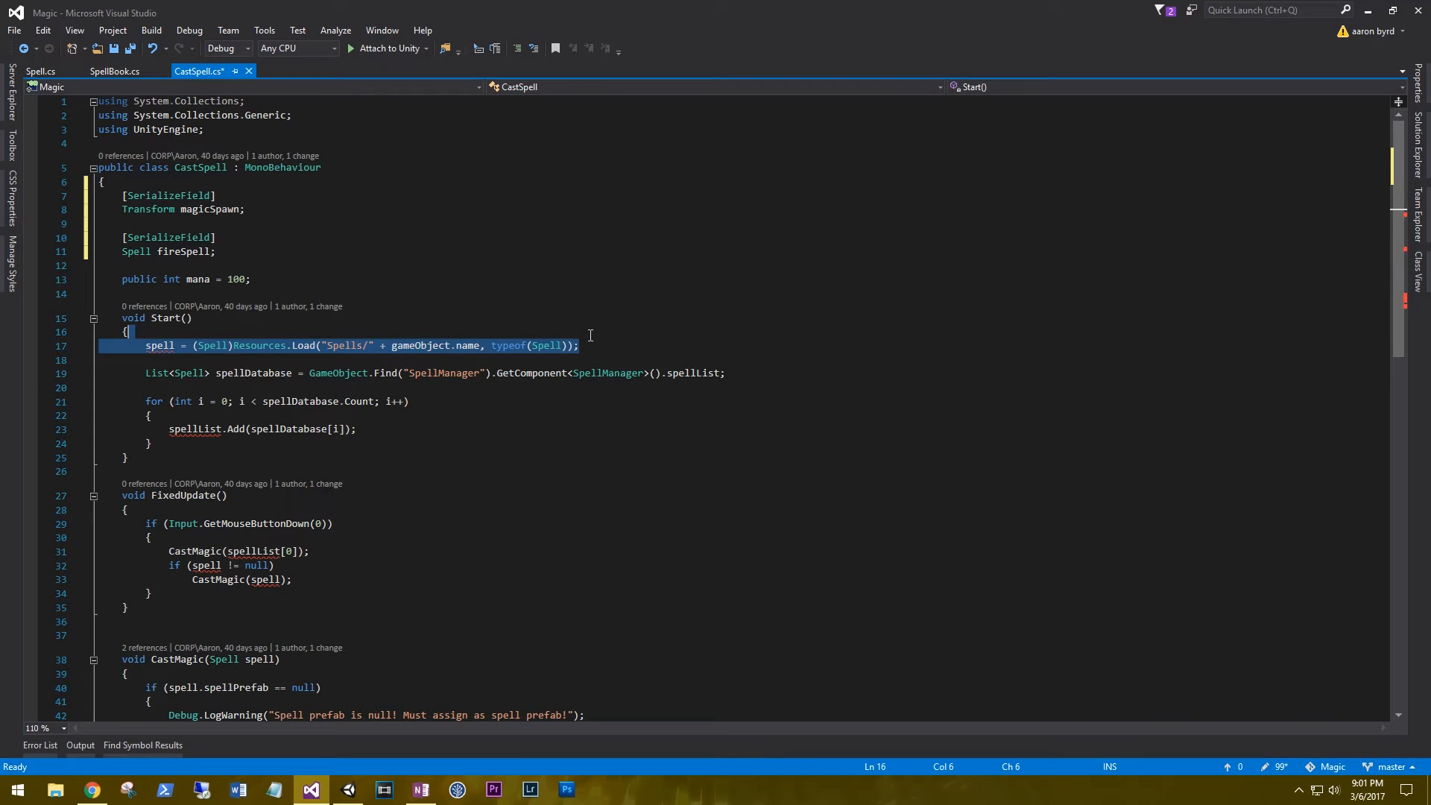
key(Delete)
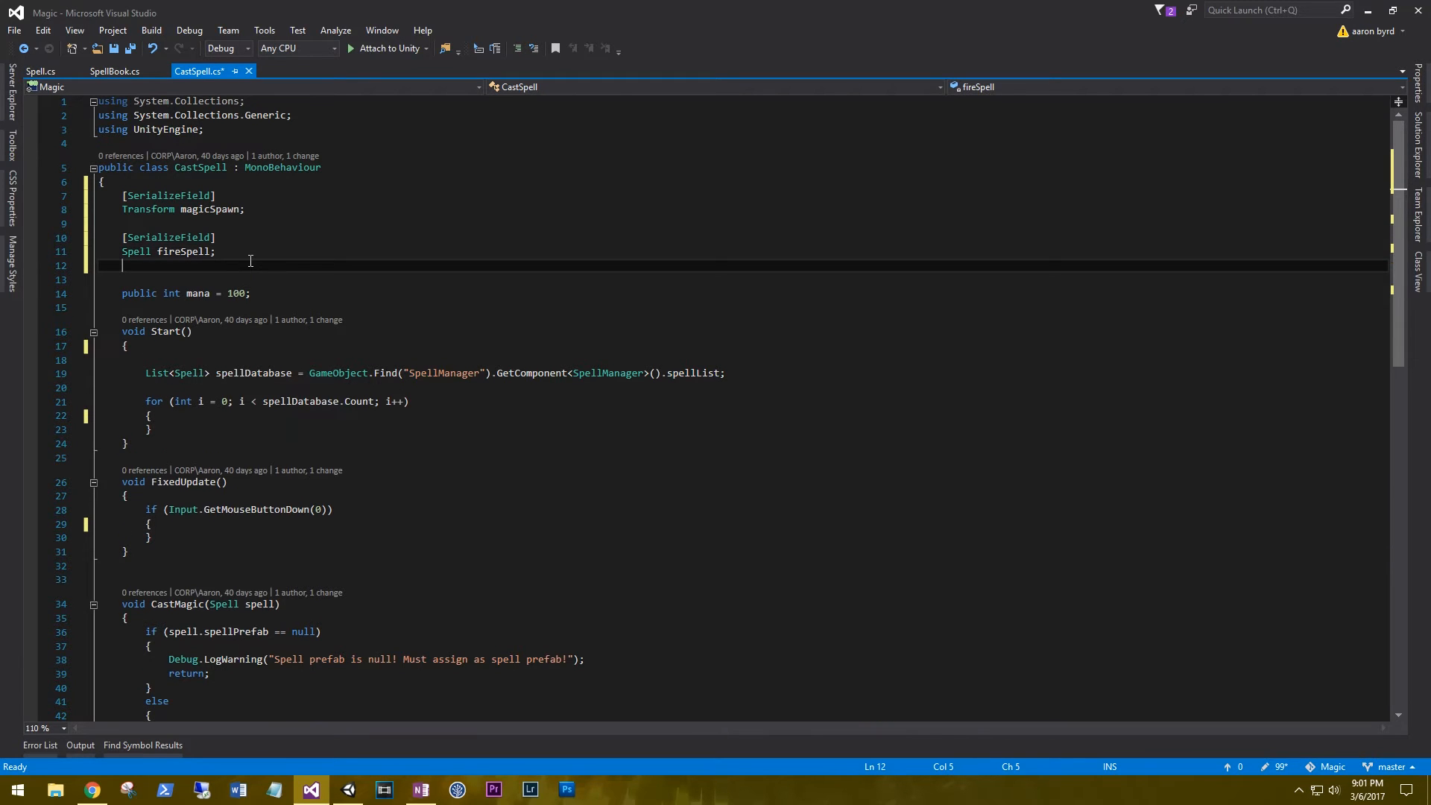
Add '[SerializeField] bool fireSpellEnabled = false;' below fireSpell
text([SerializeField])
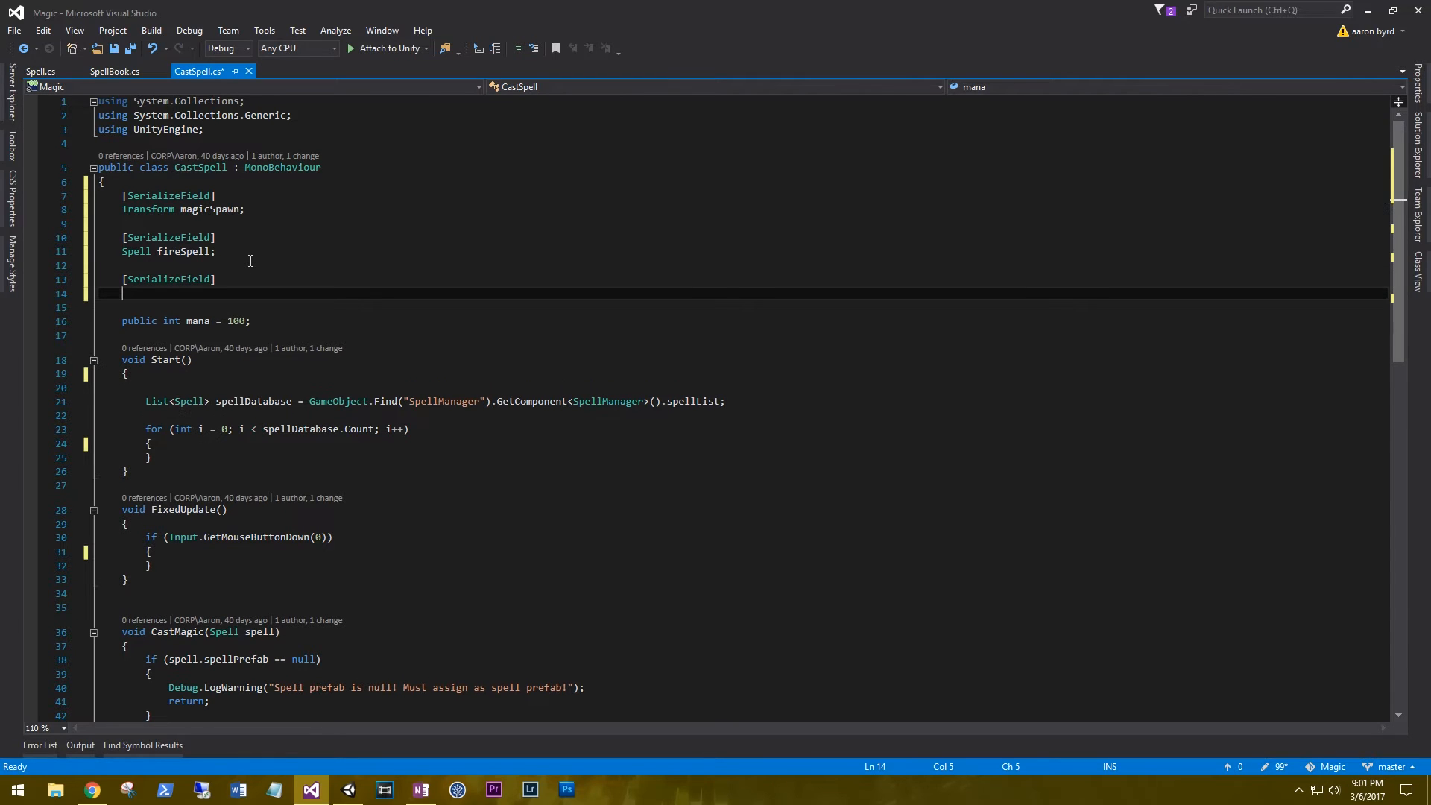
text(bool fire)
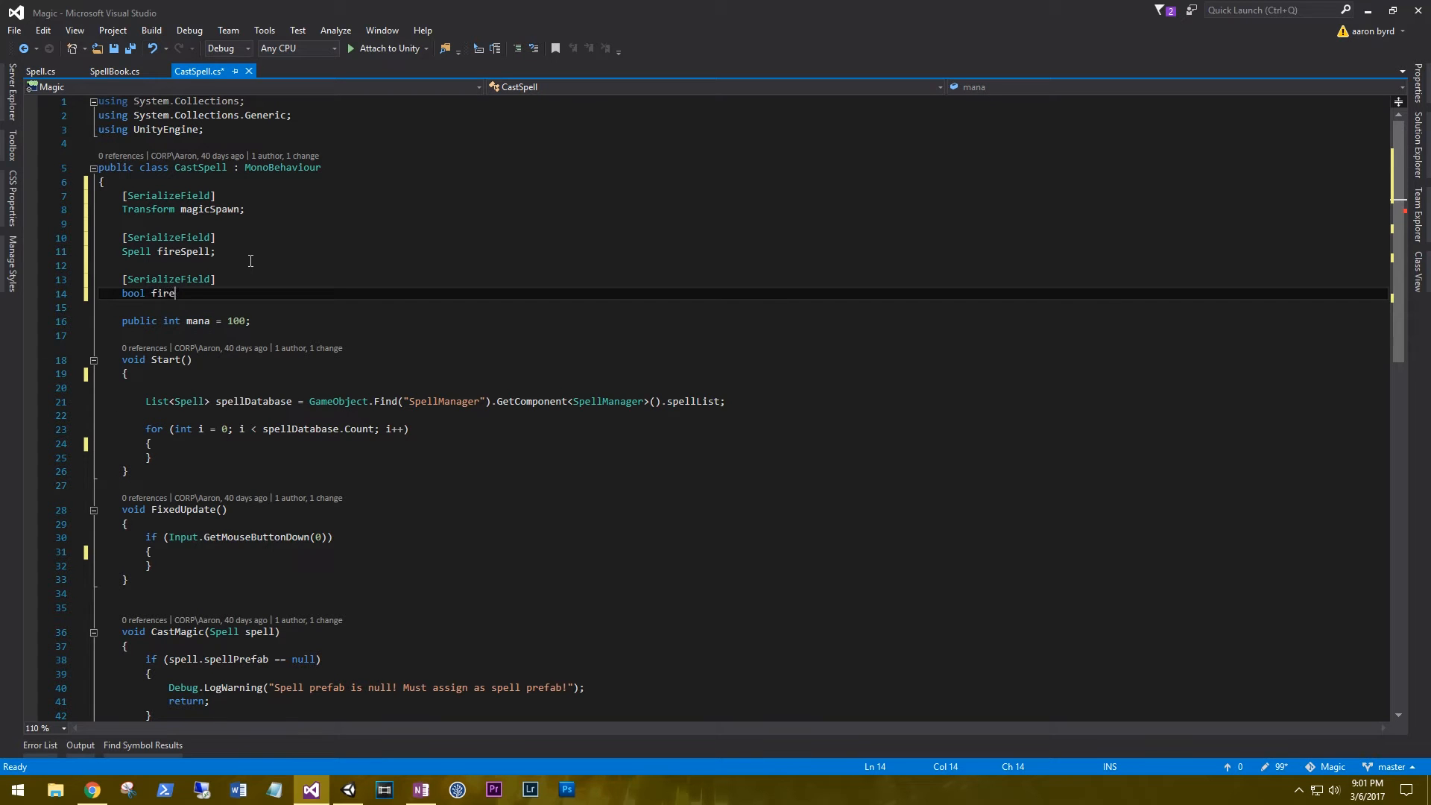
text(SpellEnabled =)
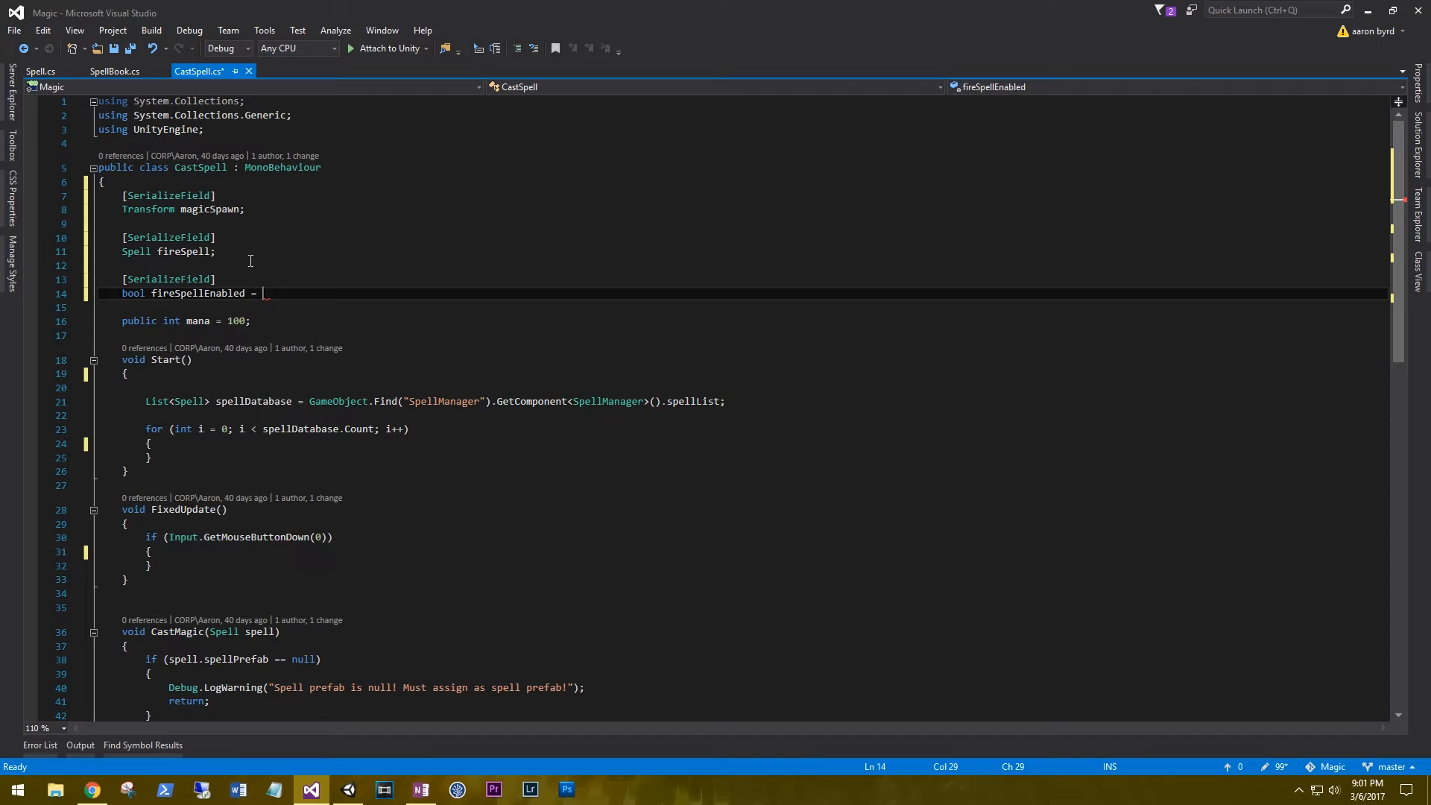
text(false;)
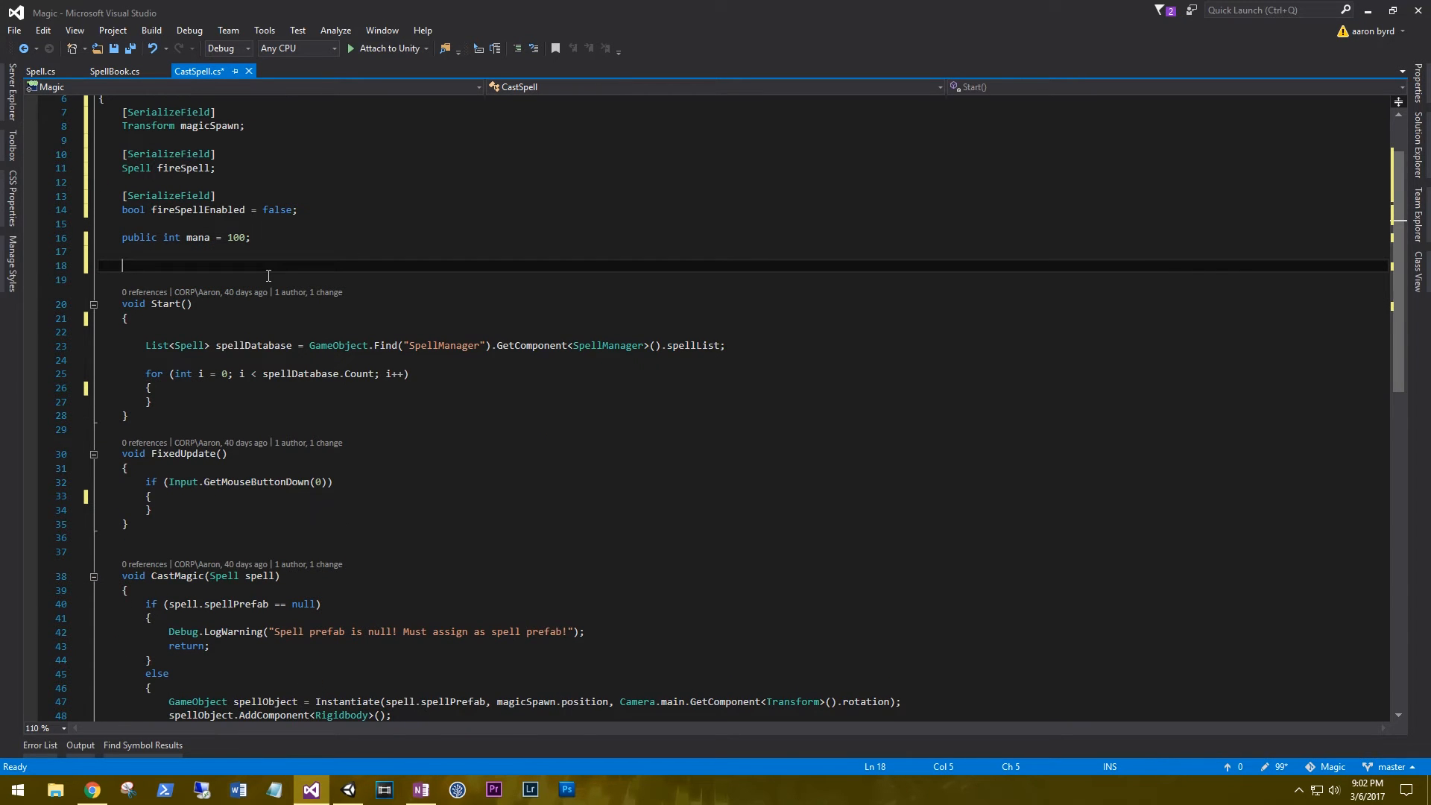
Write public EnableFireSpell() that sets fireSpellEnabled to true
text(public void)
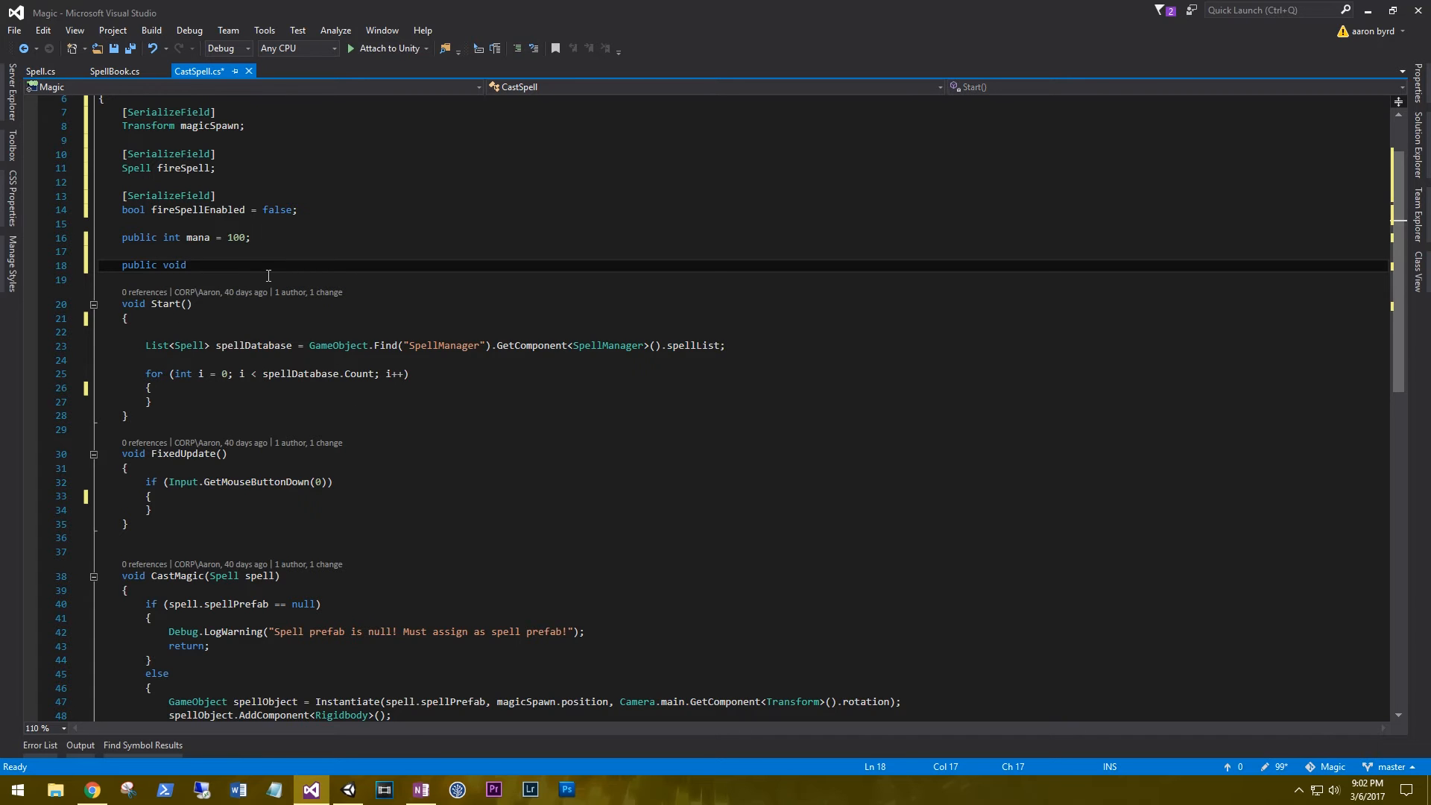
text(EnableFire)
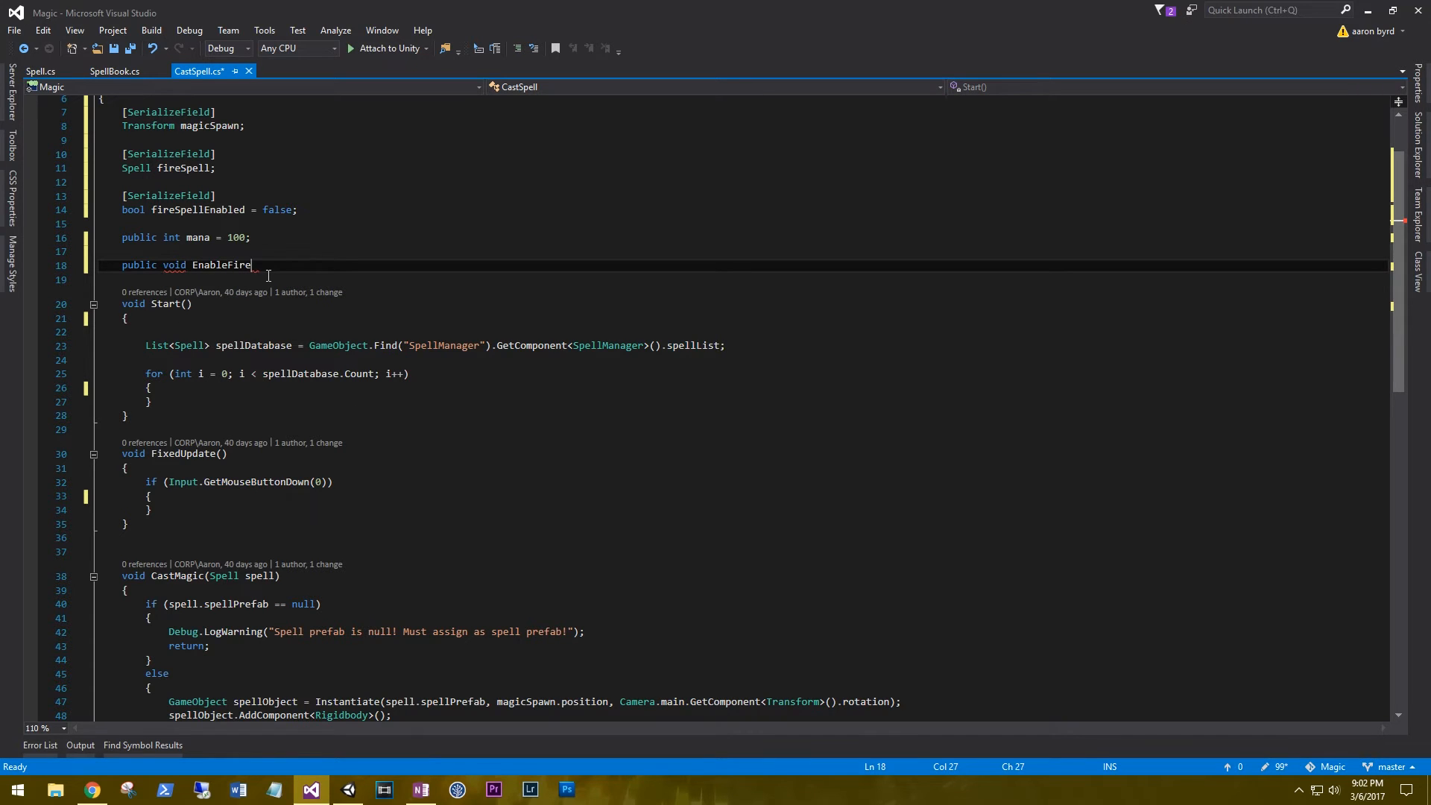
text(Spell())
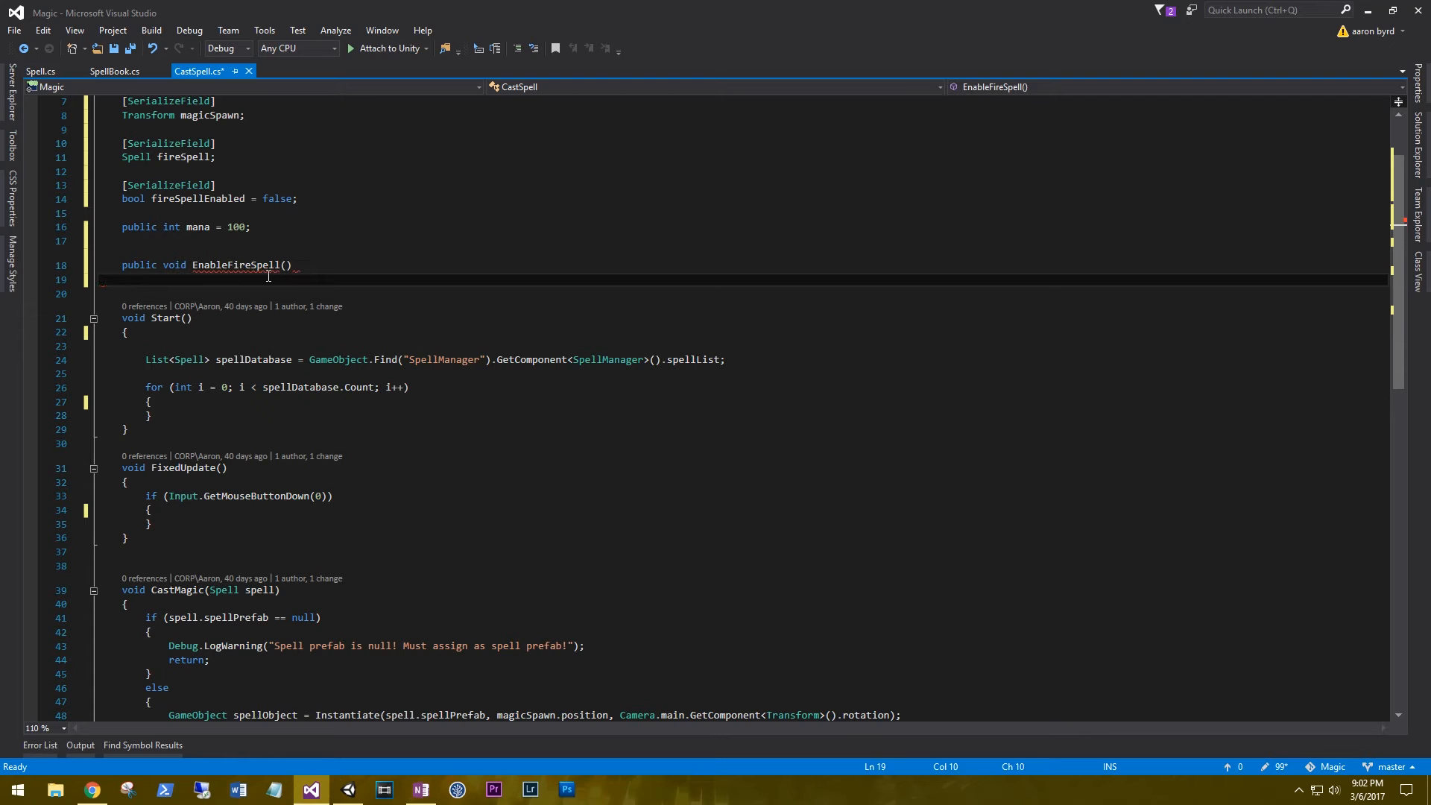
text({)
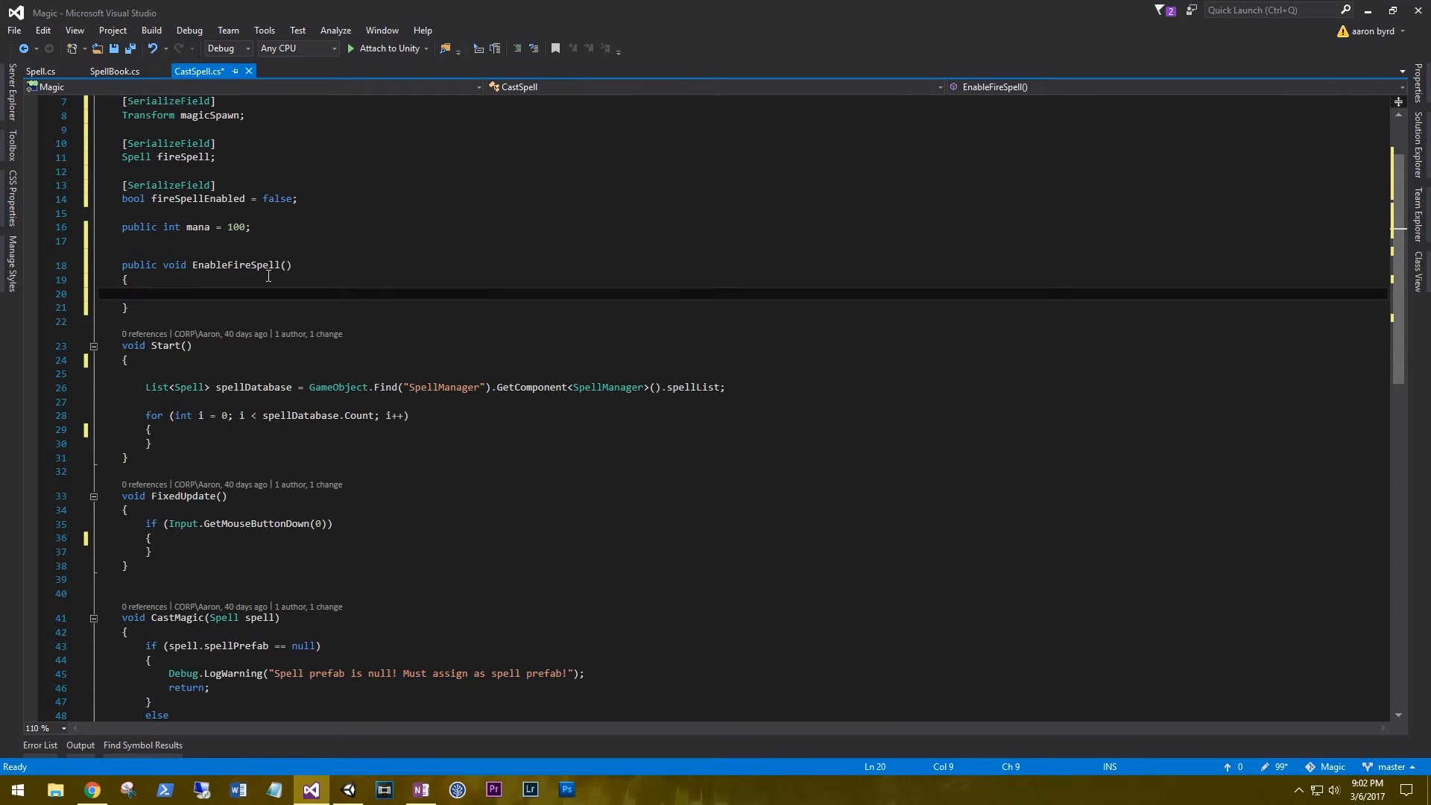
text(fireSpellEnabled)
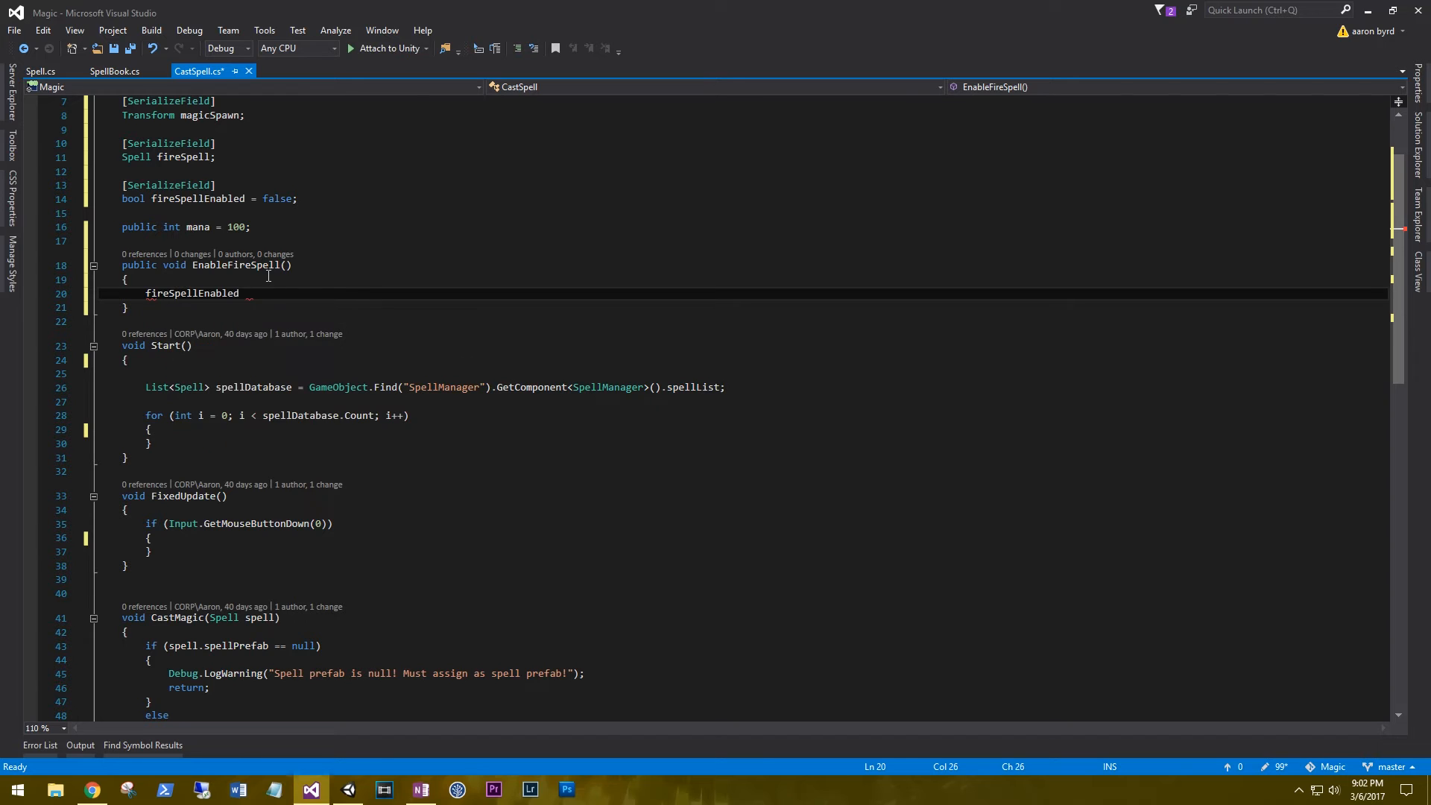
text(= true;)
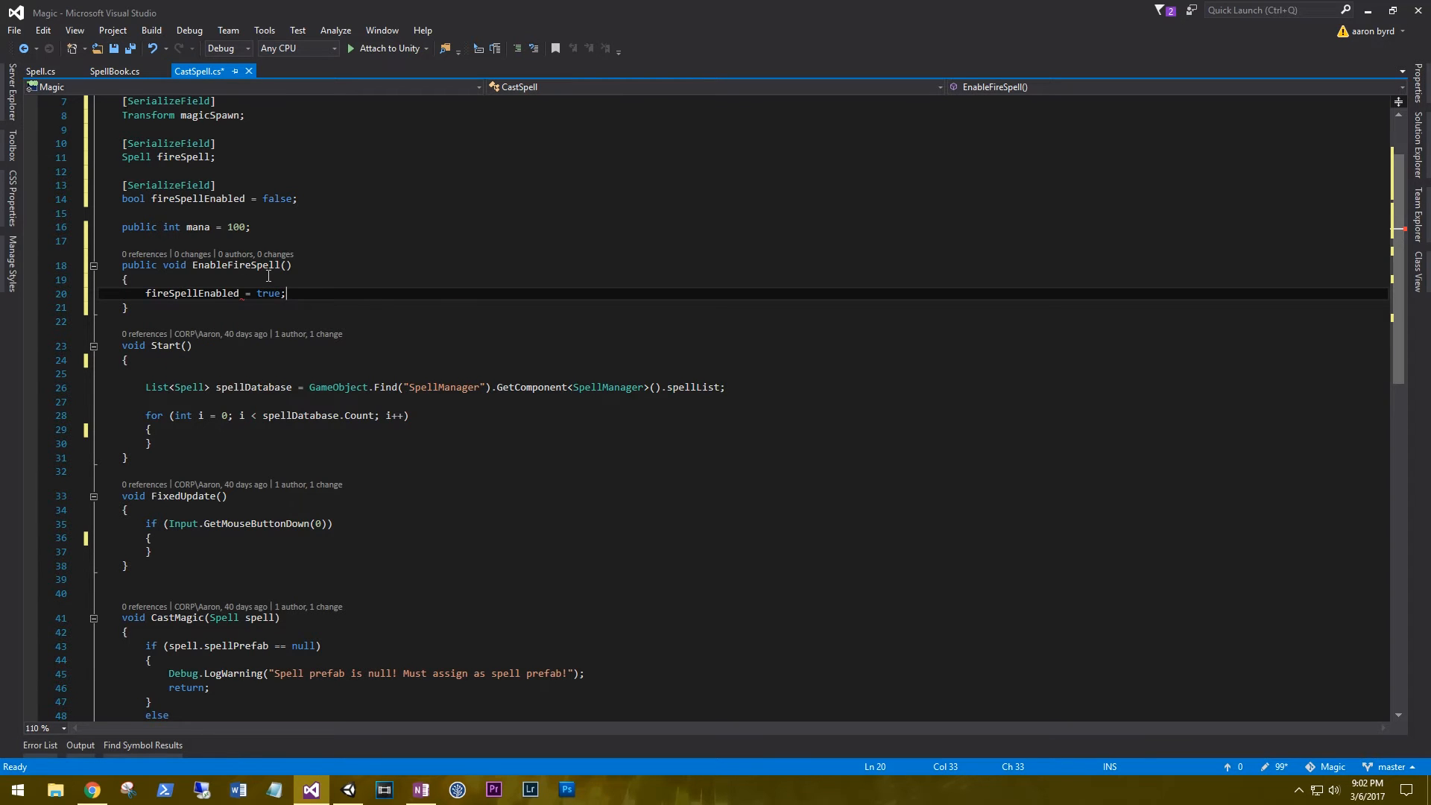
Write public DisableFireSpell() that sets fireSpellEnabled to false
text(public)
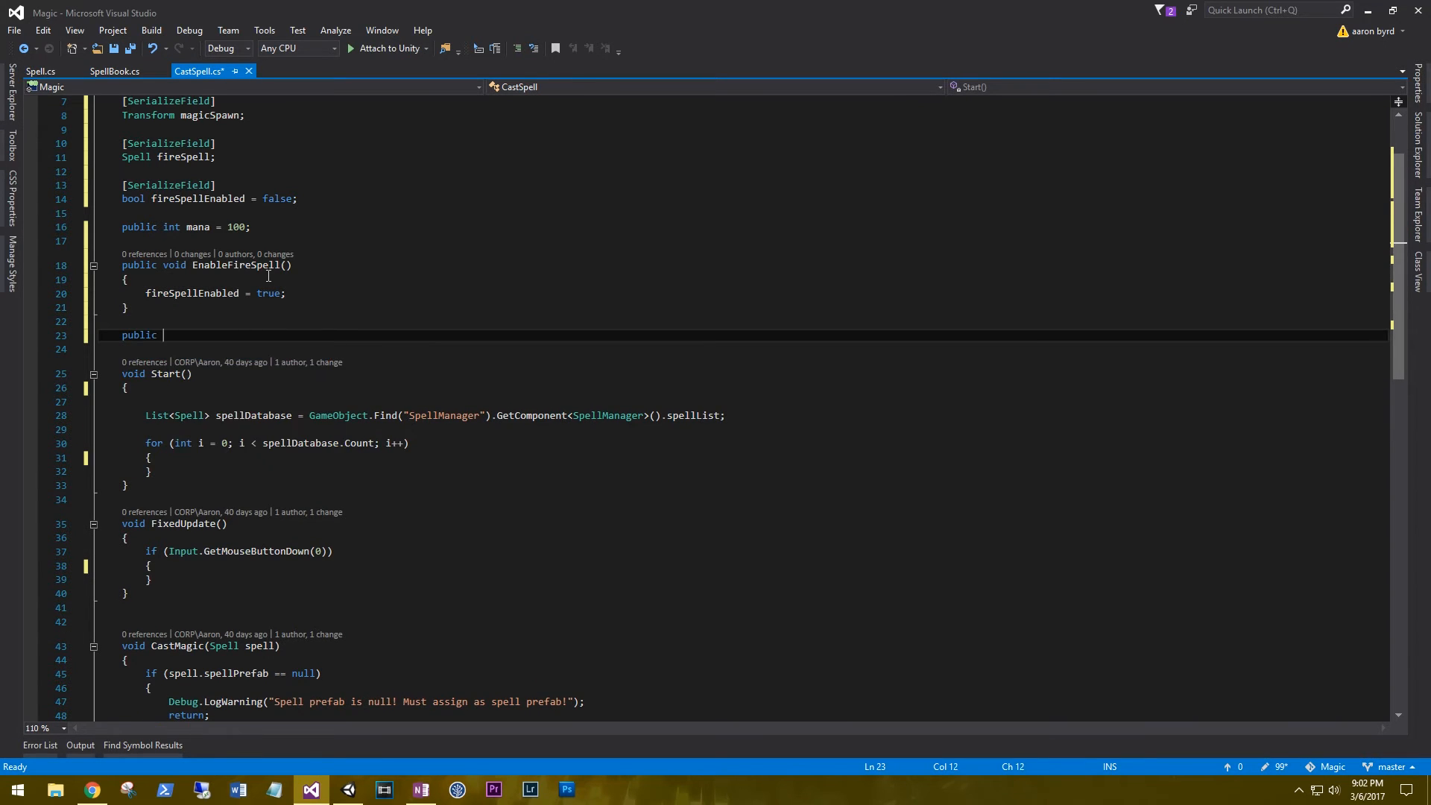
text(void Ena)
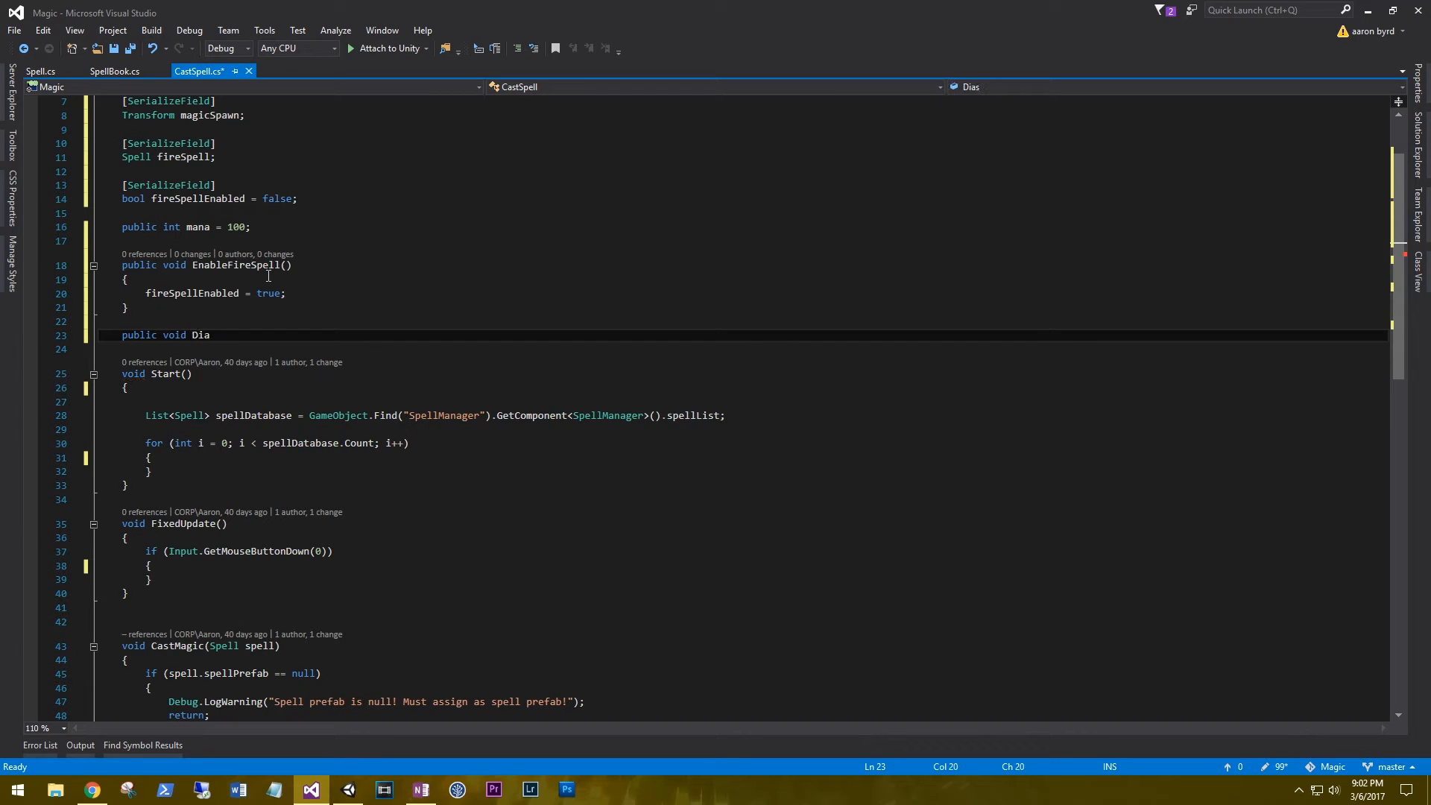
text(DisableF)
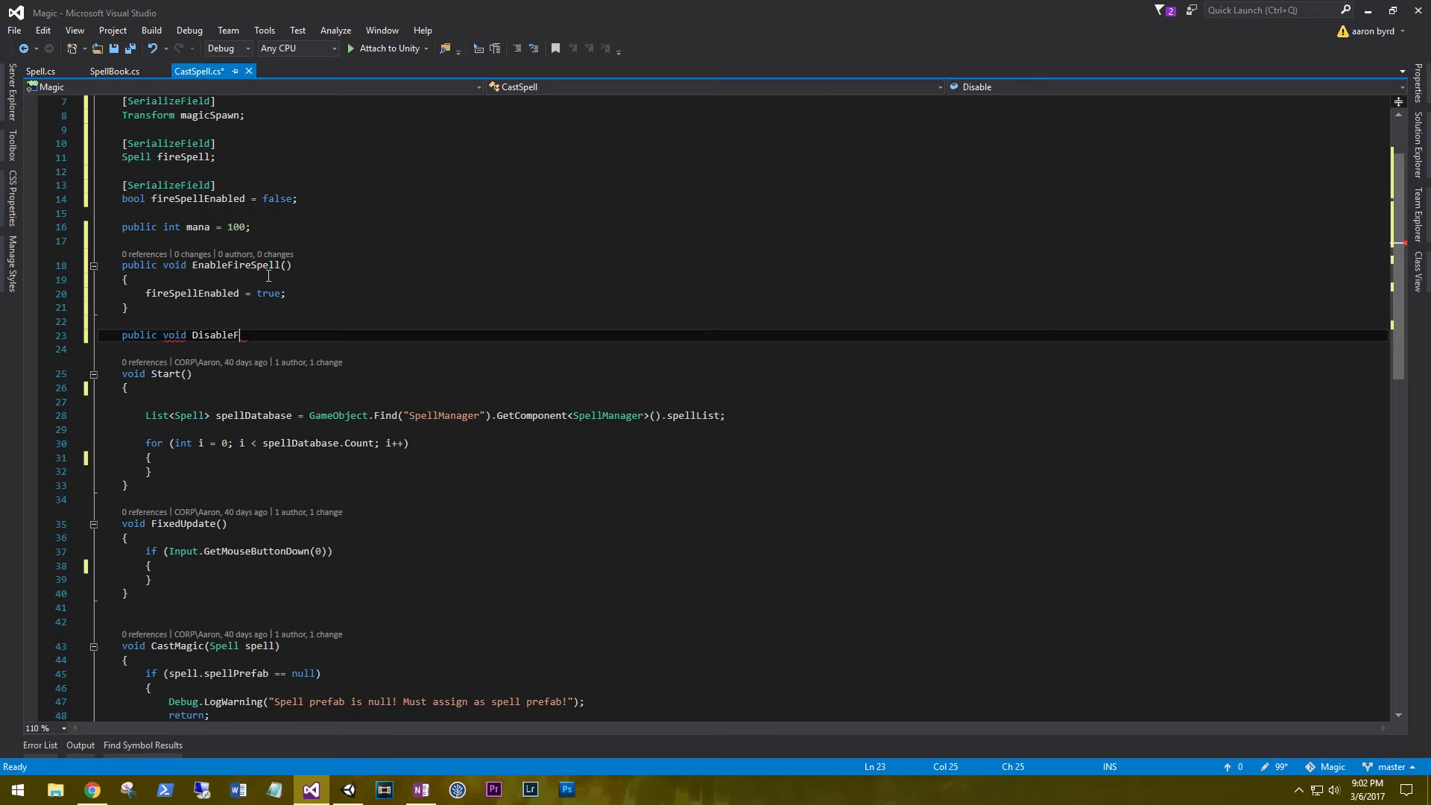
text(ireSpell)
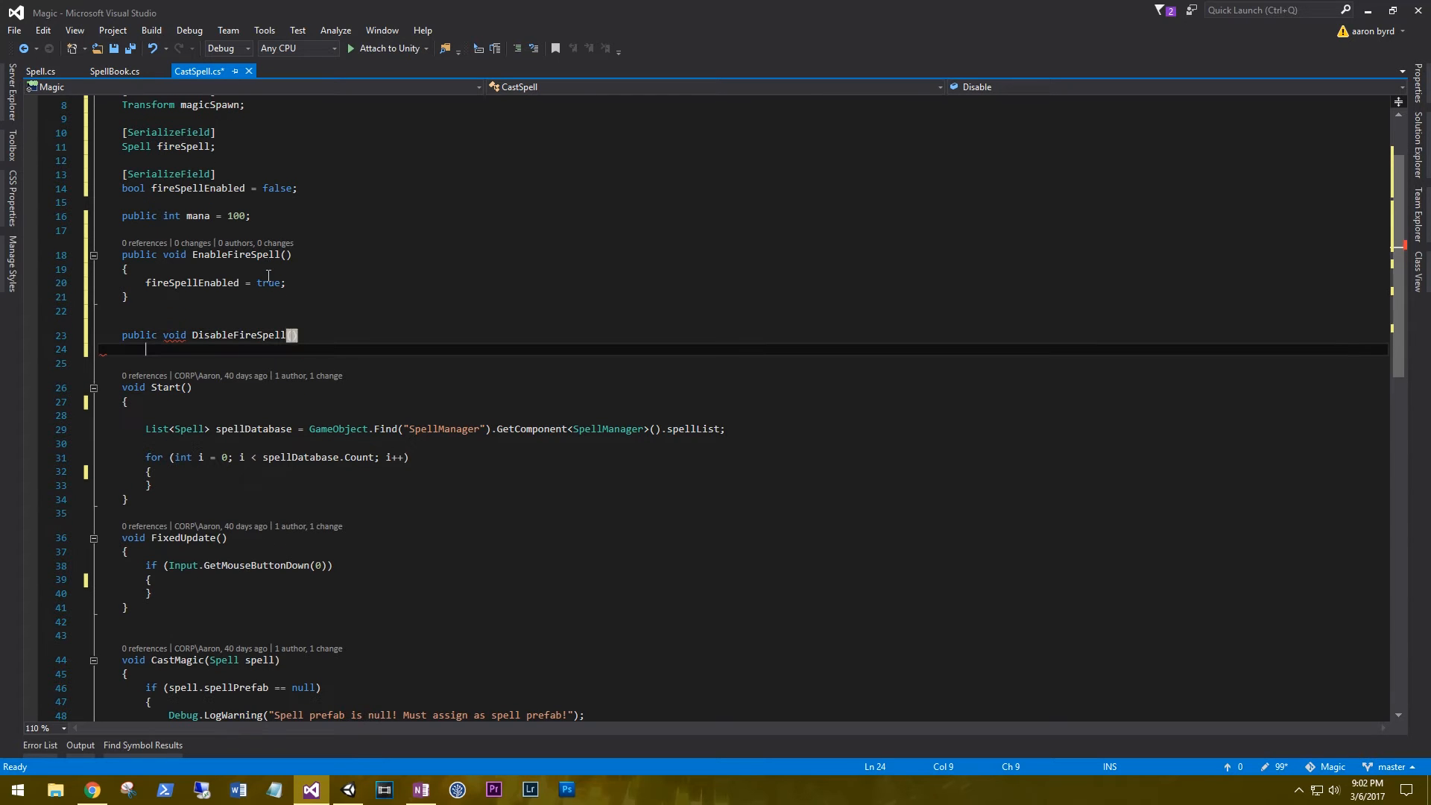
text(())
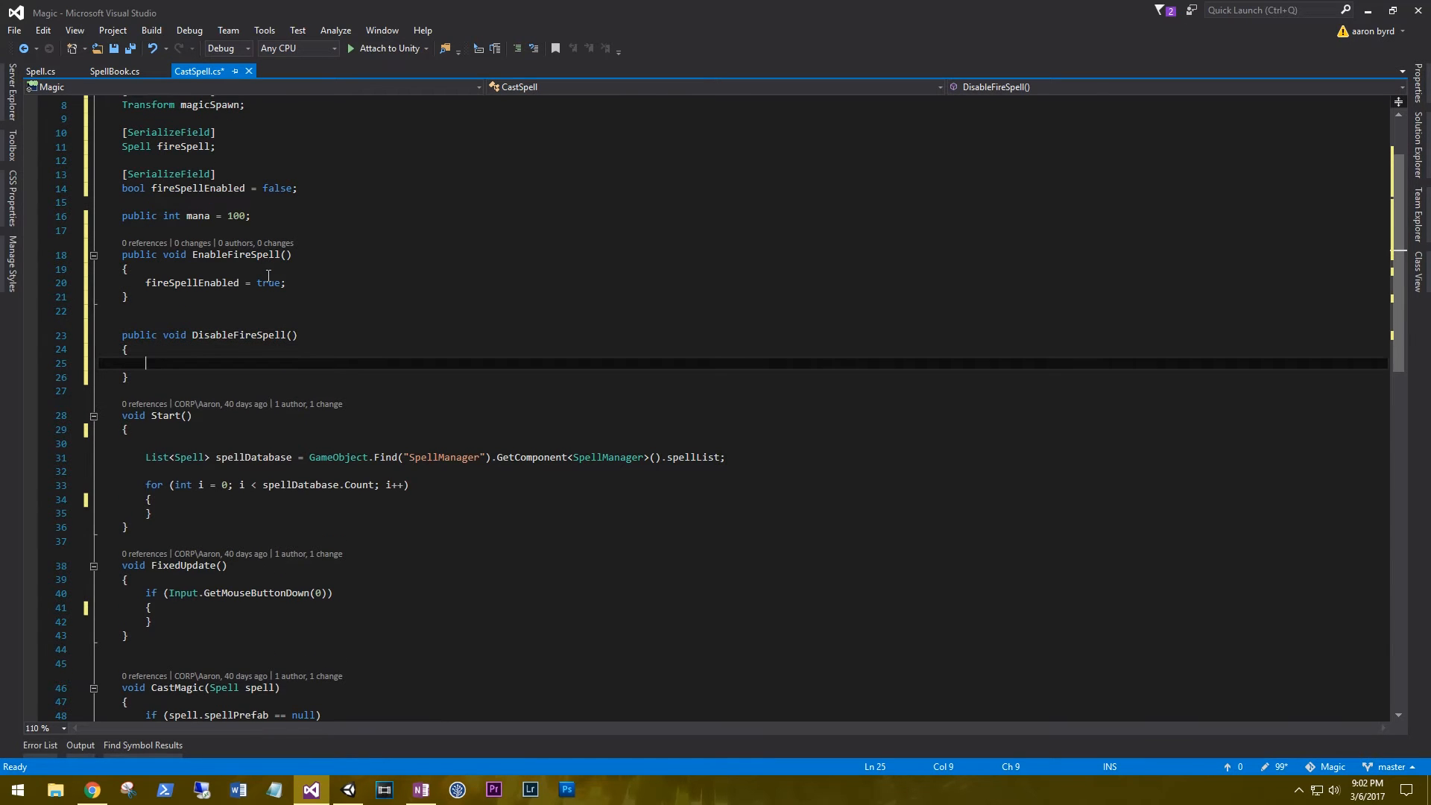
text(fireSpellEnabled =)
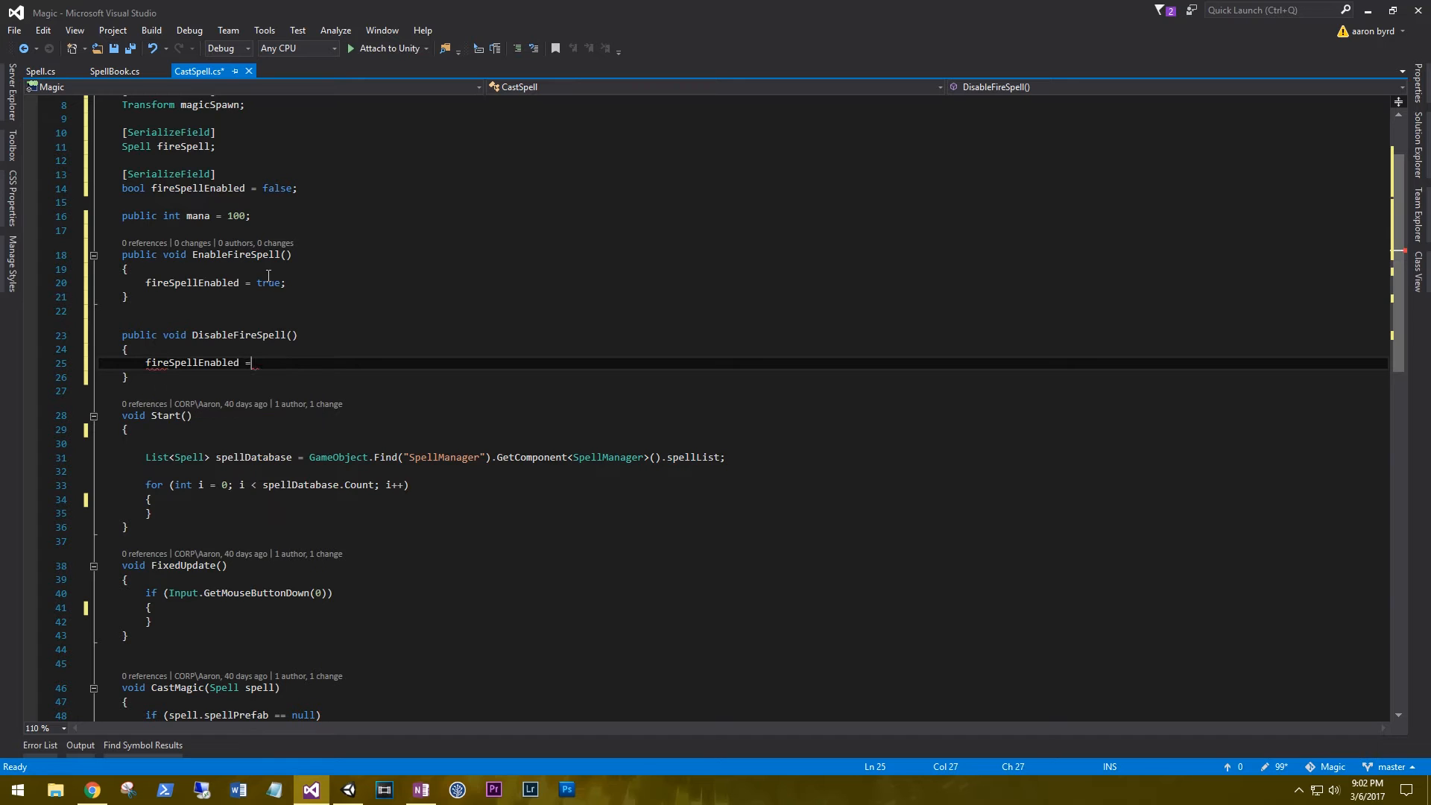
text(false;)
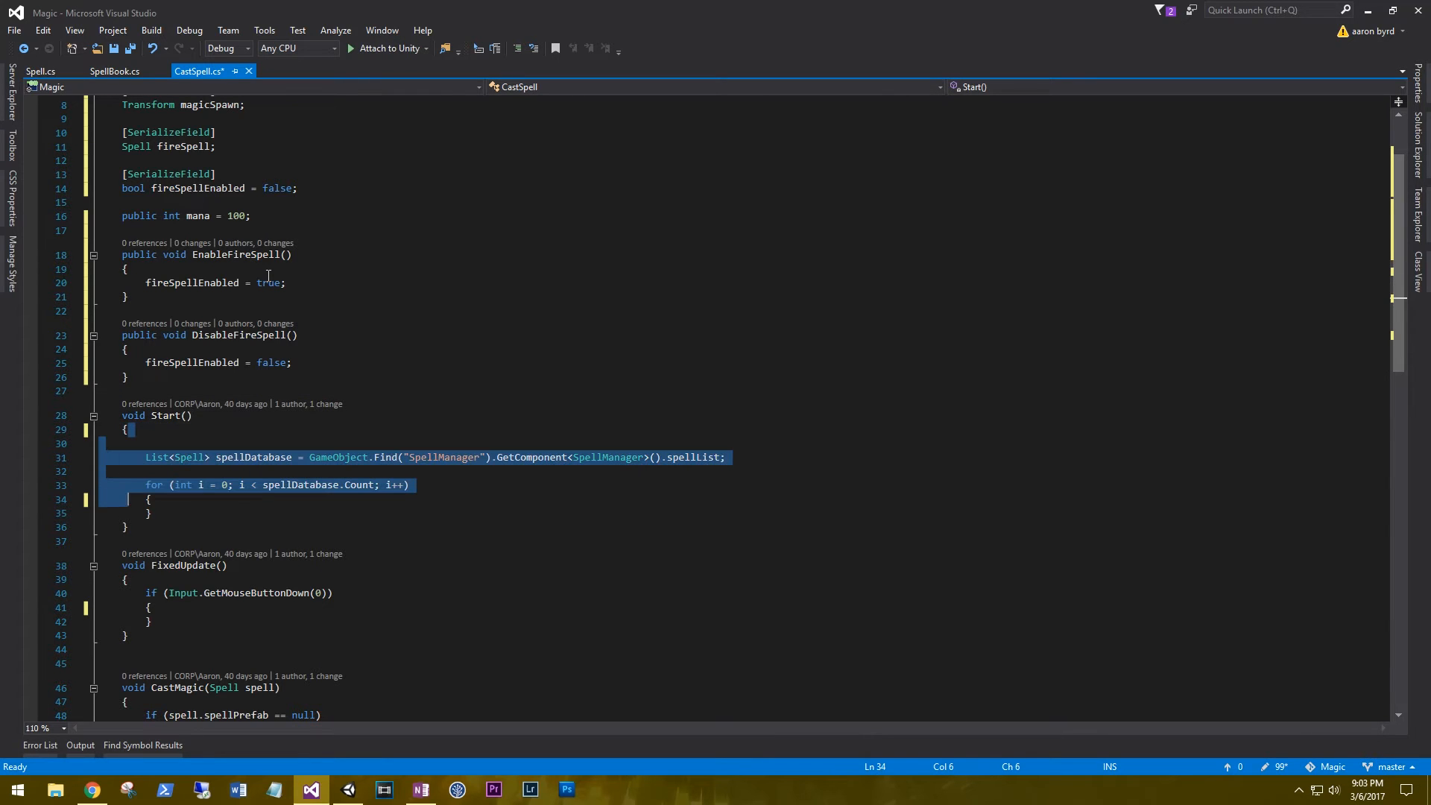
Delete the old Start body and call DisableFireSpell() using IntelliSense completion
key(Delete)
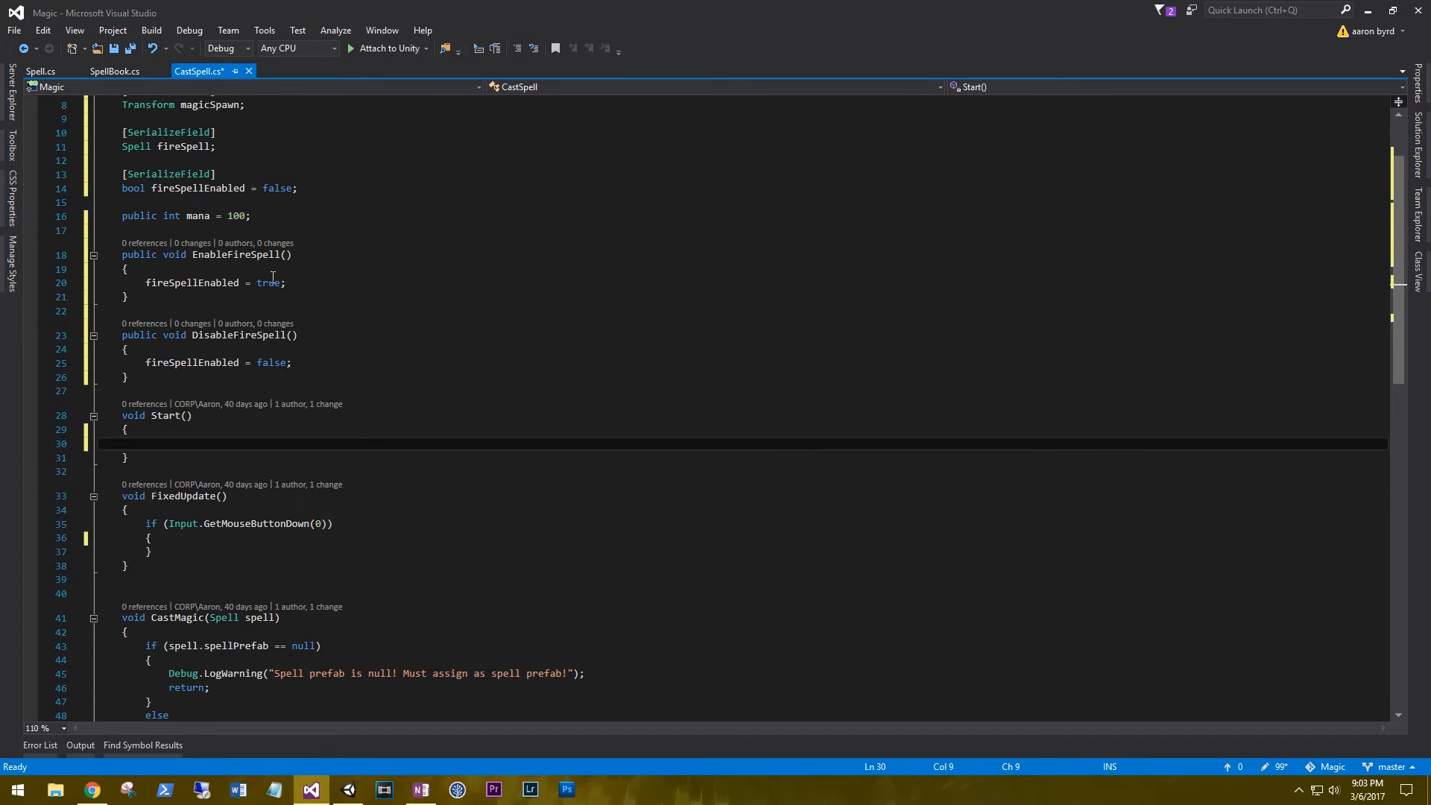
scroll(down, 3)
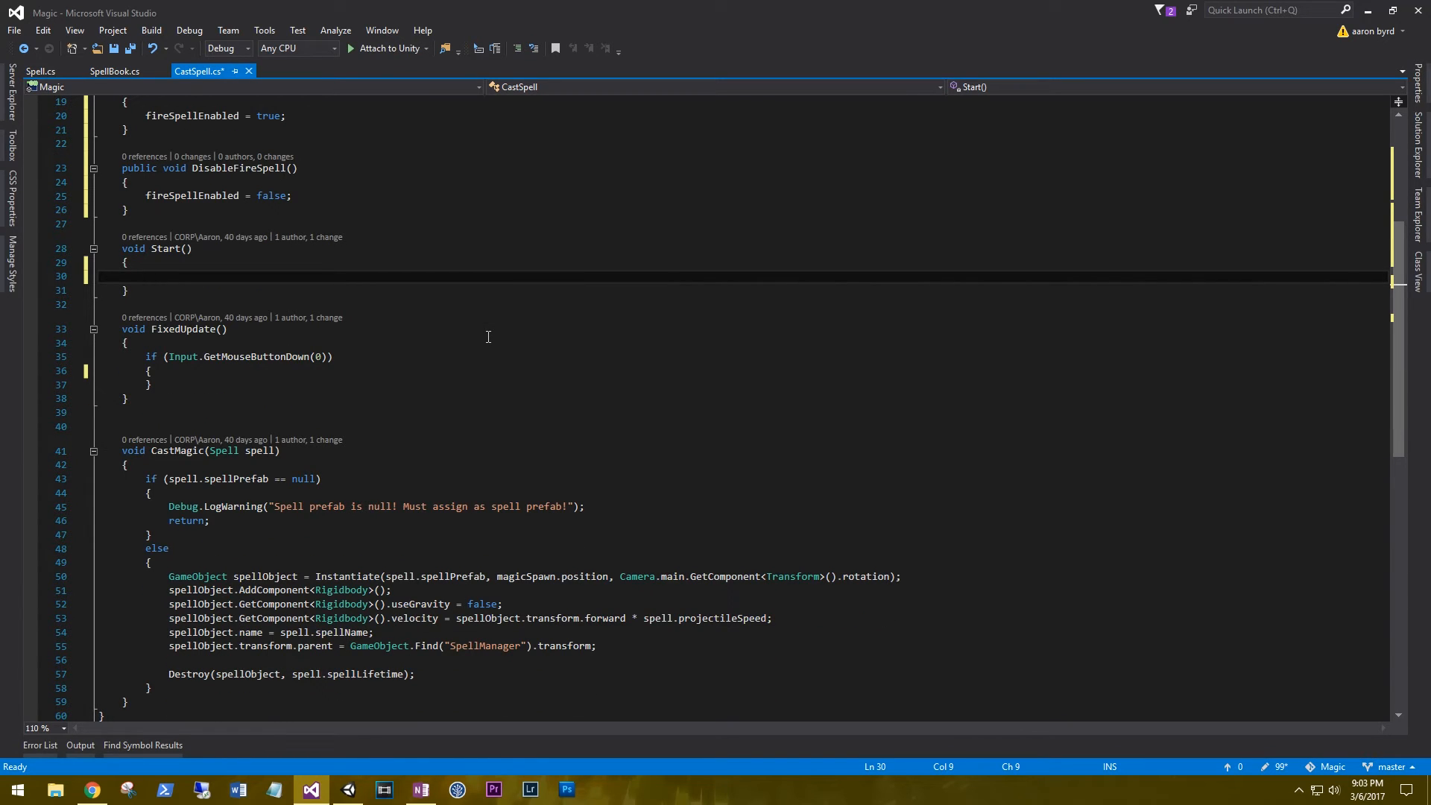
text(du)
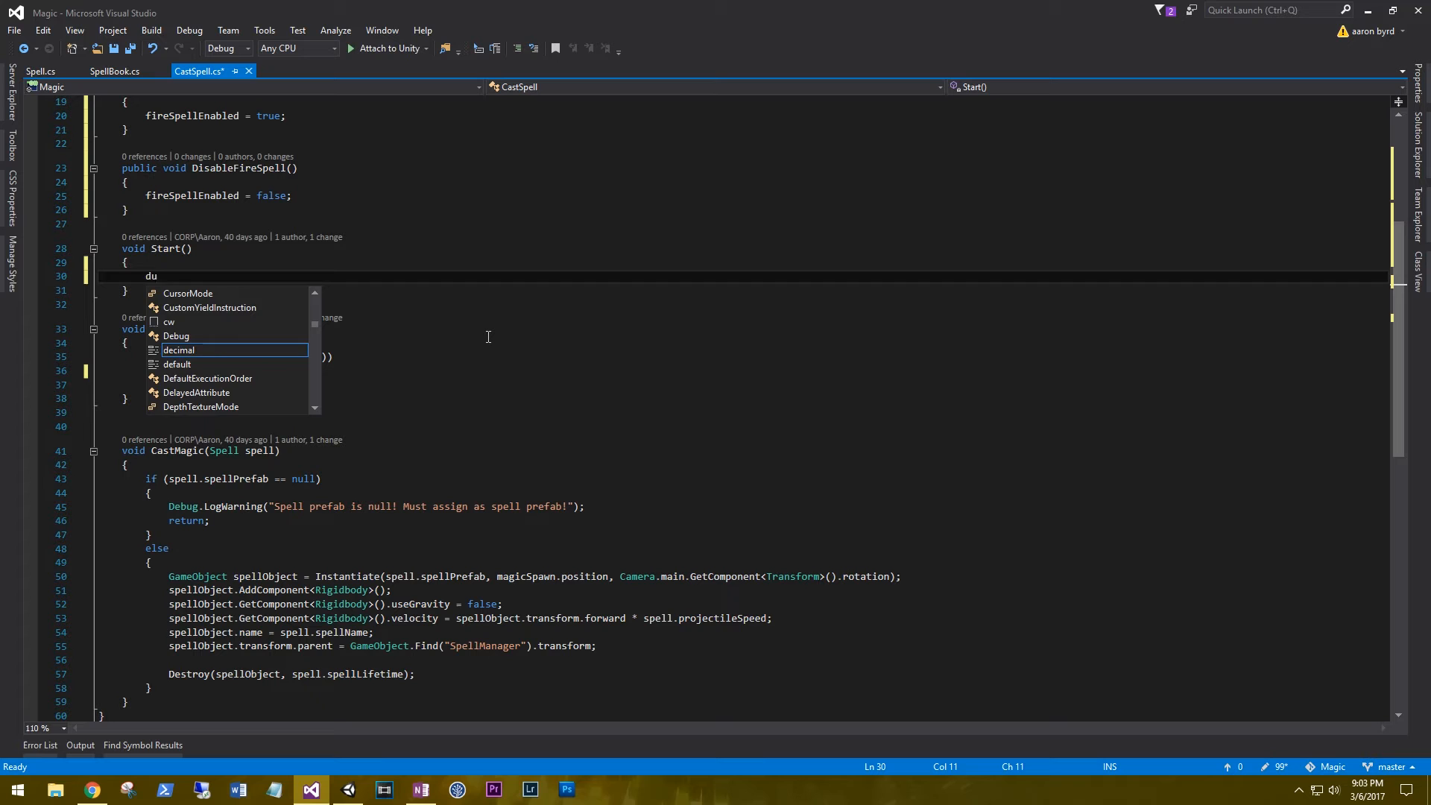
text(fire)
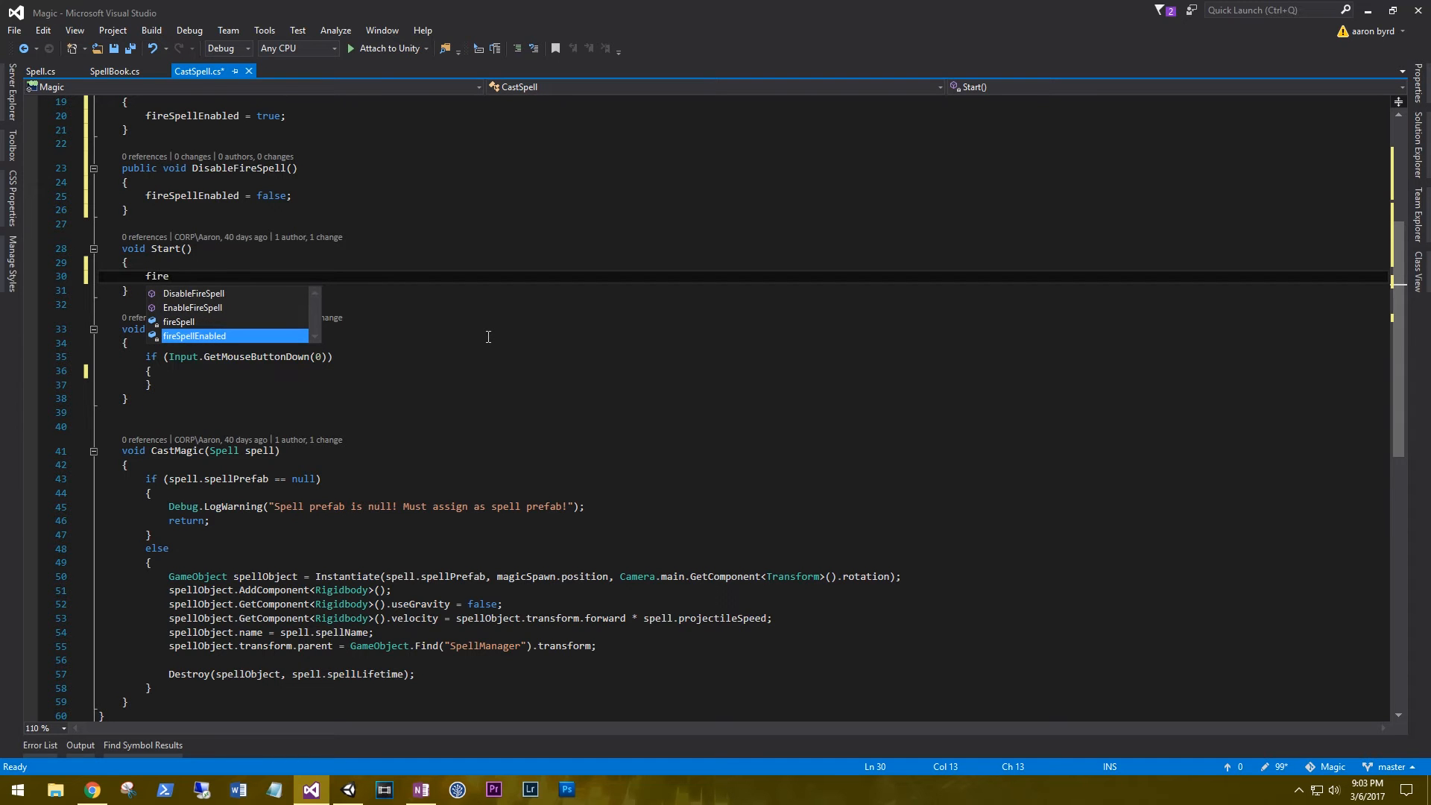
key(Up)
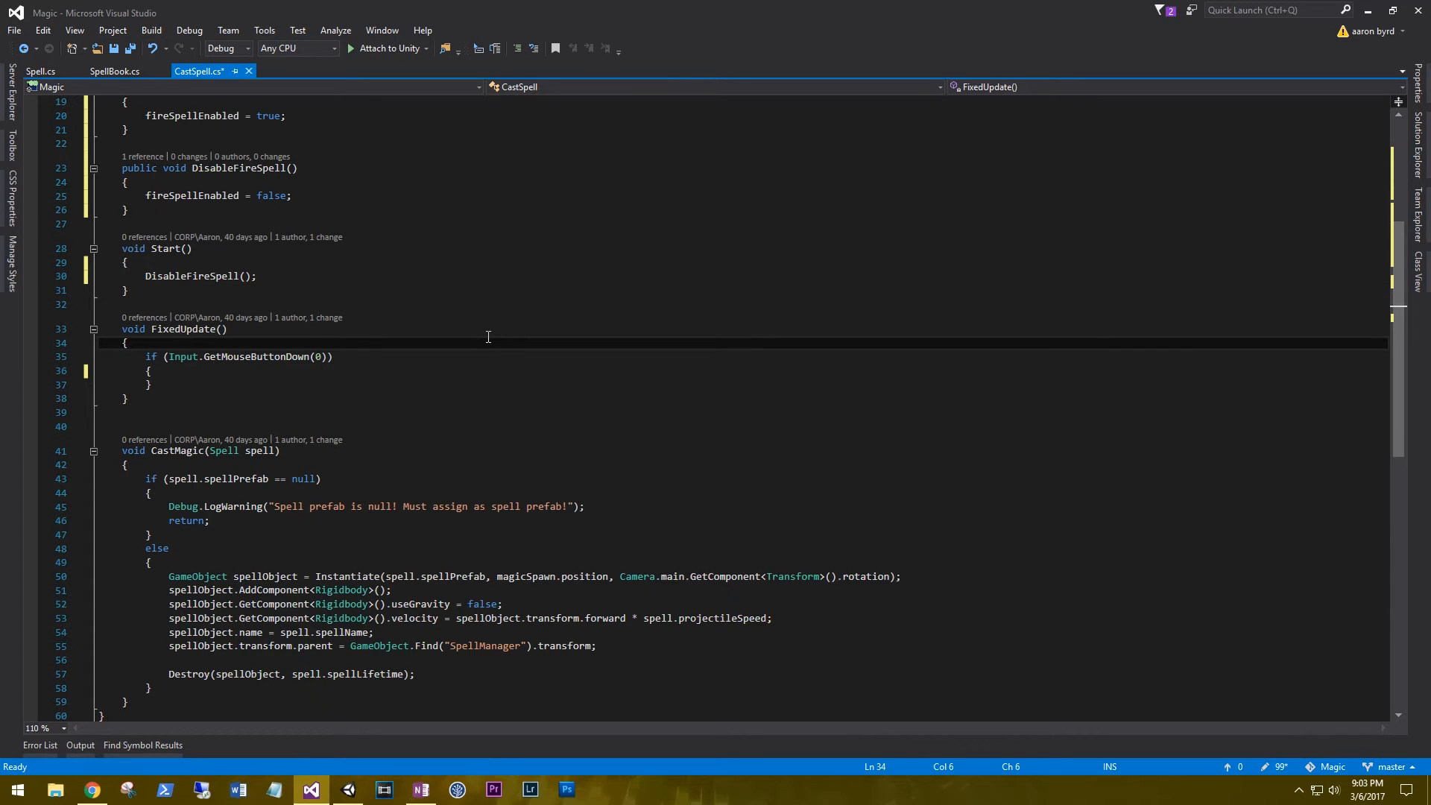
In the mouse-click block, add if (fireSpellEnabled) calling CastMagic(fireSpell)
double_click(256, 356)
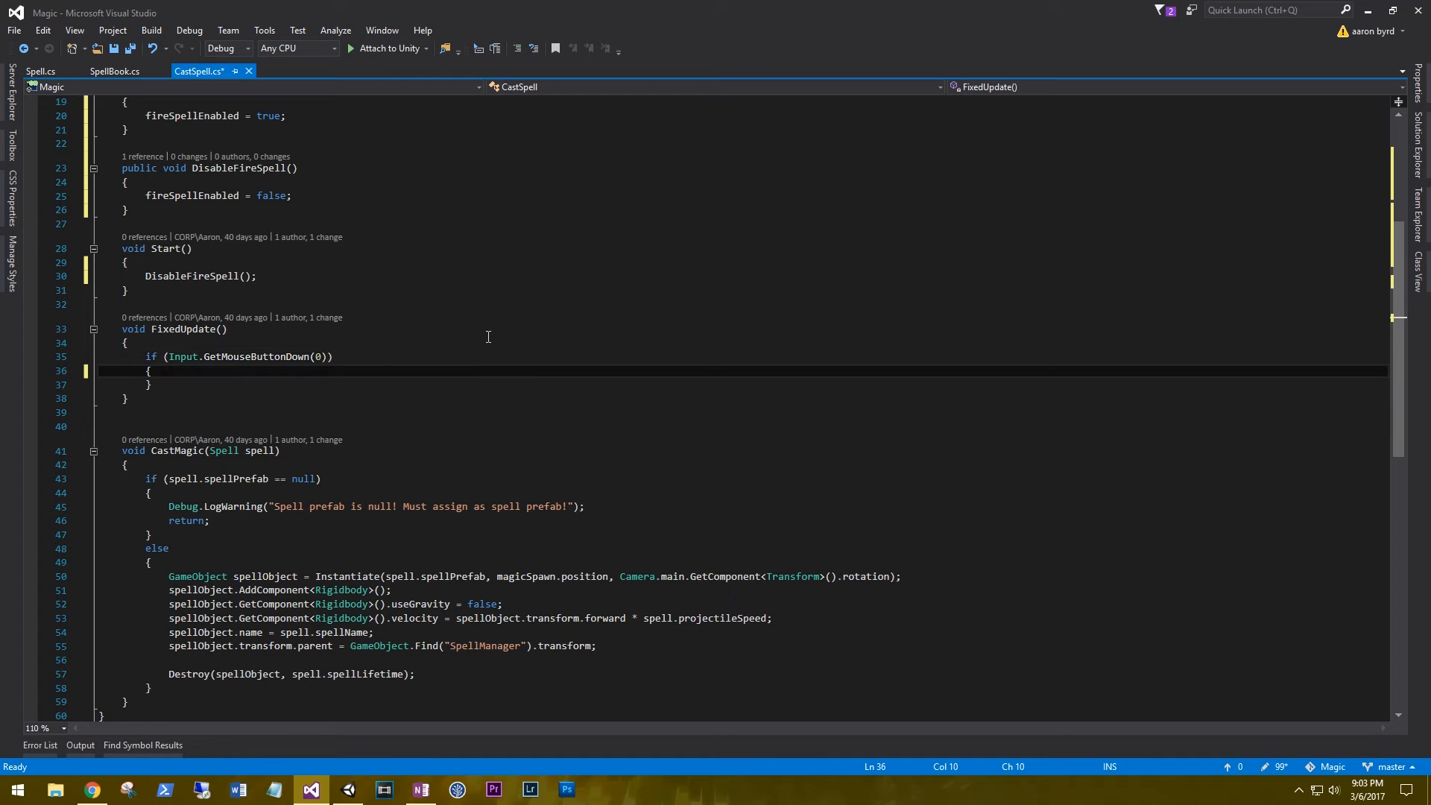
key(Enter)
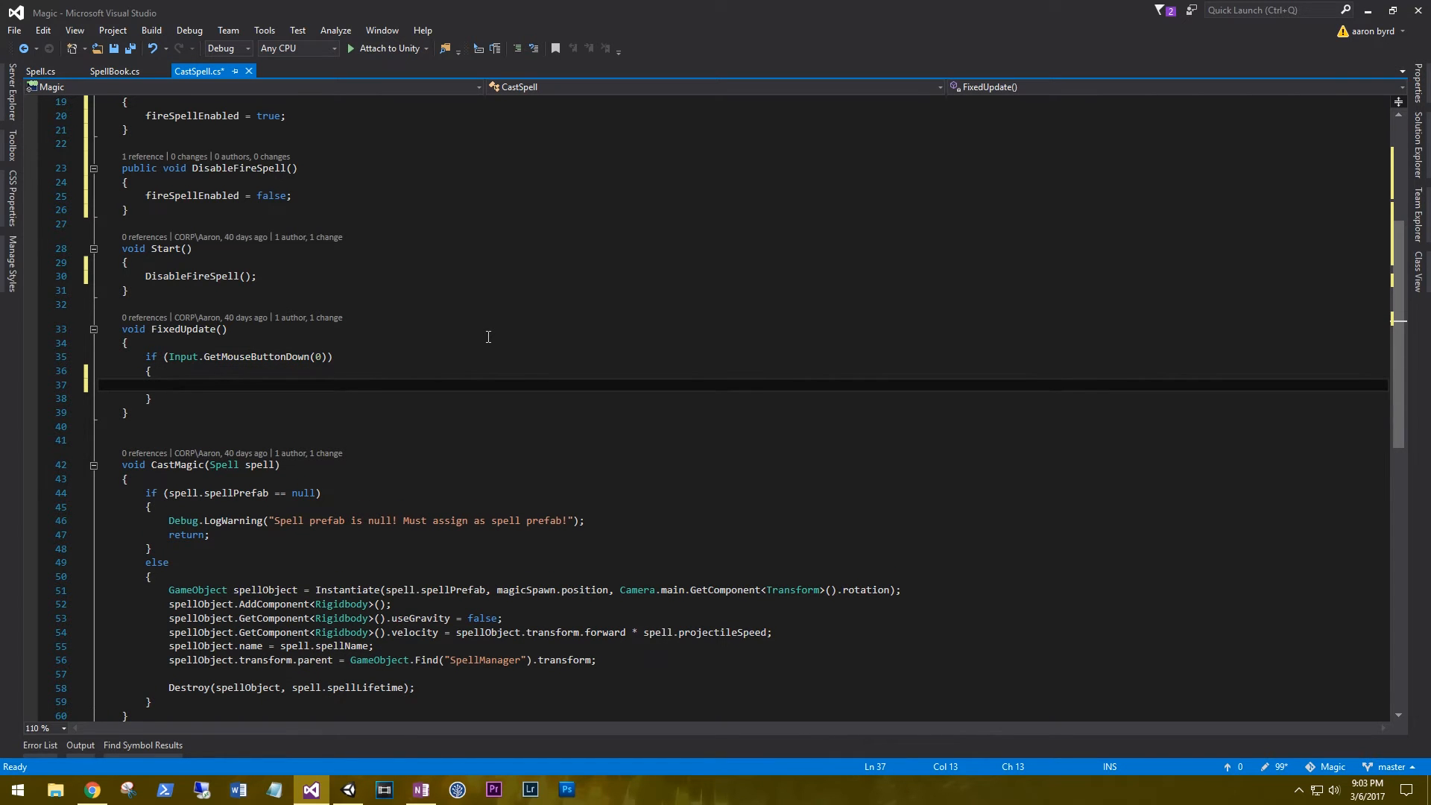
text(if())
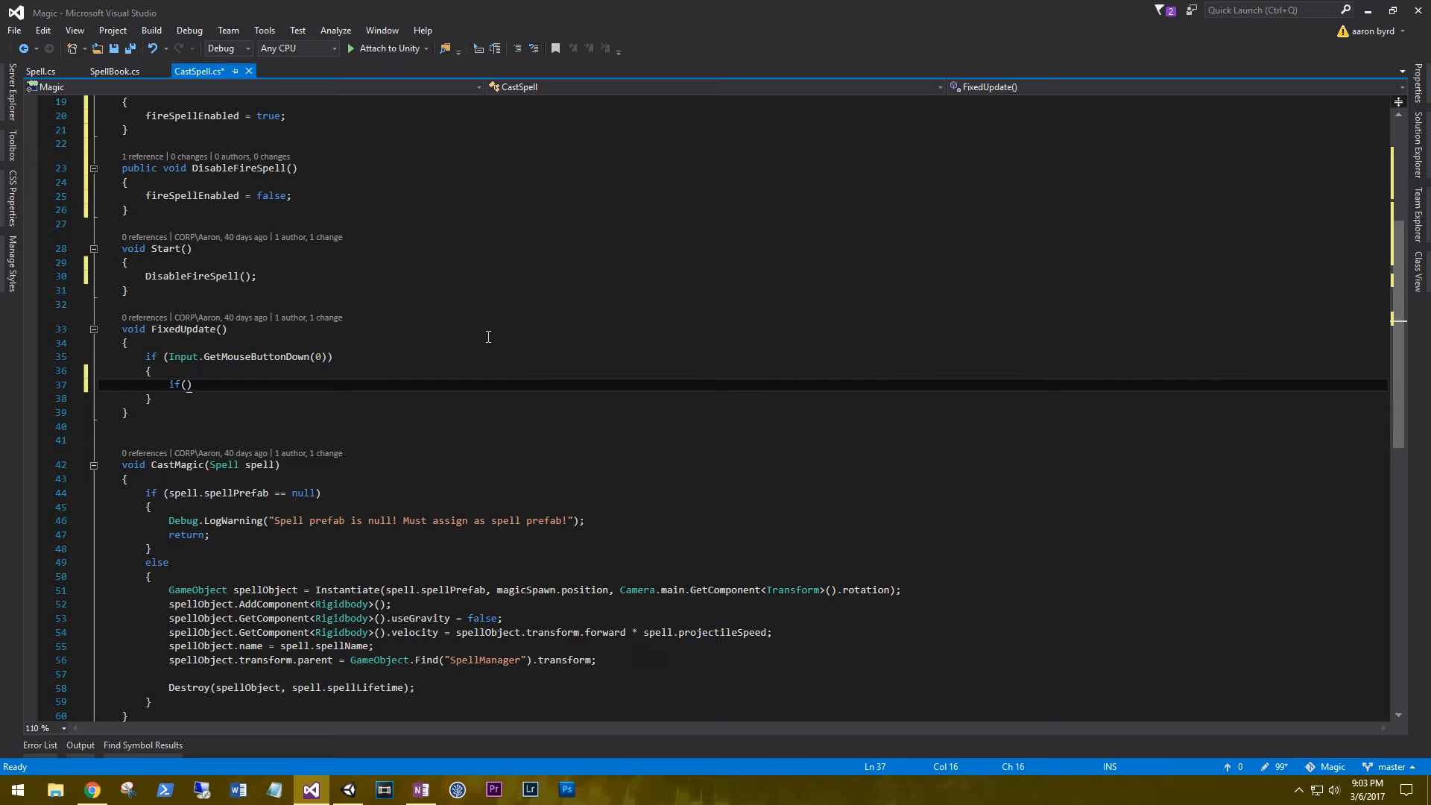
text(fireSpellEnabled)
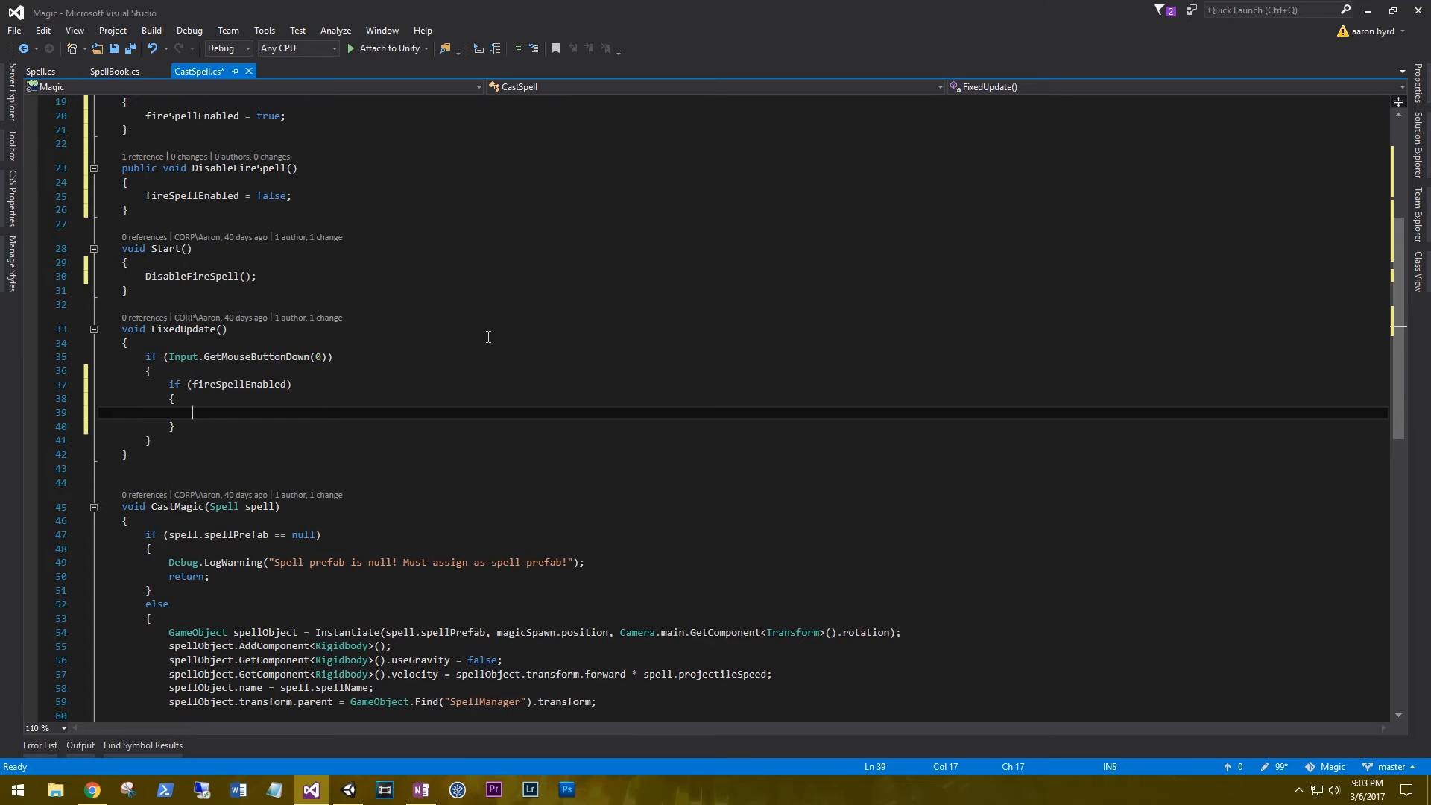
text(cas)
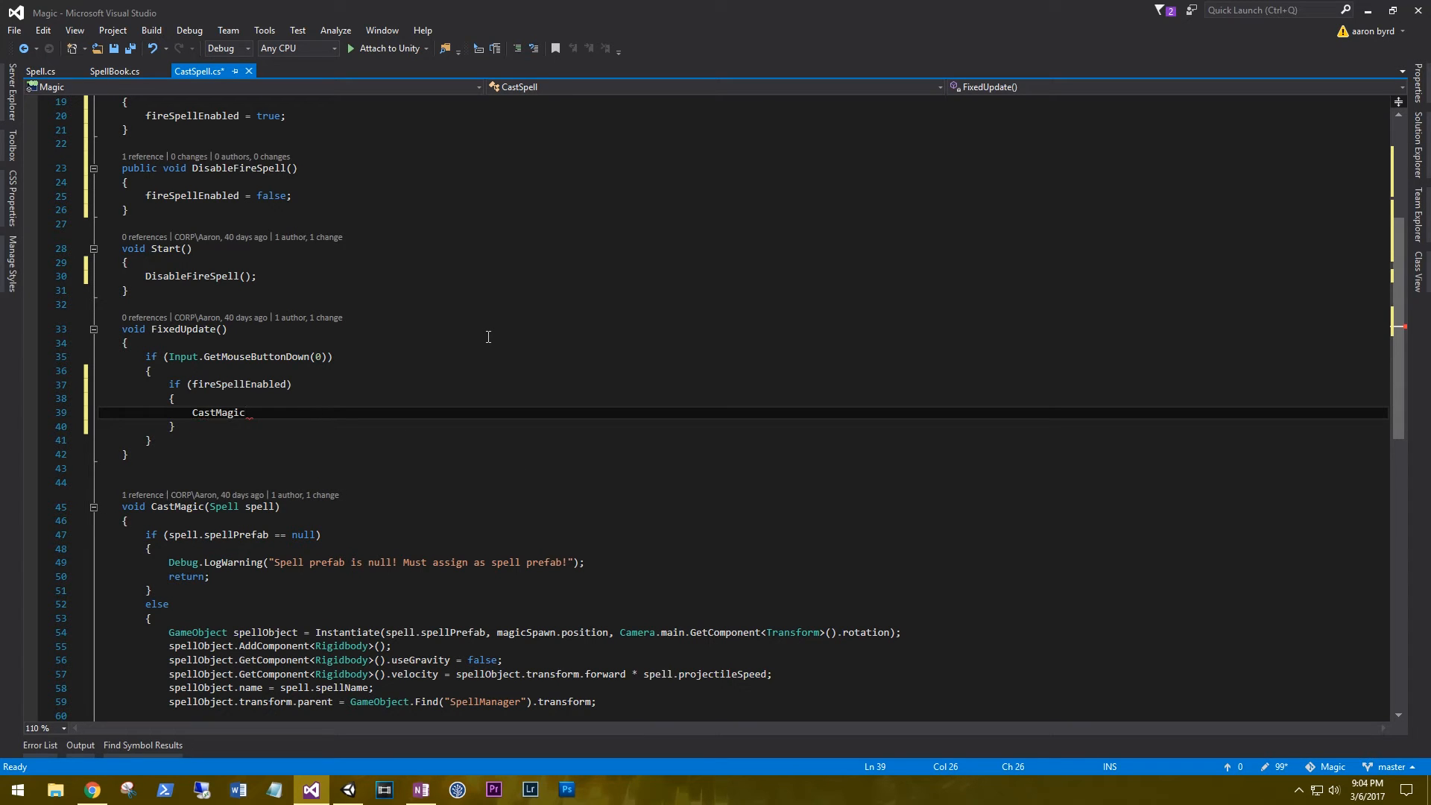
text((fire)
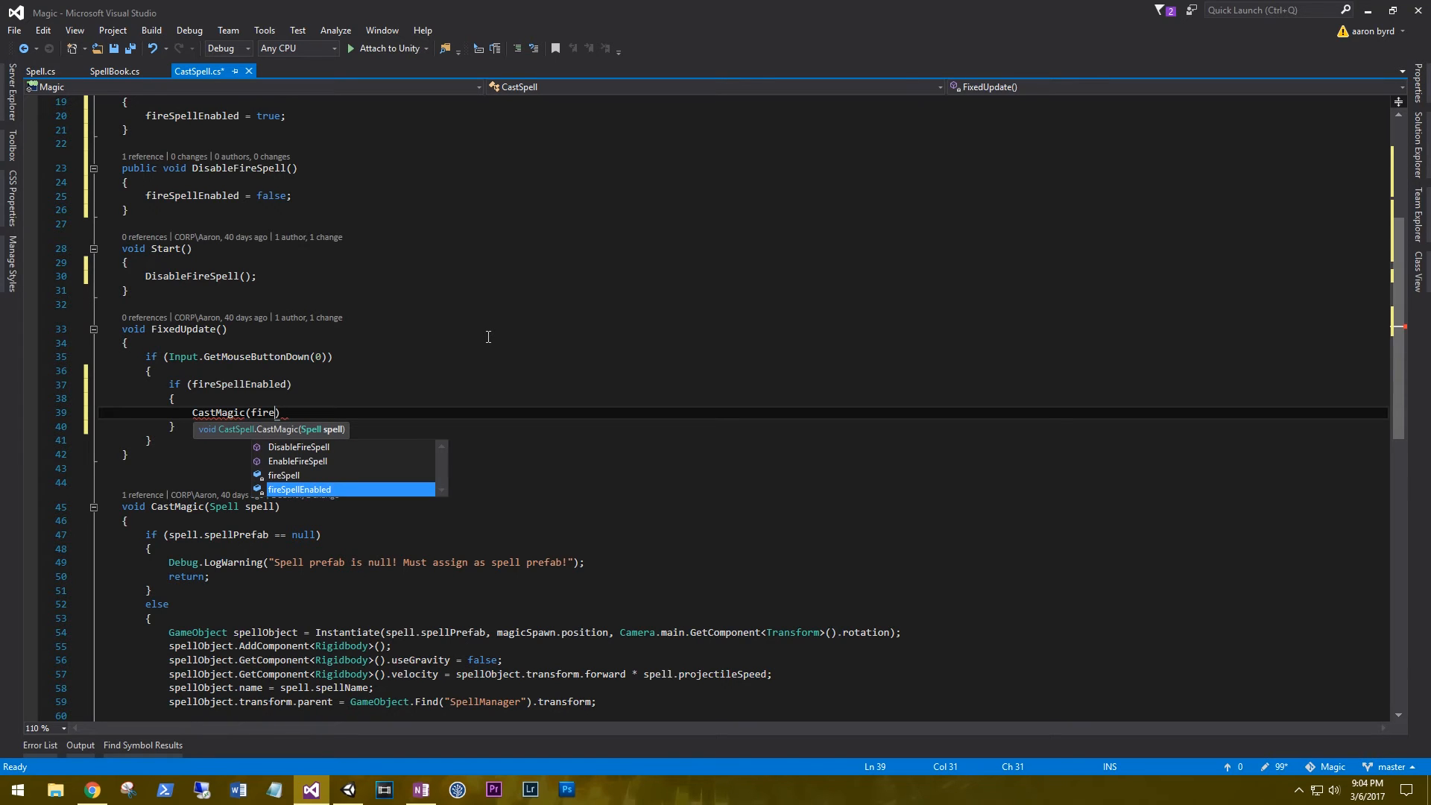
key(Tab)
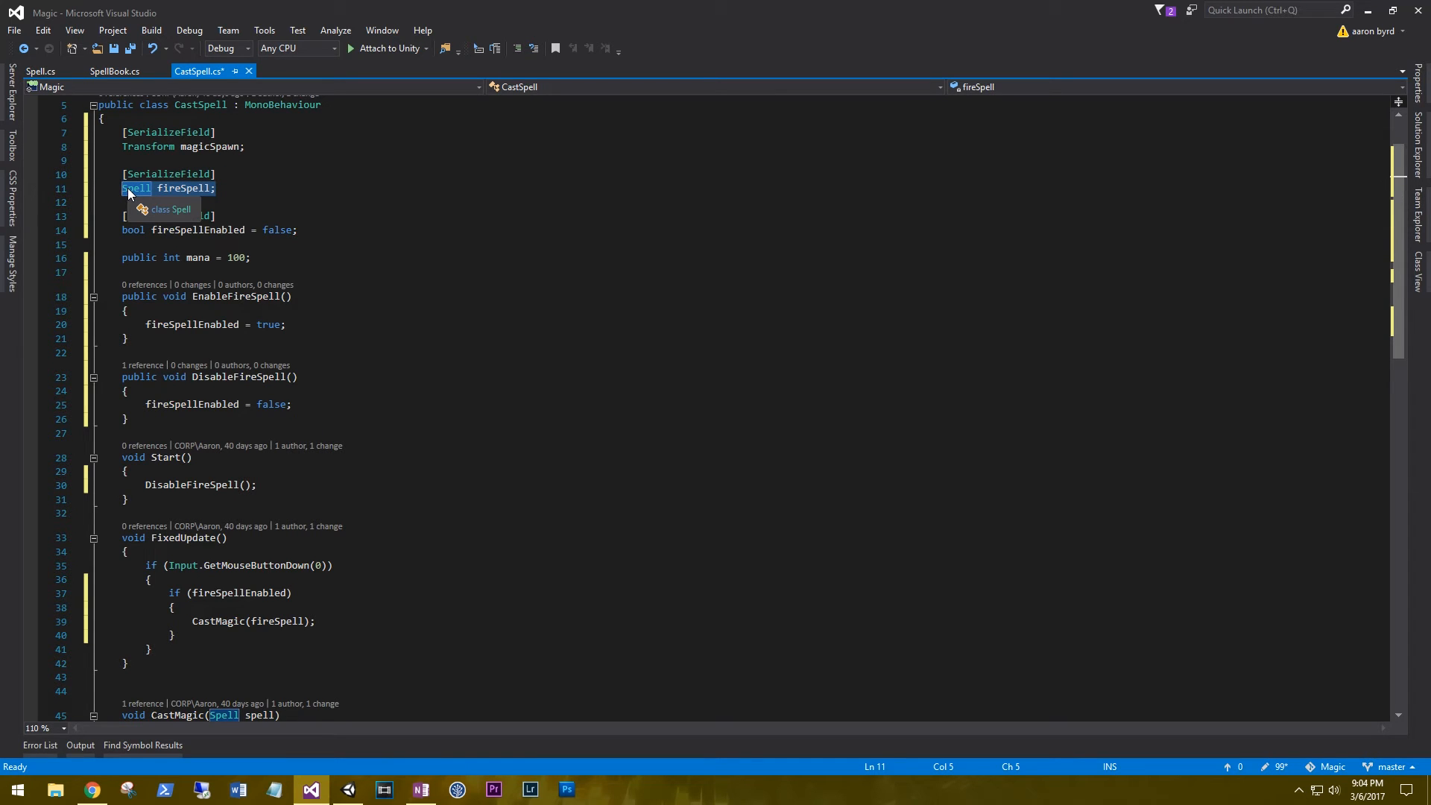
mouse_move(246, 366)
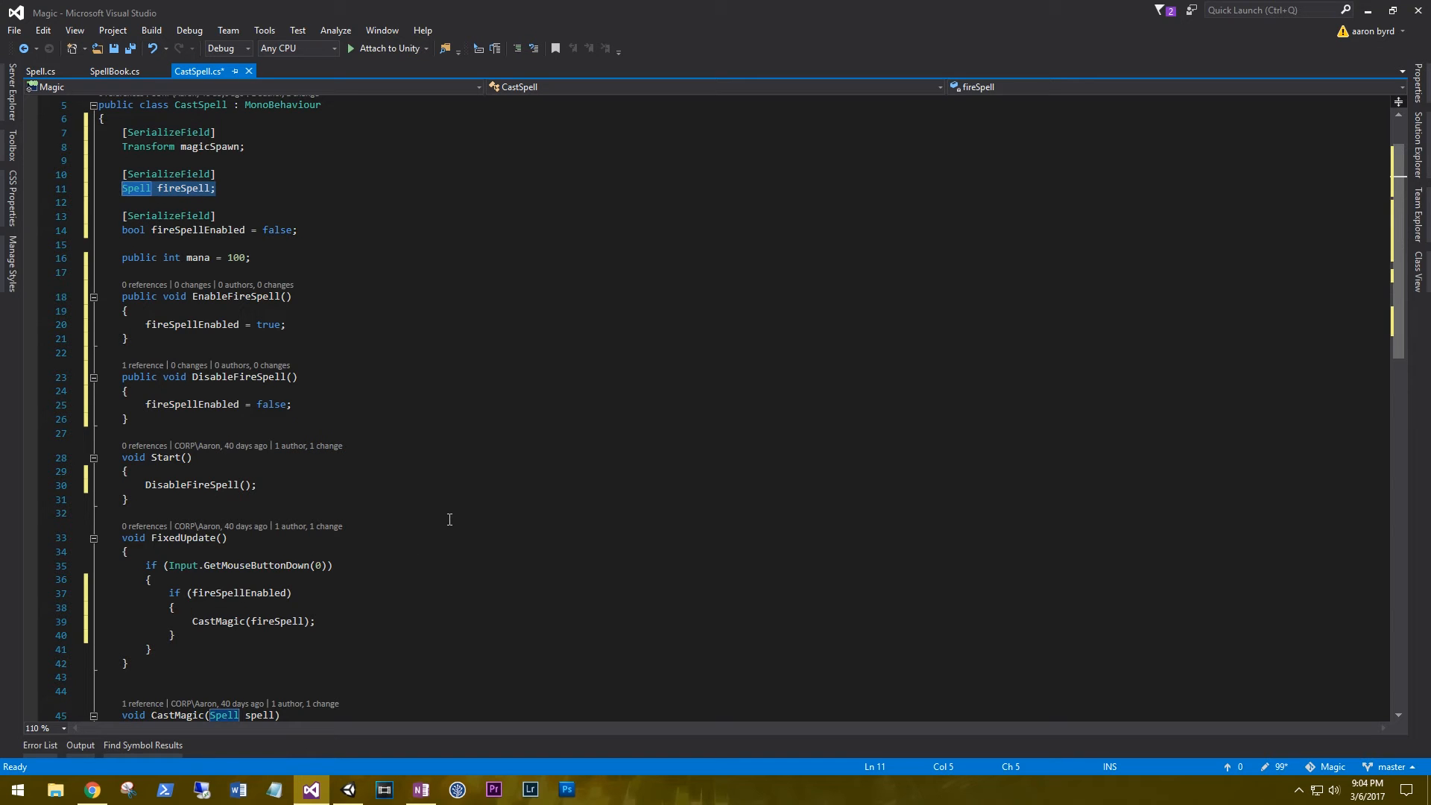
Finish the CastMagic call and return to the Unity Inspector
click(361, 621)
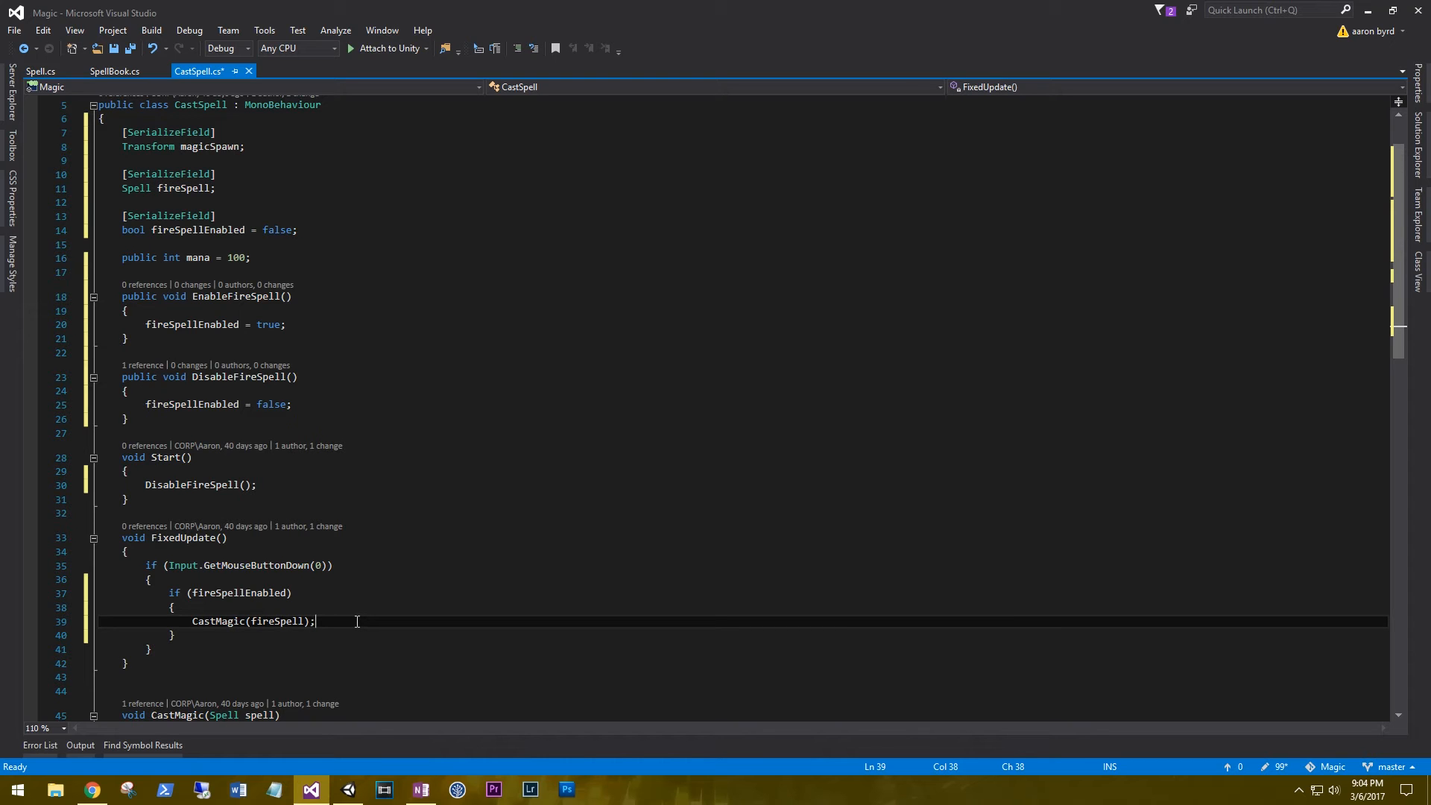
scroll(down, 3)
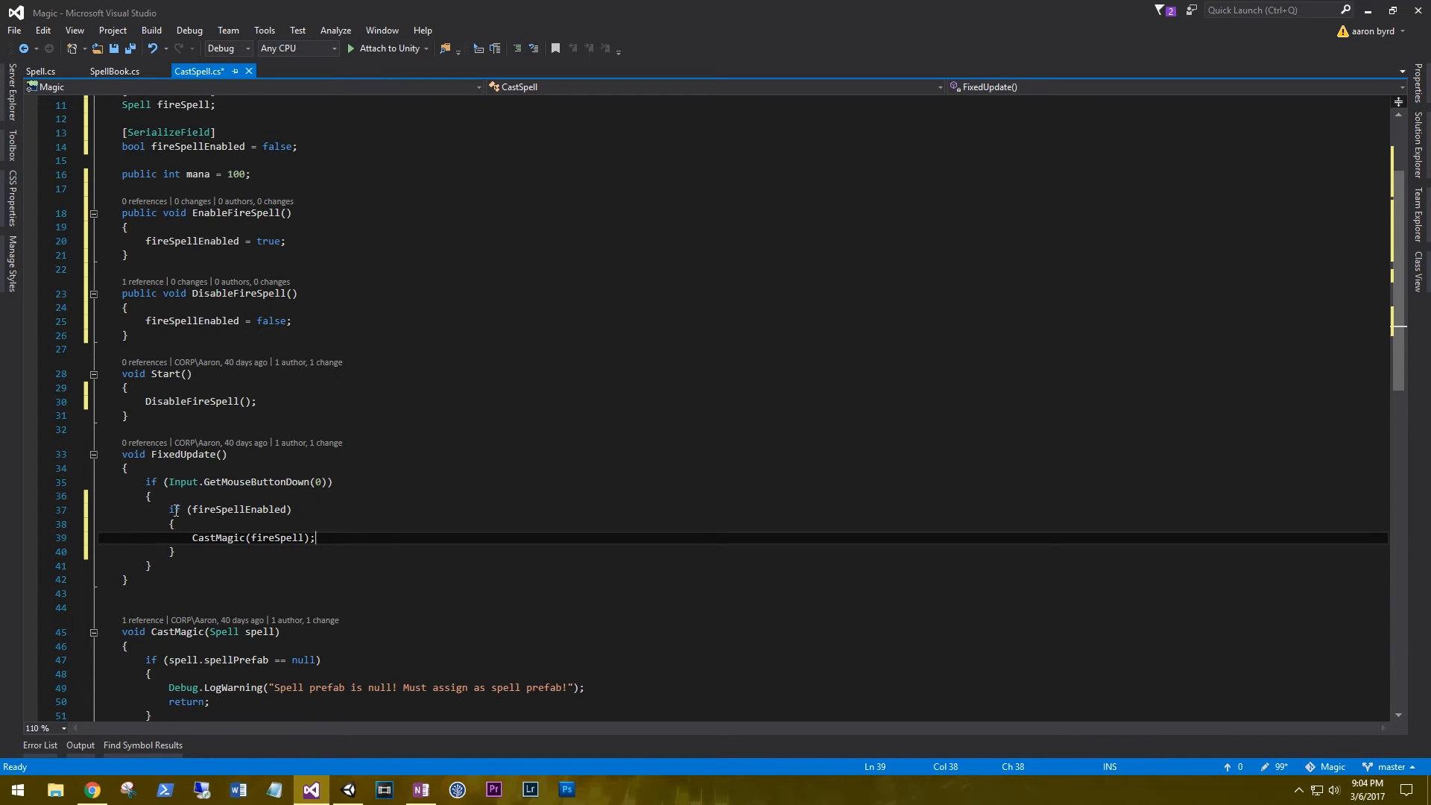
click(347, 790)
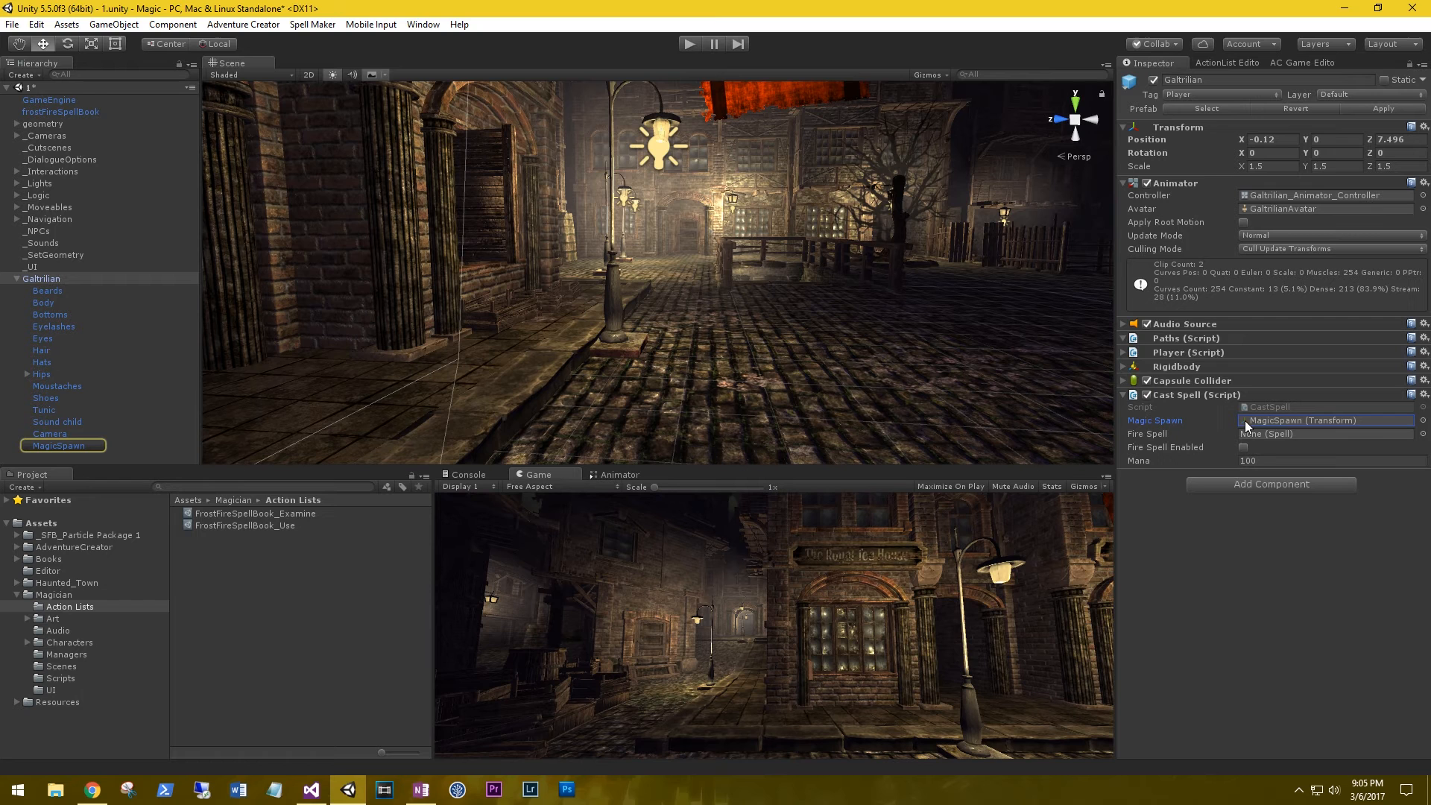
Assign the Frost Spell asset from Resources/Spells to Galtrilian's Cast Spell Fire Spell field
click(59, 445)
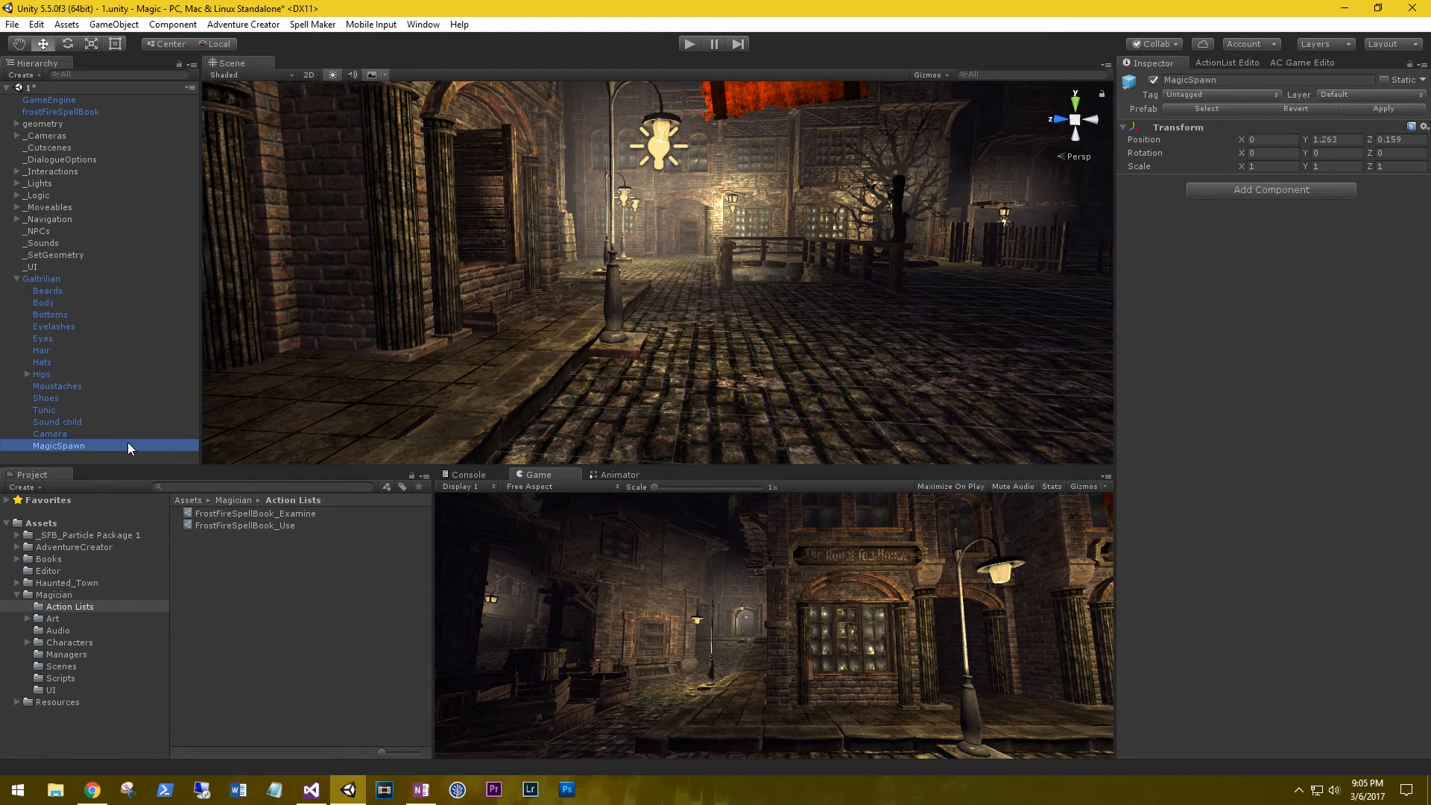
click(41, 278)
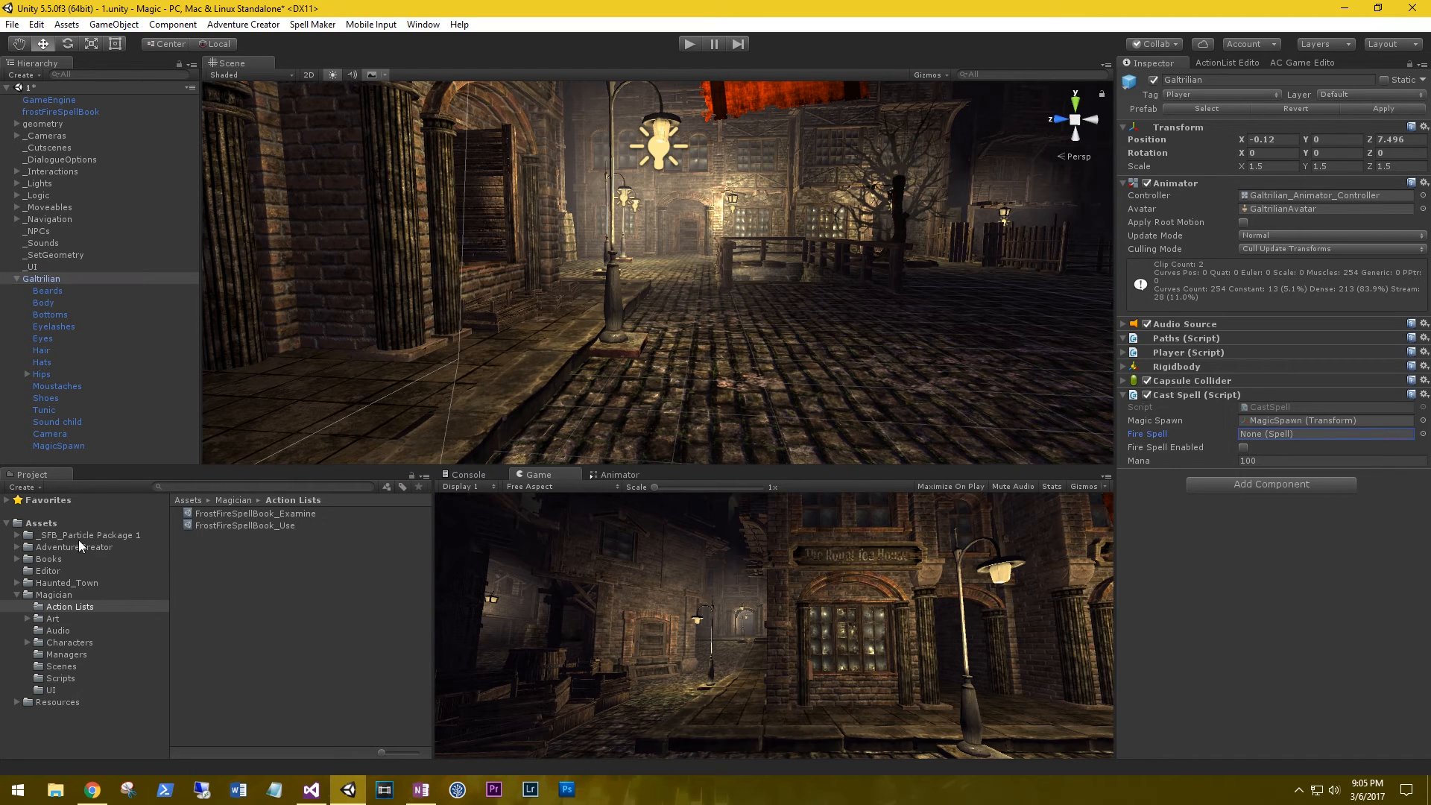
click(57, 702)
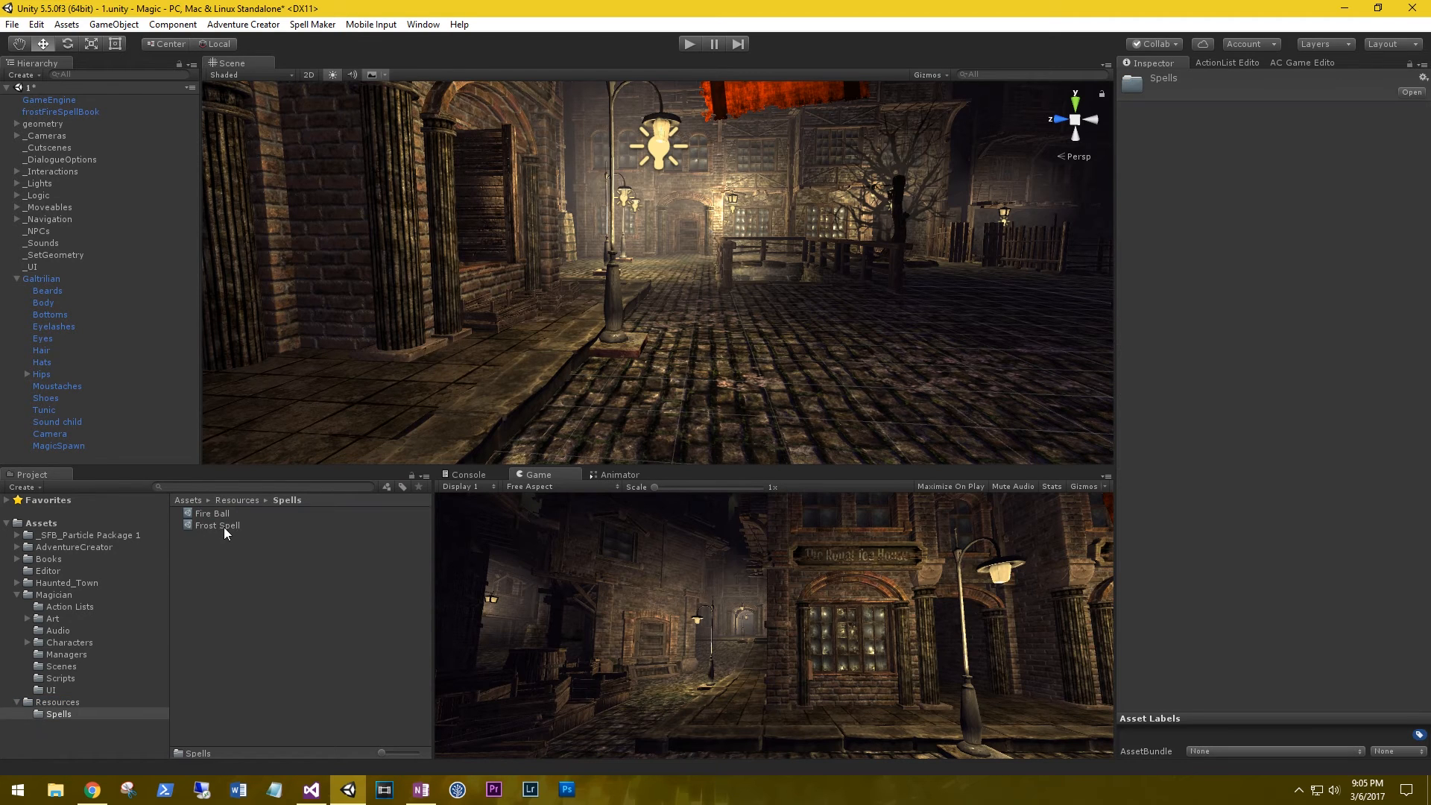
click(217, 525)
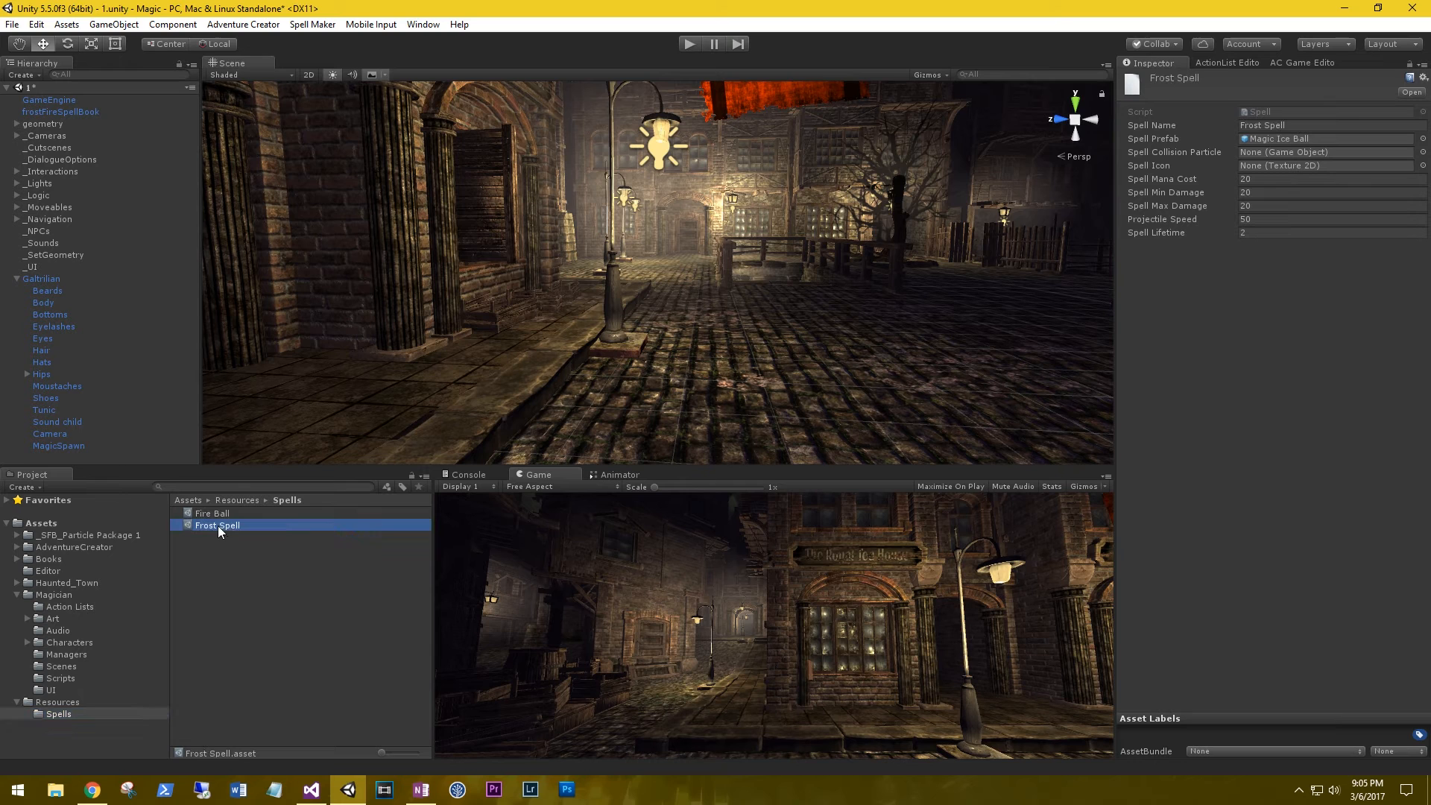
click(41, 278)
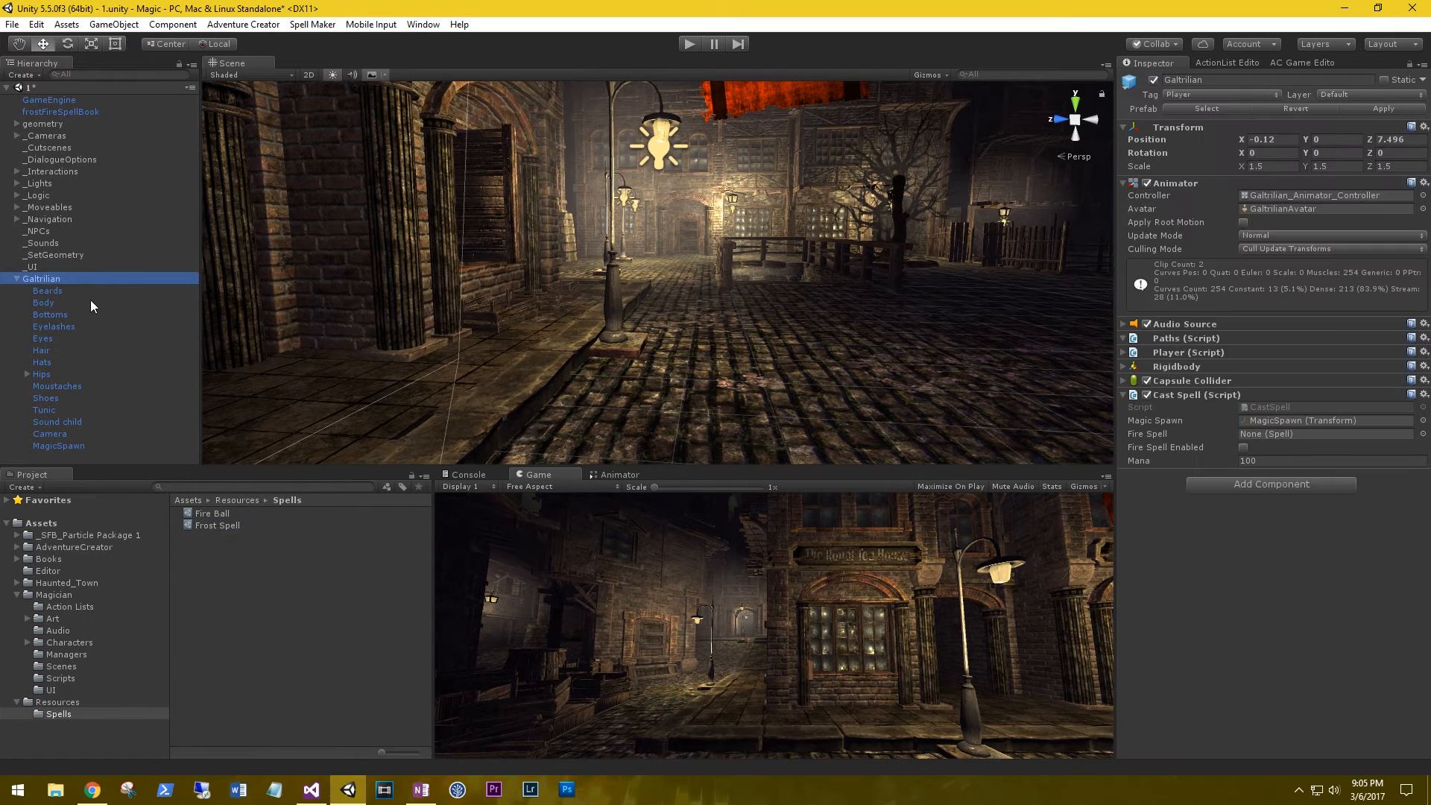
click(217, 526)
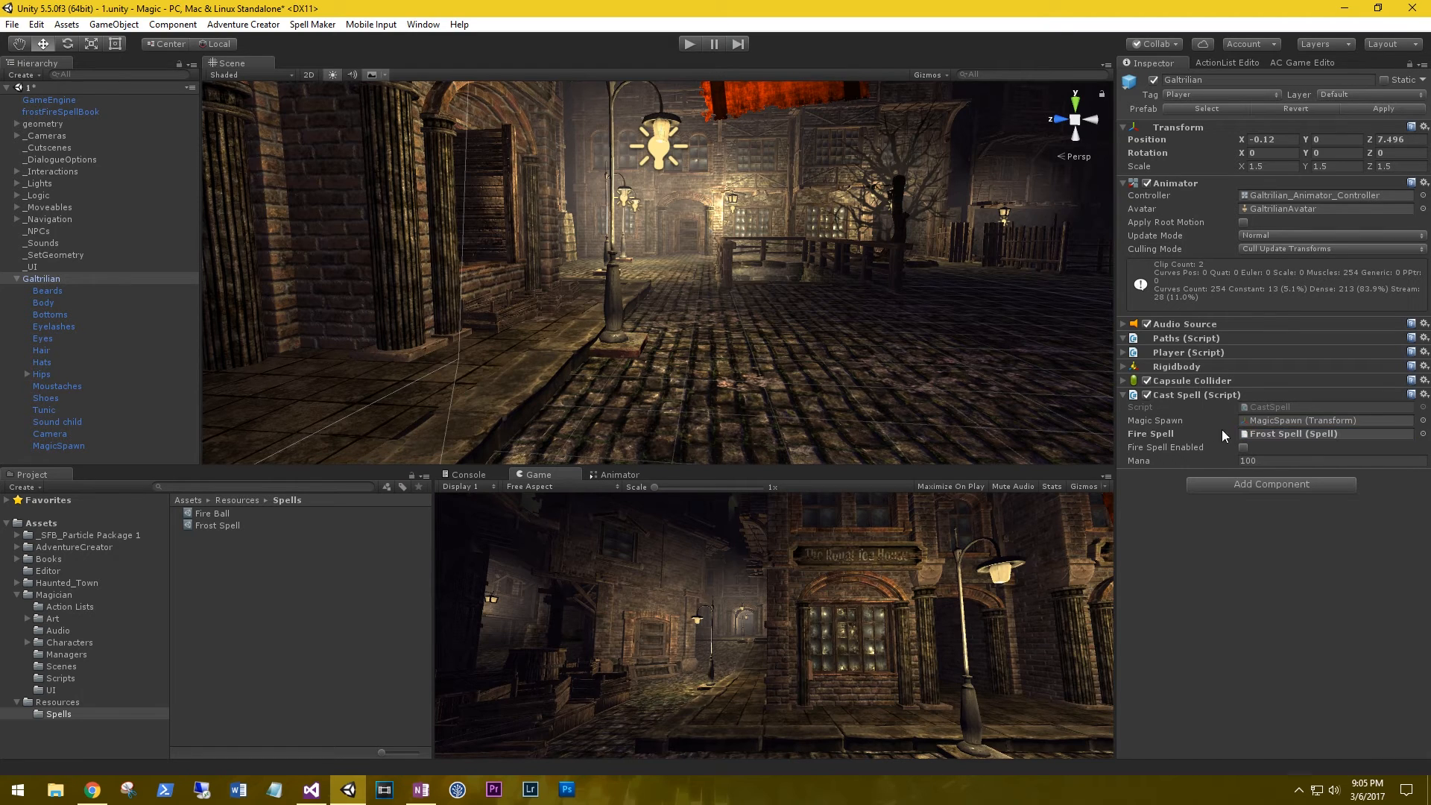
click(212, 513)
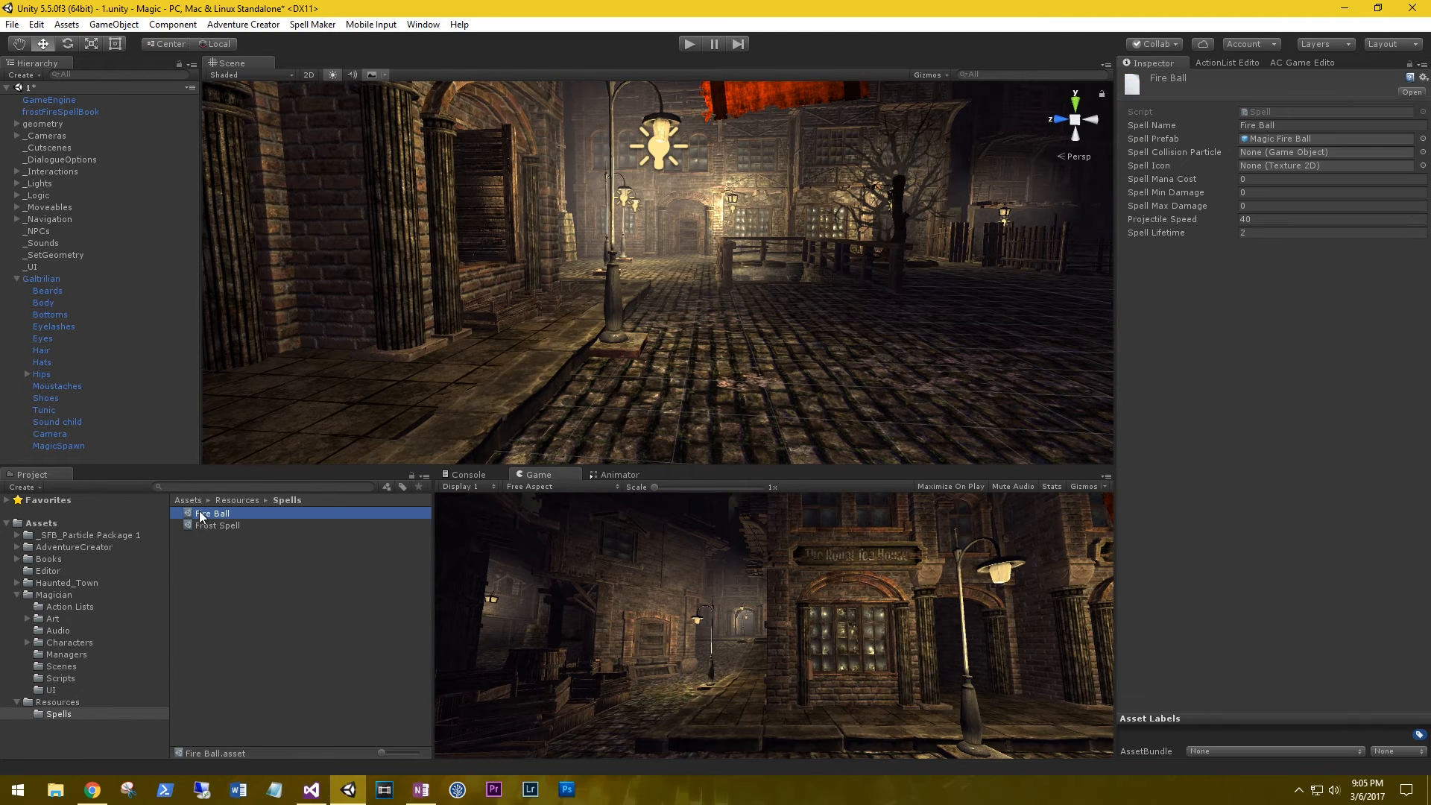
click(41, 278)
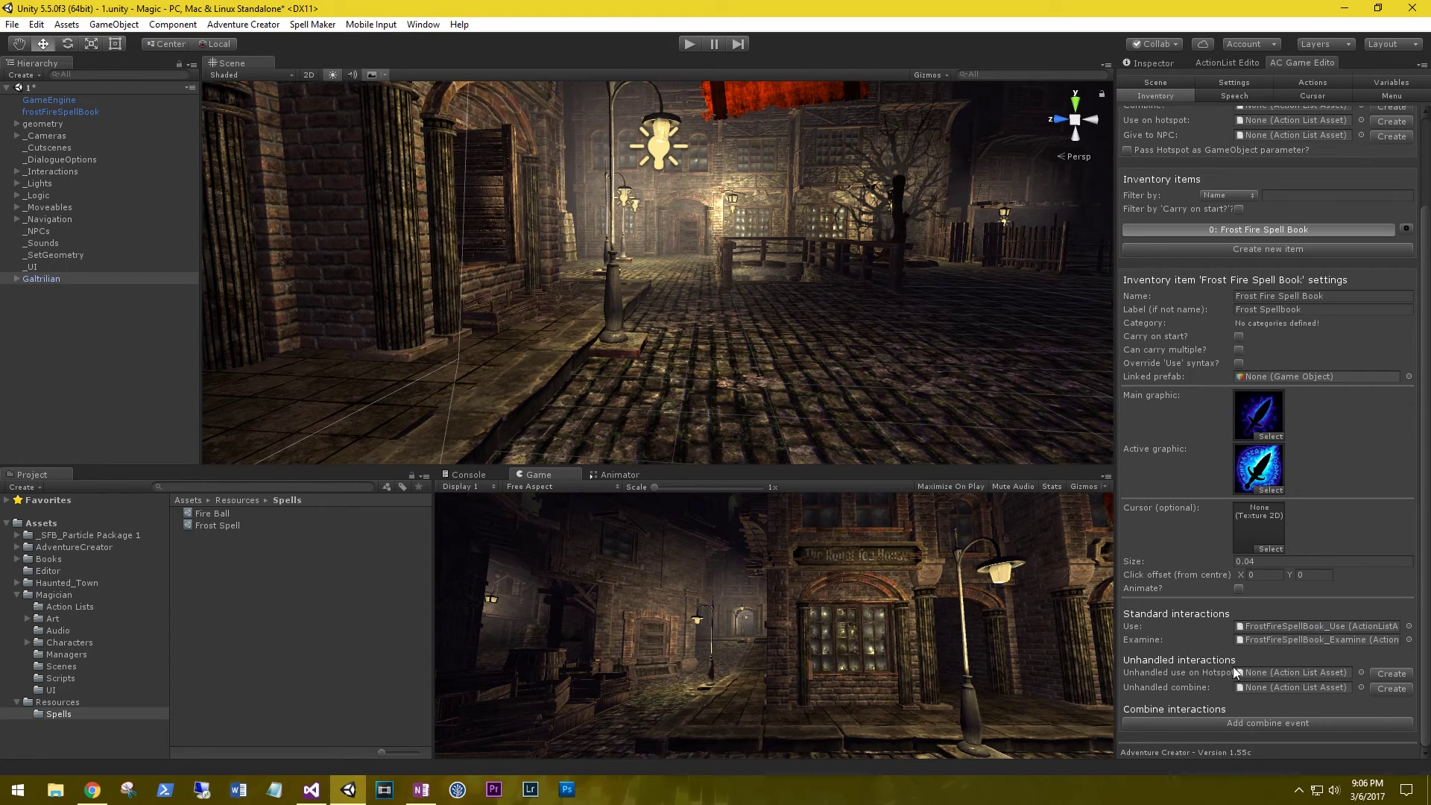
mouse_move(1282, 622)
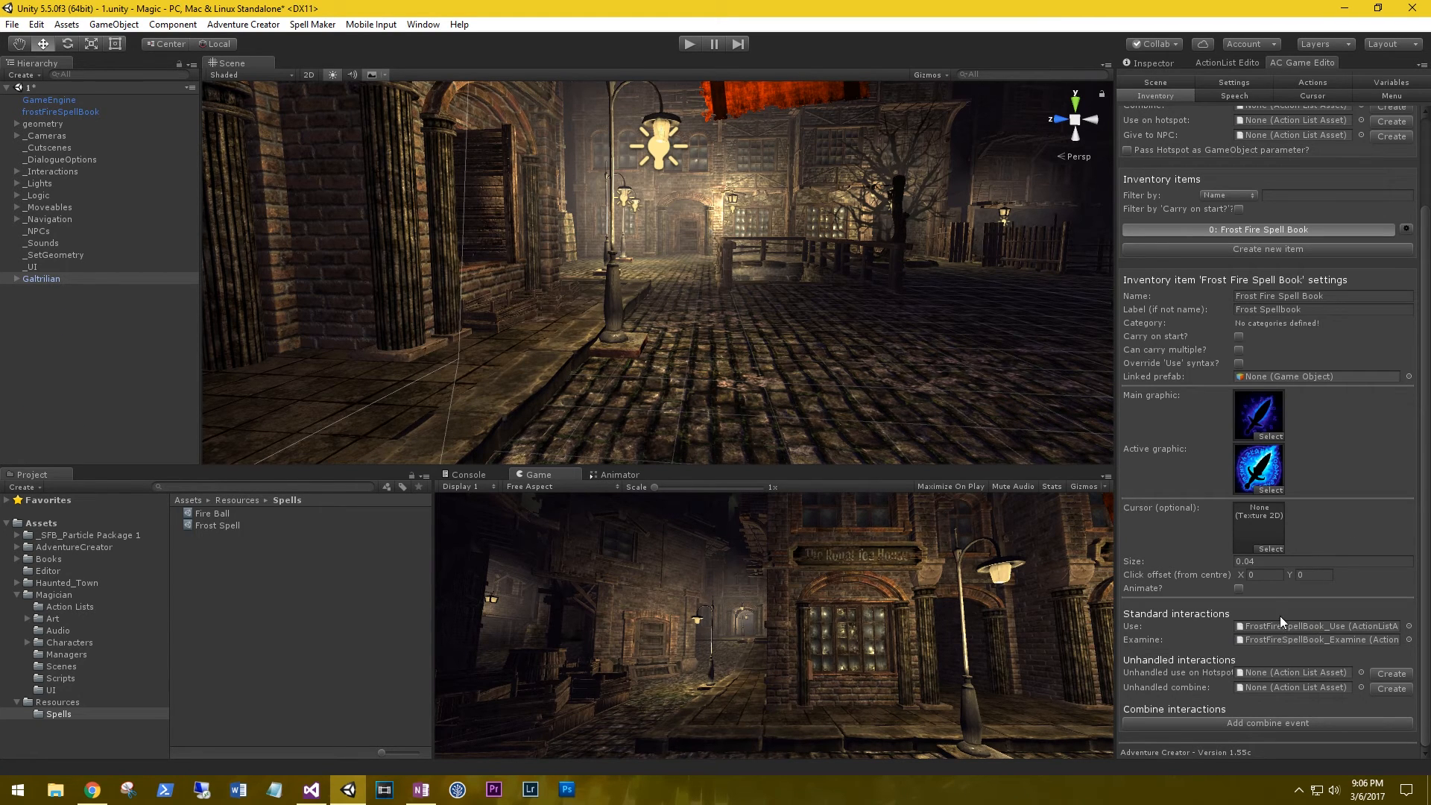
Locate FrostFireSpellBook_Use in the Project panel and open it in the ActionList Editor
click(69, 606)
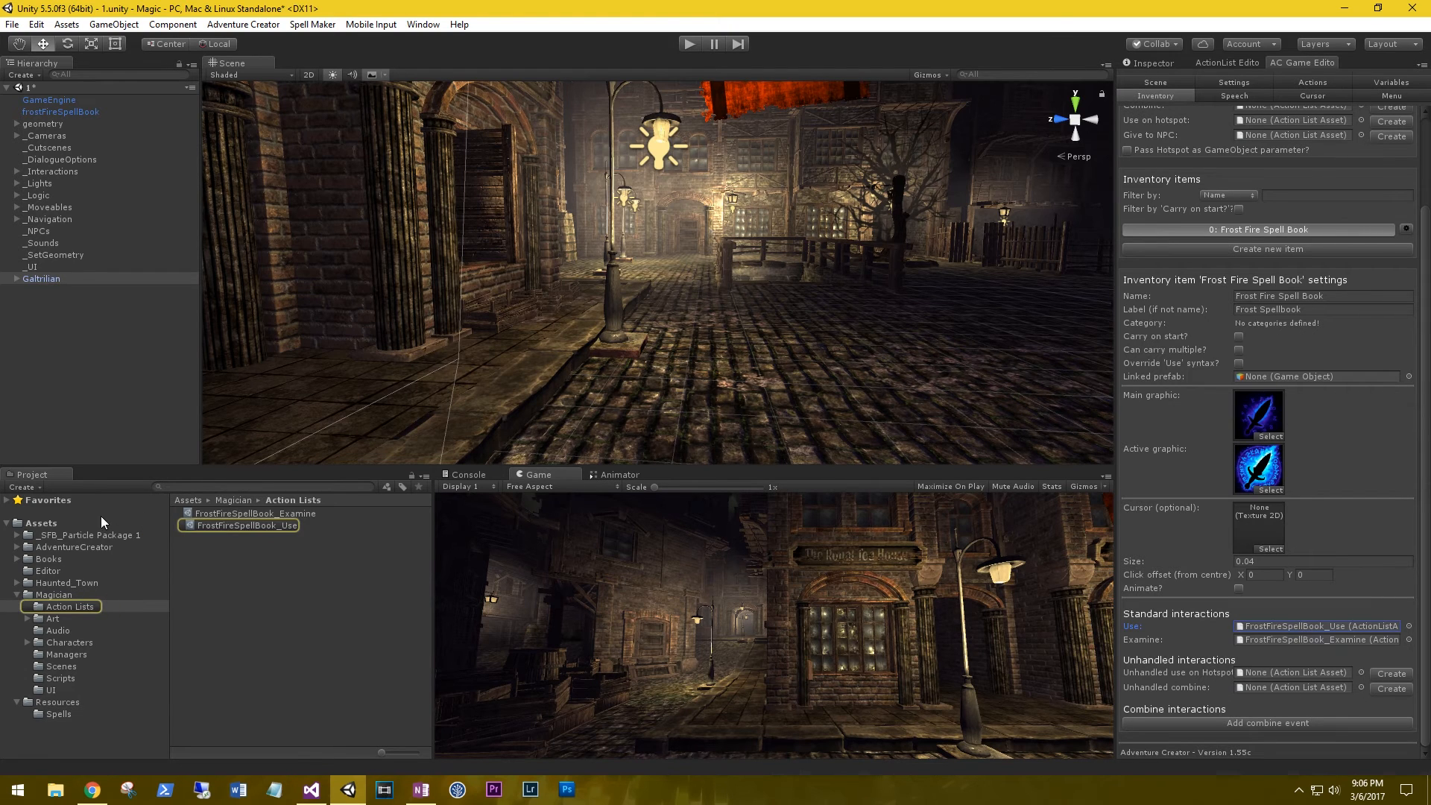
click(245, 525)
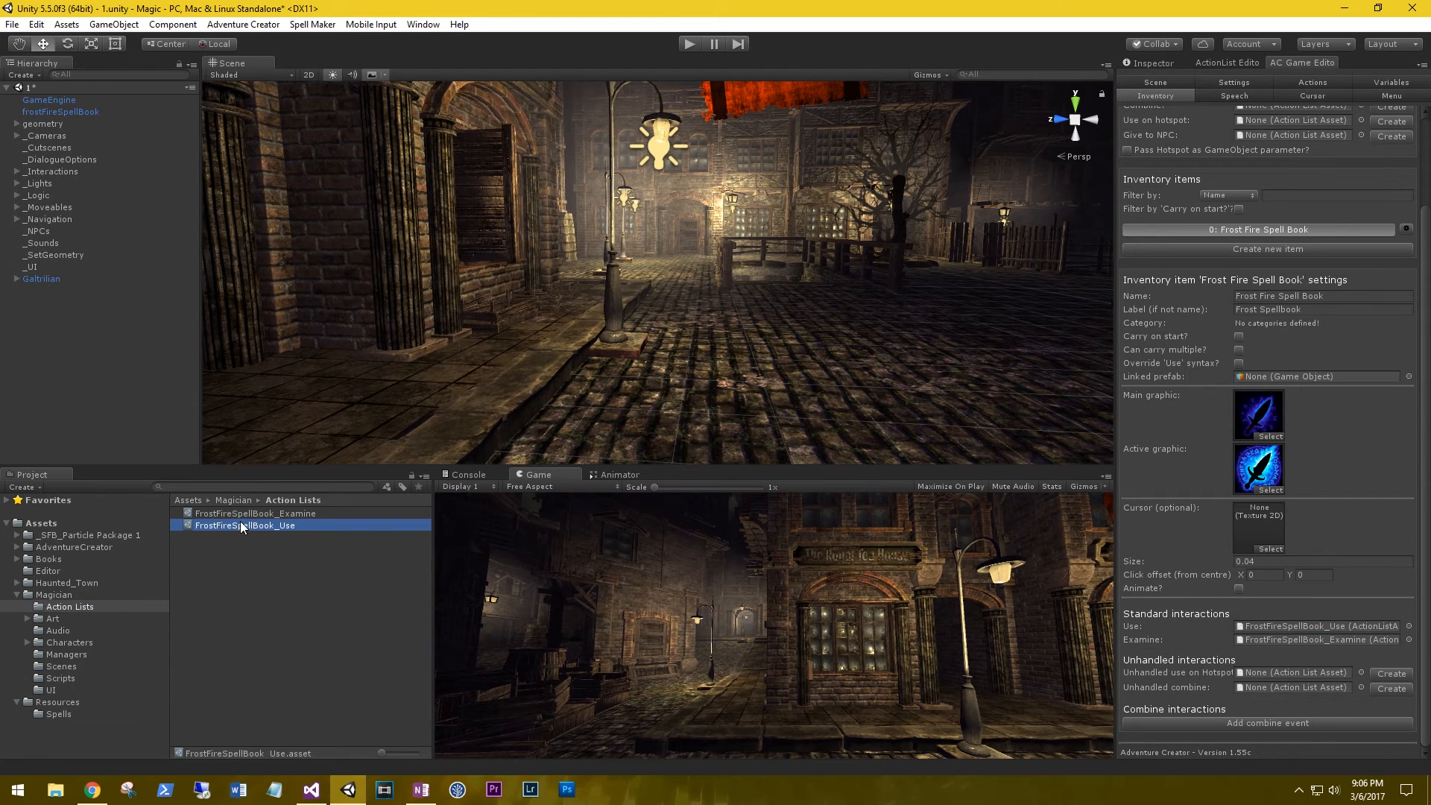
double_click(244, 525)
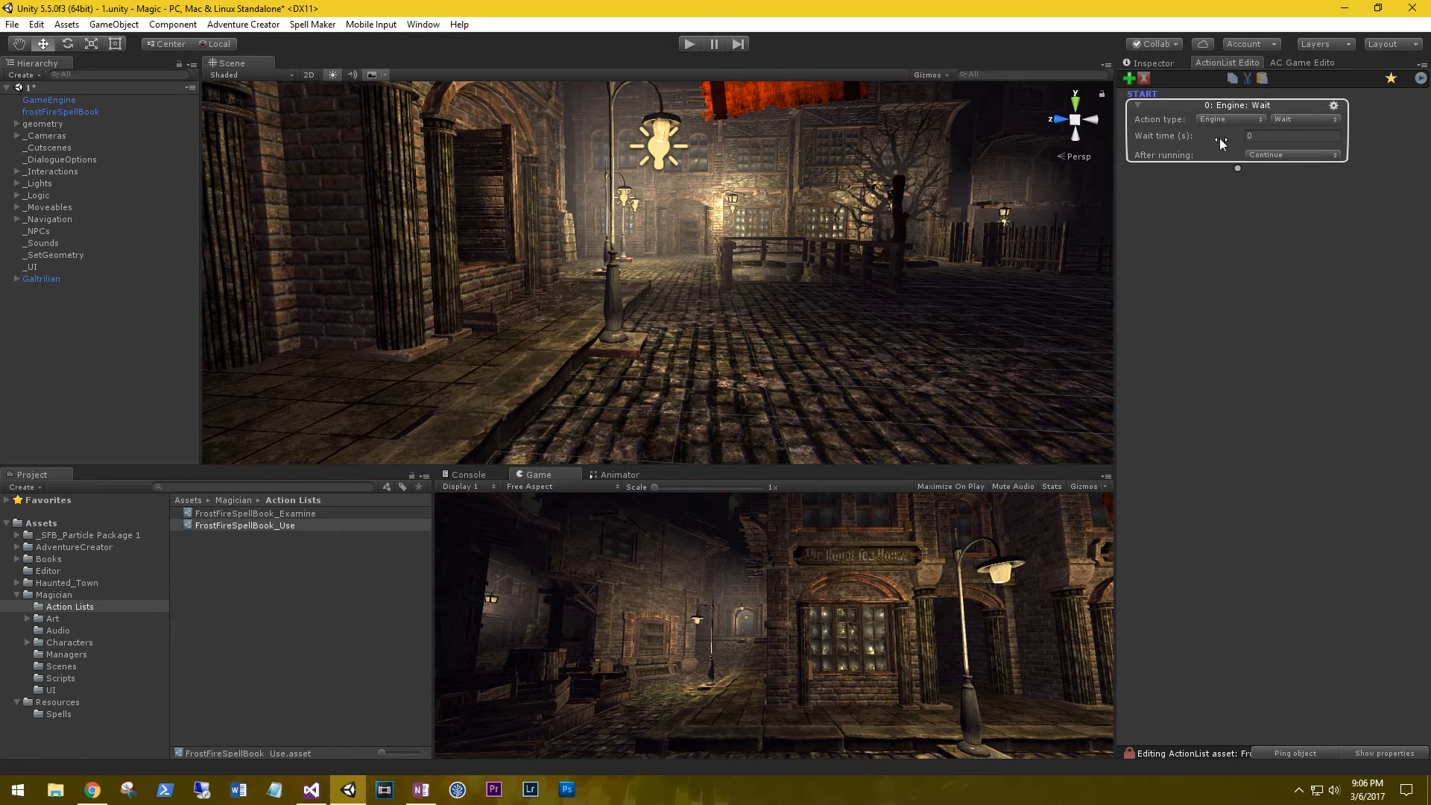
mouse_move(1225, 140)
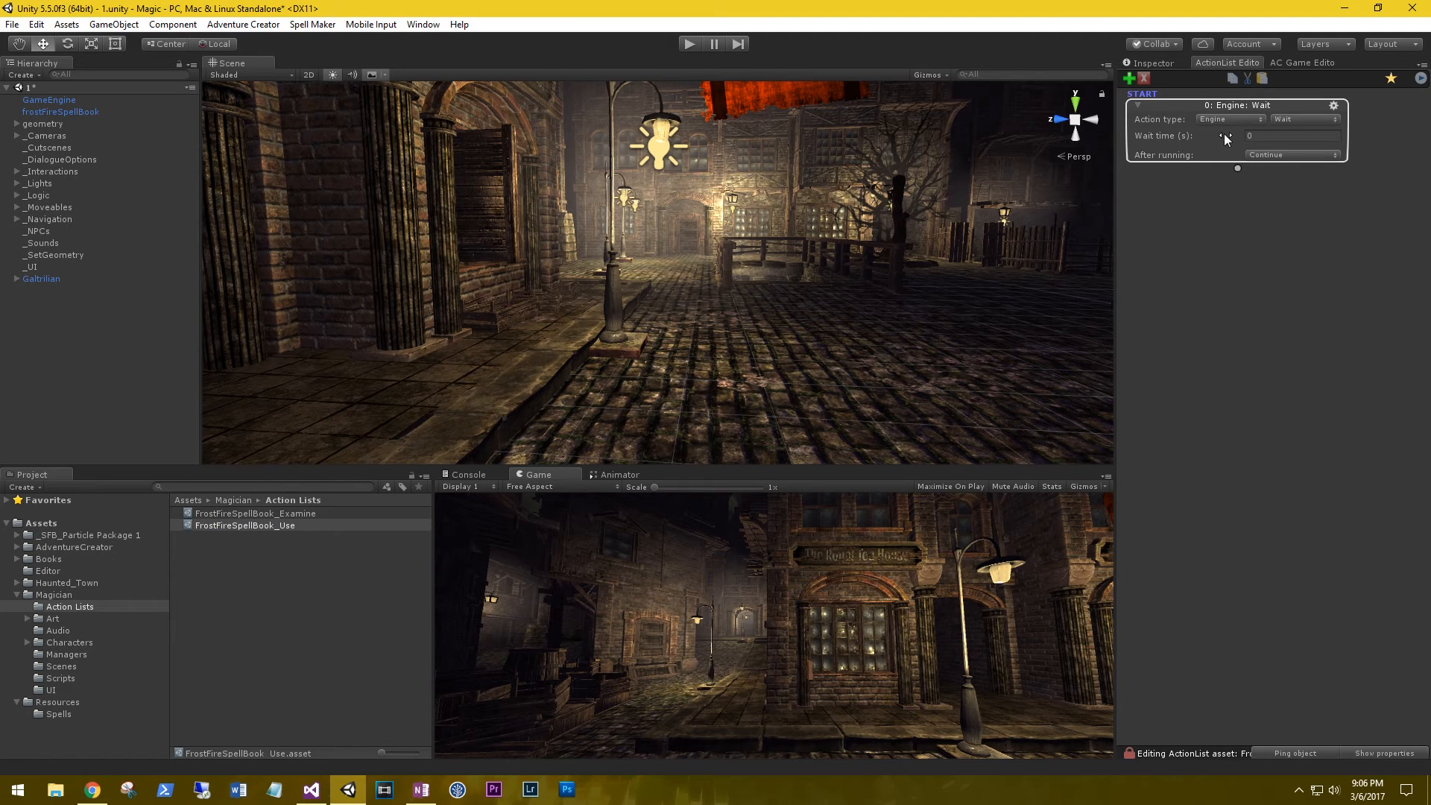
Set the first action to Inventory, method Remove, item Frost Fire Spell Book
click(1229, 119)
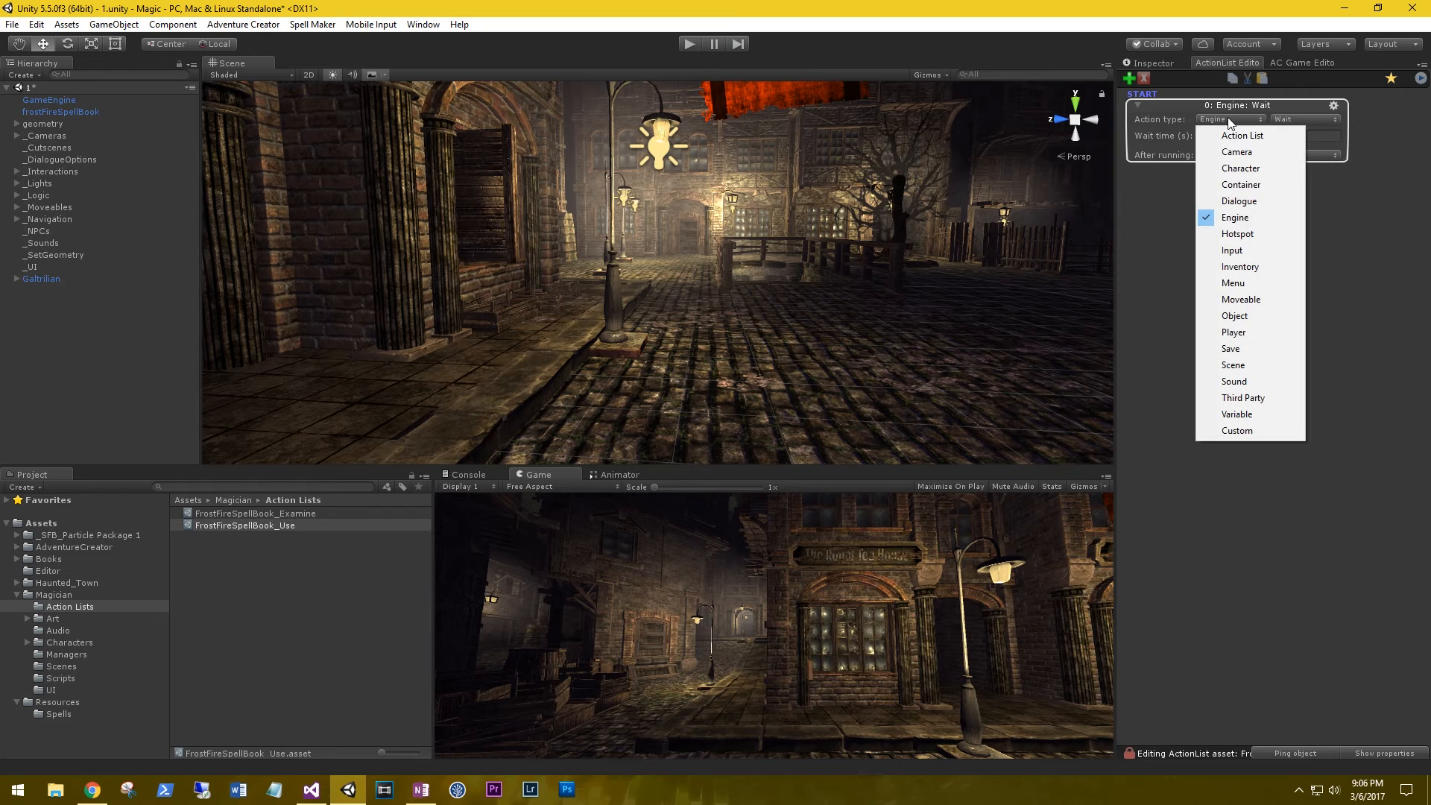
click(1240, 266)
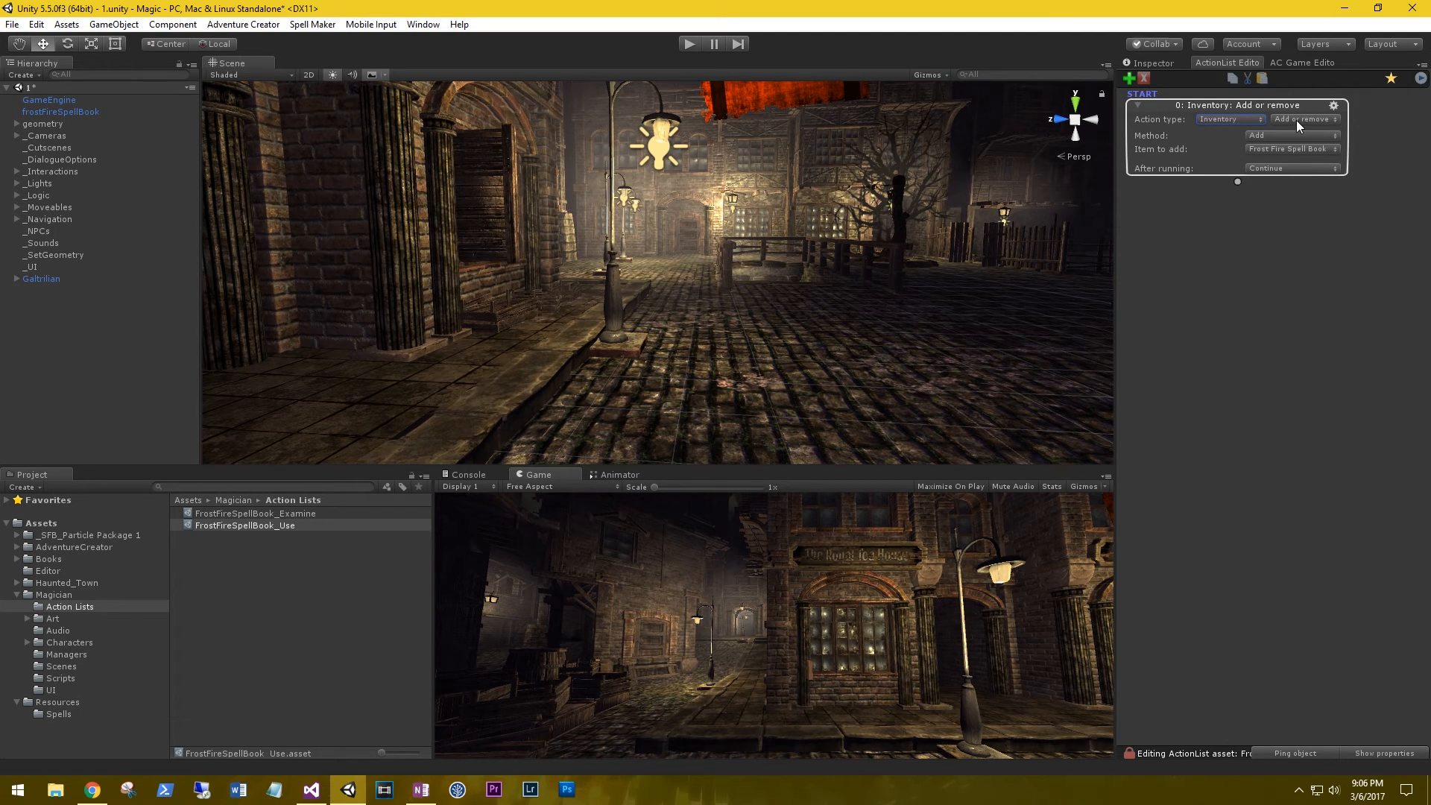
click(1291, 135)
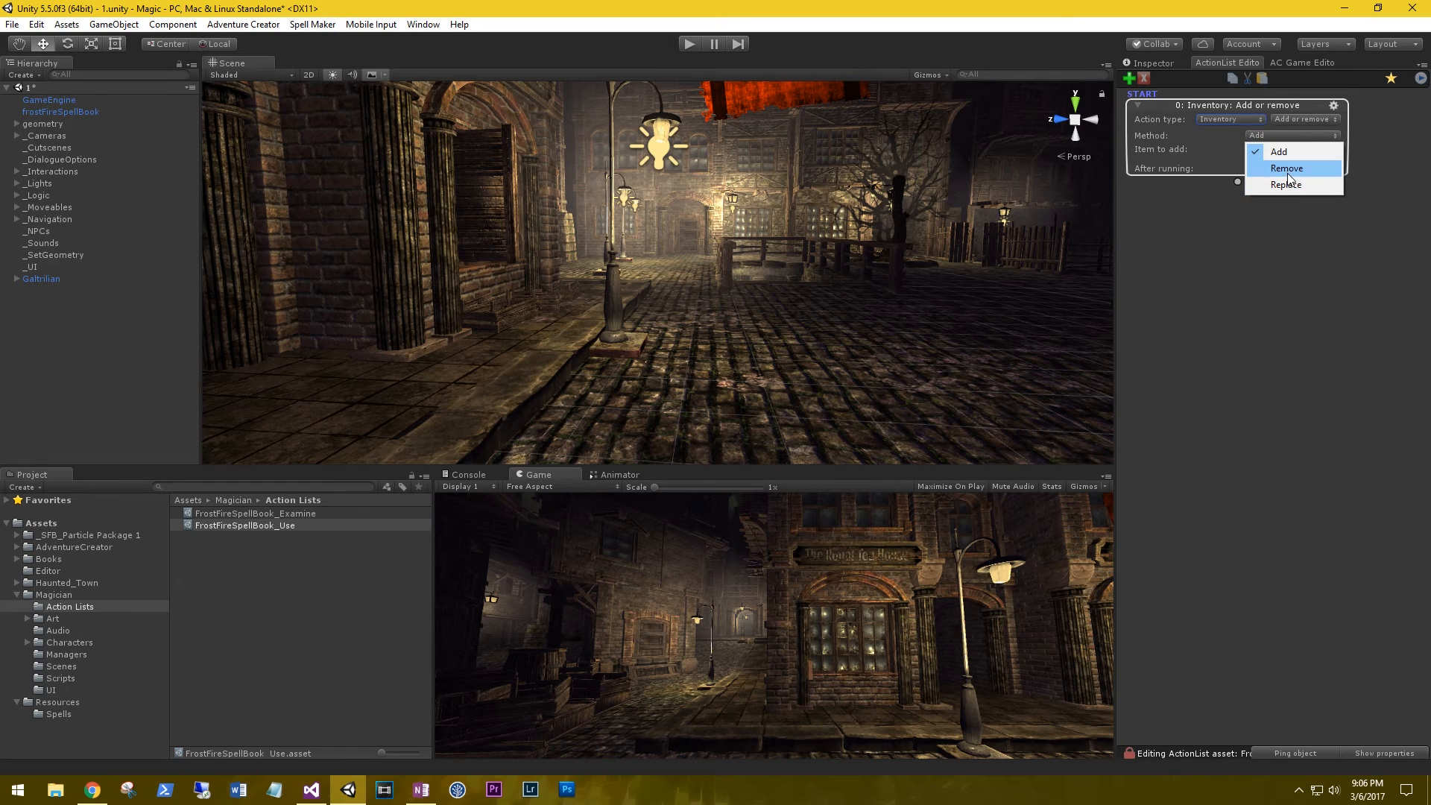
click(1287, 168)
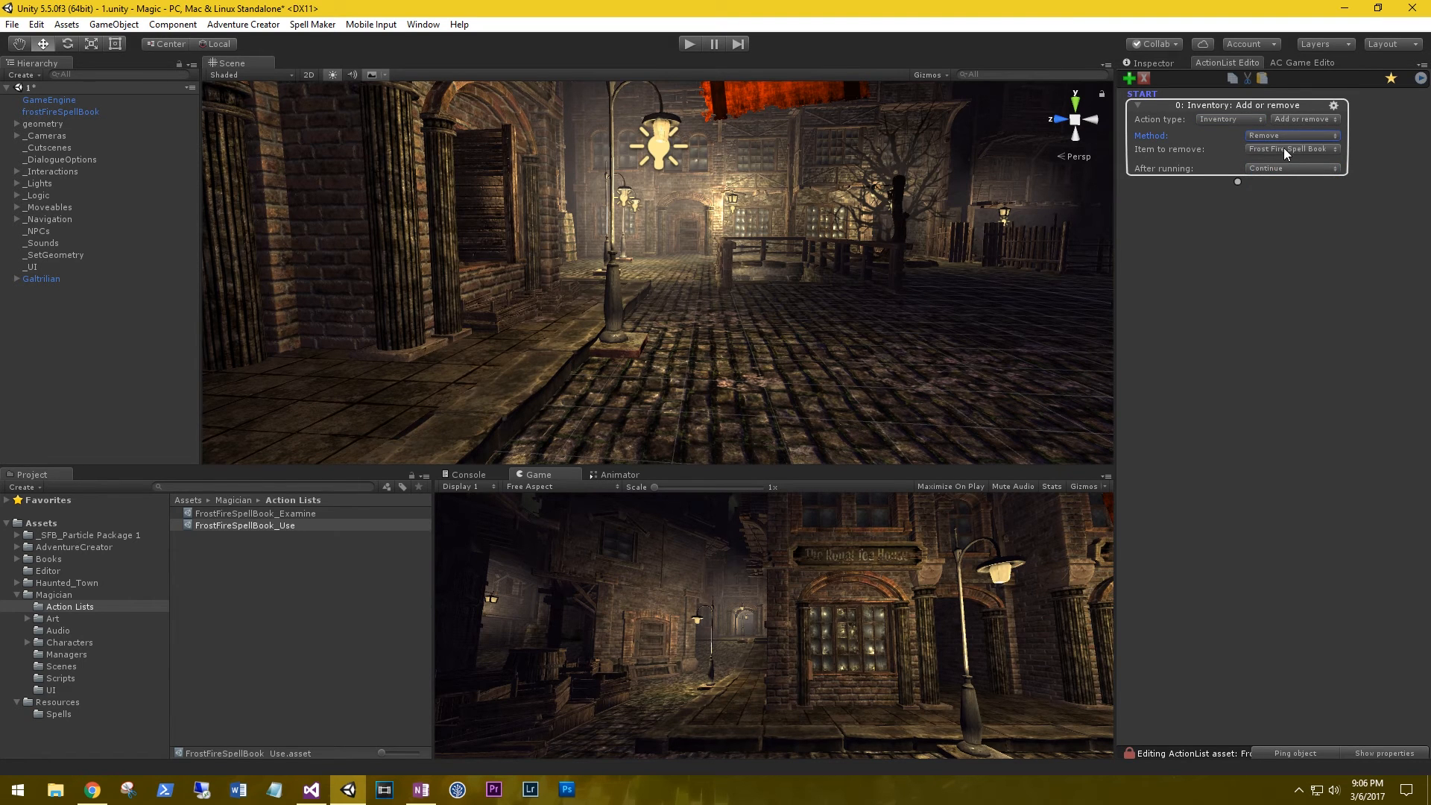
click(1289, 150)
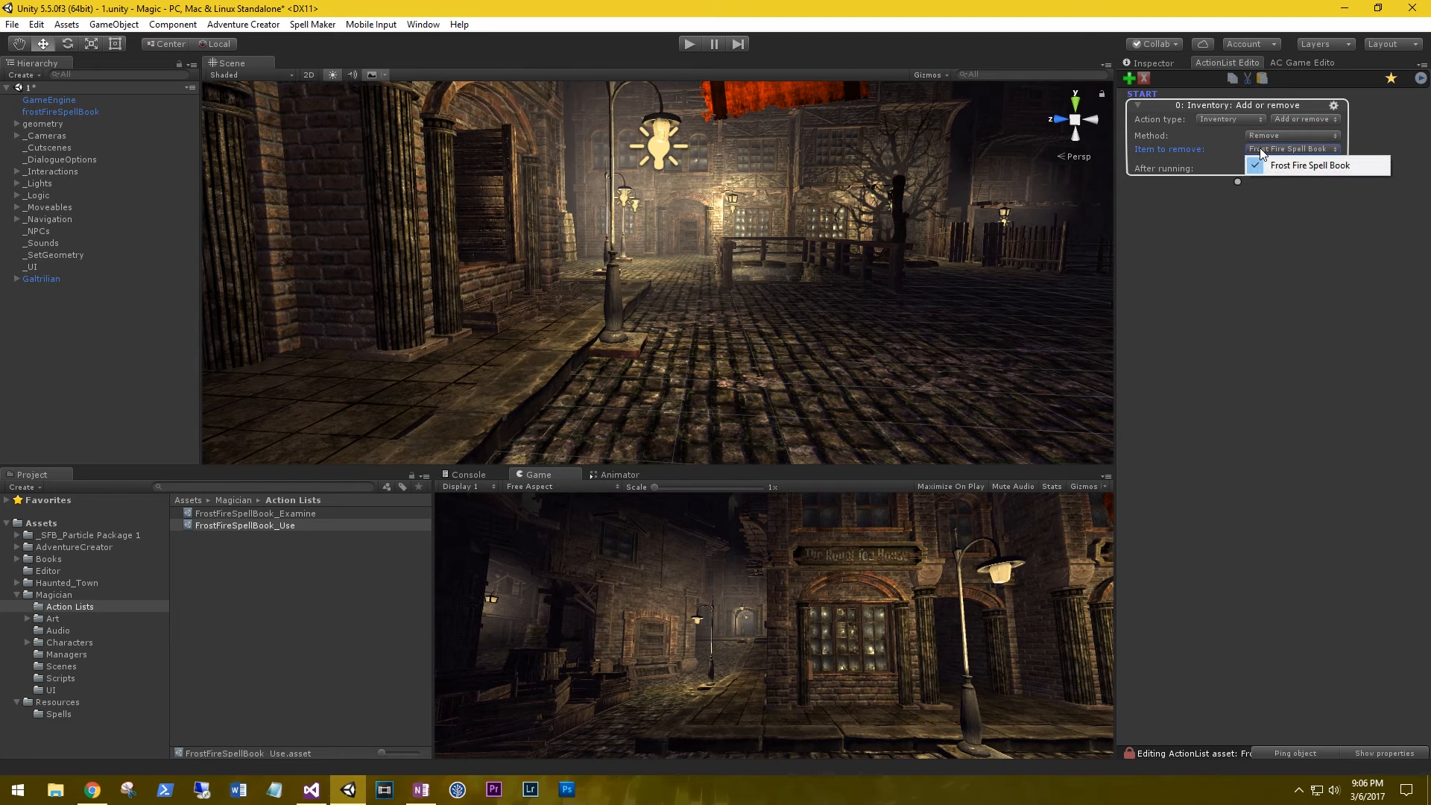
click(1309, 165)
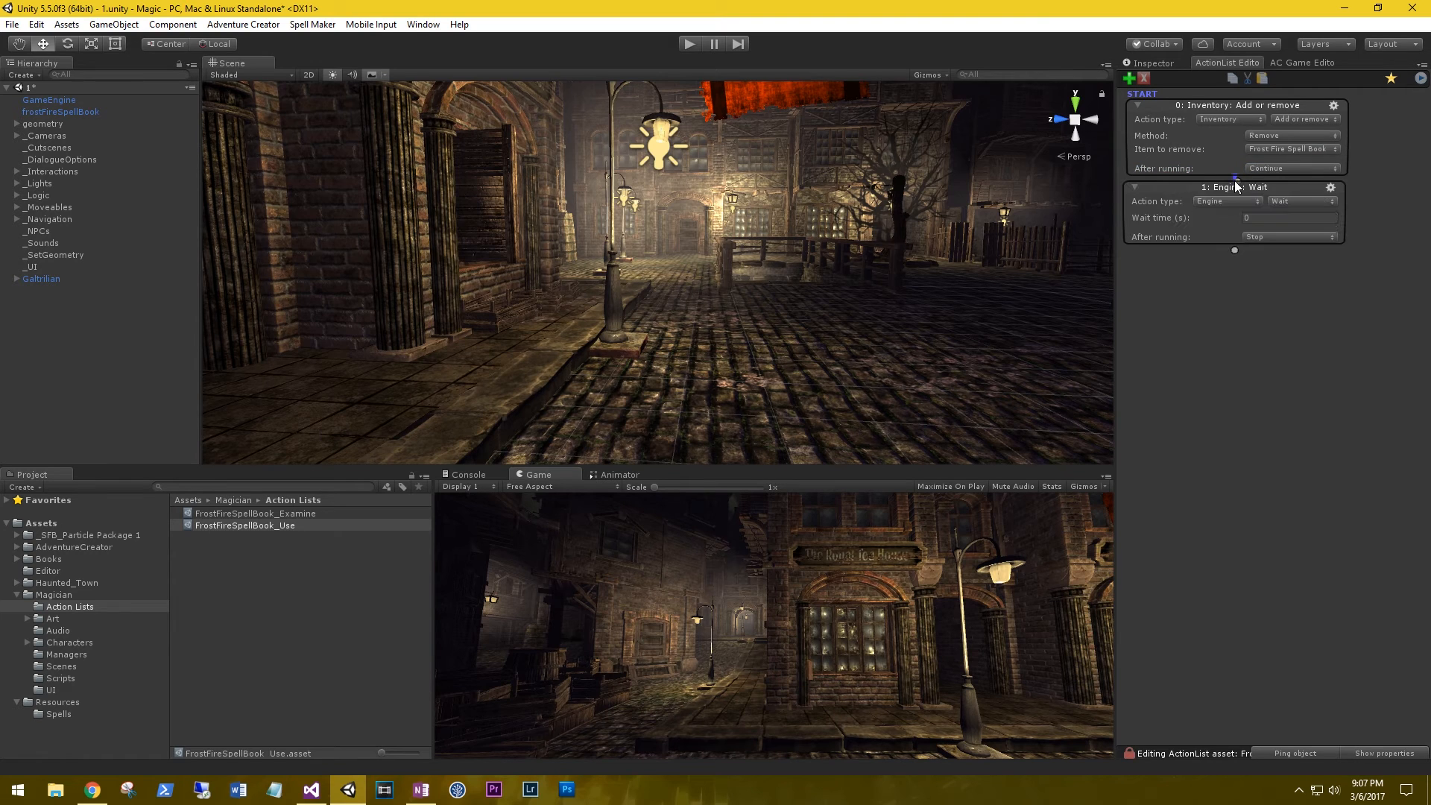
click(1226, 200)
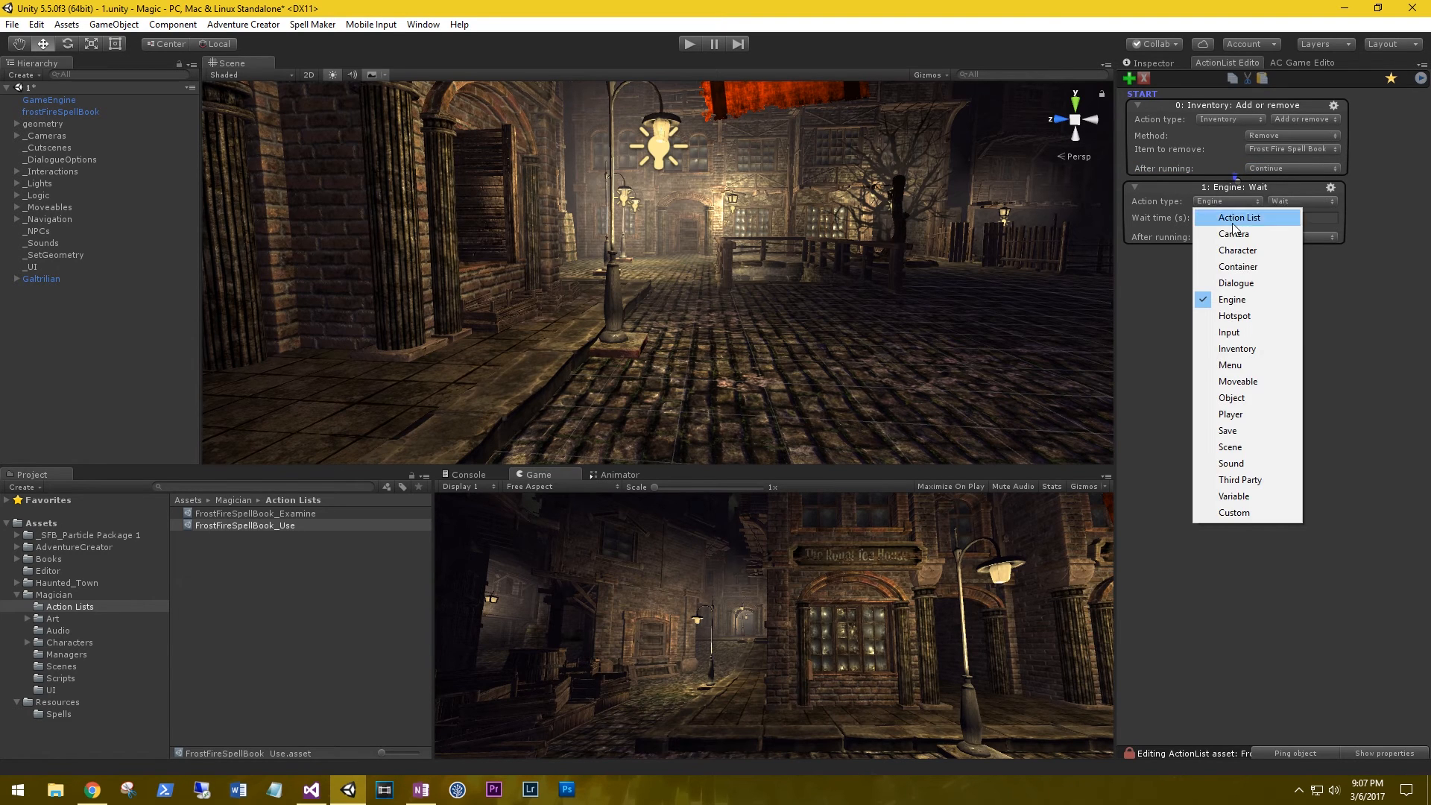
Make the second action a Dialogue Play speech player line: "Ah, I feel a great power!"
click(1235, 282)
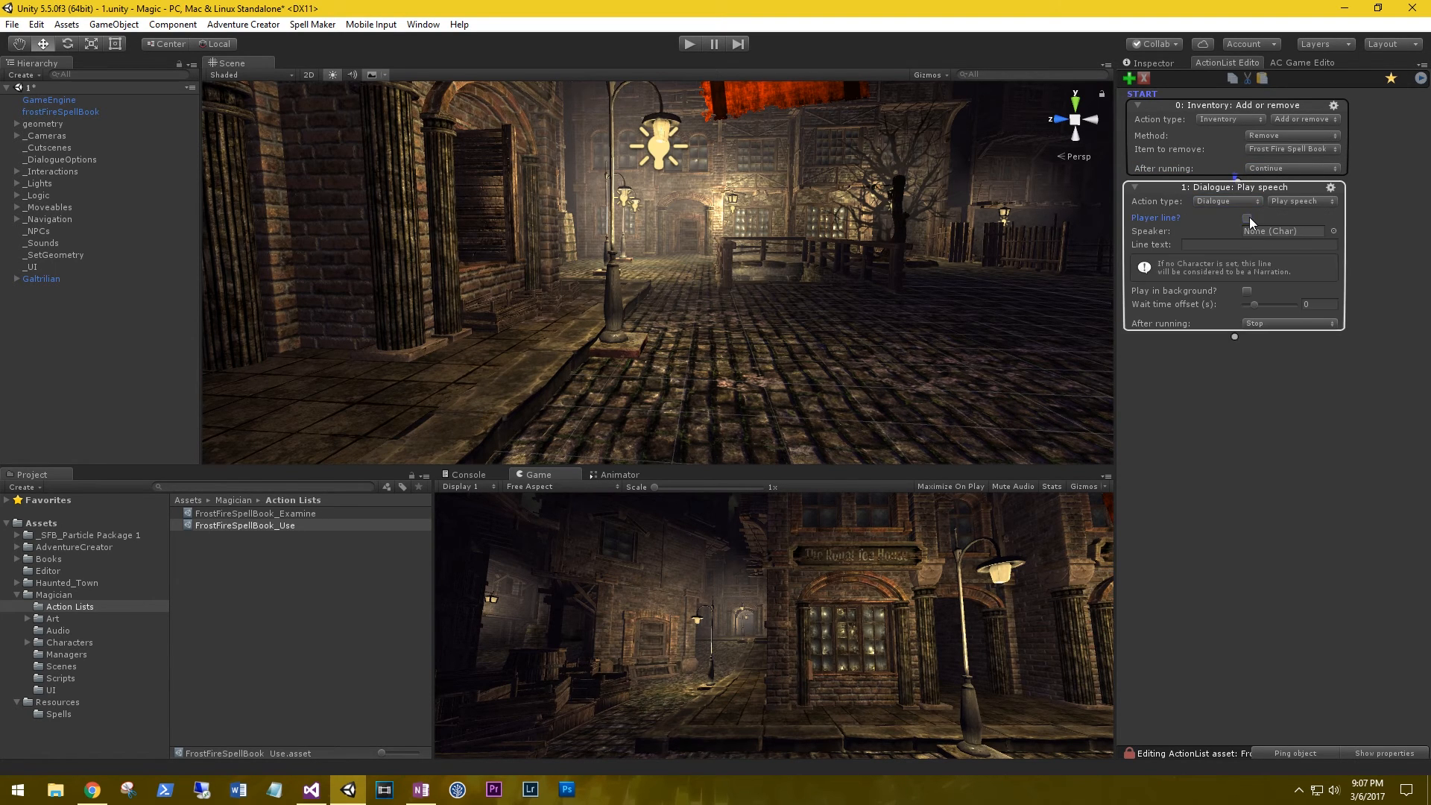
click(1247, 217)
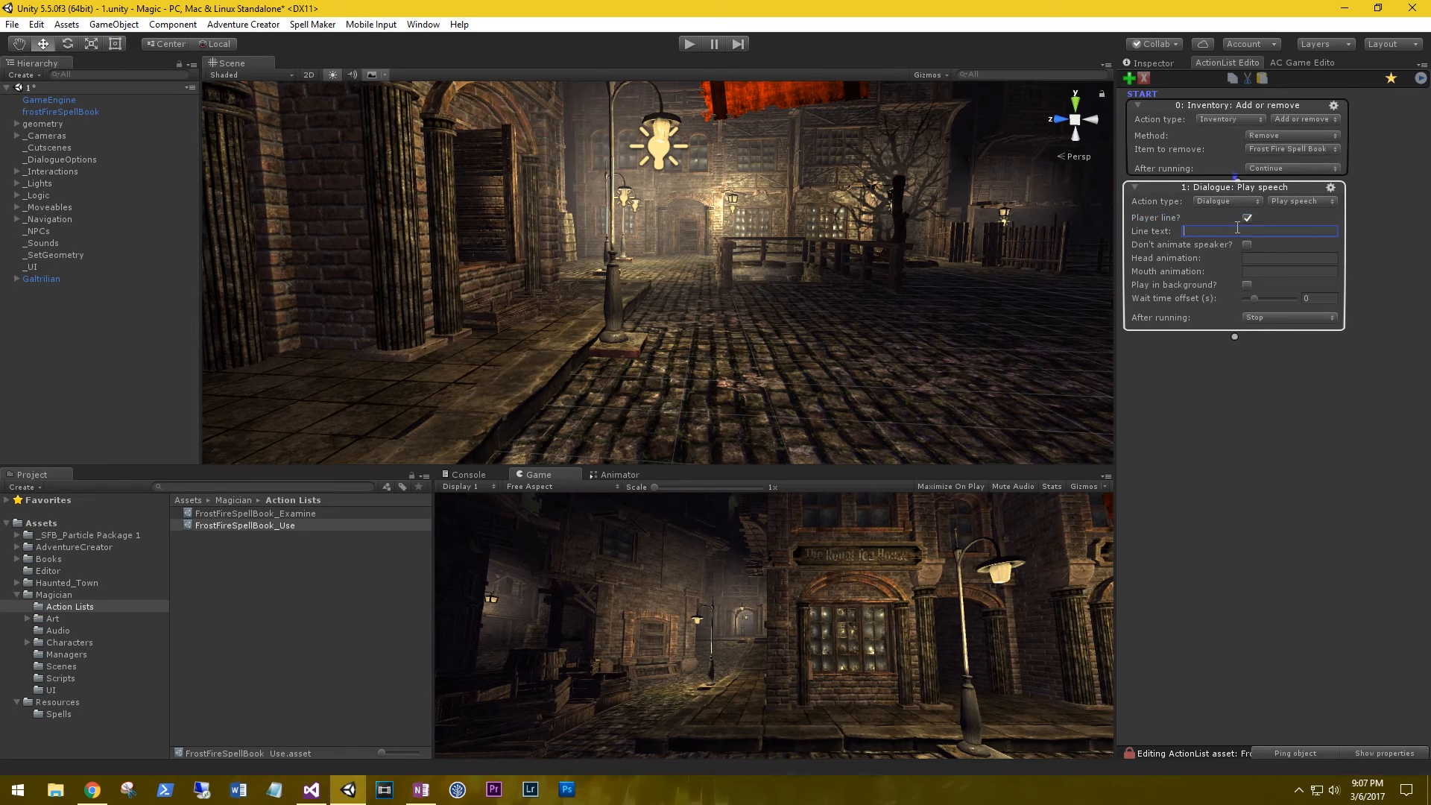
text(A)
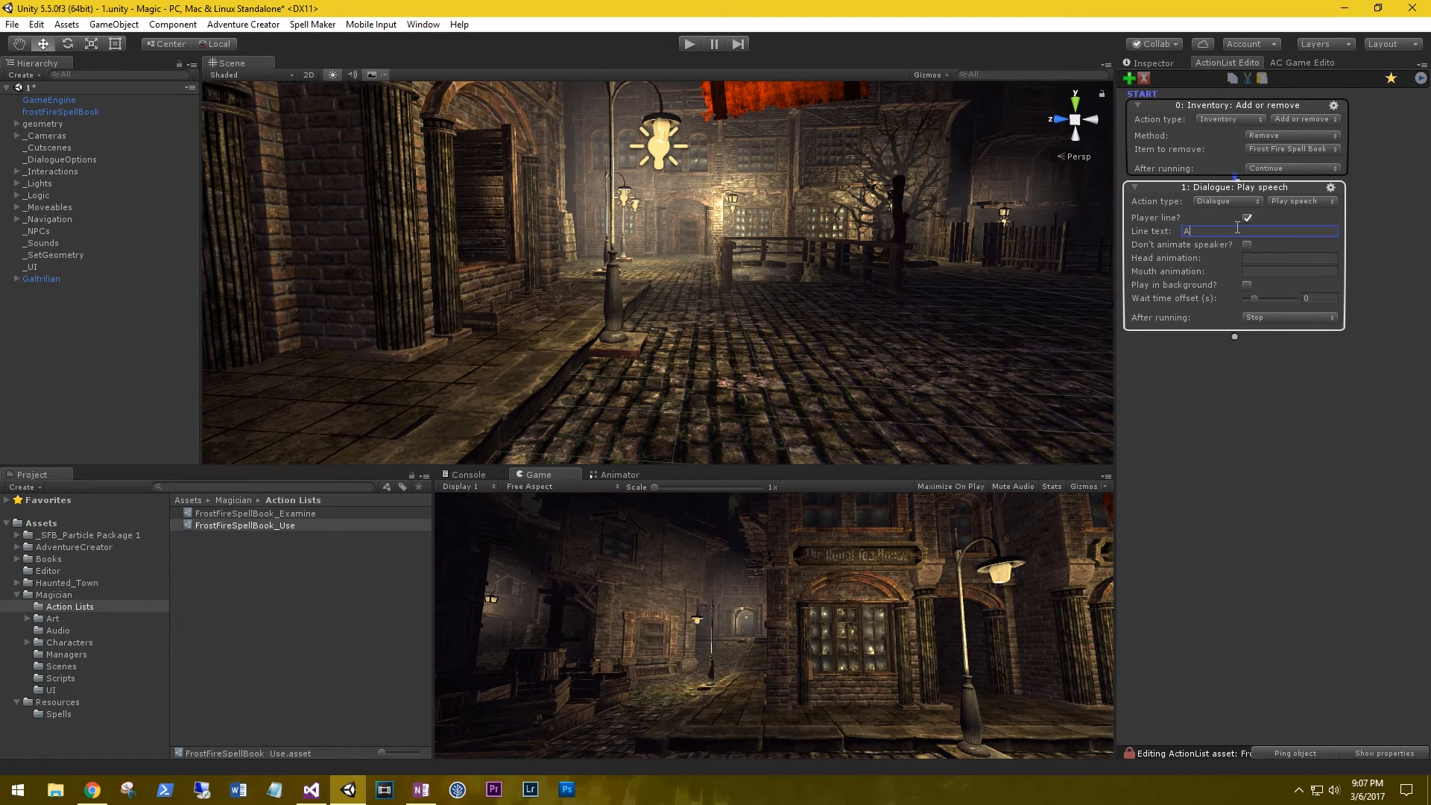
text(Ah, I feel)
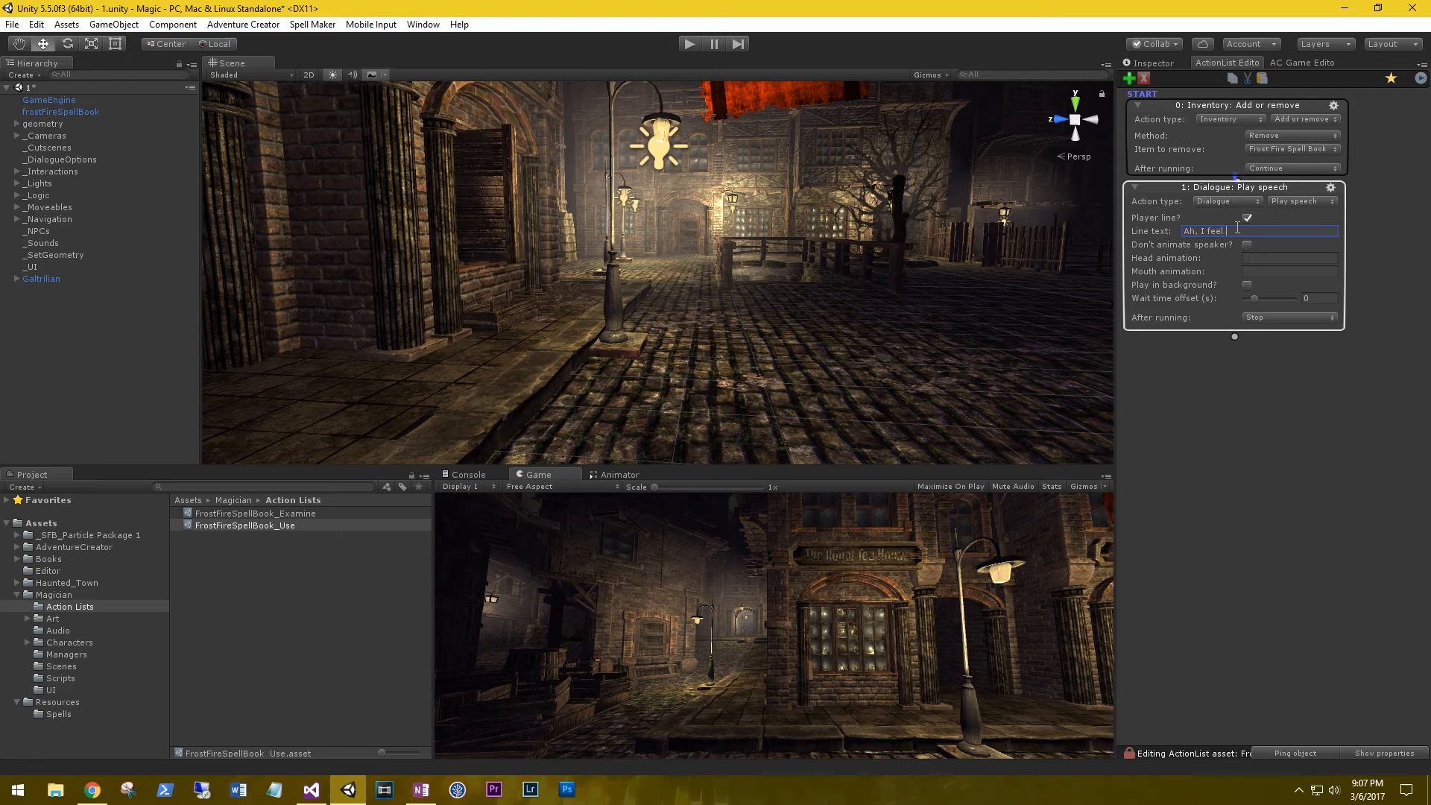
text(a great)
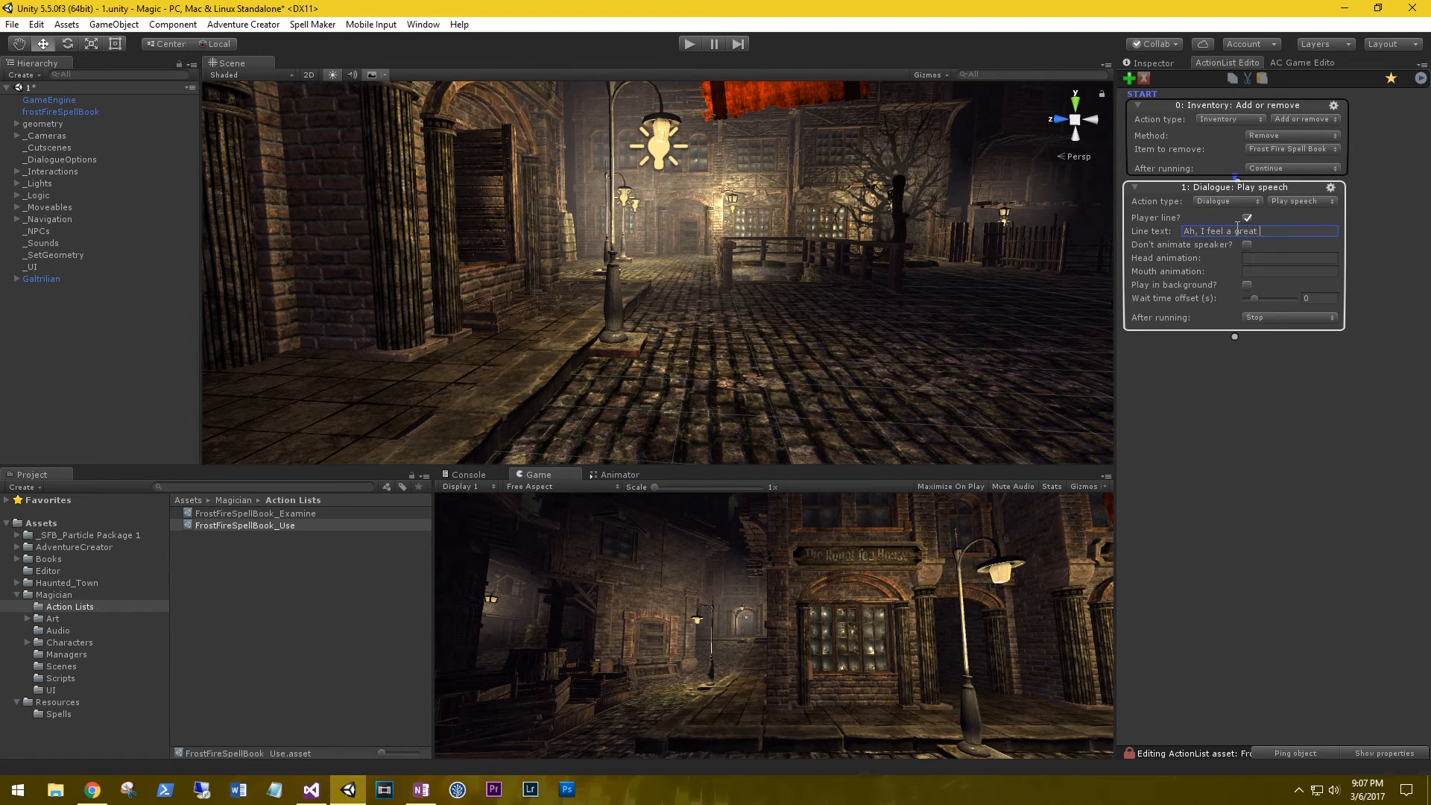
text(power!)
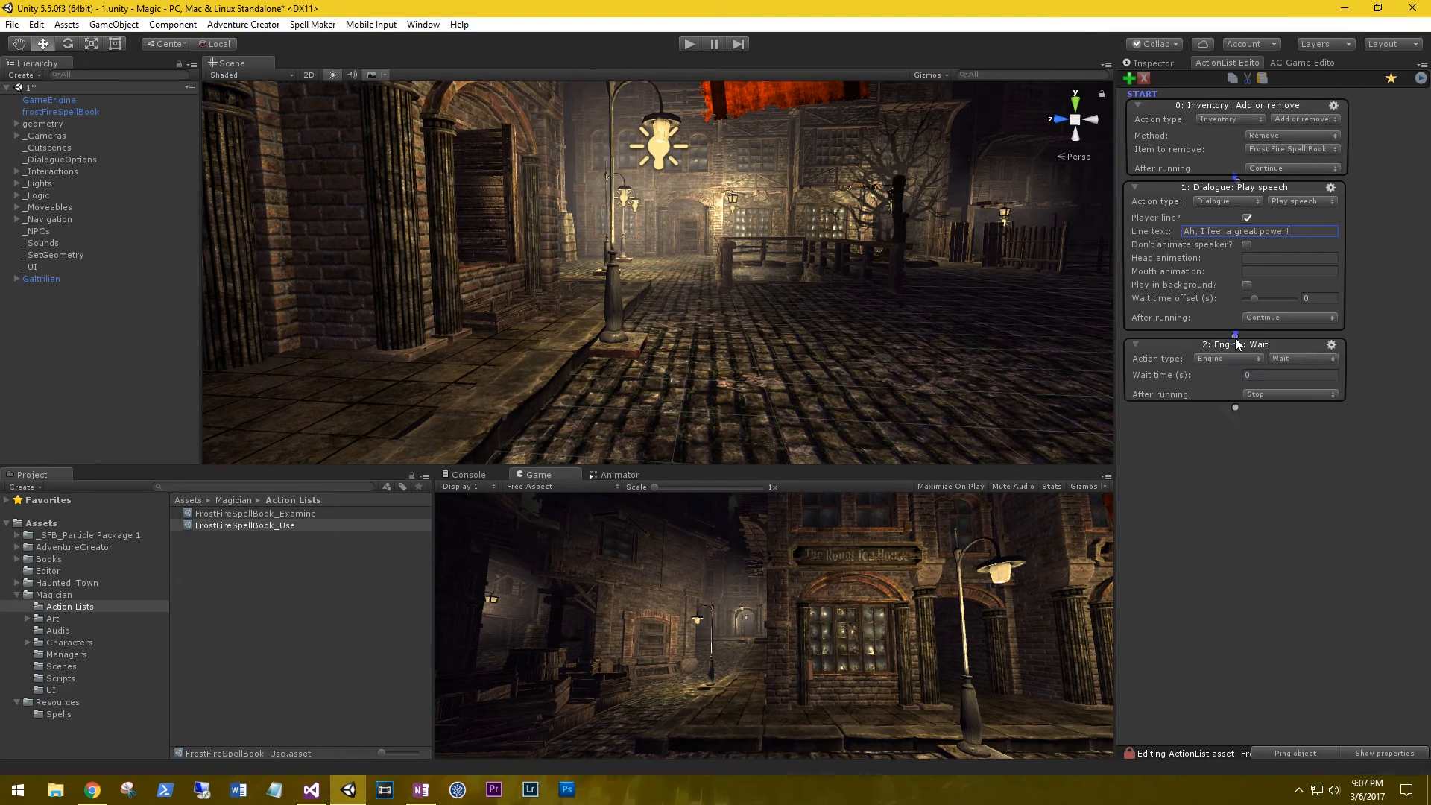
click(1227, 358)
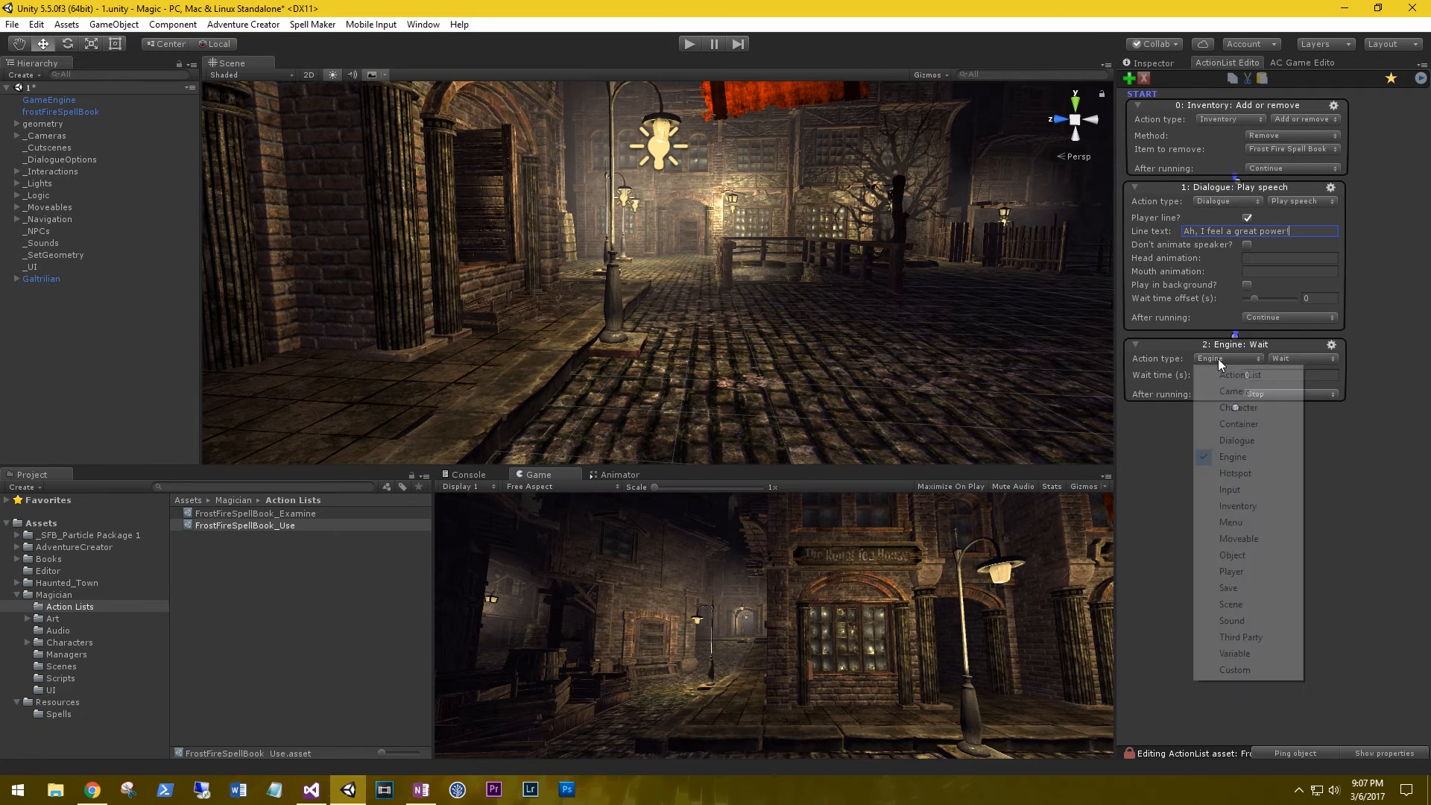
mouse_move(1247, 564)
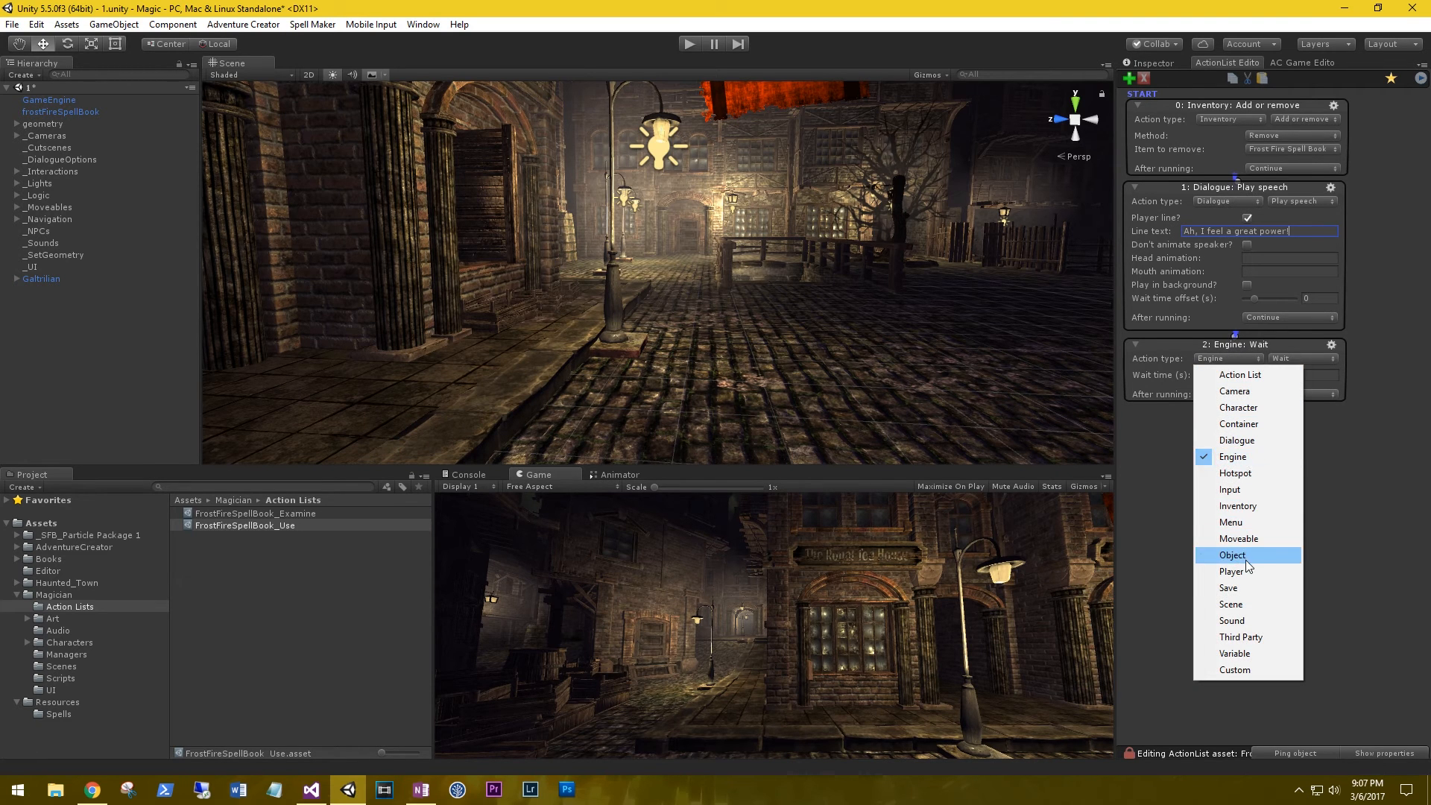
Set the third action to Object Send message, Custom method EnableFireSpell on Galtrilian
click(1232, 554)
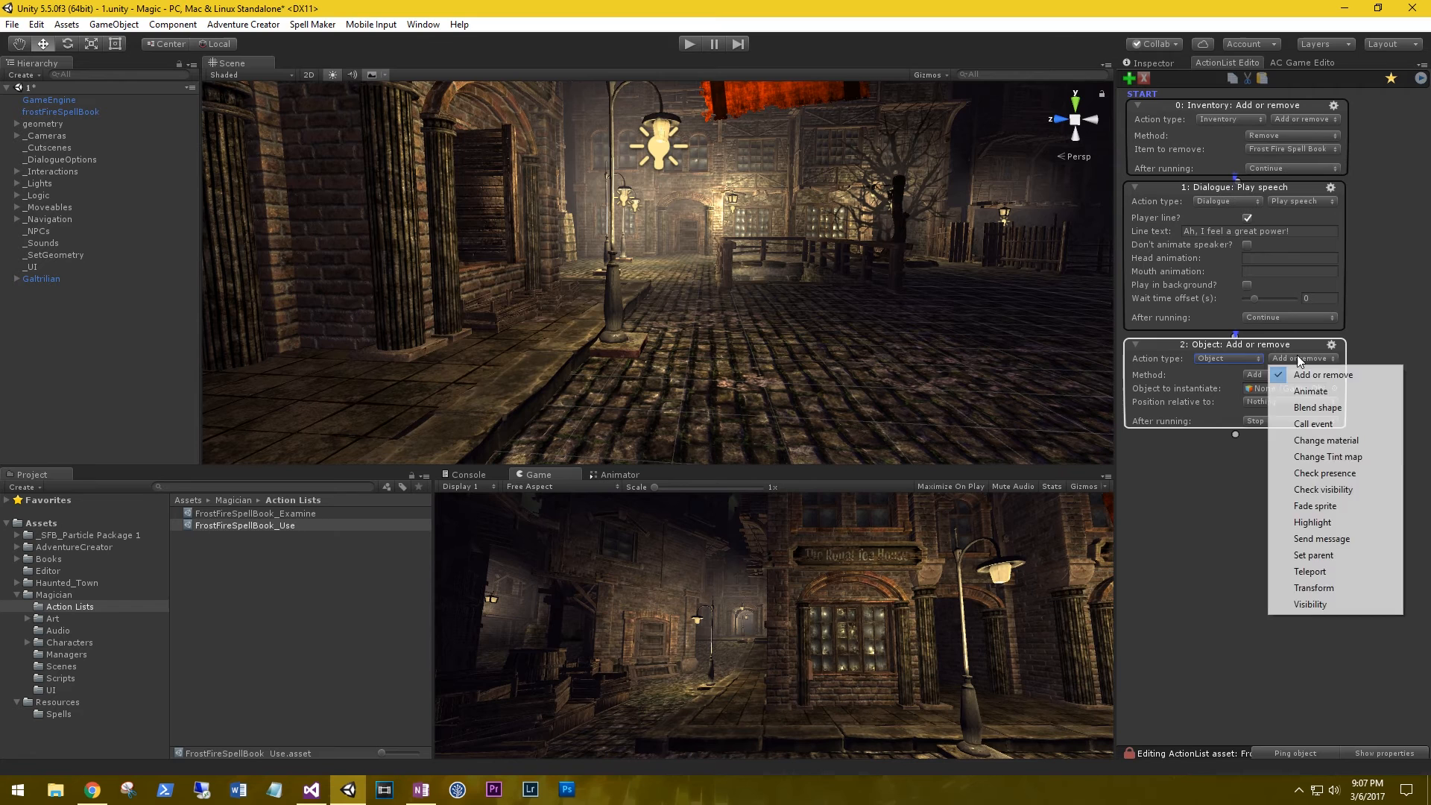
click(1322, 538)
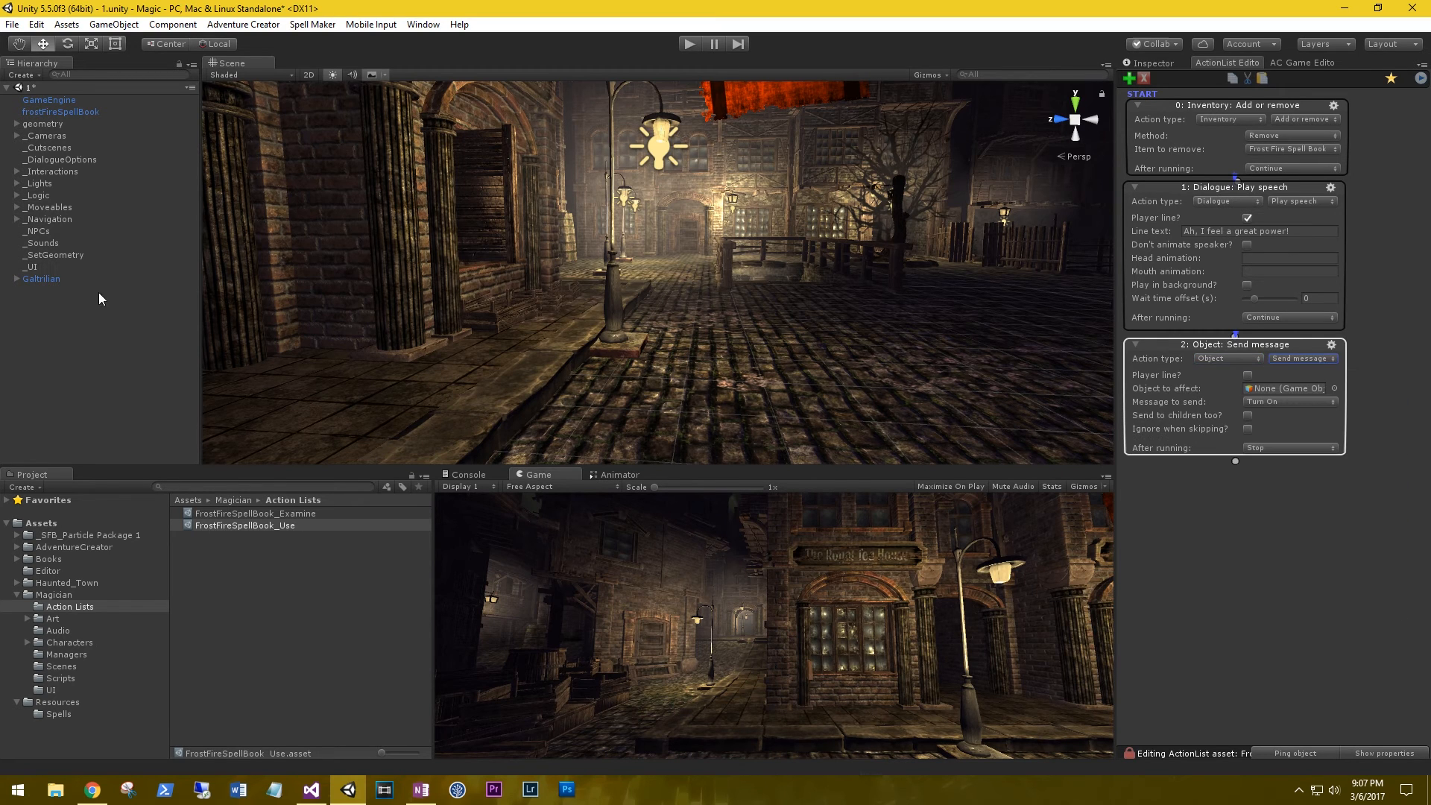
mouse_move(1205, 394)
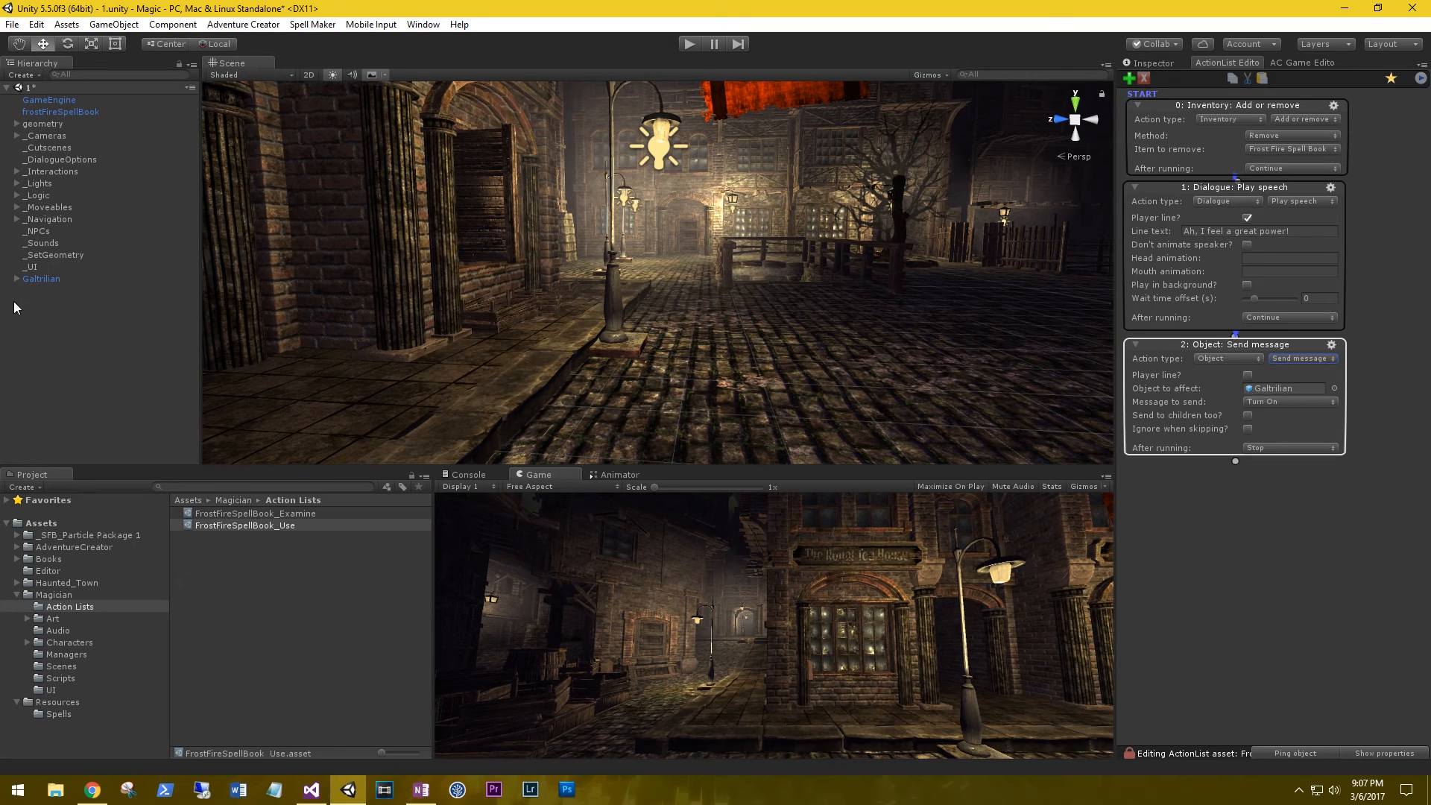
mouse_move(1175, 496)
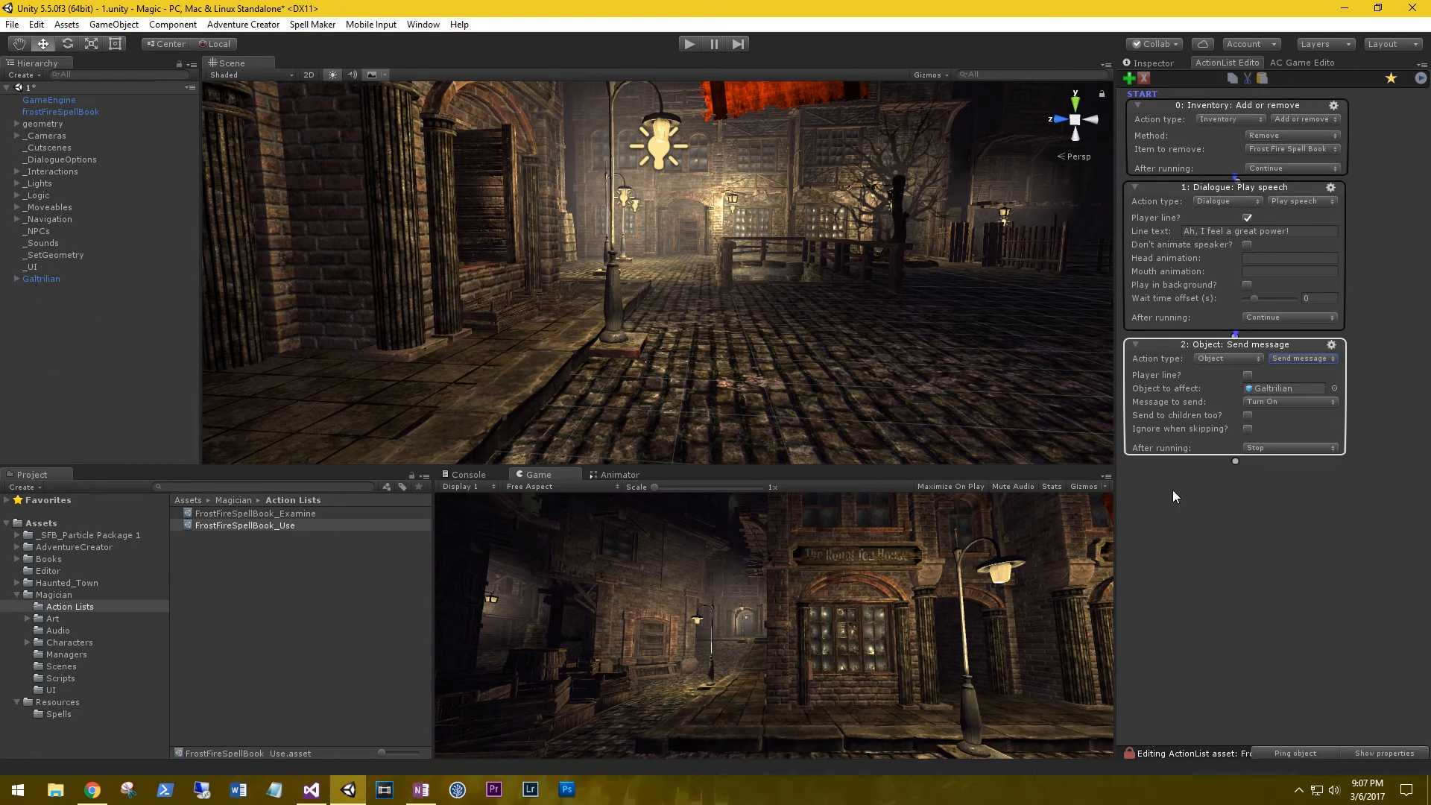
mouse_move(1284, 389)
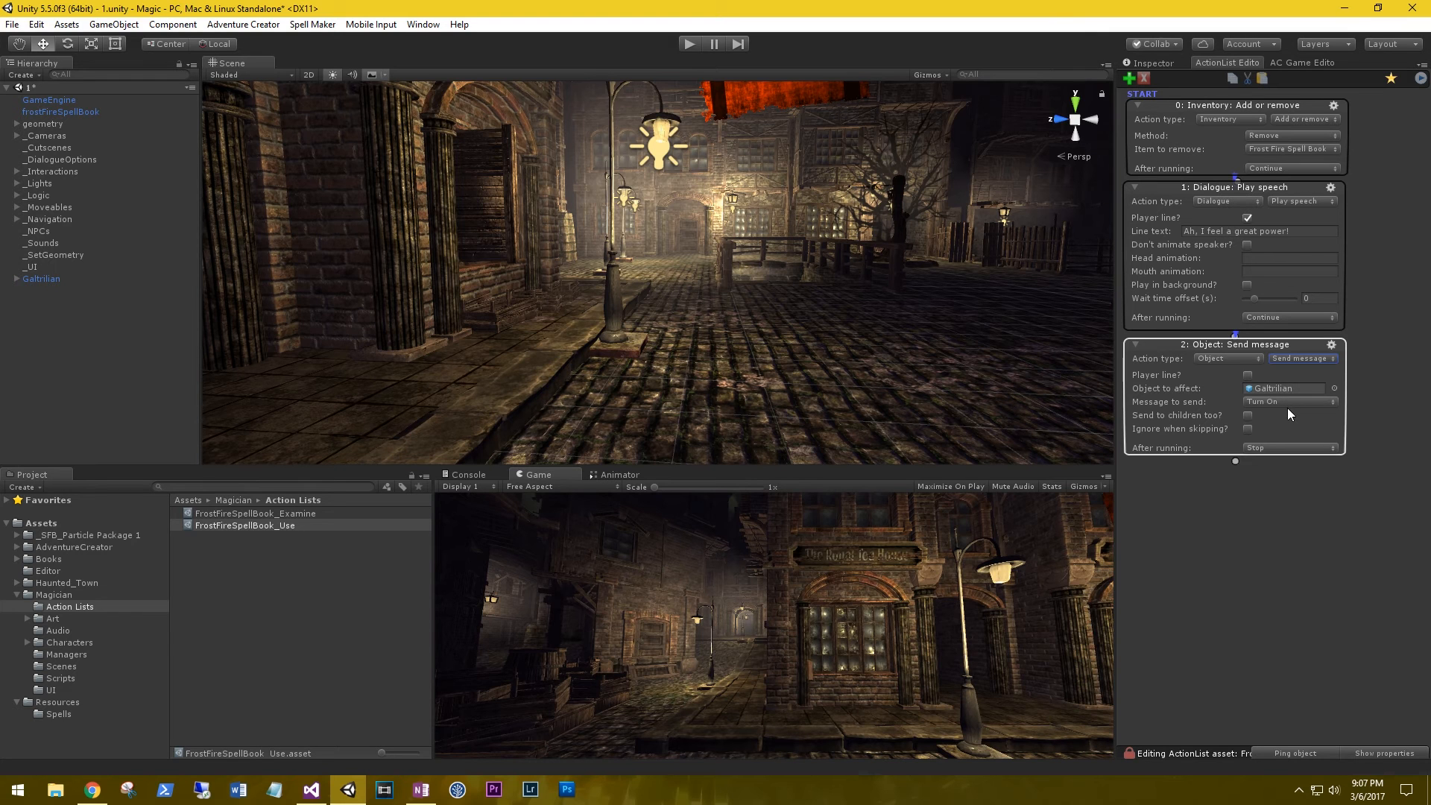
click(1289, 401)
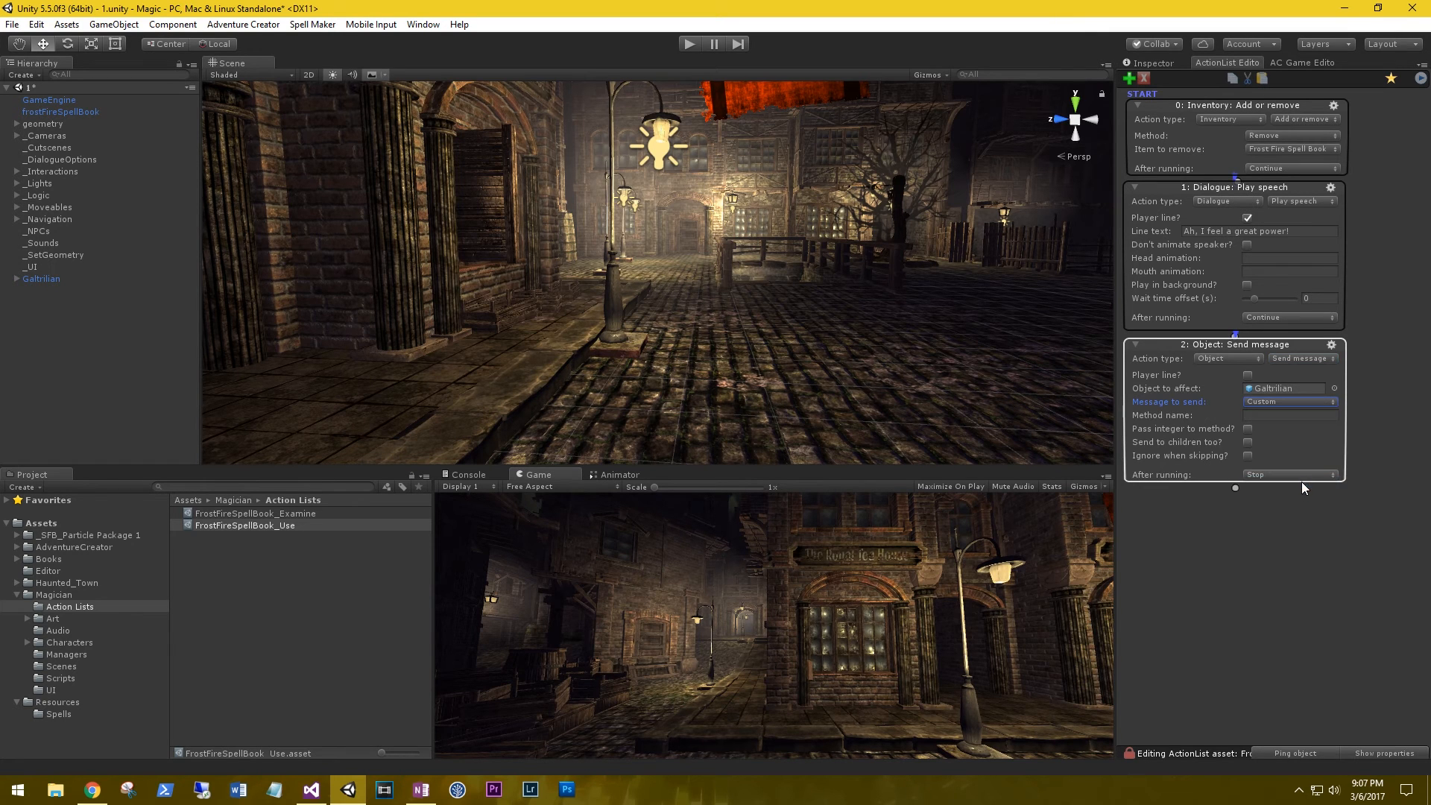
click(1289, 414)
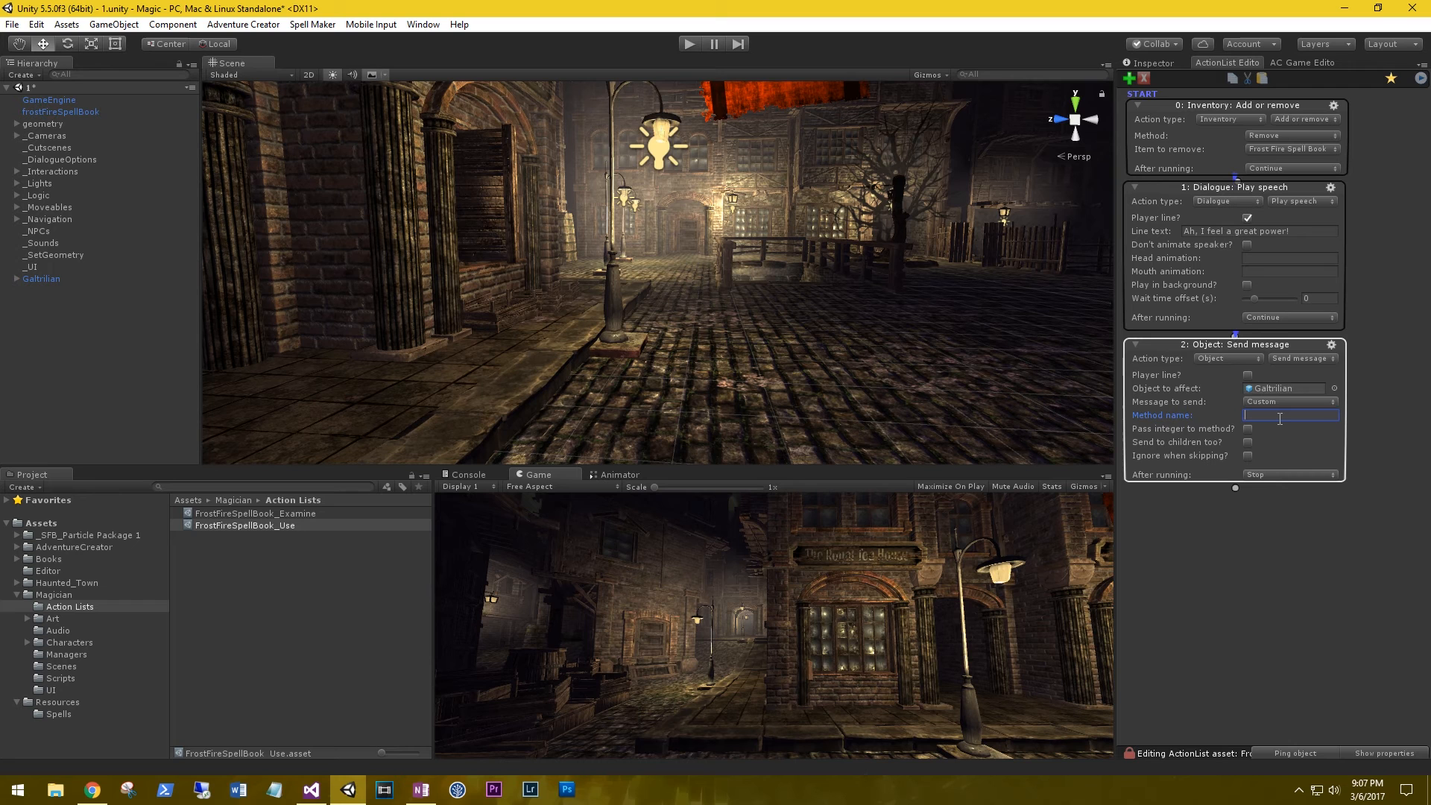
text(EnableFireSpell)
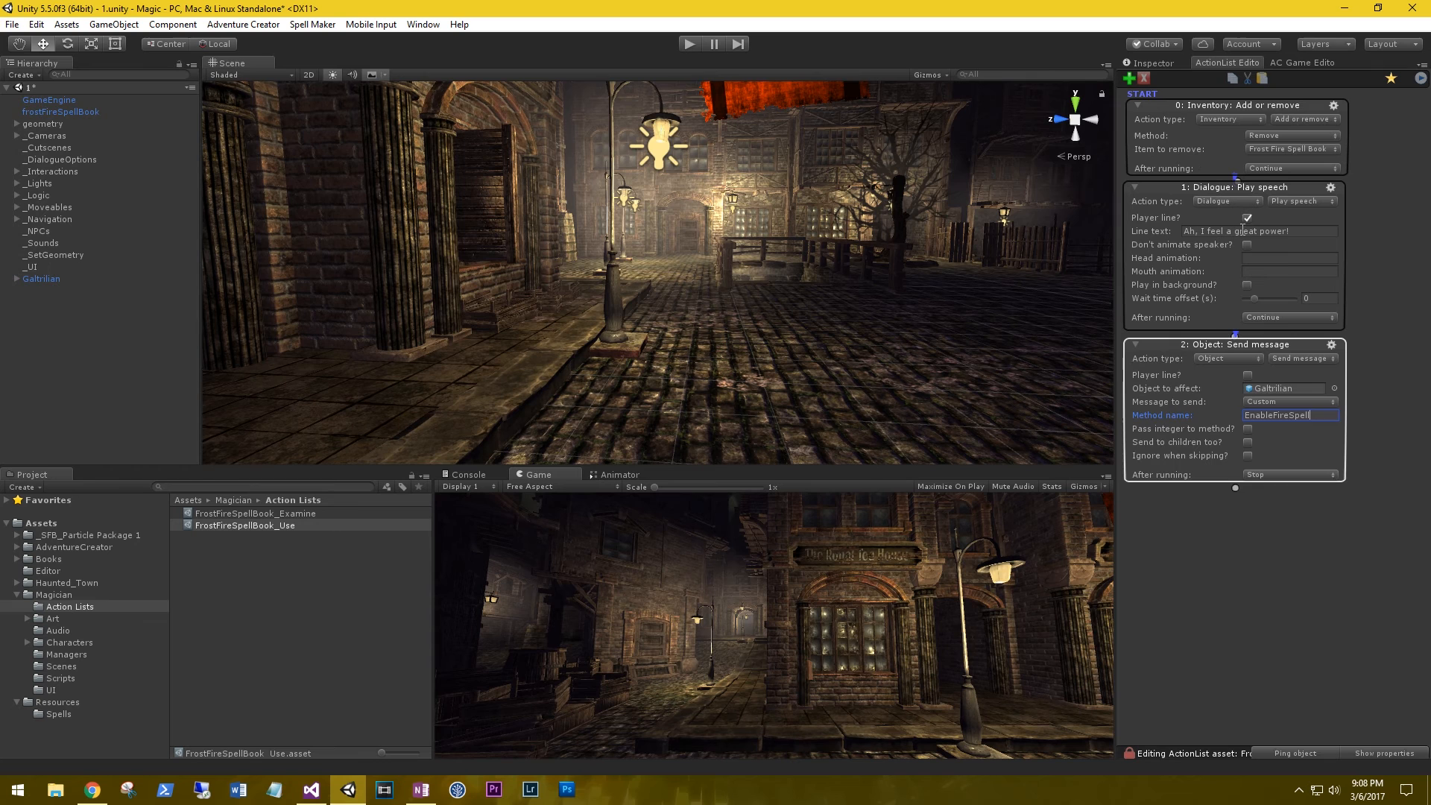
click(1259, 231)
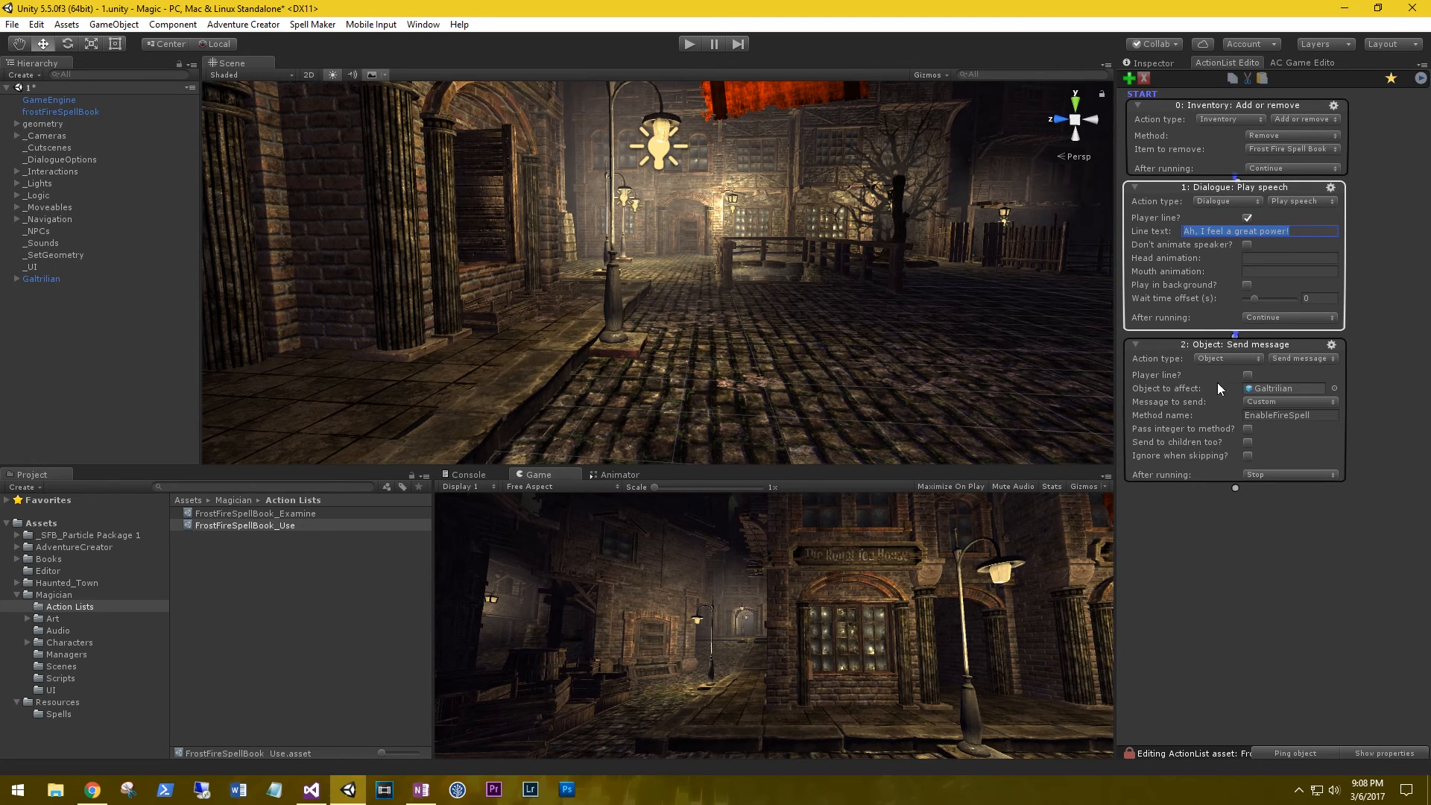
click(1289, 415)
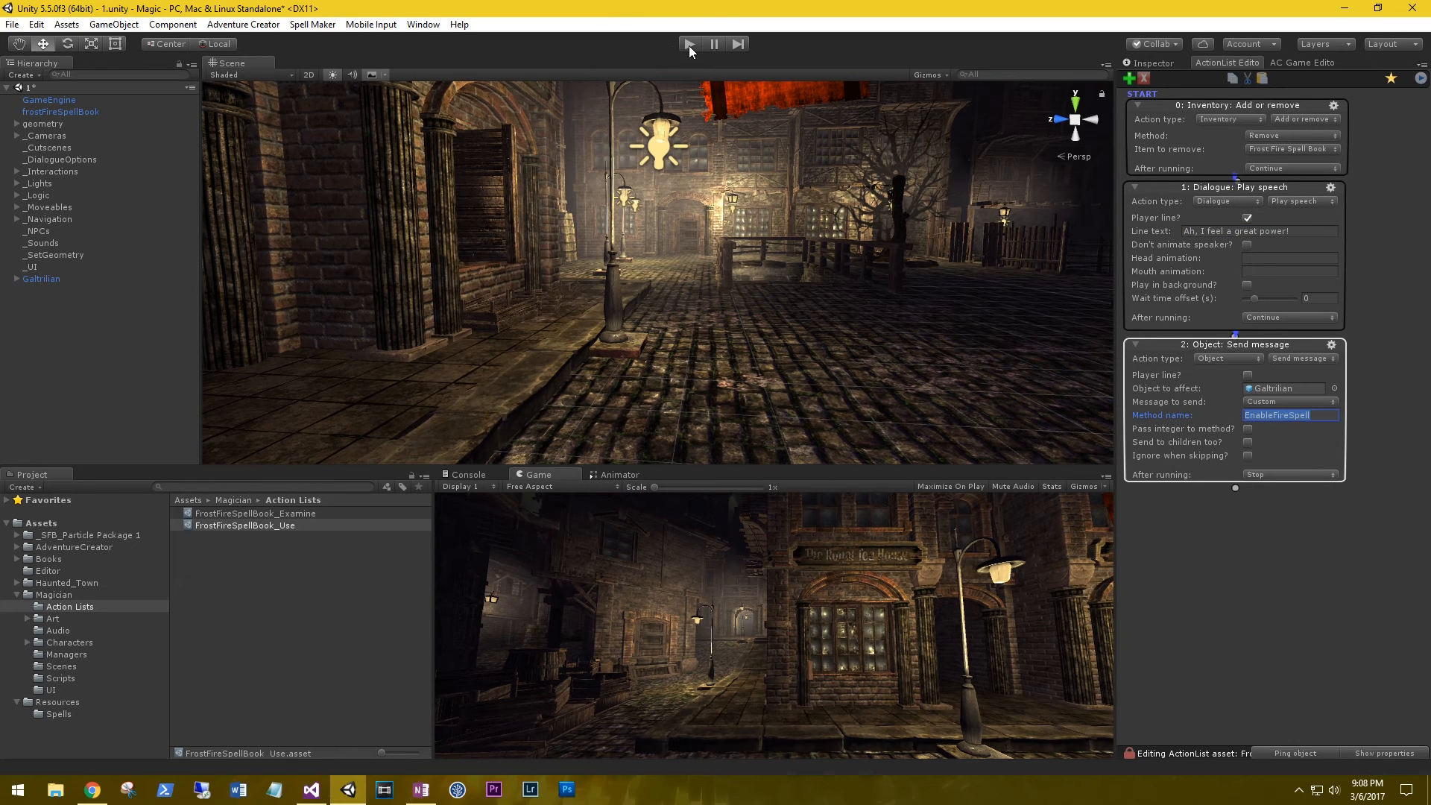
Play-test the scene, casting fire spells with the spell book, then stop play mode
click(690, 43)
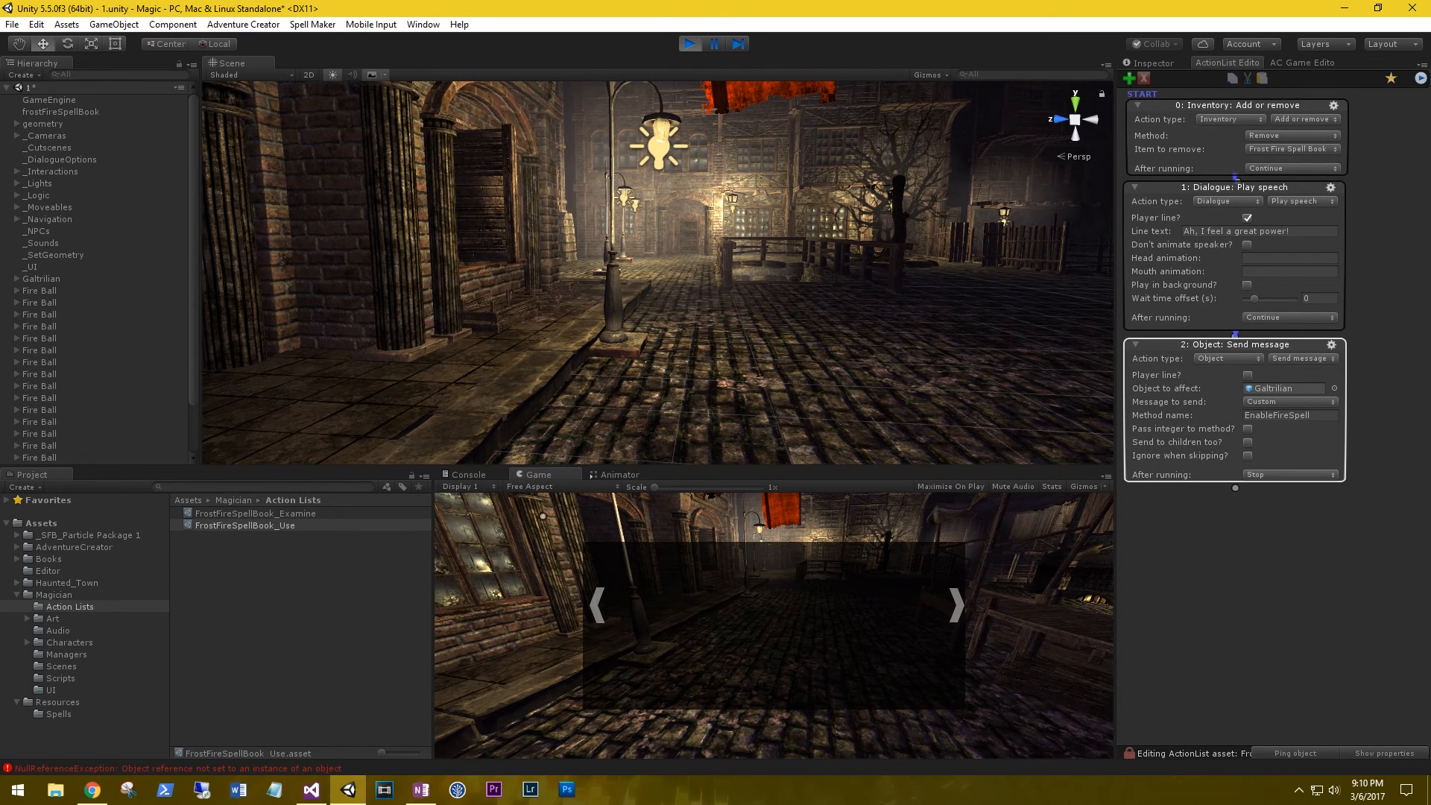
click(469, 474)
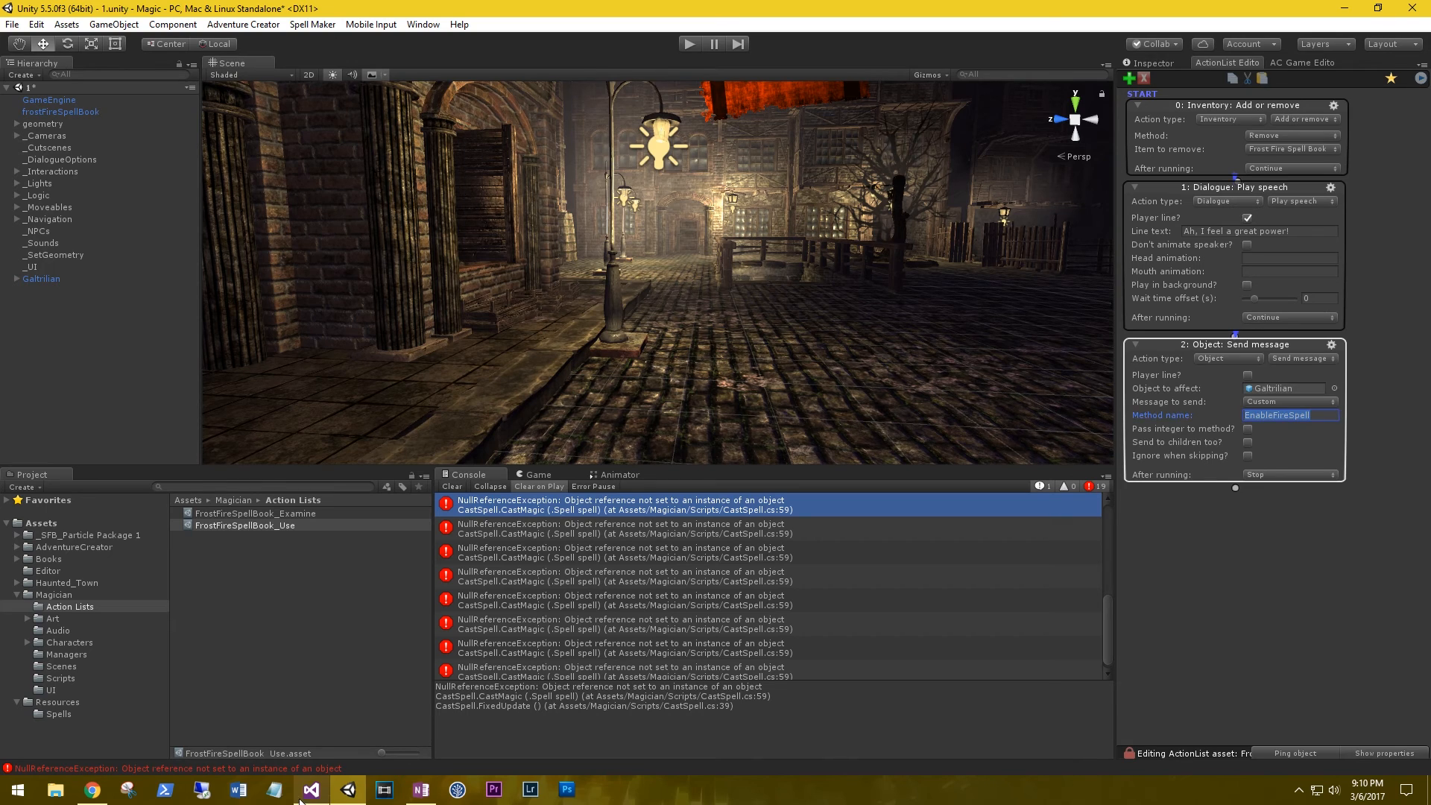
Open CastSpell.cs at line 59 from the Console's NullReferenceException
click(310, 790)
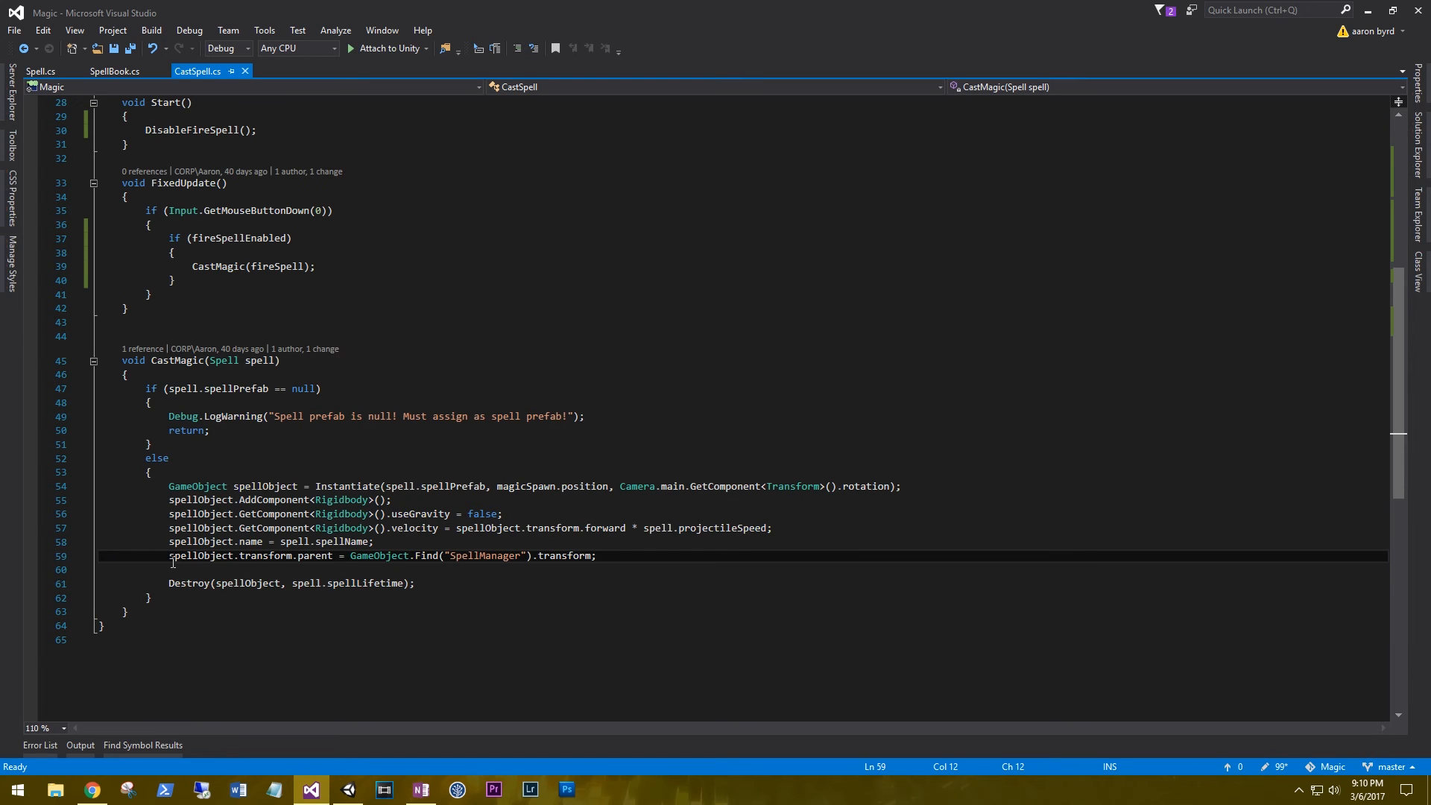
drag(168, 554, 469, 555)
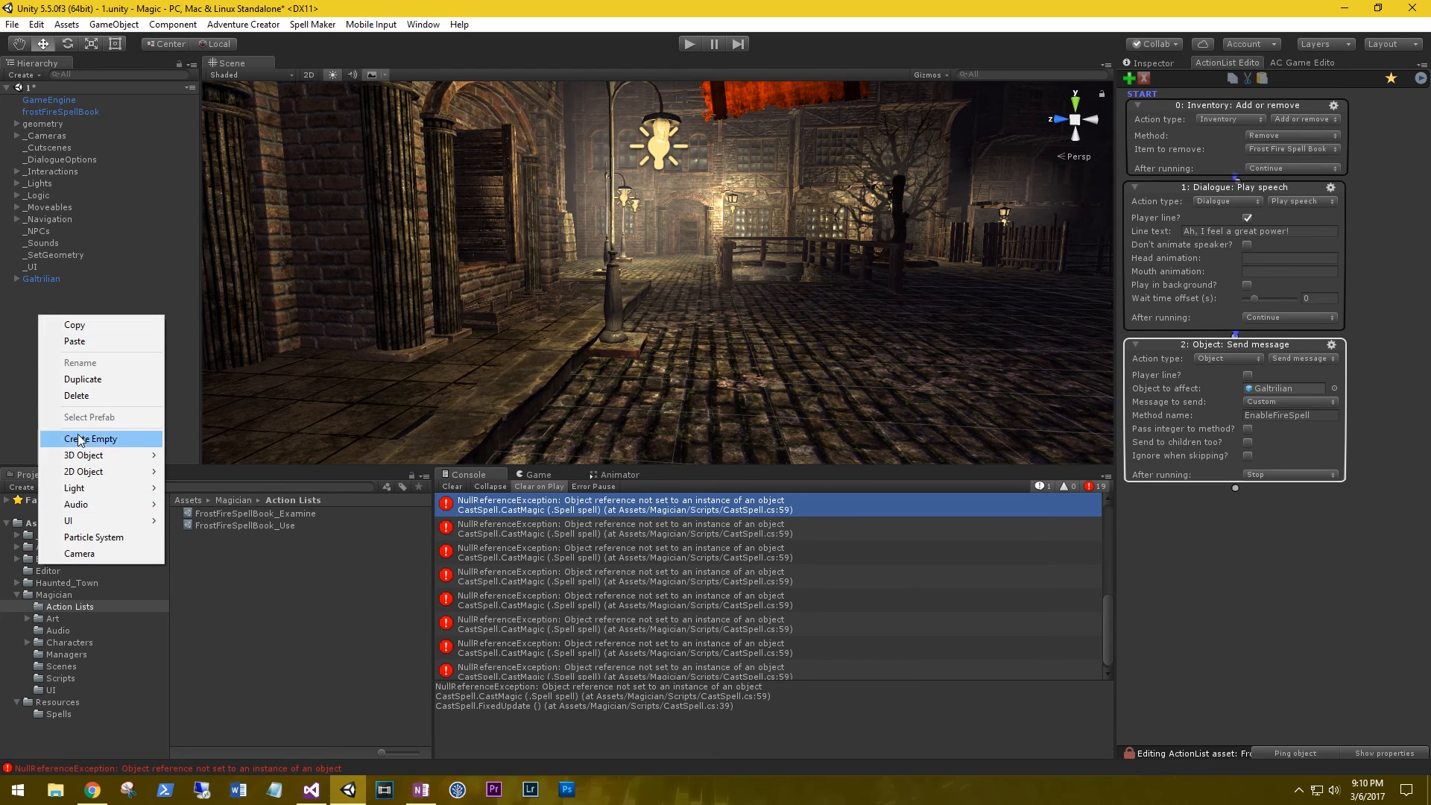
Create an empty GameObject in the Hierarchy and name it _temp
click(91, 439)
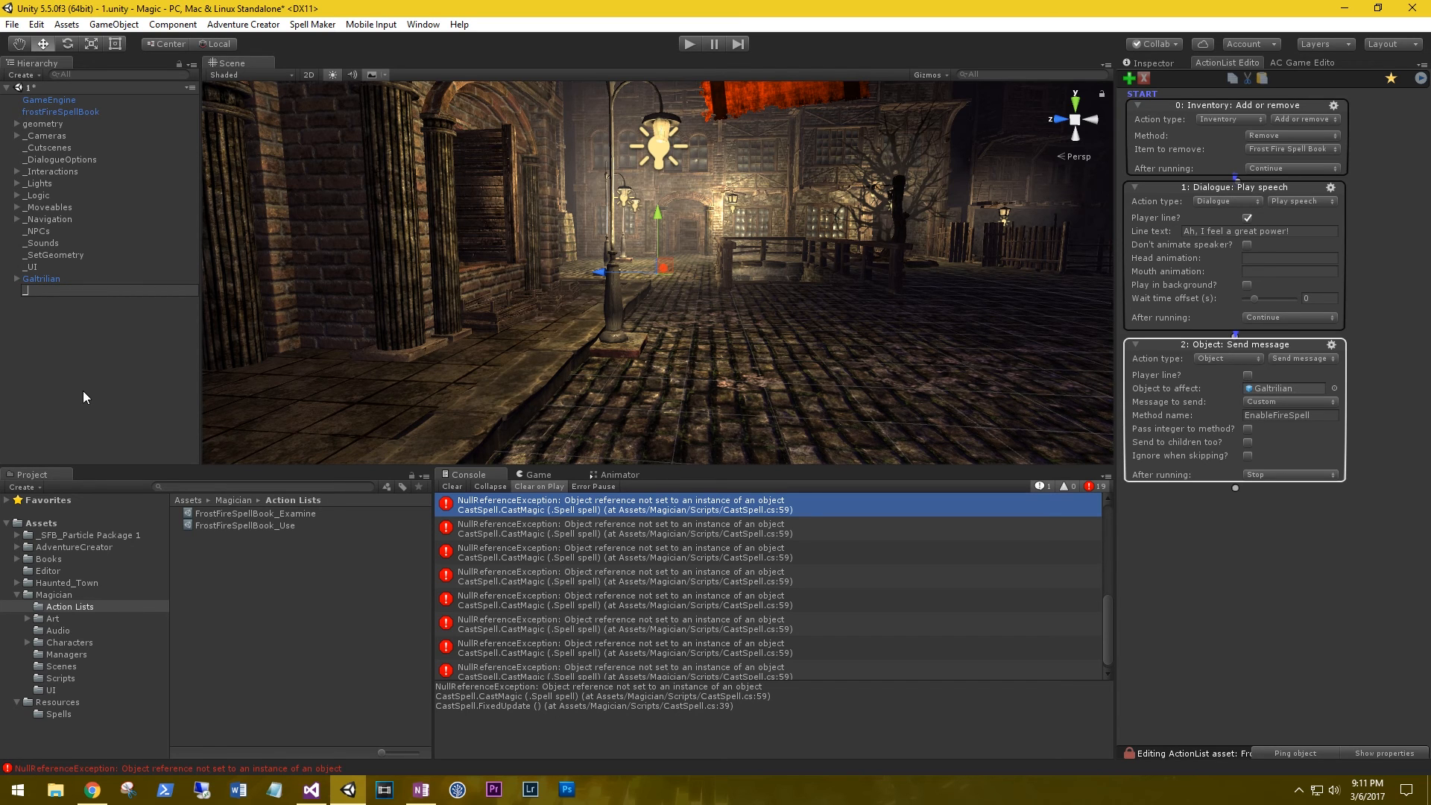
text(_tempObj)
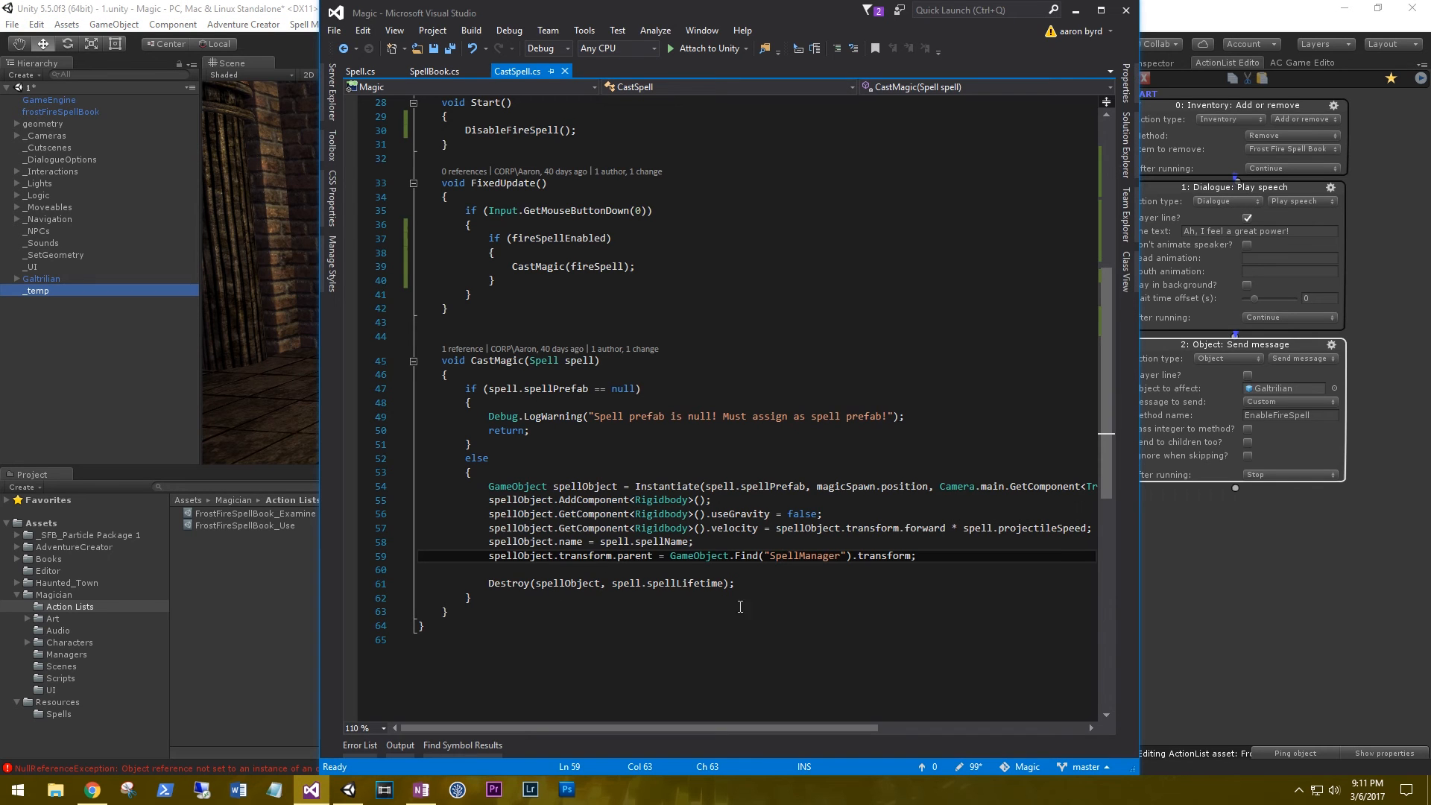
Replace "SpellManager" with "_temp" in CastSpell's GameObject.Find parenting call
double_click(784, 555)
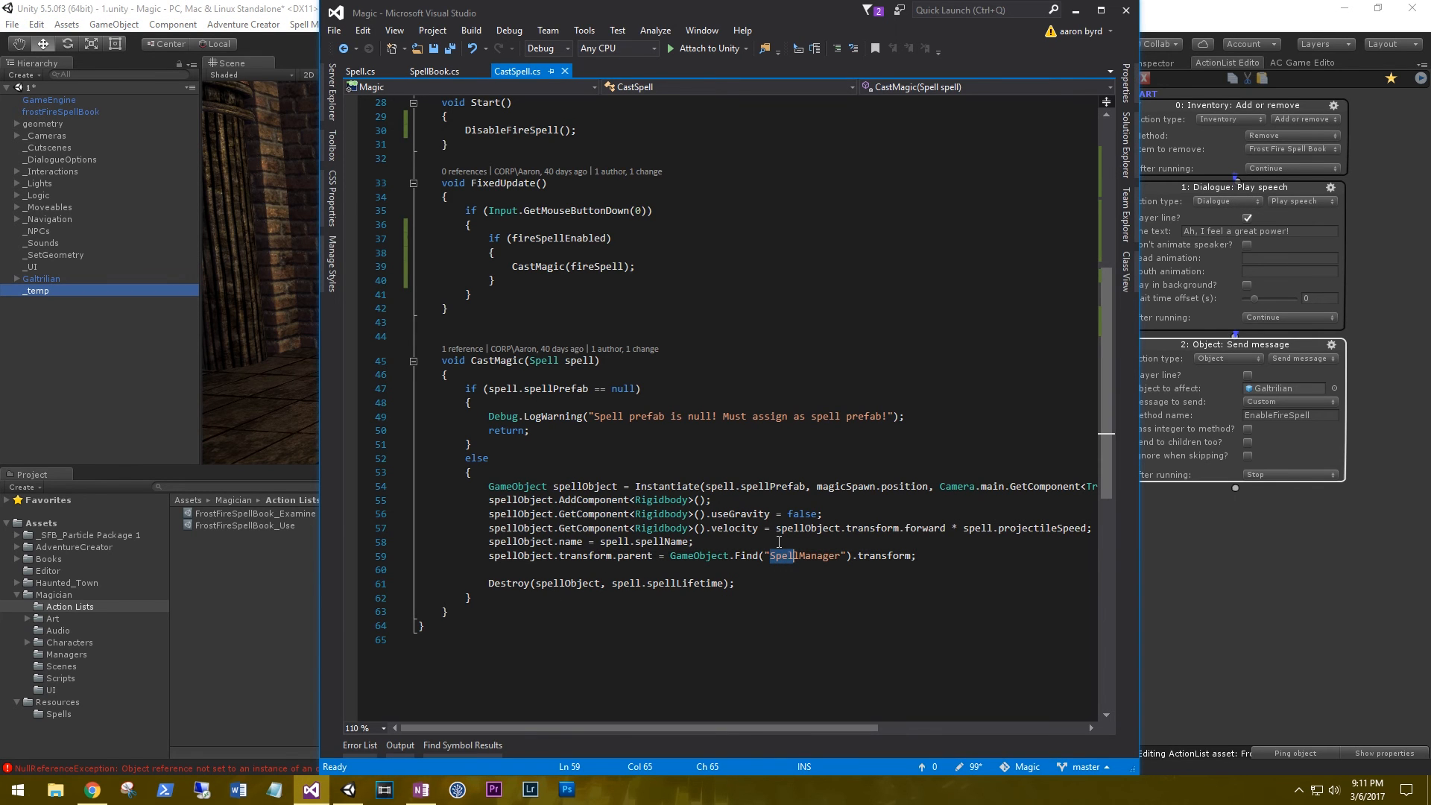
double_click(782, 555)
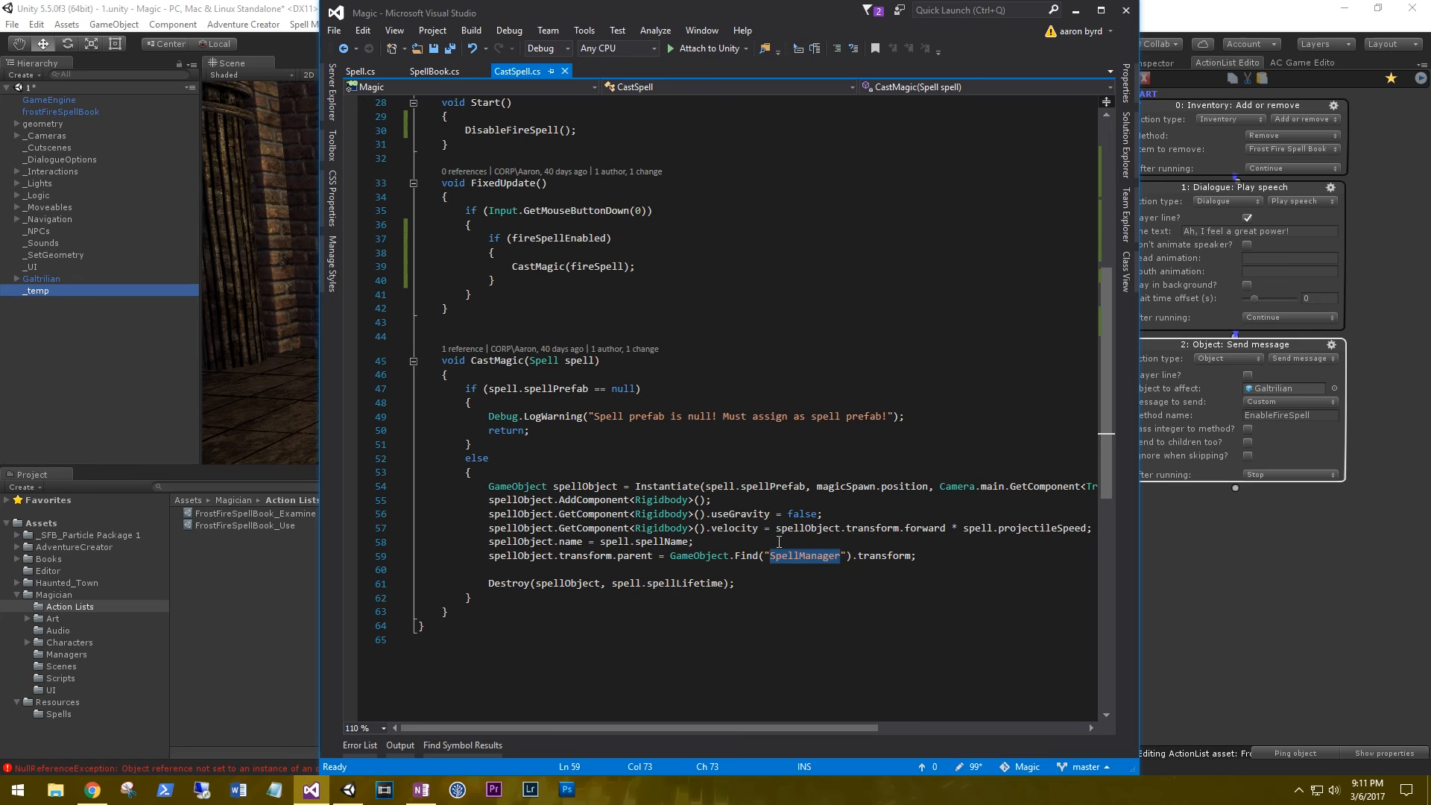
text(_temp)
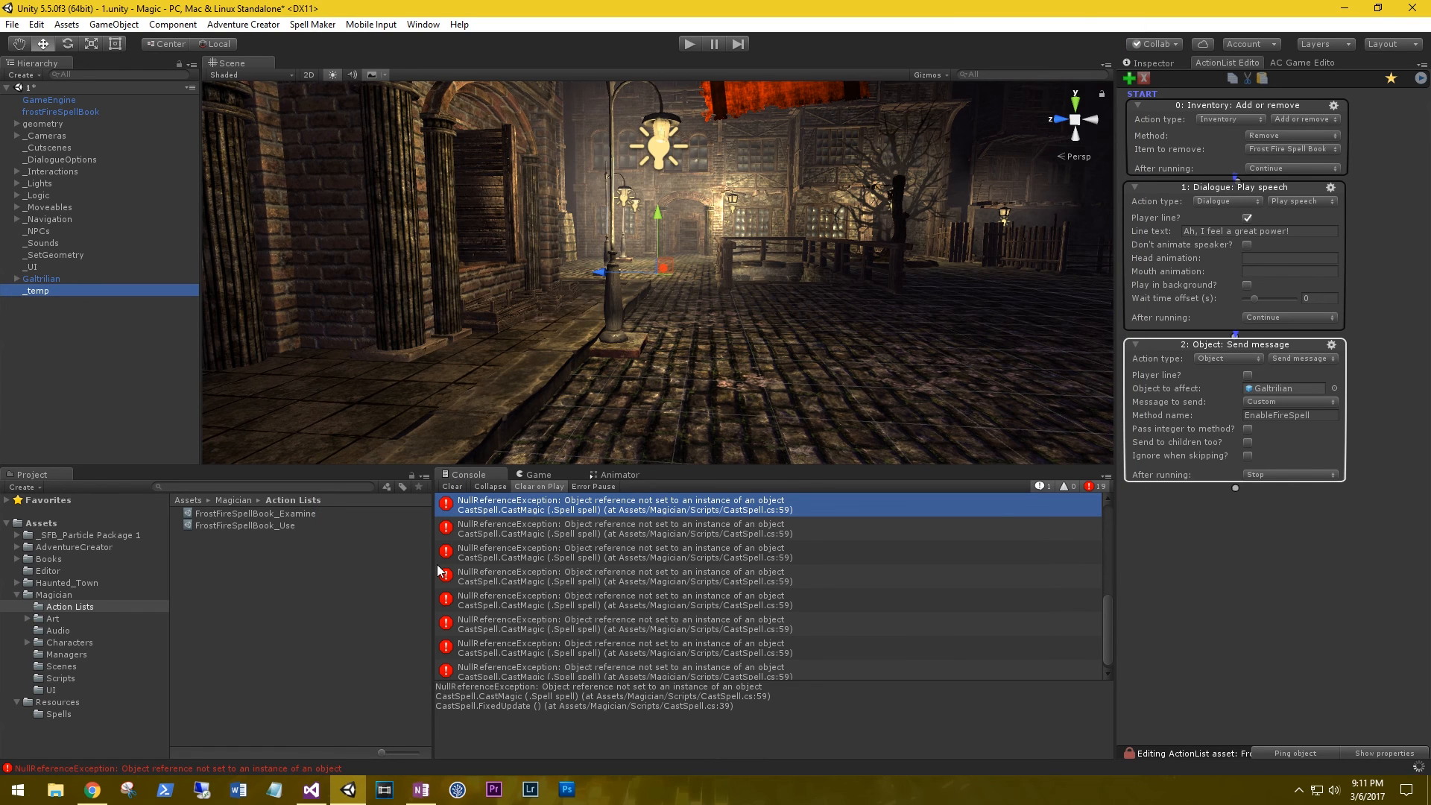
mouse_move(462, 517)
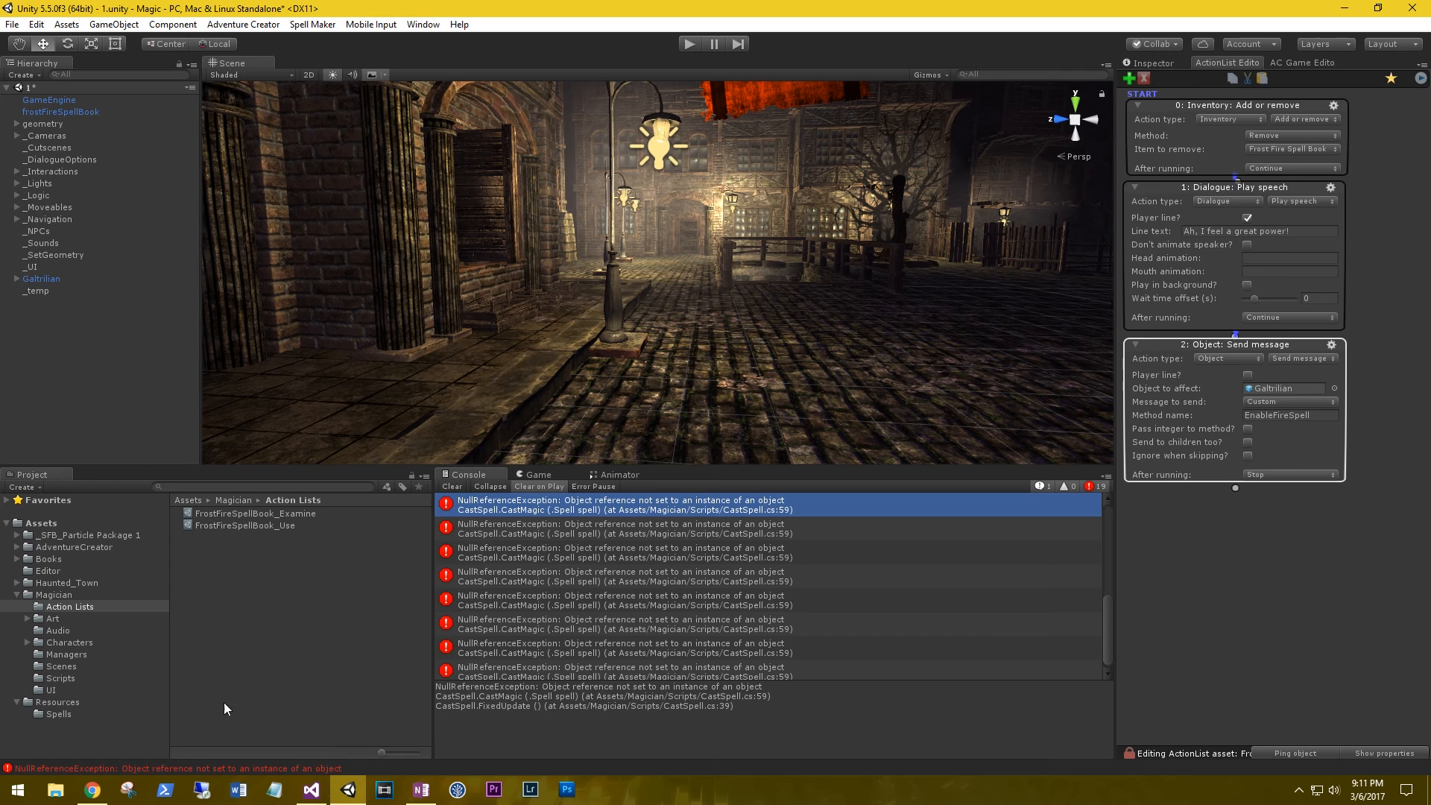
Clear the Console errors and enter Play mode to retest spell casting
click(451, 486)
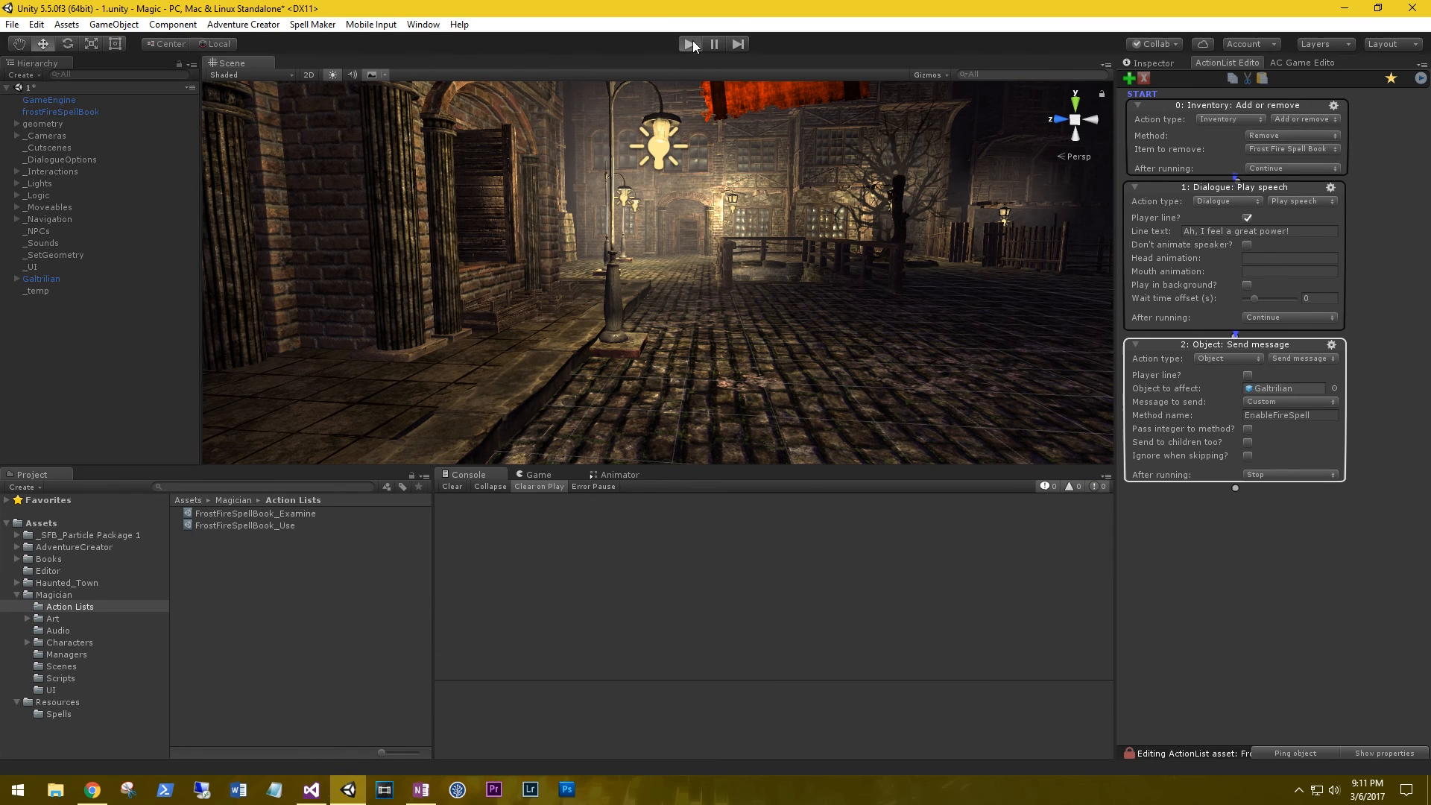
click(690, 43)
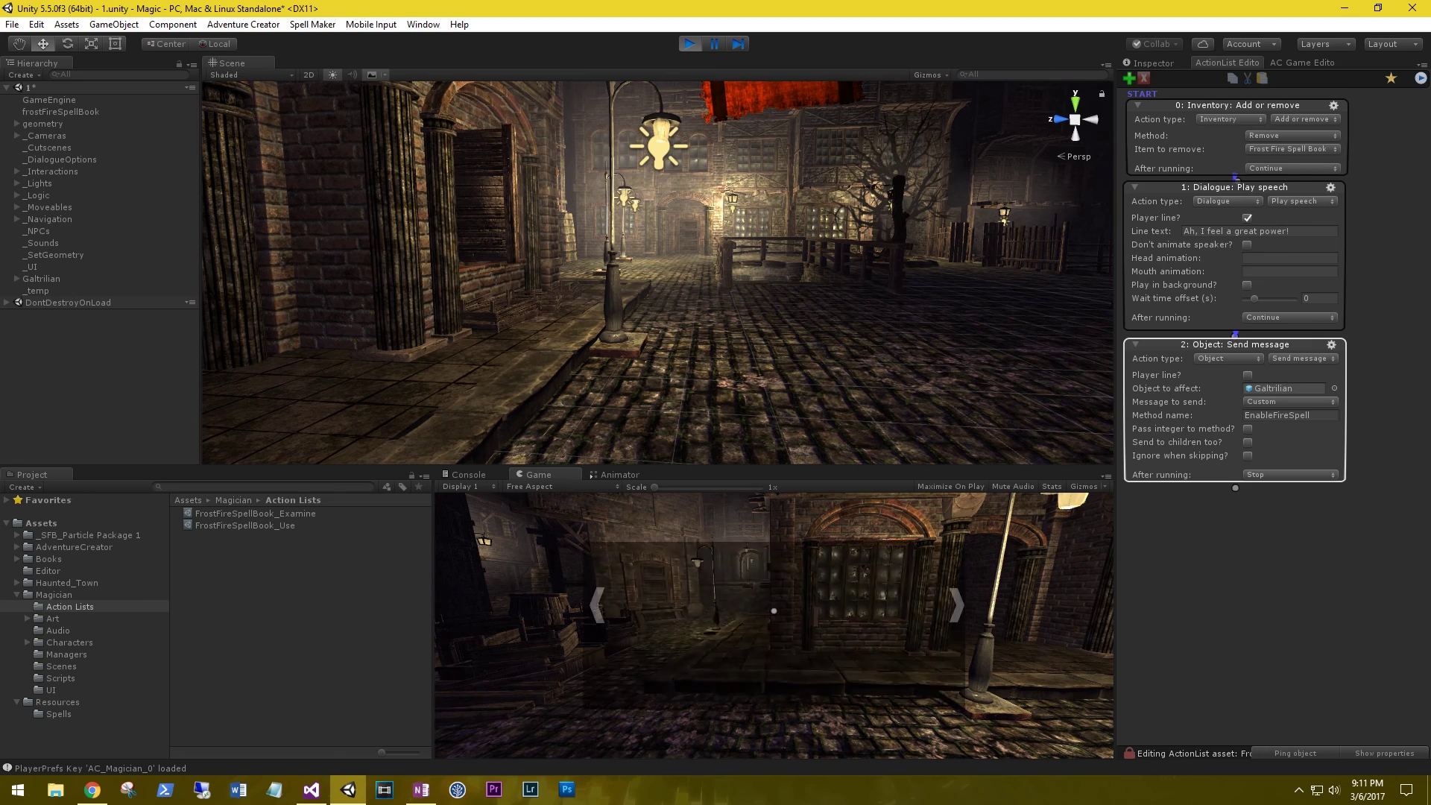